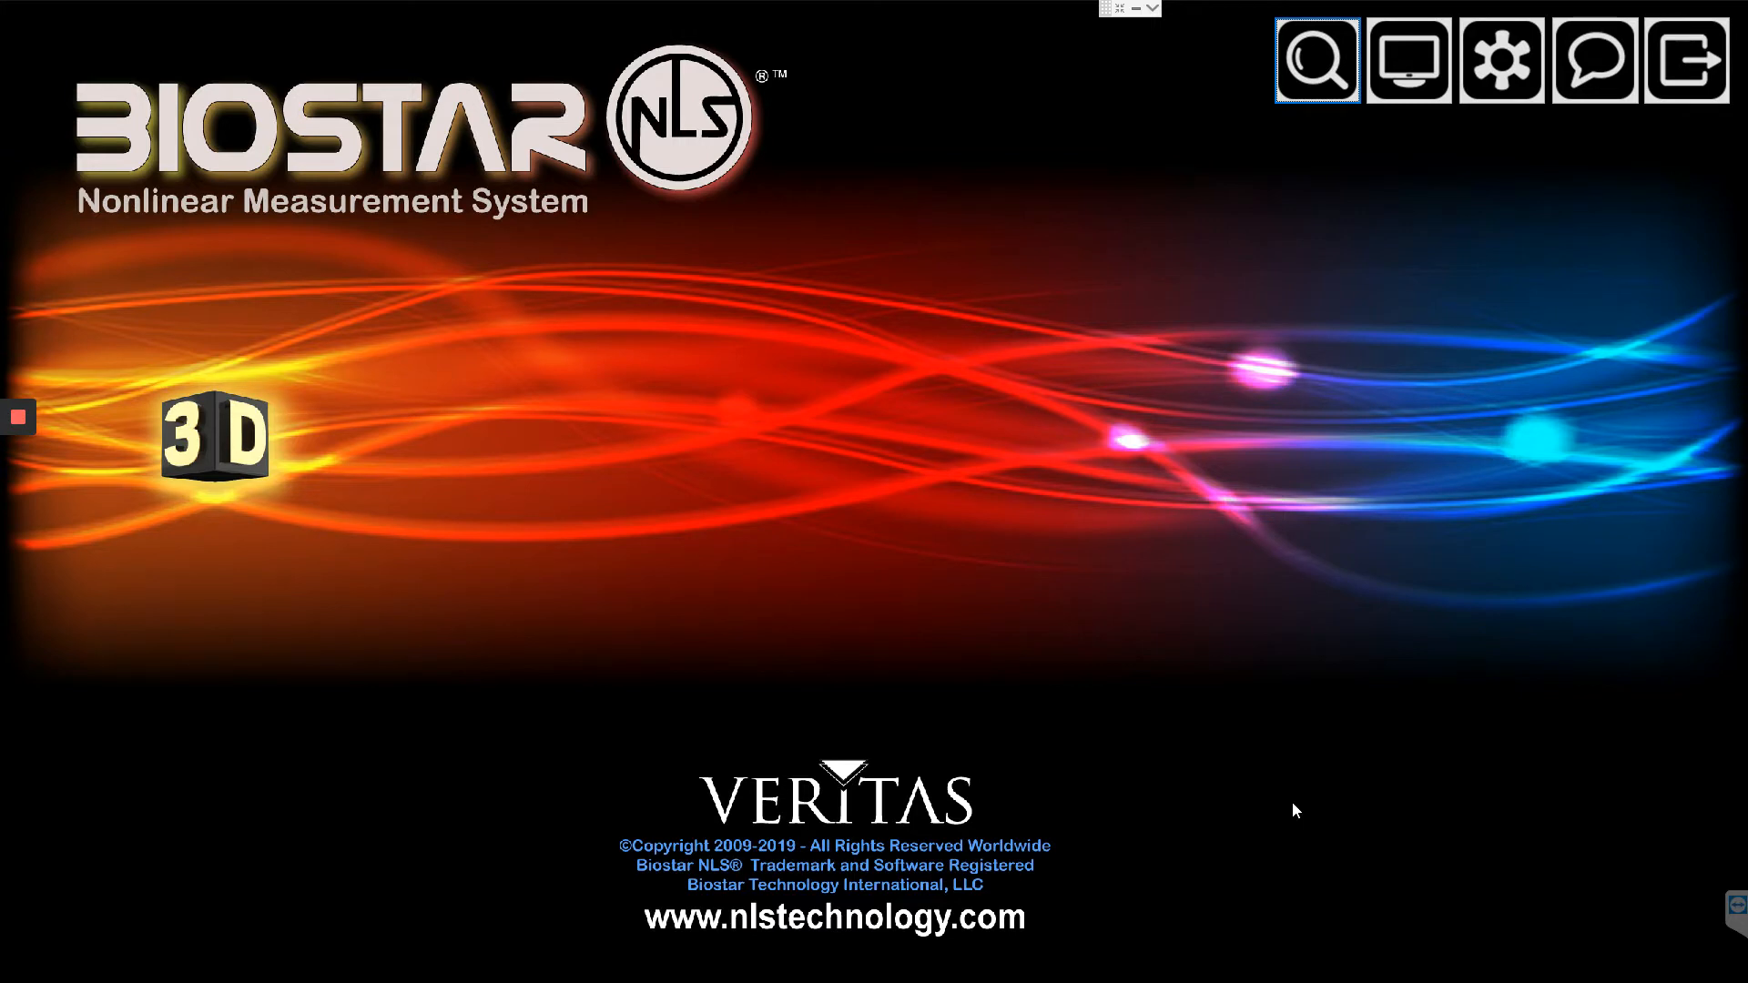
{"action": "mouse_move", "coordinate": [1279, 439]}
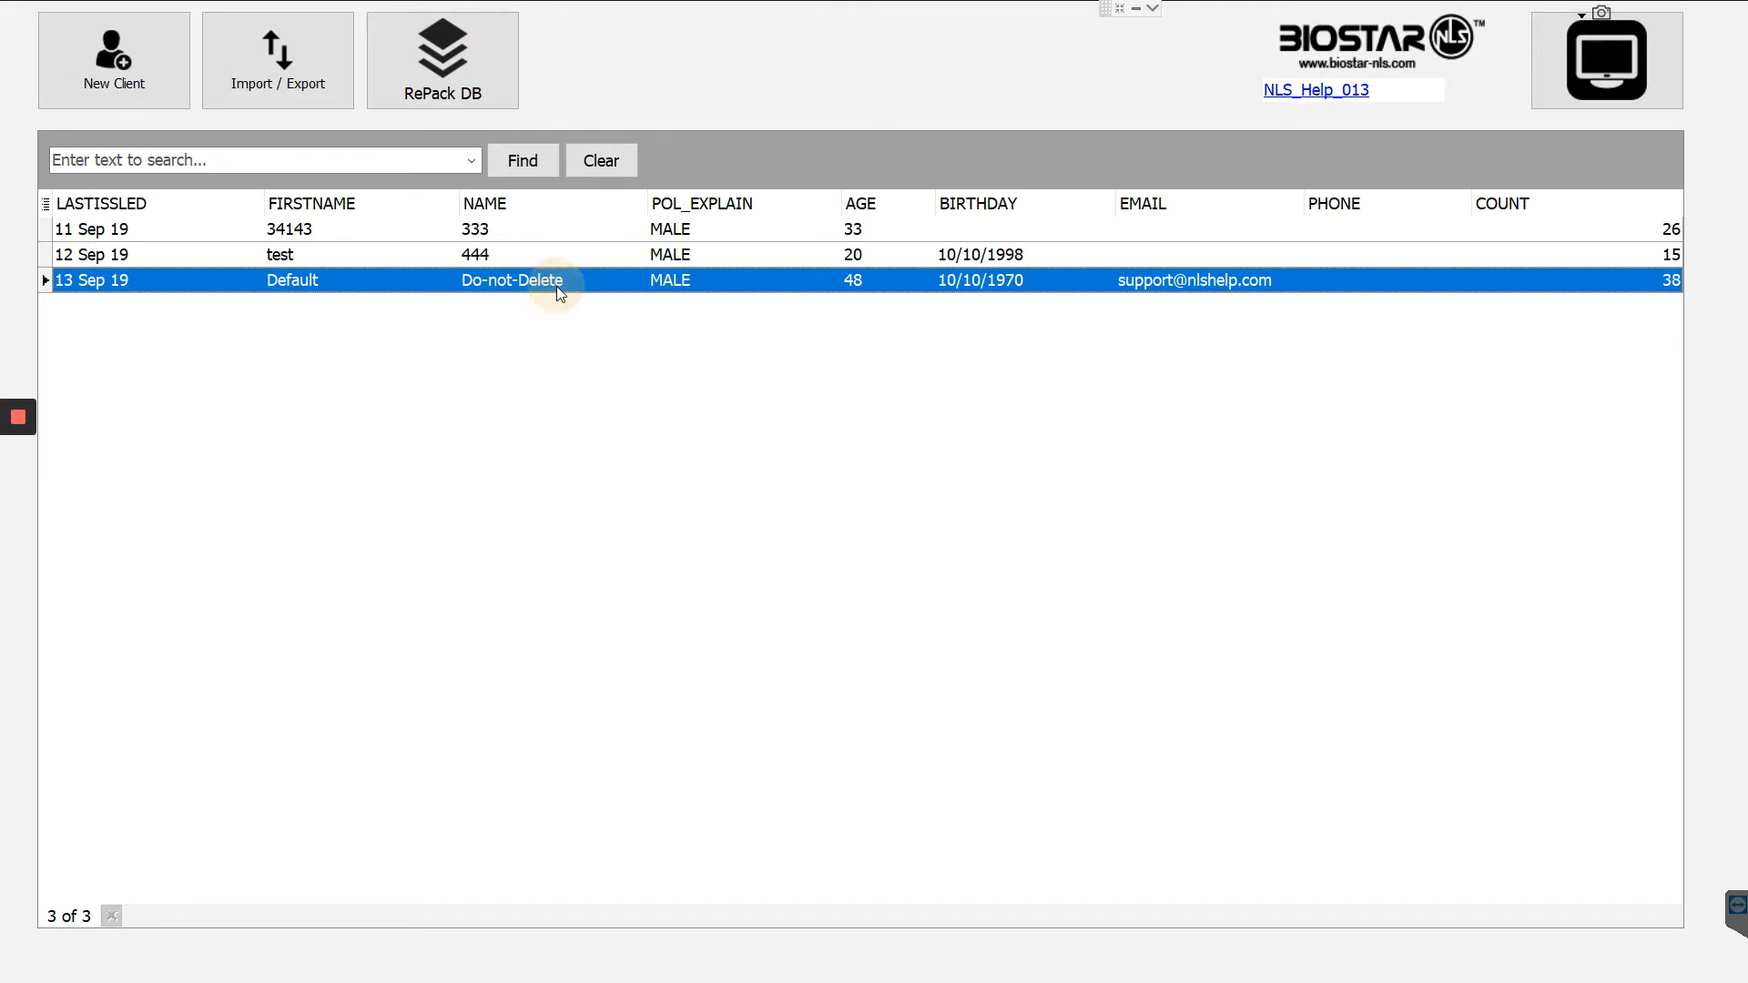
Open the Default / Do-not-Delete client's record to view its past scan results and spectrum graph.
{"action": "double_click", "coordinate": [513, 280]}
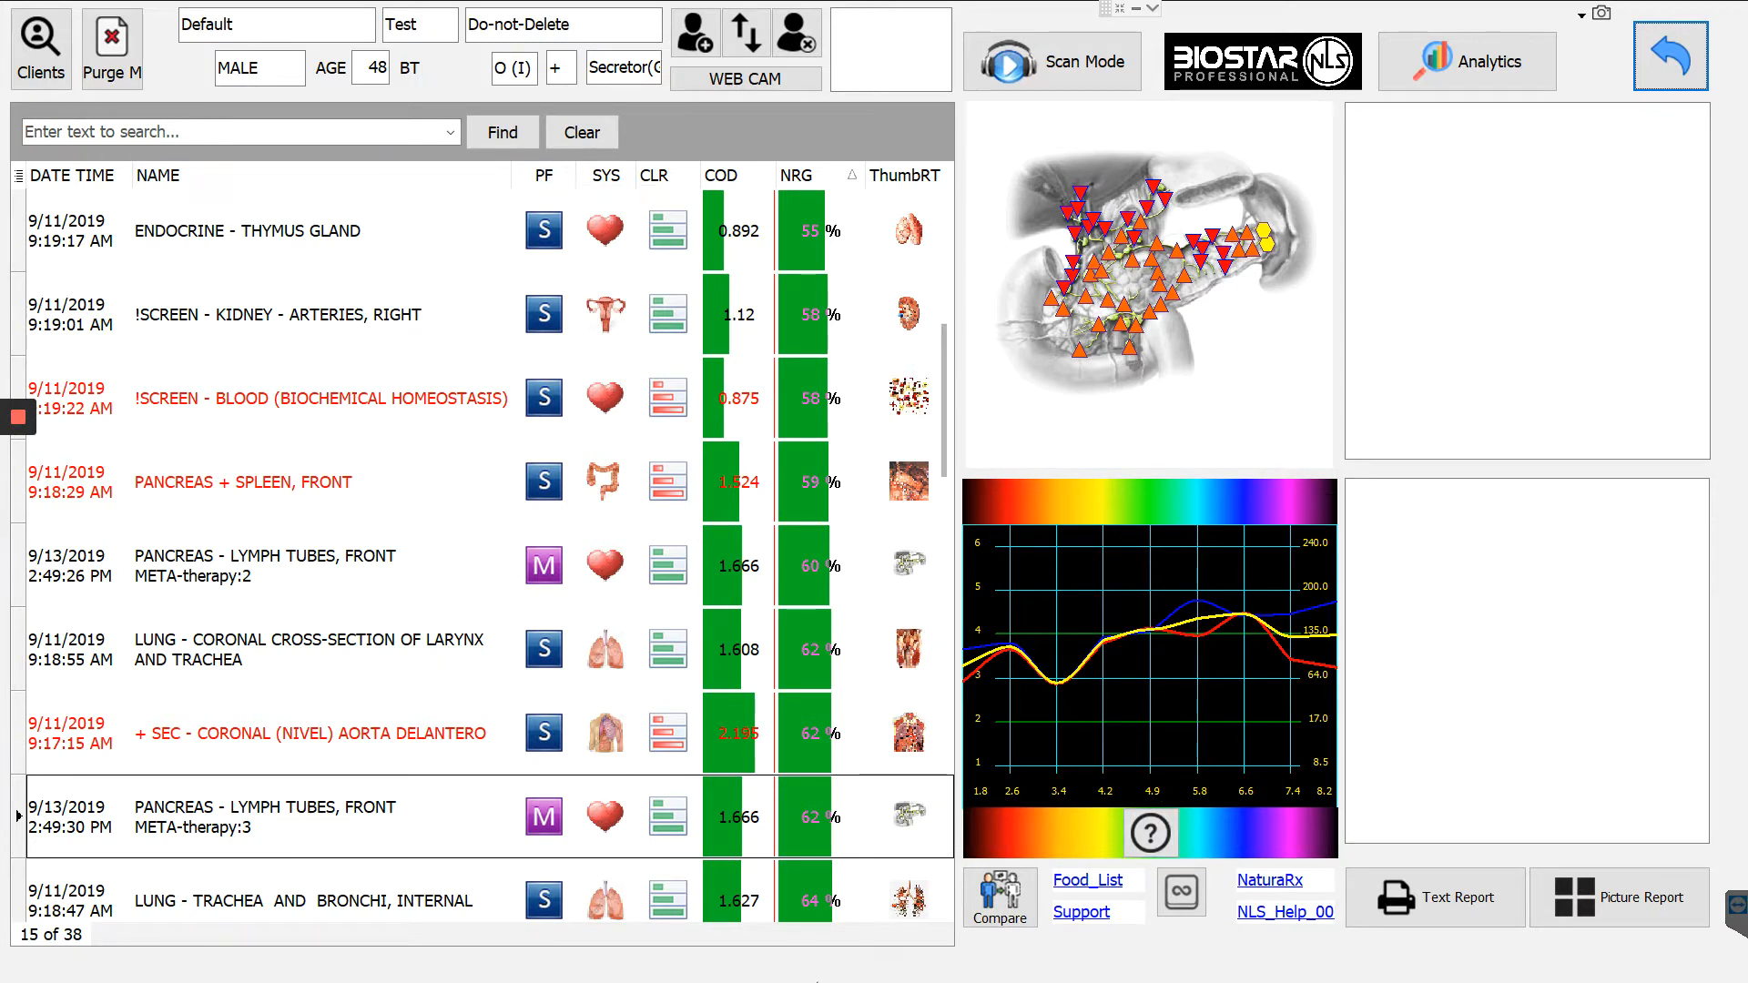
{"action": "mouse_move", "coordinate": [231, 491]}
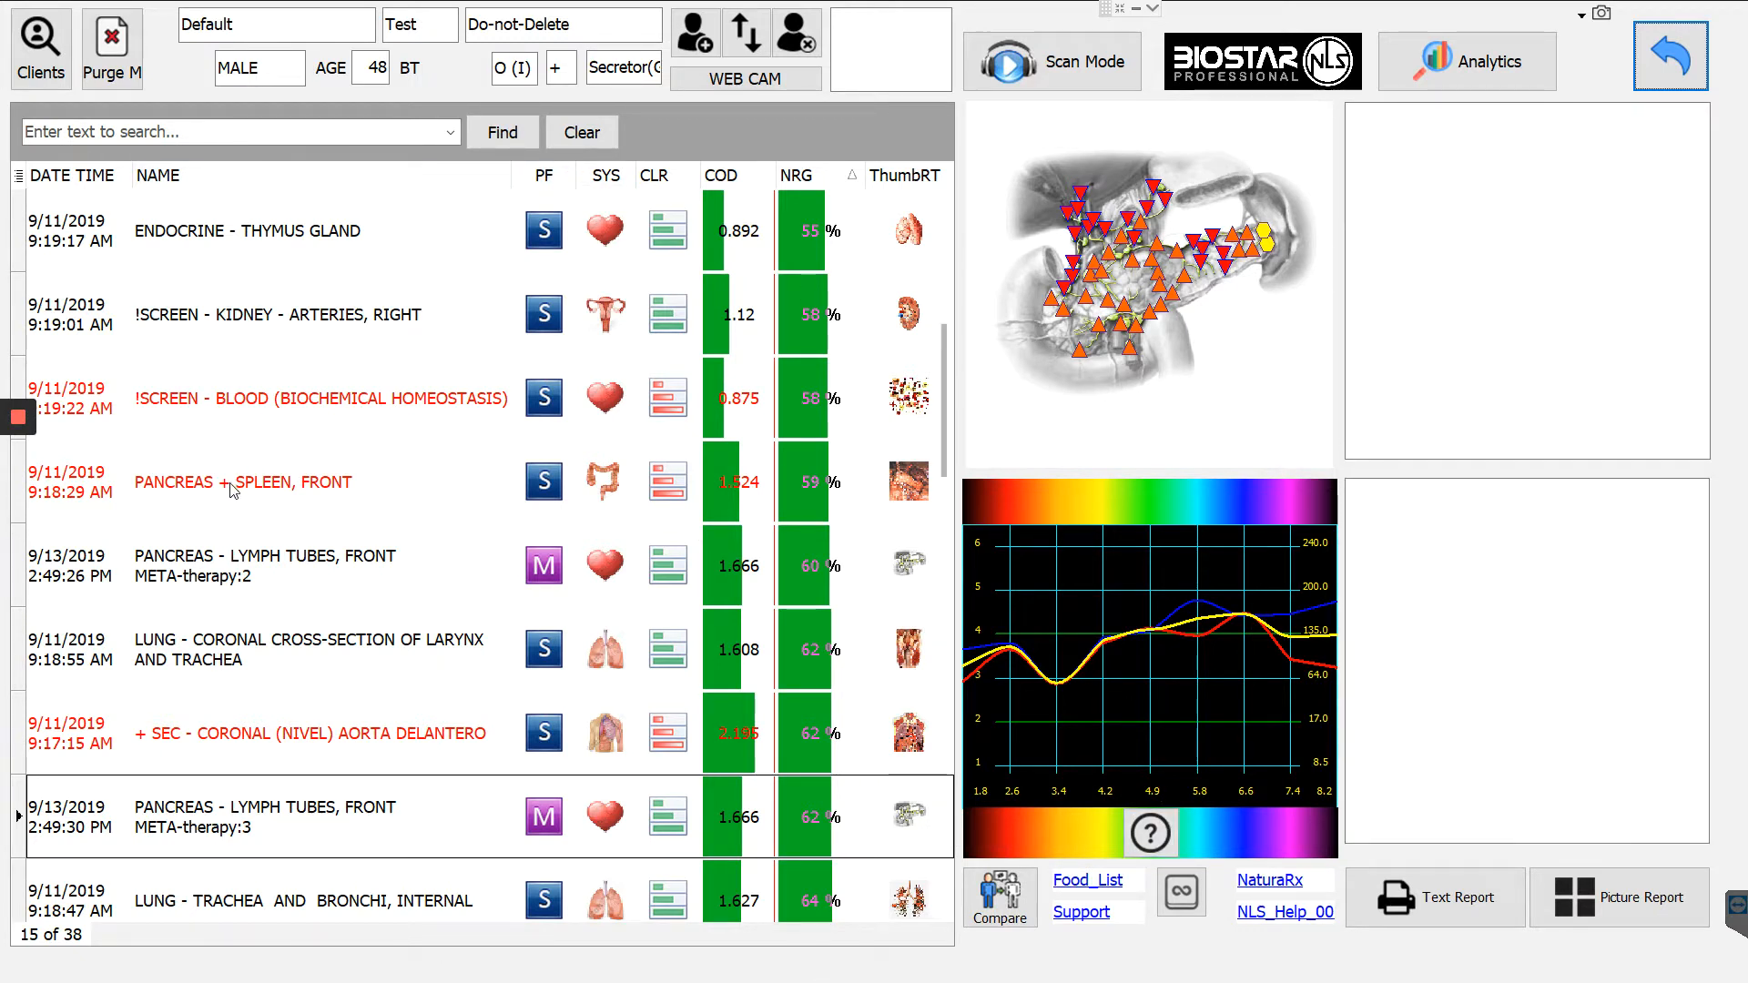
{"action": "mouse_move", "coordinate": [232, 491]}
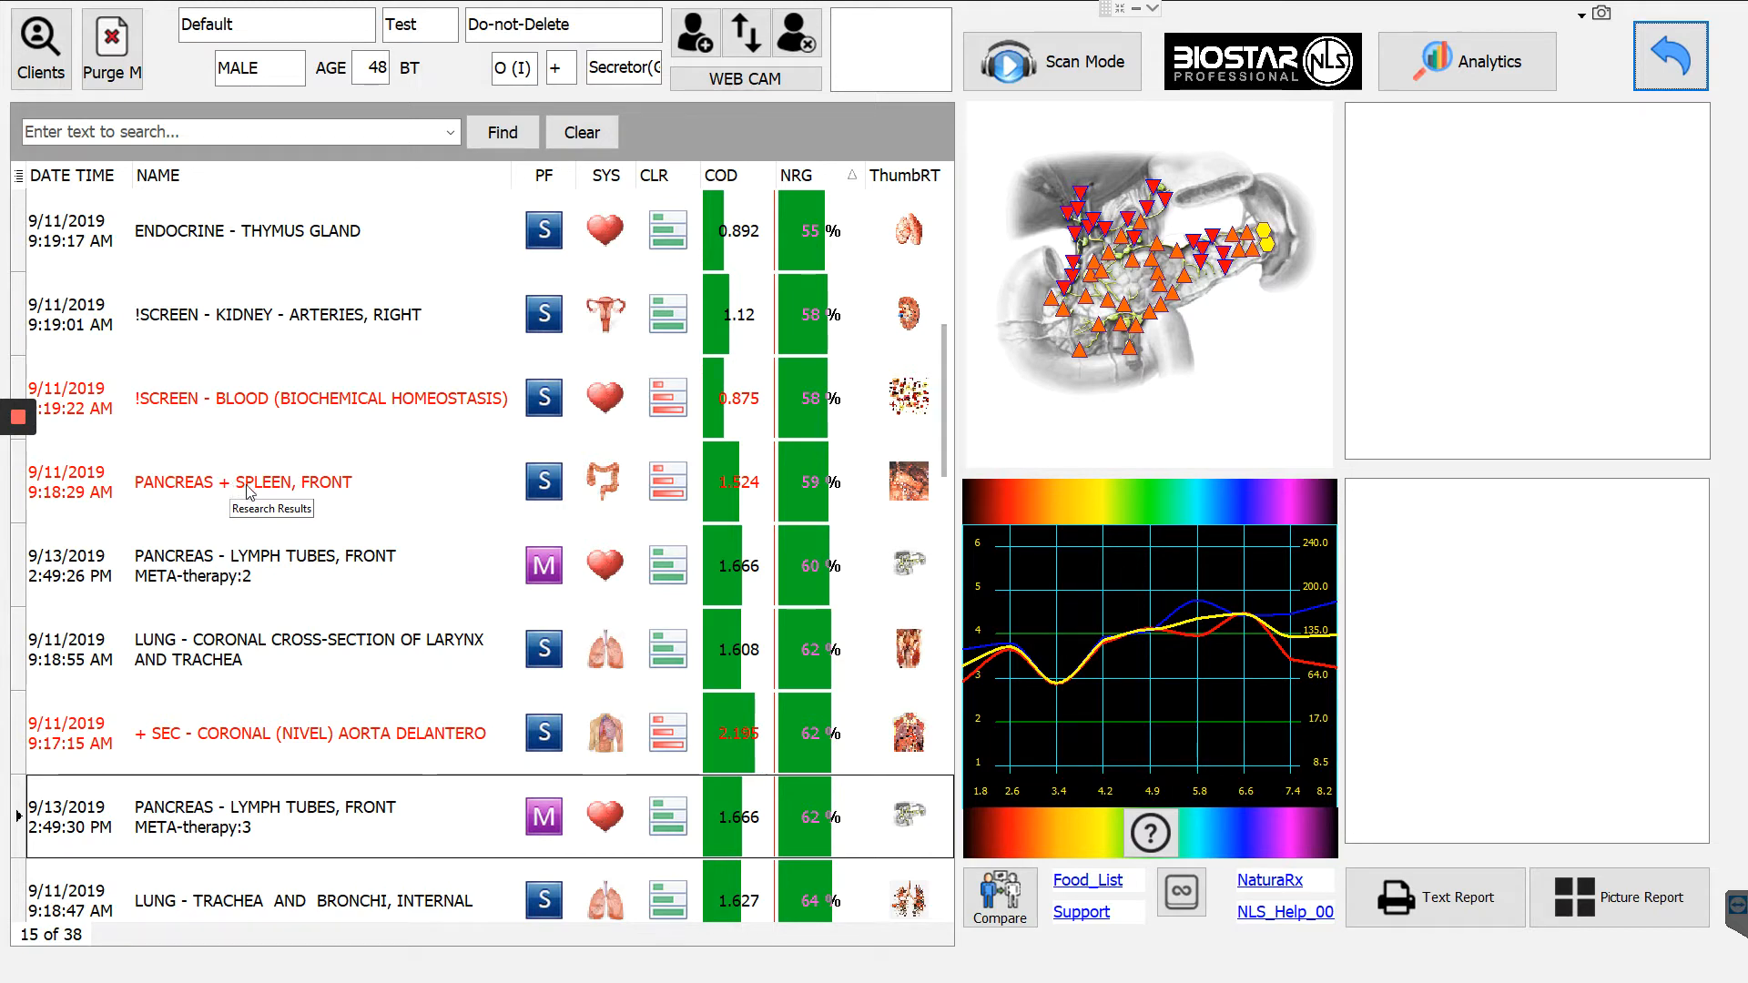
{"action": "mouse_move", "coordinate": [255, 346]}
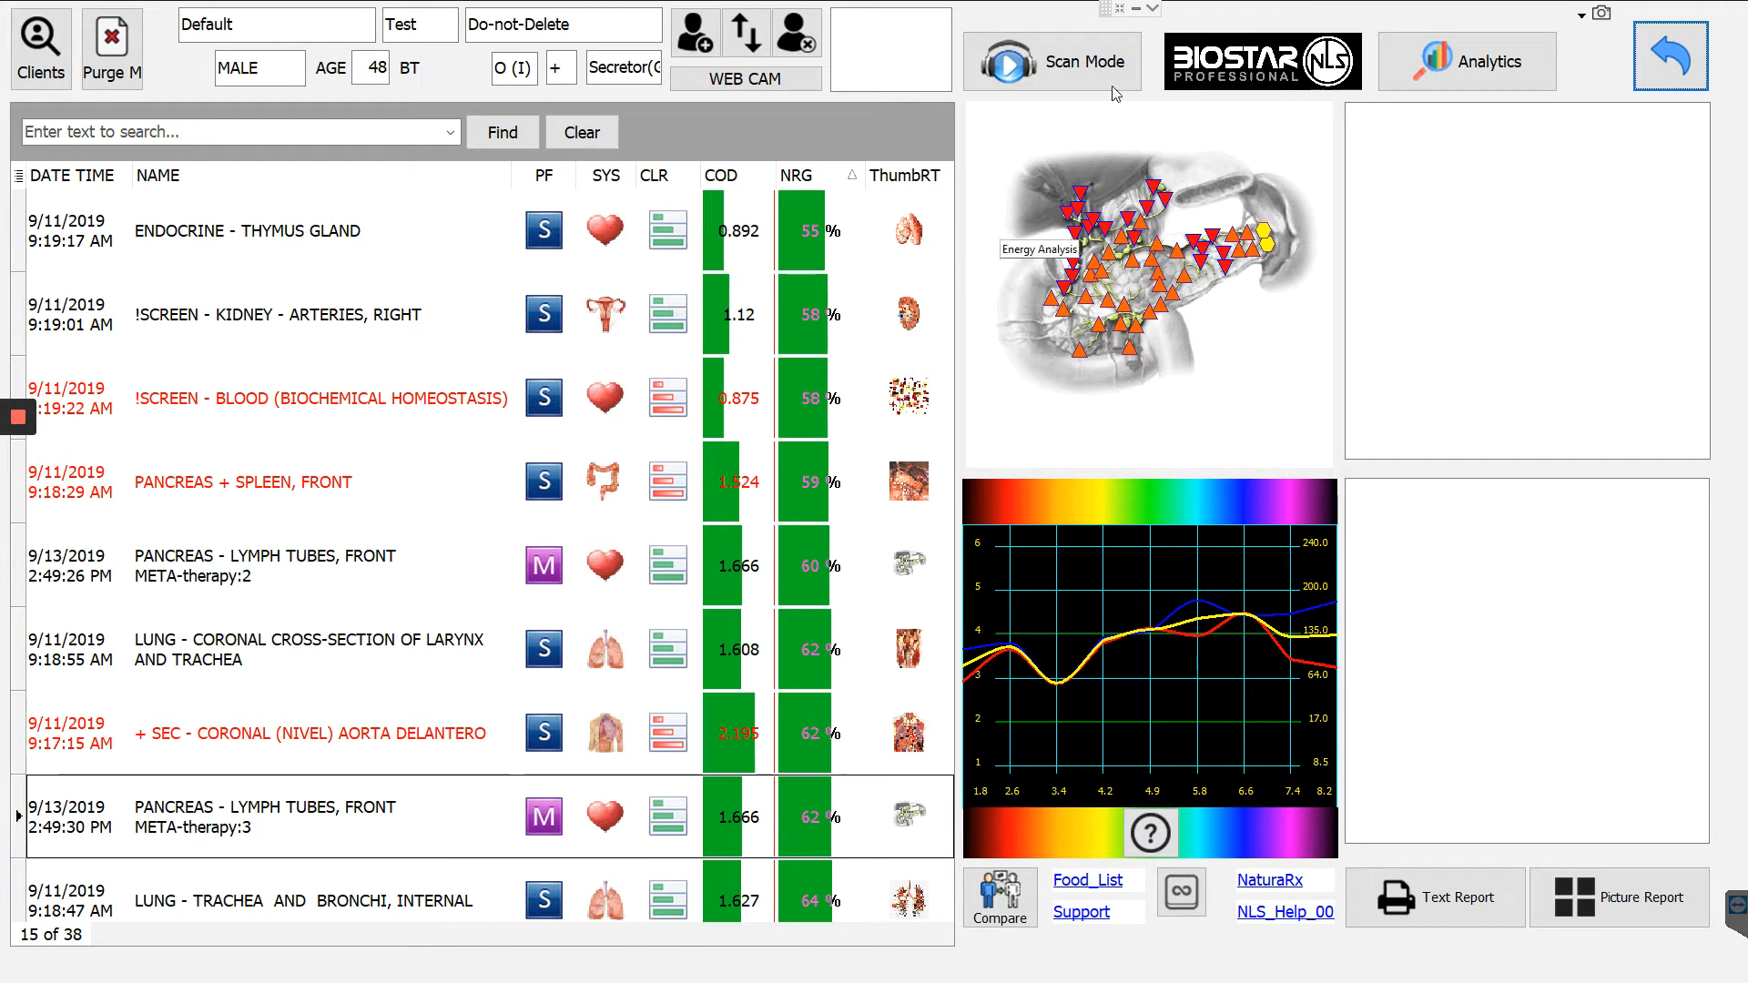
{"action": "mouse_move", "coordinate": [1018, 265]}
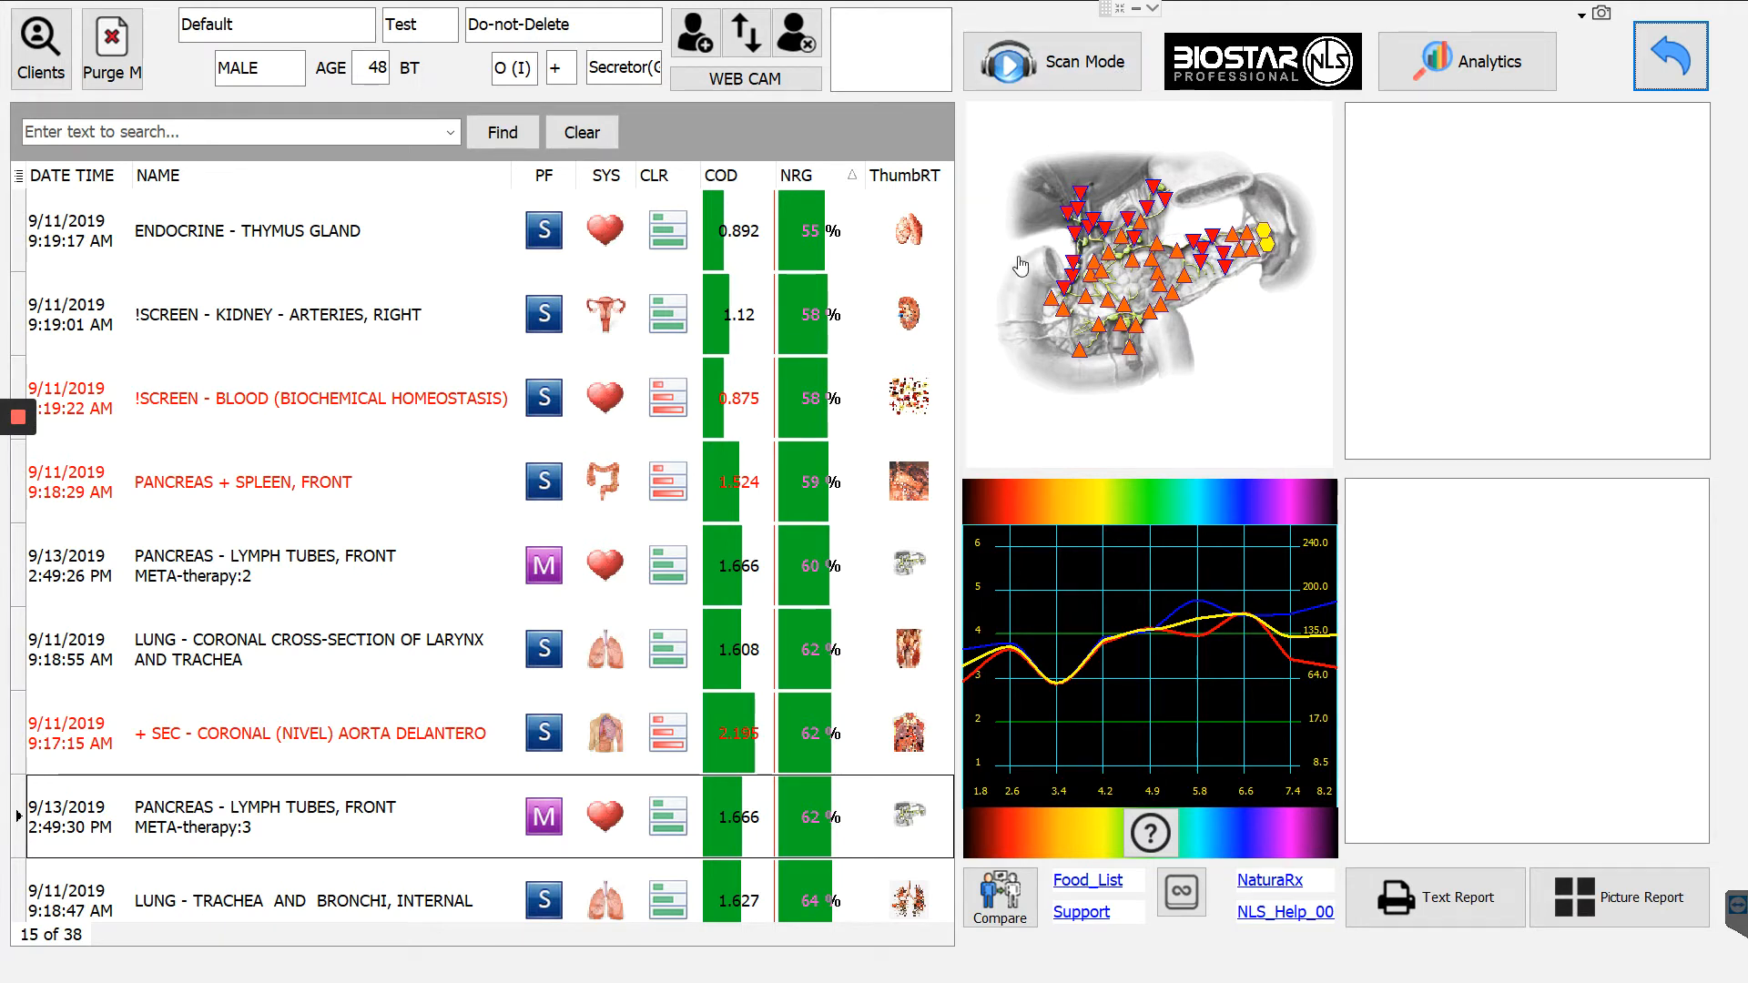
Open the scan section list, preview T6 vertebra, and search for 'heart'.
{"action": "left_click", "coordinate": [1052, 60]}
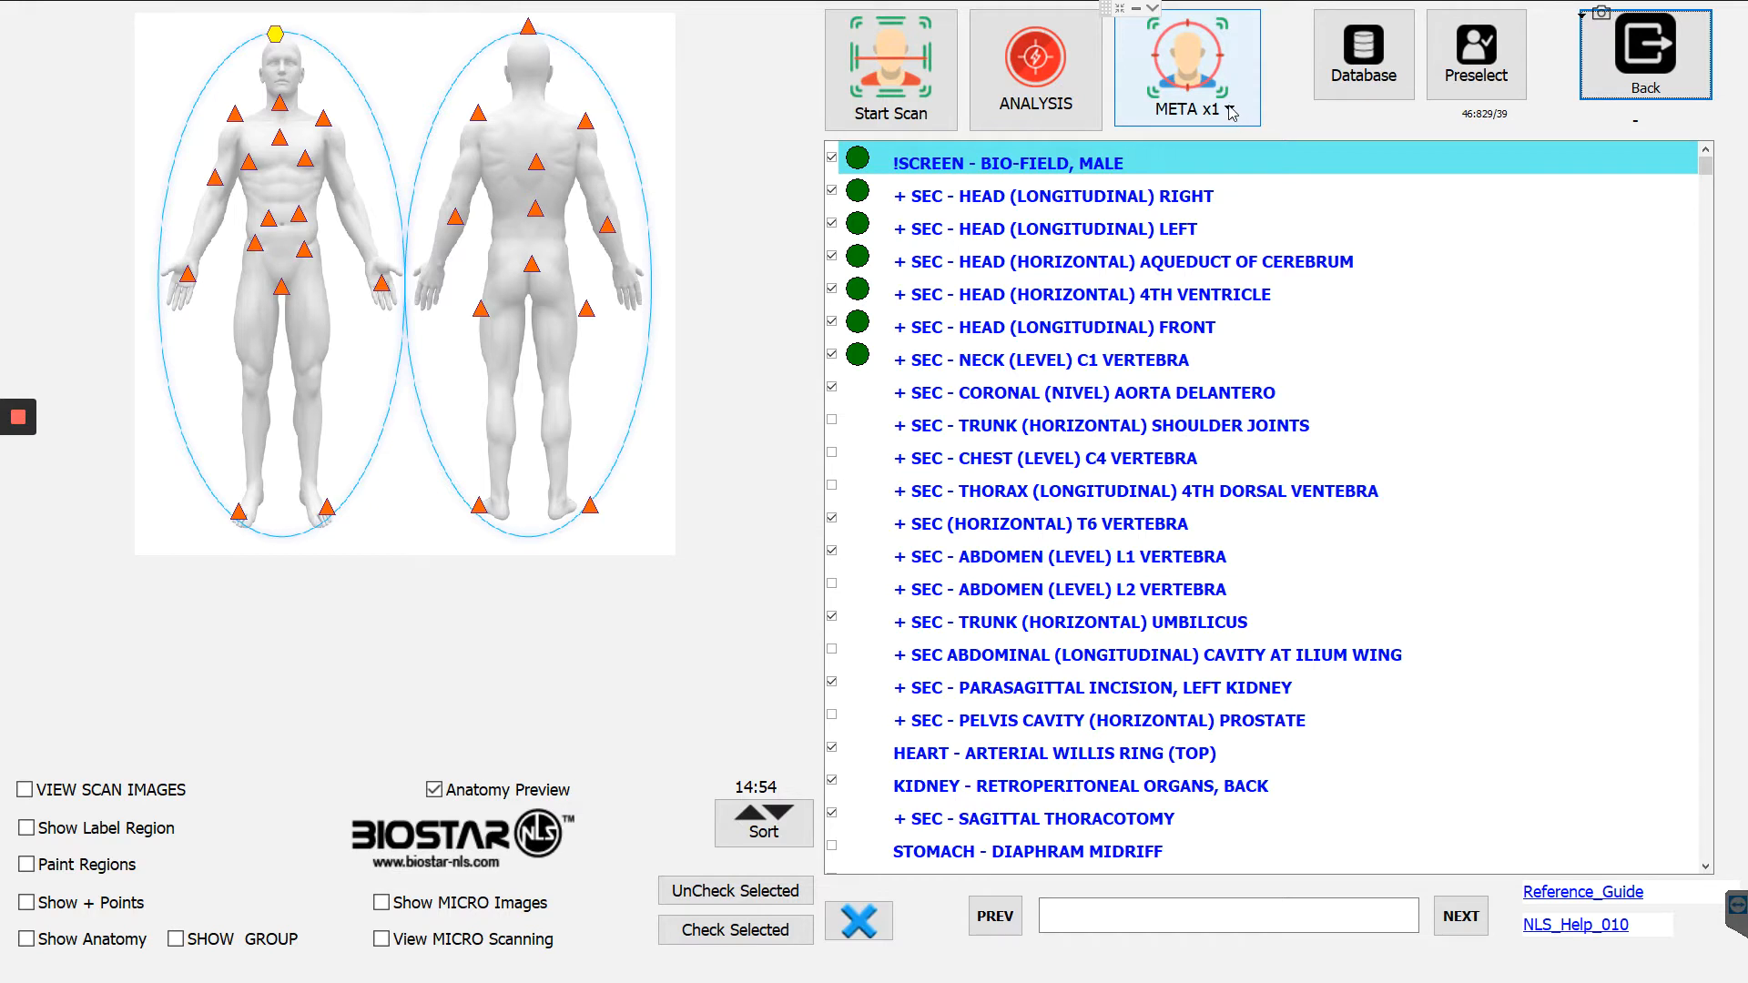
{"action": "left_click", "coordinate": [1186, 109]}
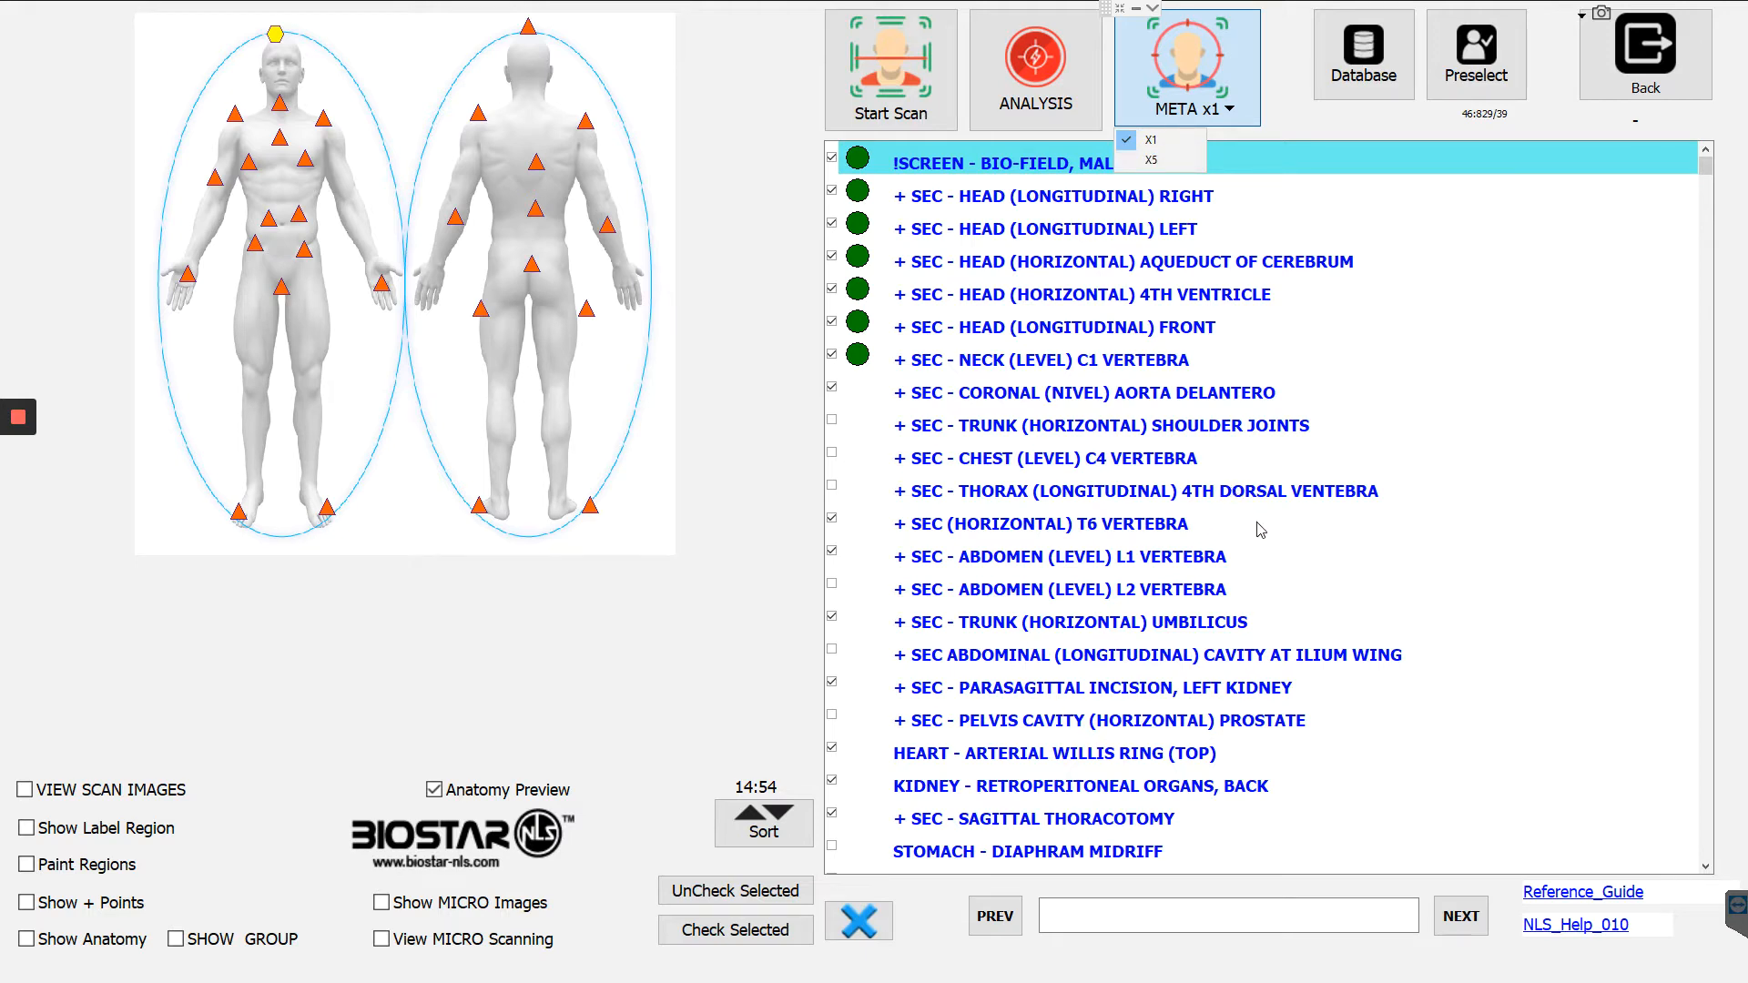
{"action": "left_click", "coordinate": [1042, 522]}
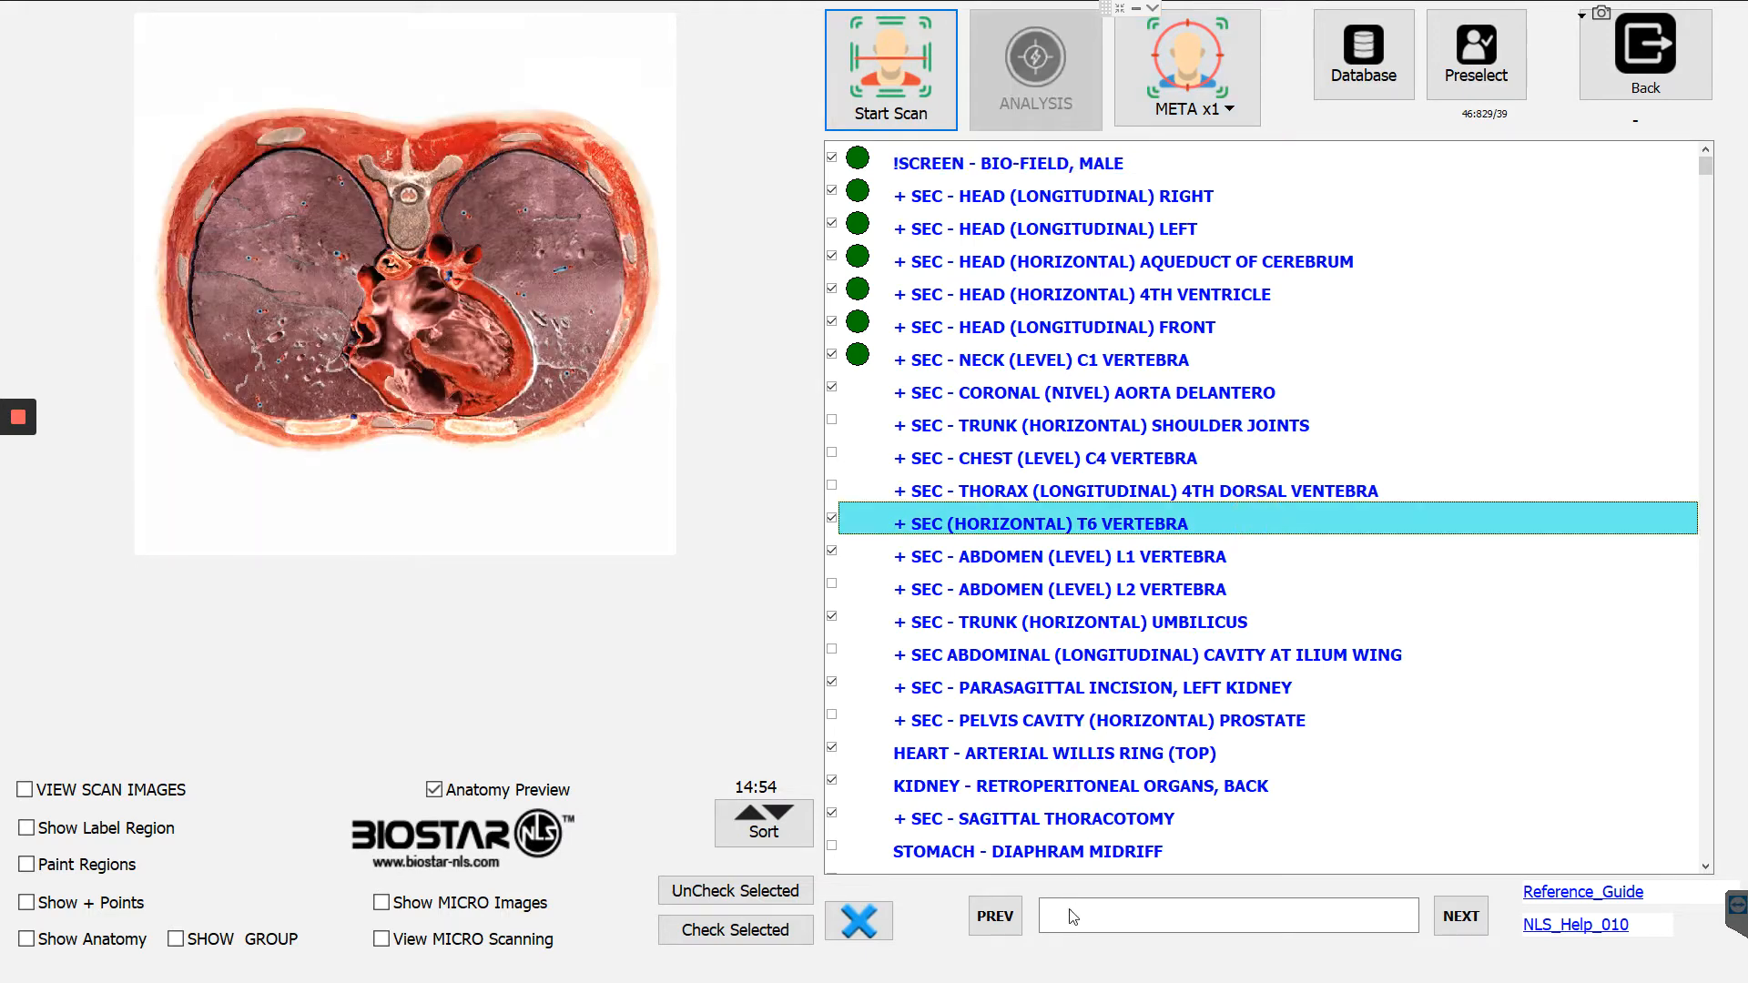
{"action": "left_click", "coordinate": [1228, 915]}
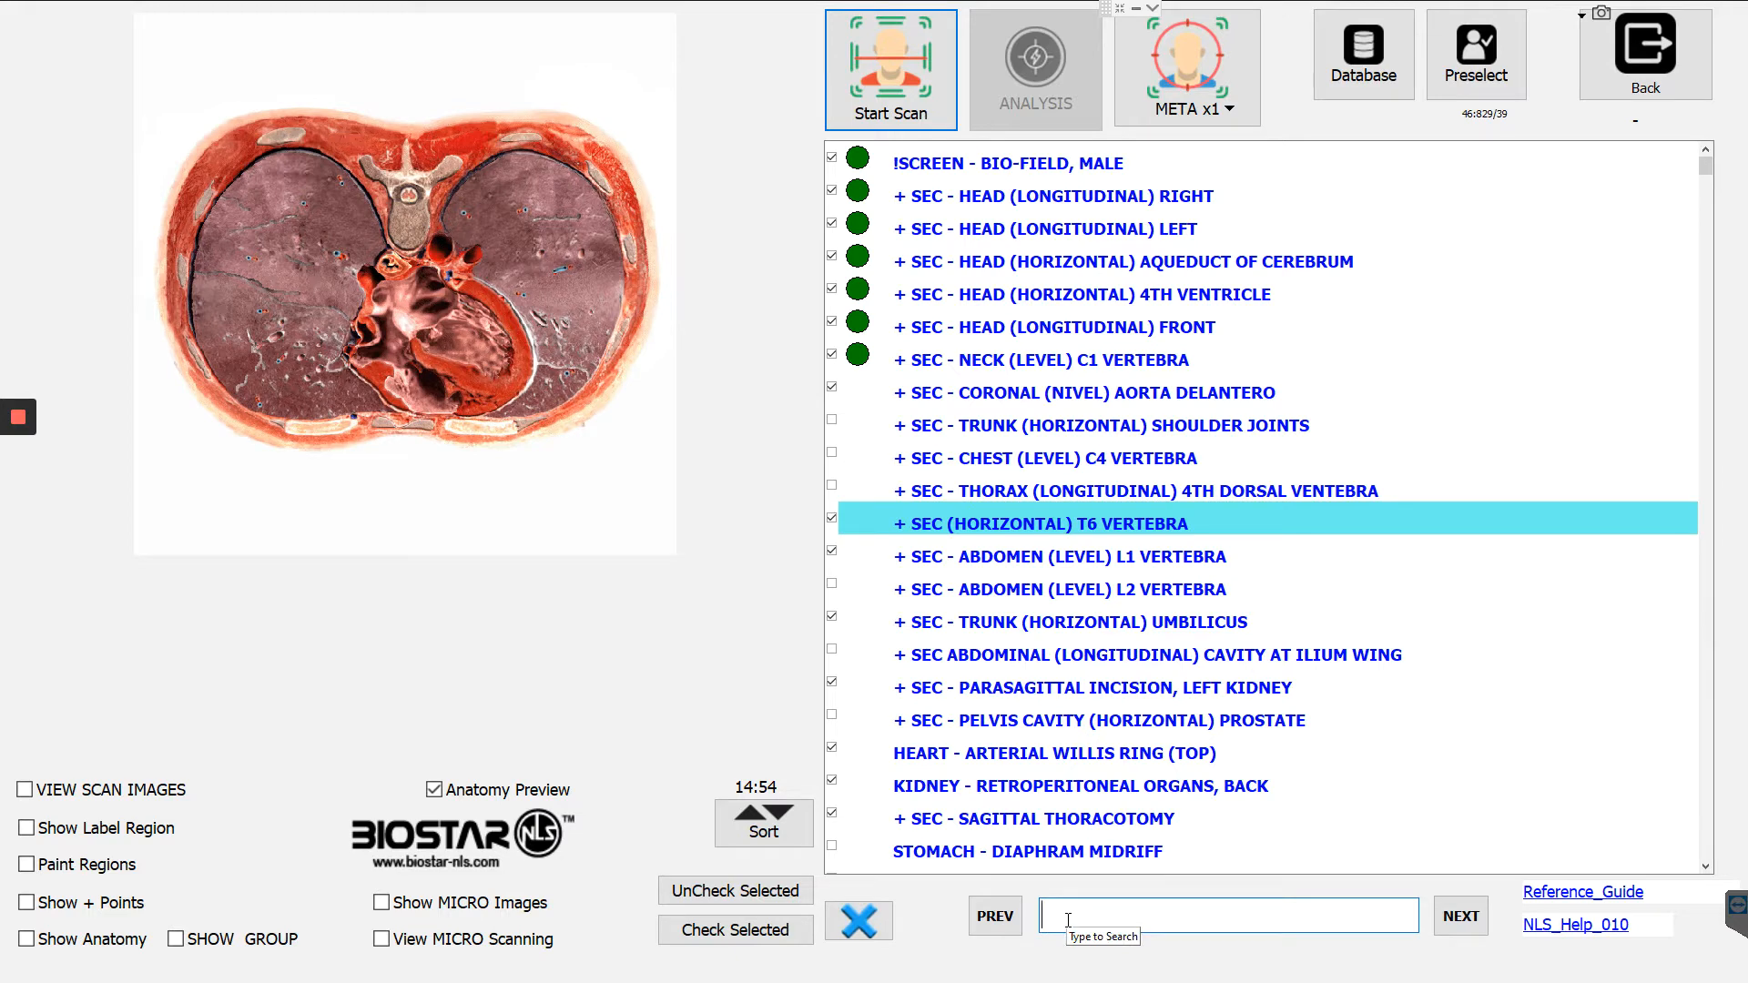
{"action": "type", "text": "heart"}
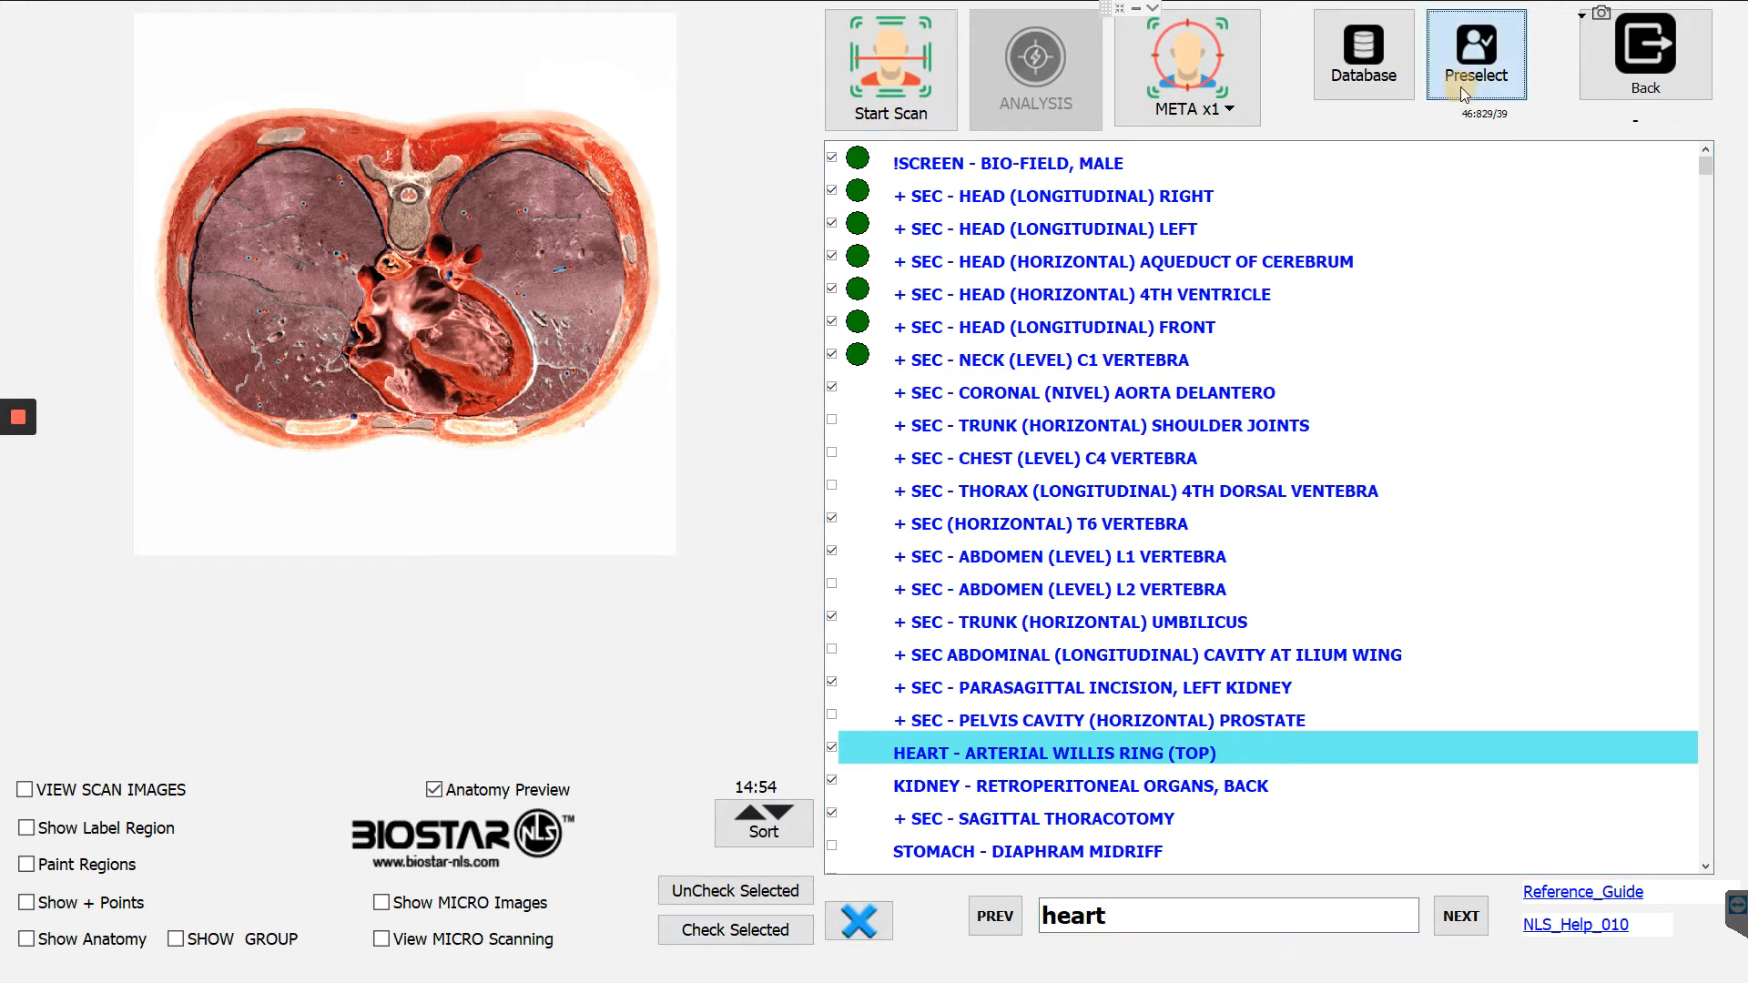
Uncheck all entries, then tick stomach, kidney, lung and vessel entries, 35 in total.
{"action": "left_click", "coordinate": [1476, 53]}
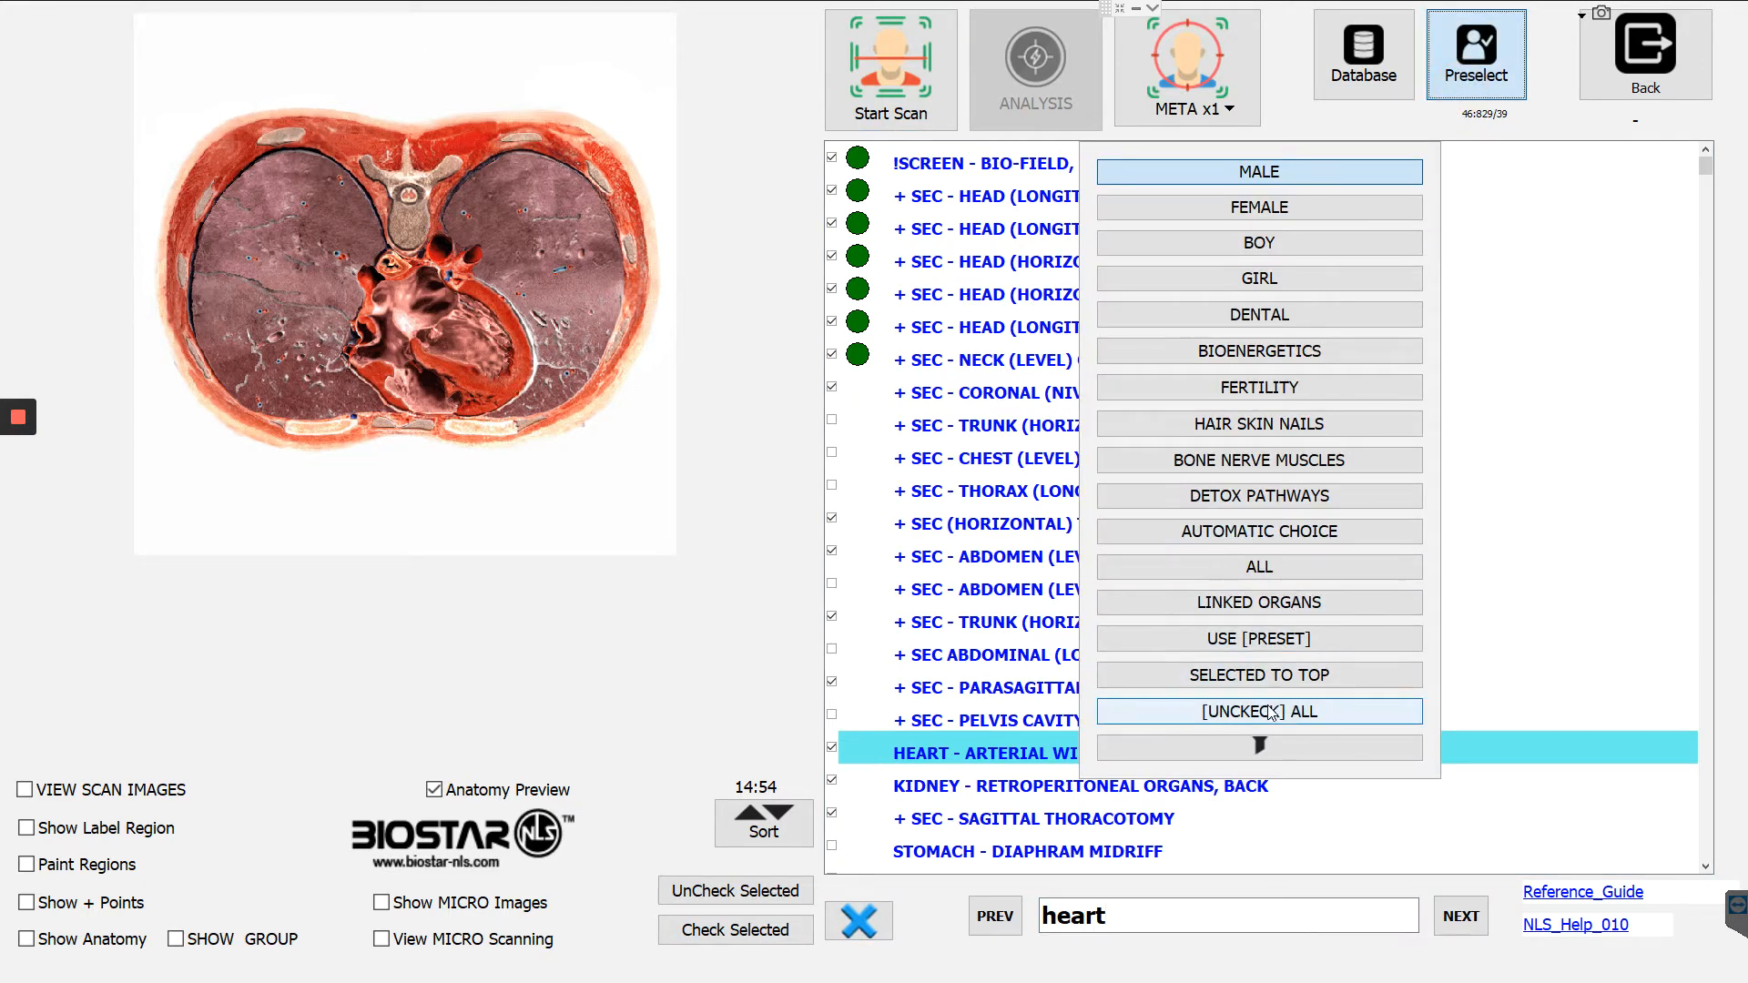
{"action": "left_click", "coordinate": [1257, 711]}
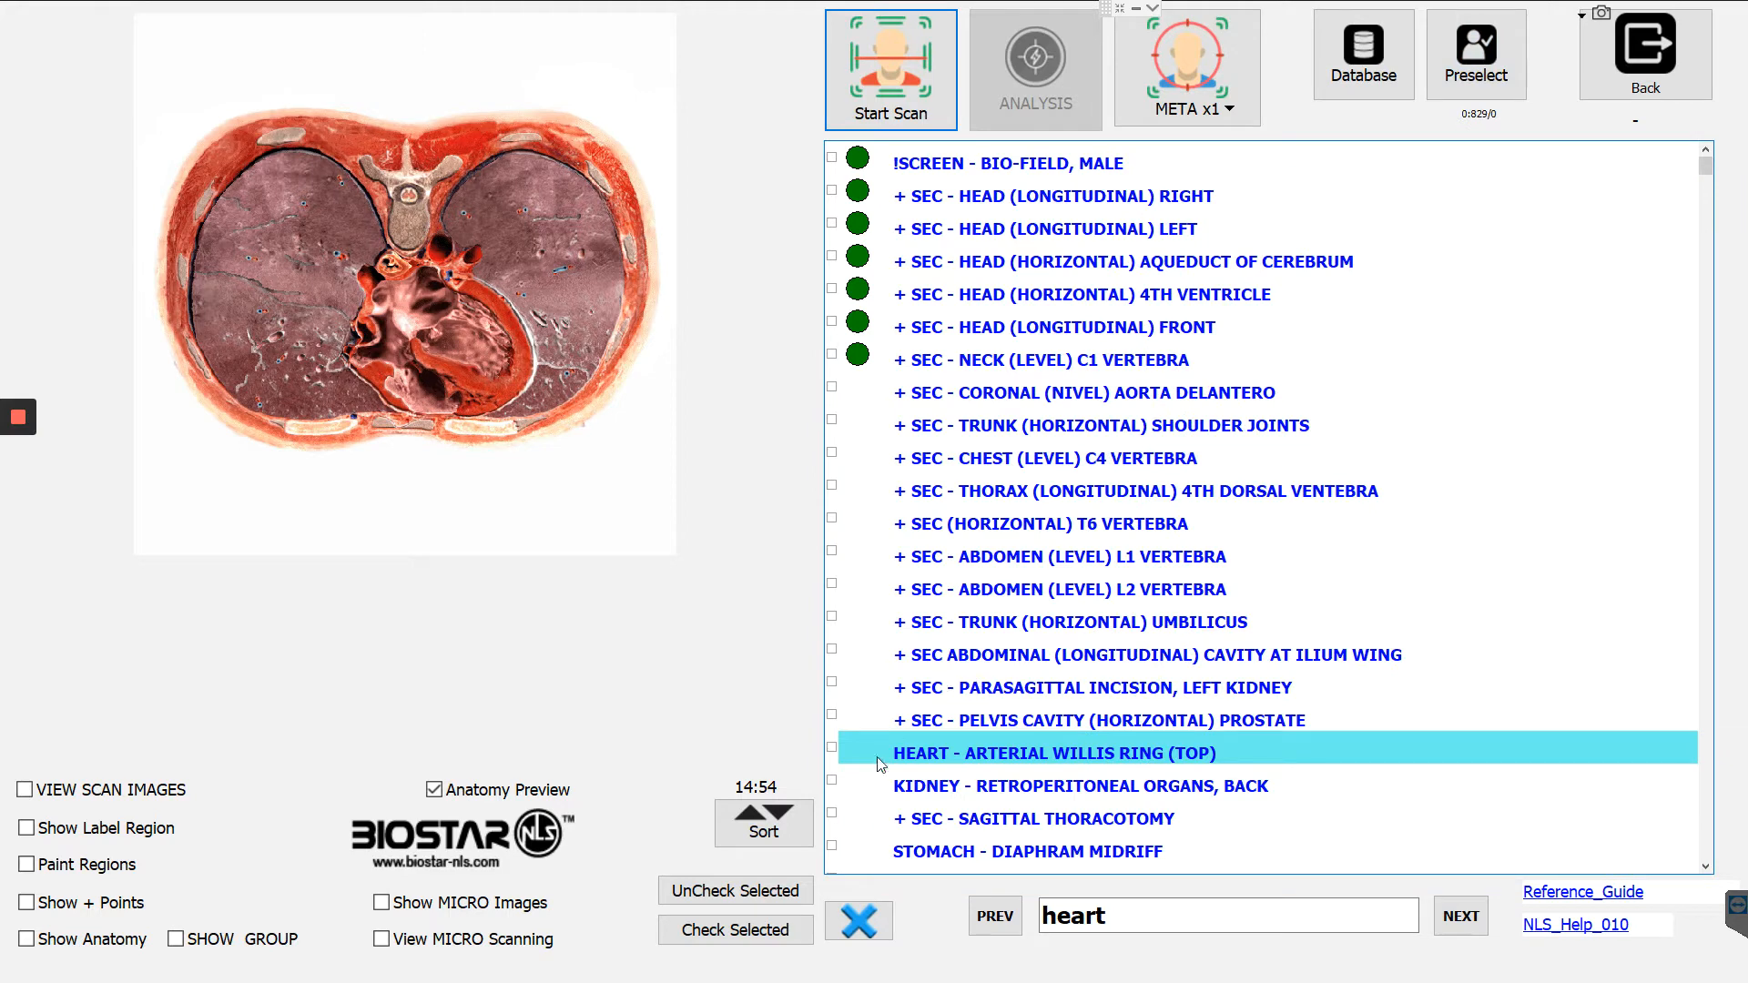
{"action": "mouse_move", "coordinate": [1253, 507]}
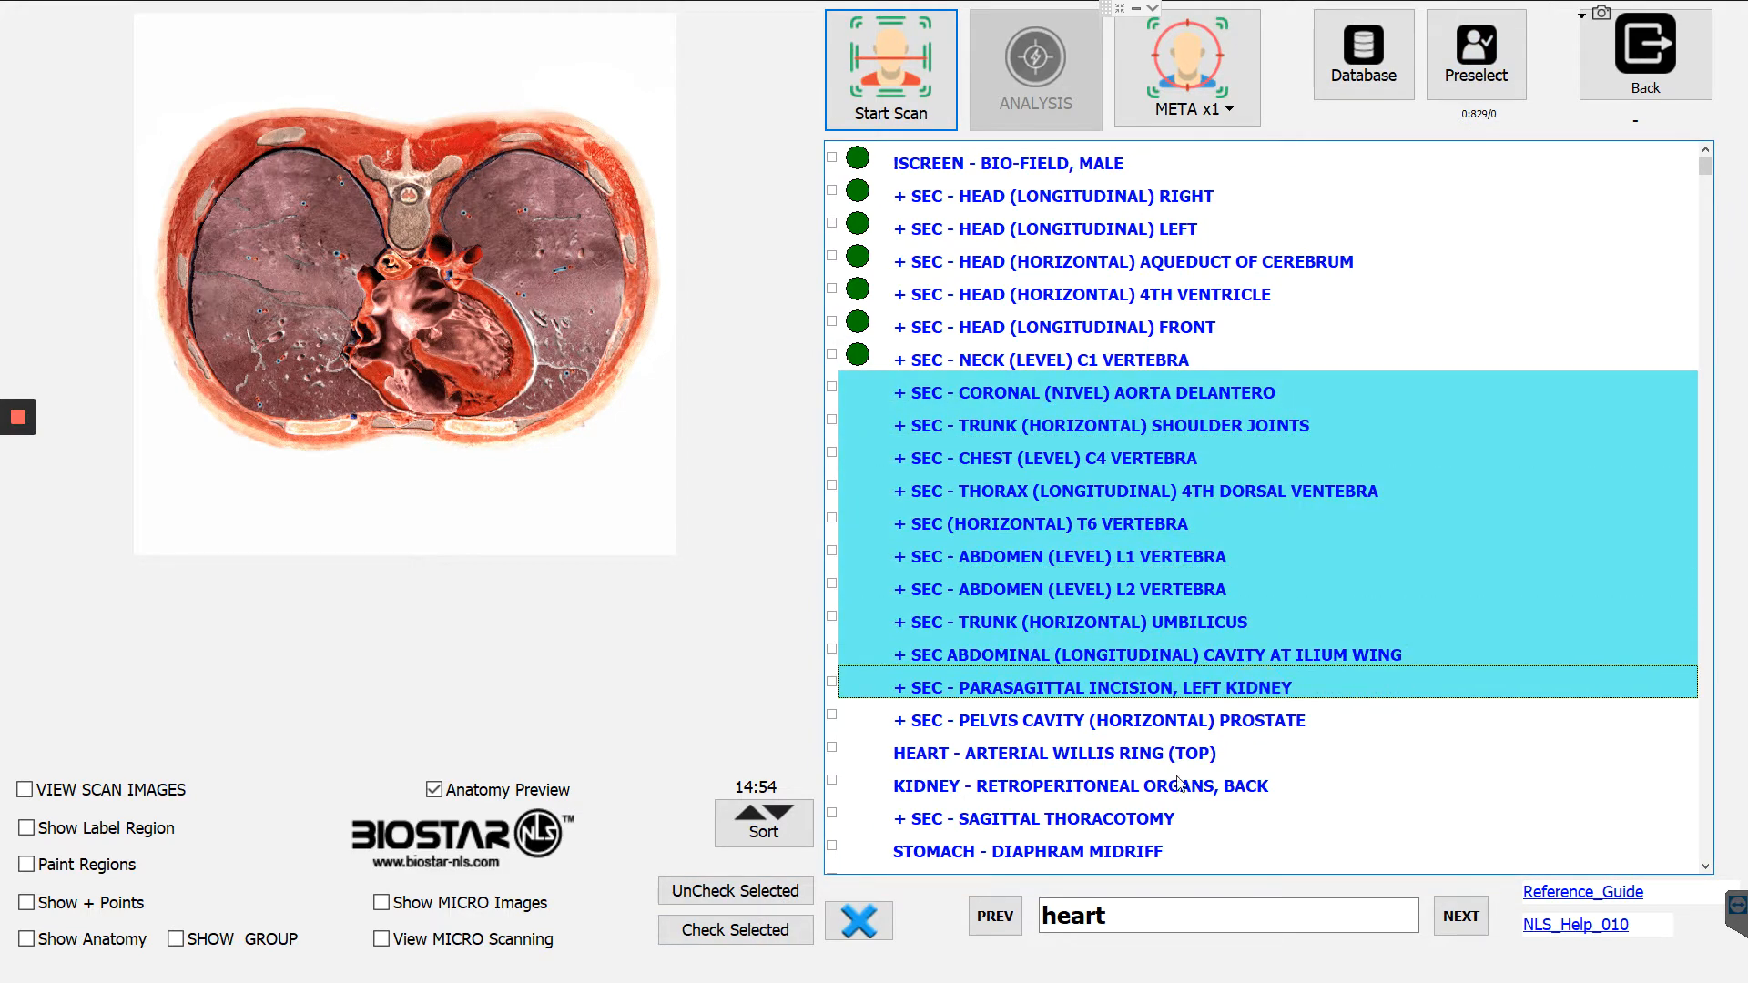
{"action": "left_click", "coordinate": [1027, 850]}
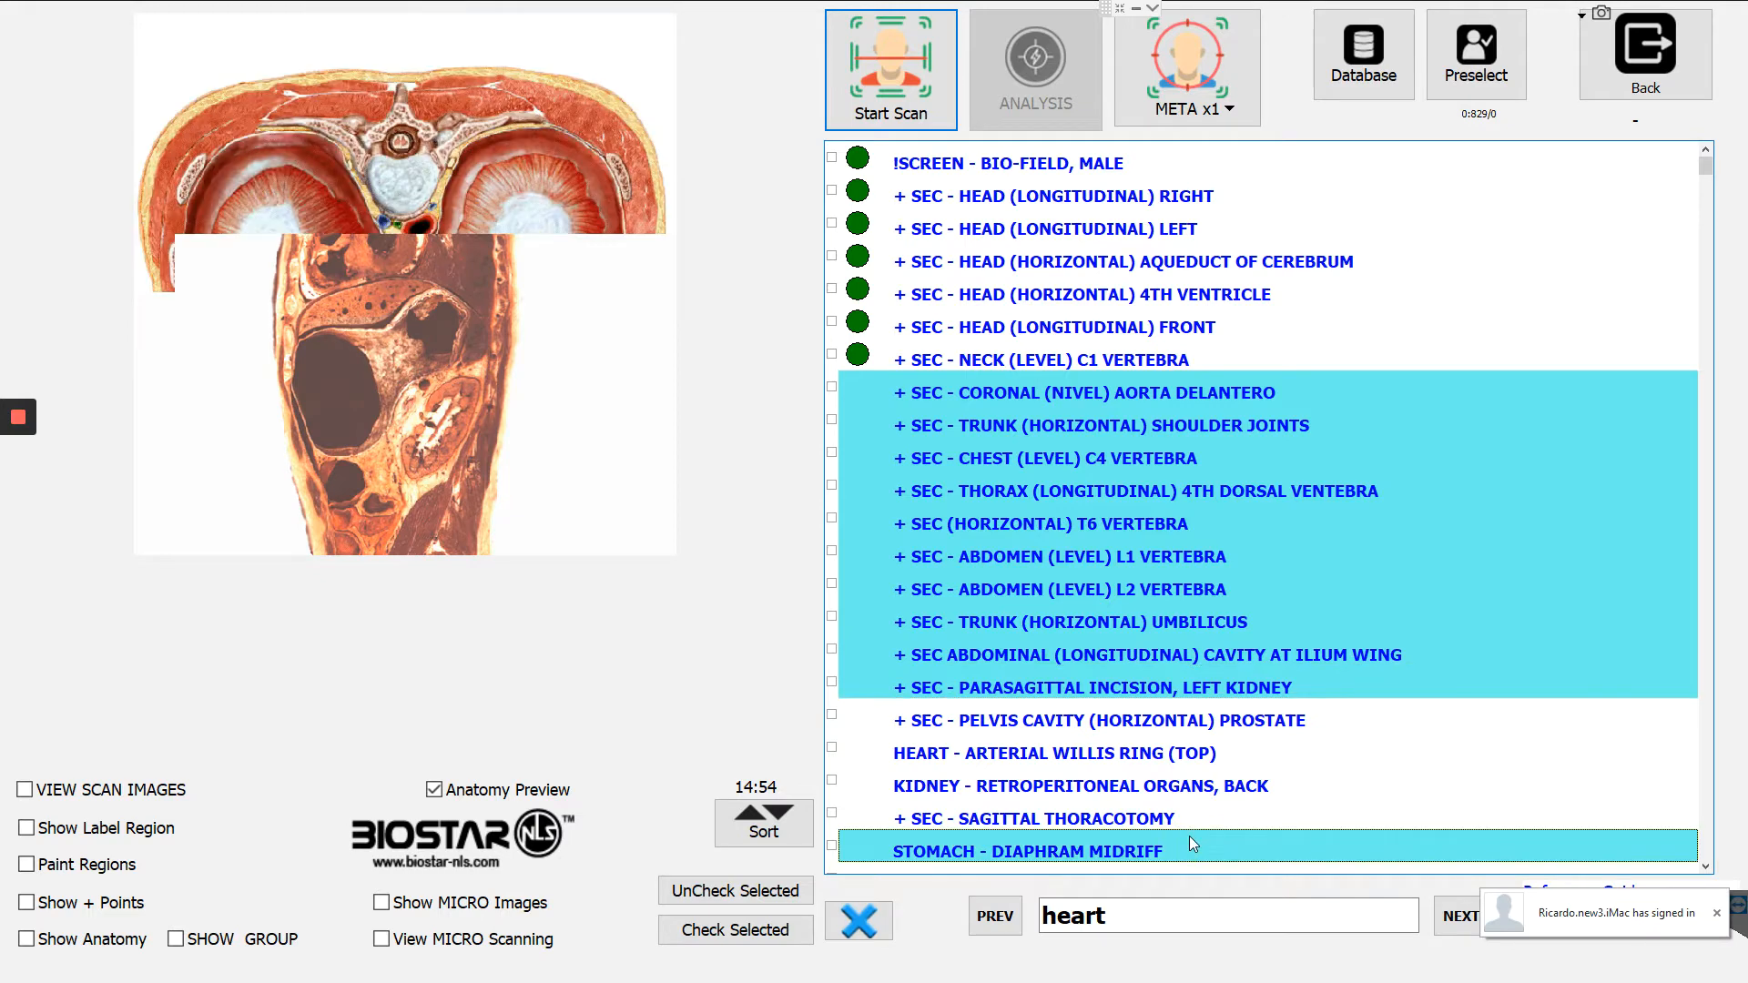
{"action": "left_click", "coordinate": [1079, 785]}
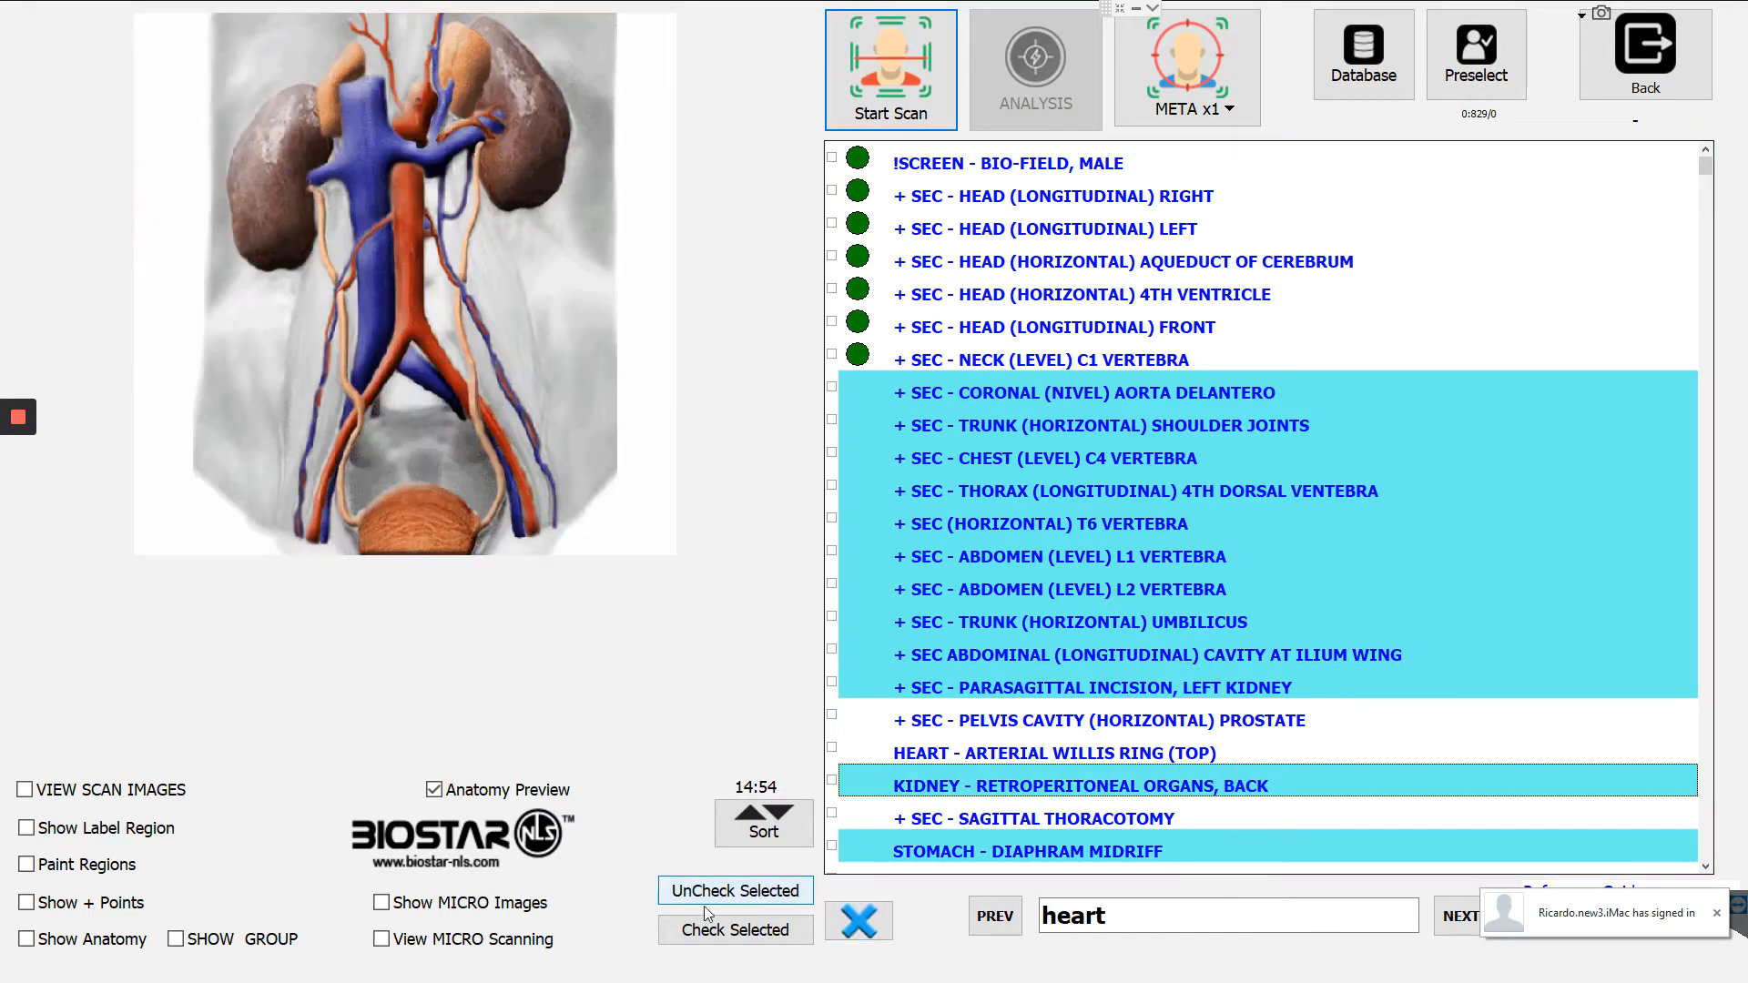
{"action": "left_click", "coordinate": [735, 930]}
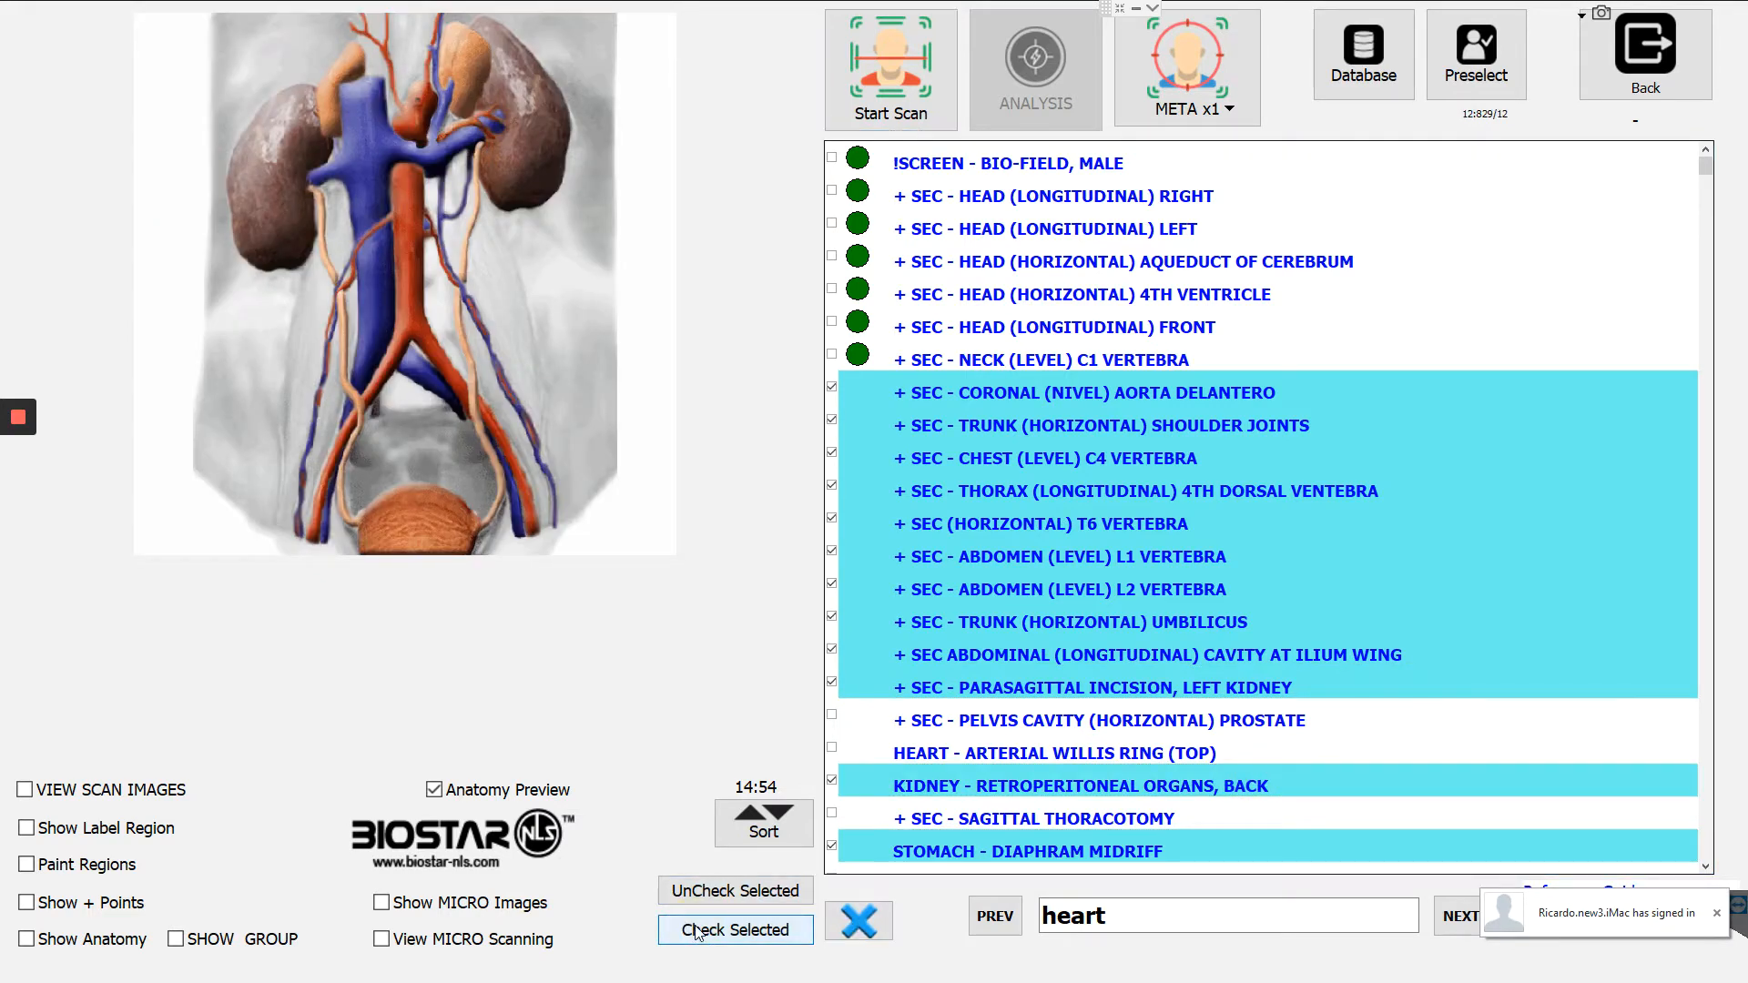
{"action": "left_click", "coordinate": [735, 930]}
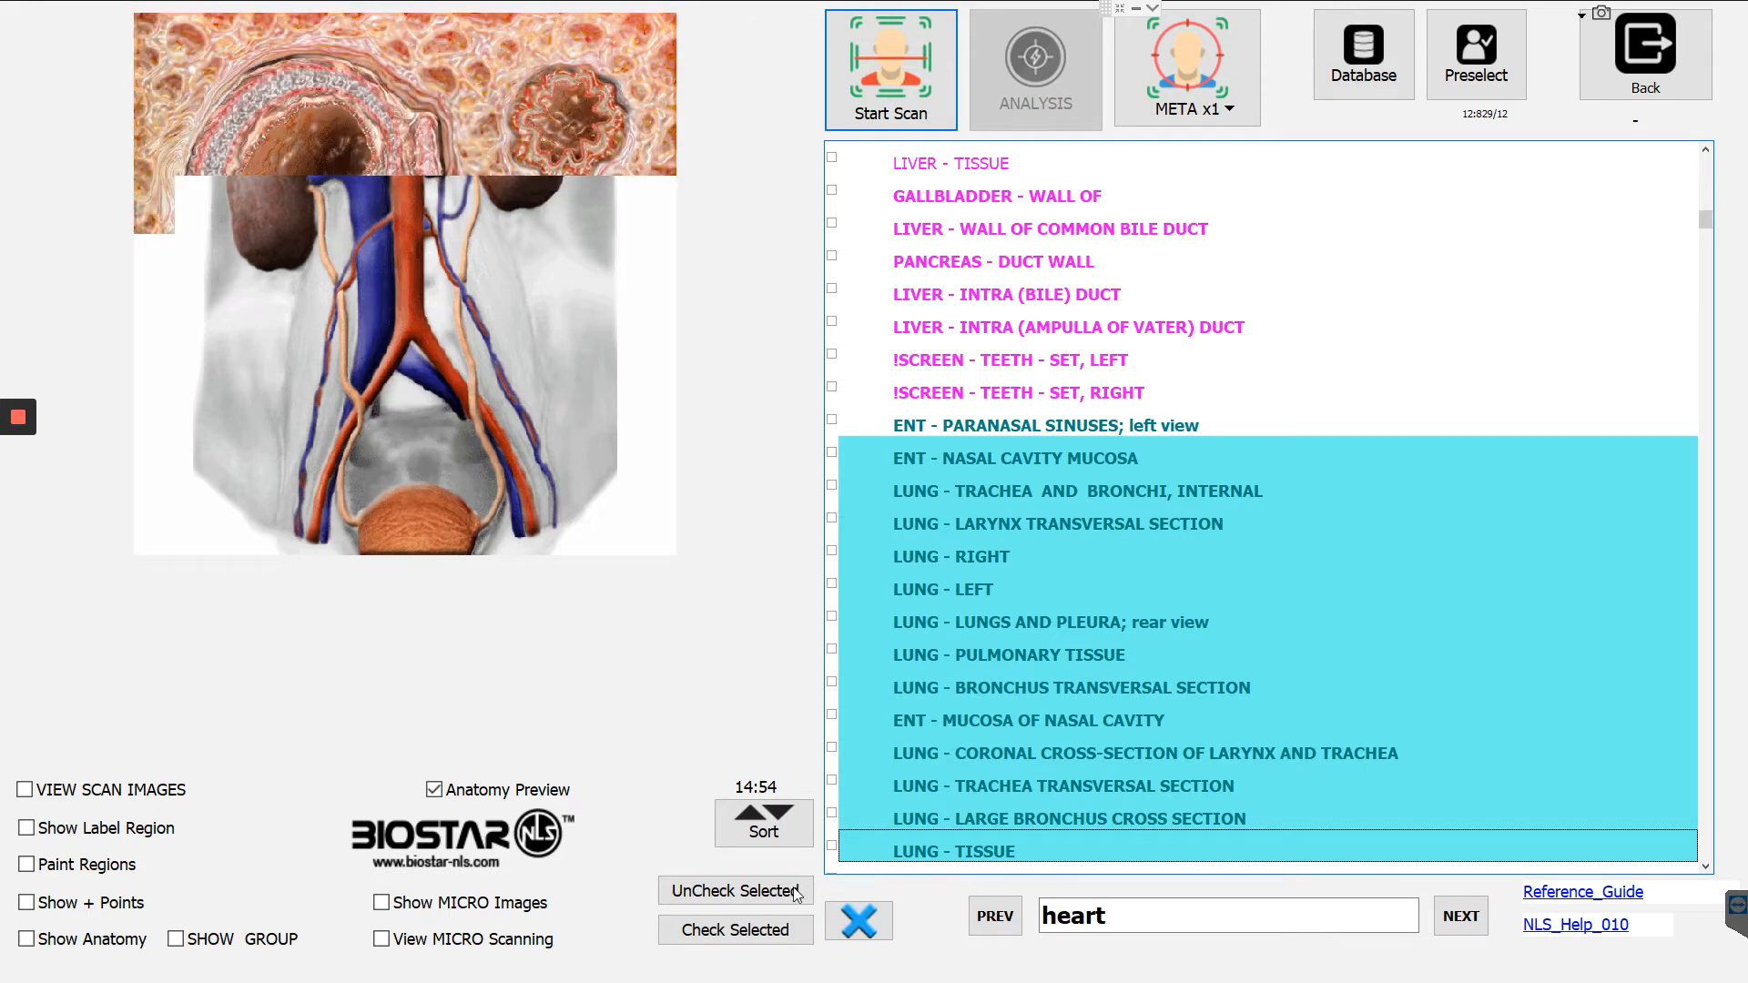
{"action": "left_click", "coordinate": [736, 929]}
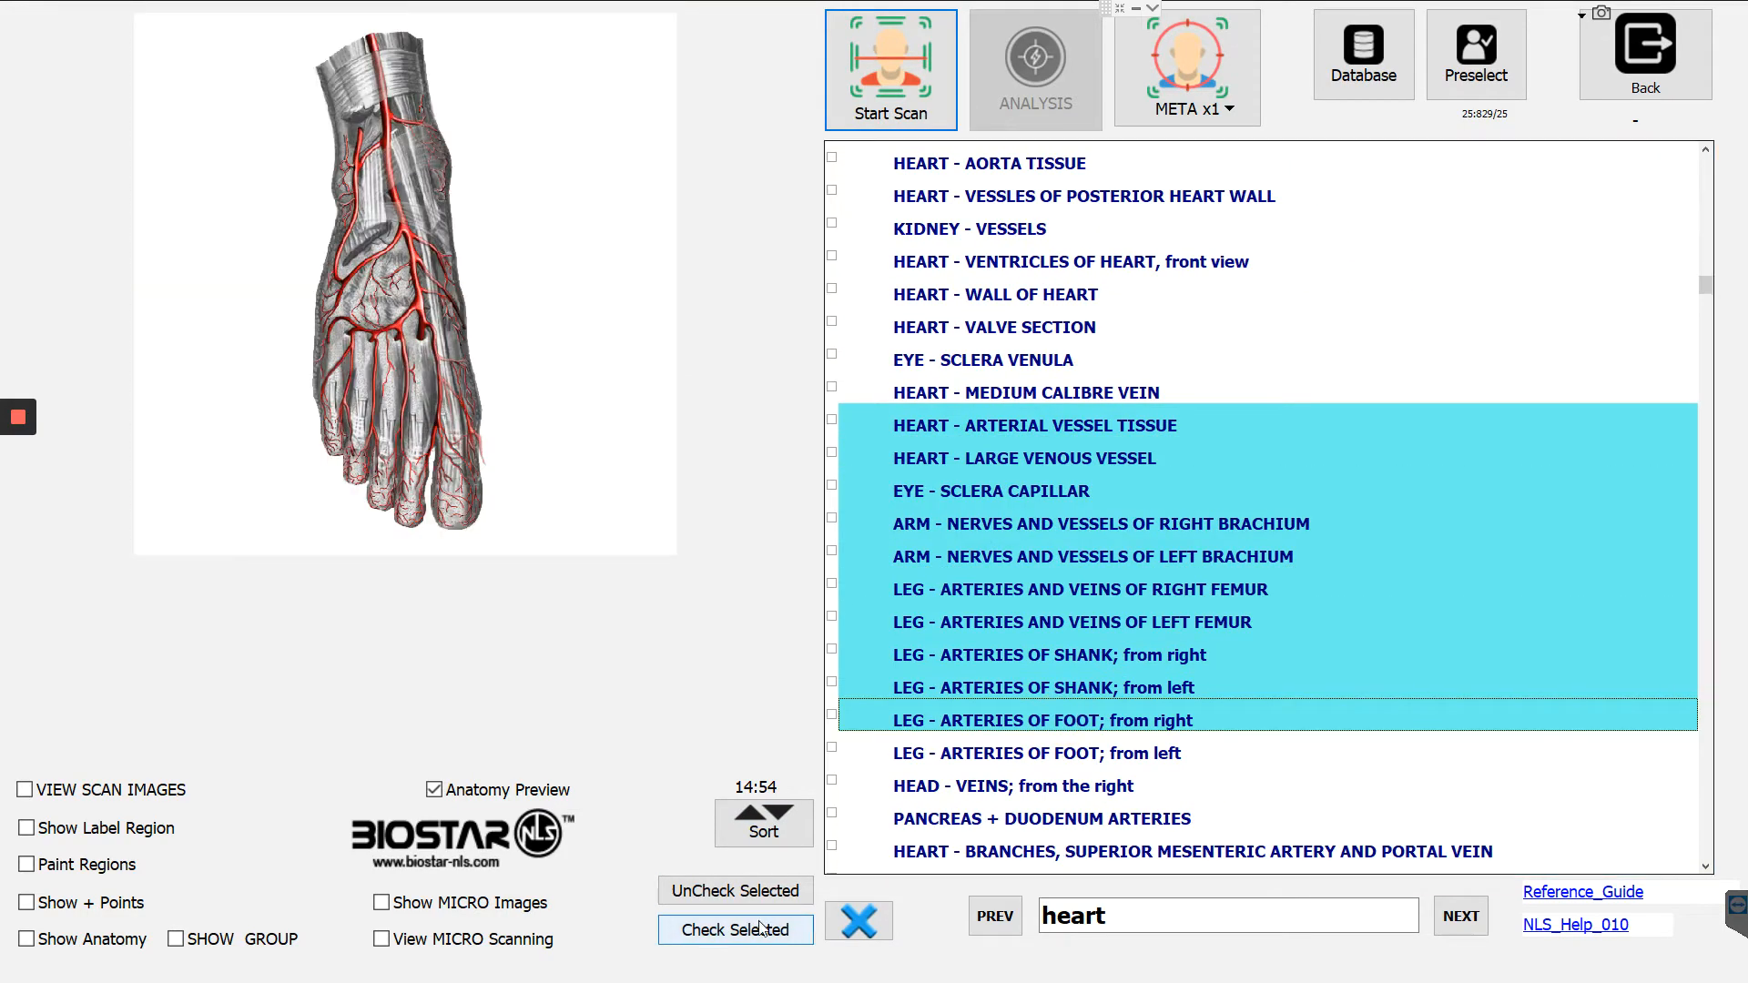
{"action": "left_click", "coordinate": [735, 928]}
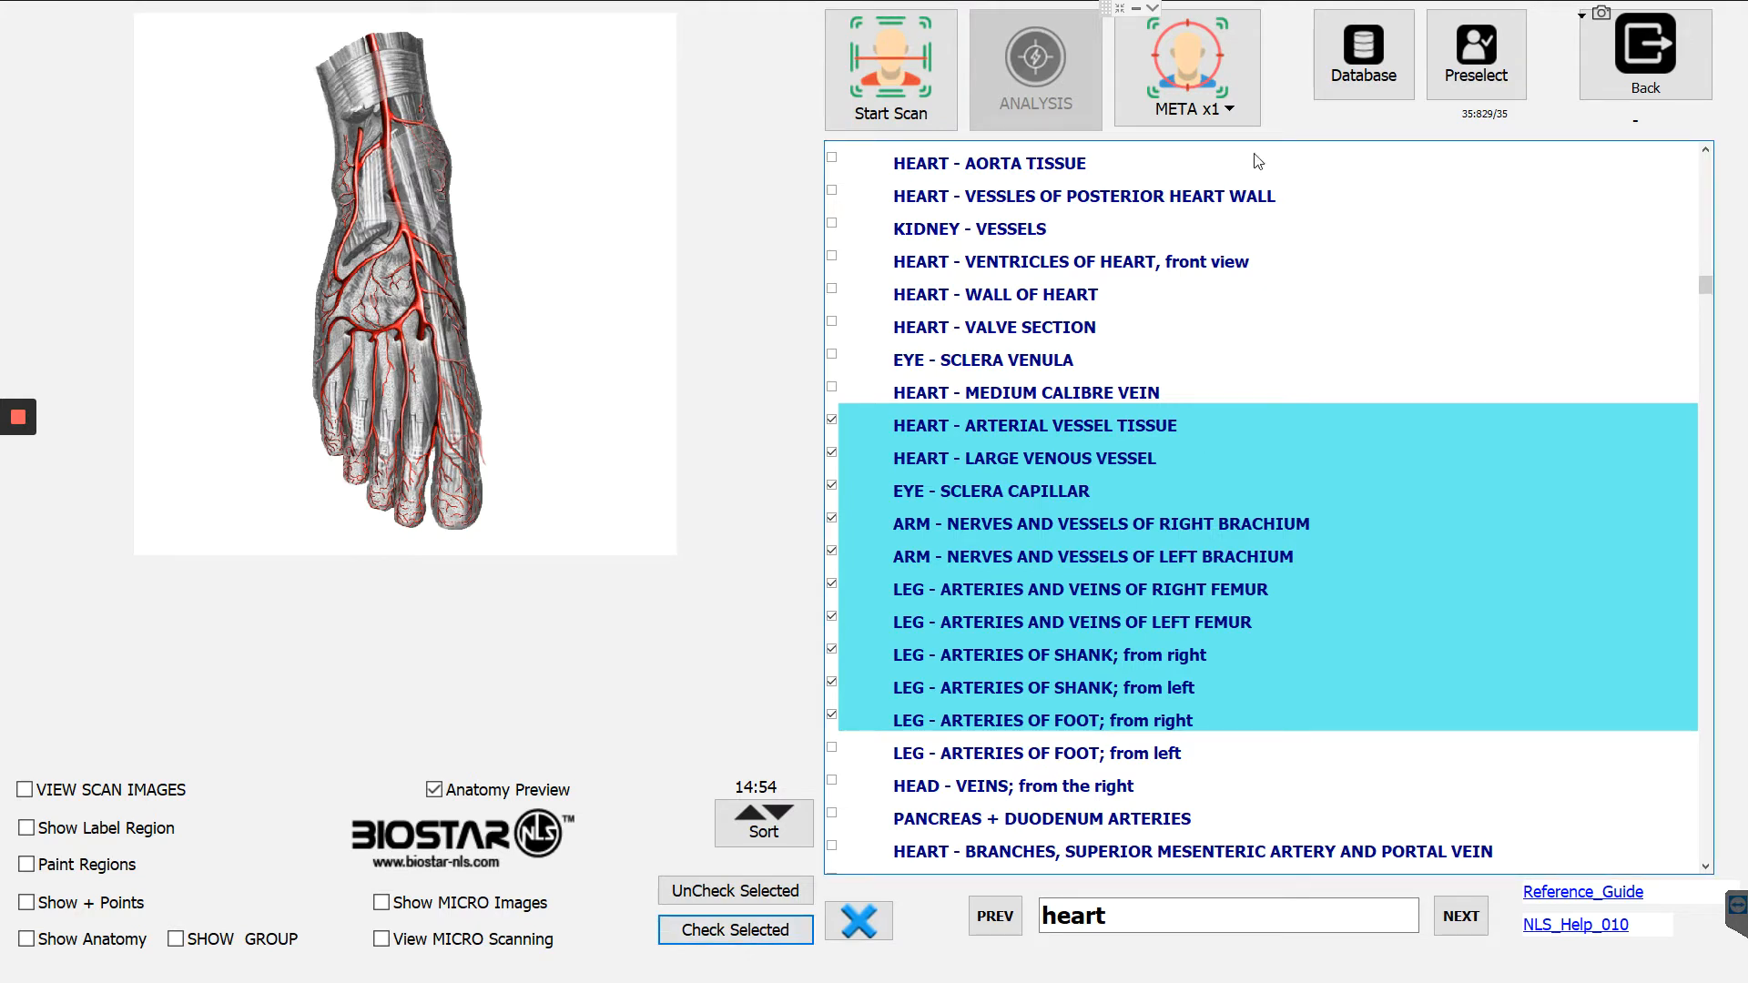
{"action": "mouse_move", "coordinate": [1249, 135]}
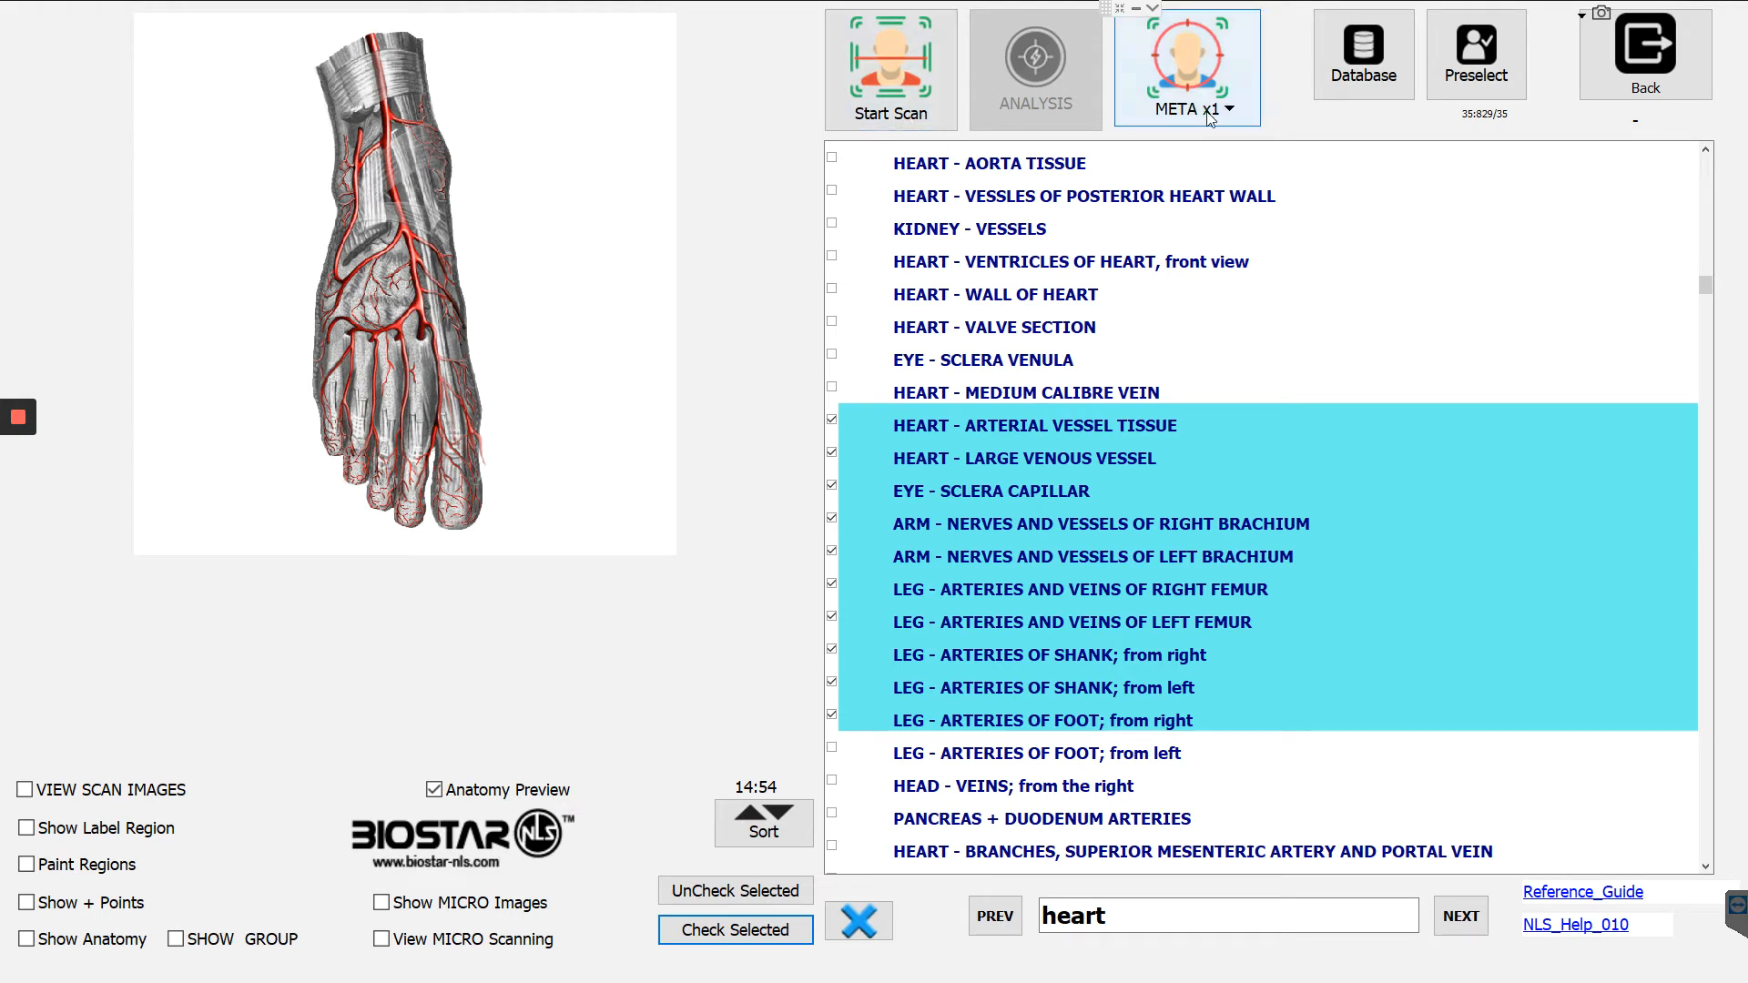
Set meta-therapy to repeat five times and run it on the trunk shoulder joints section.
{"action": "left_click", "coordinate": [1226, 109]}
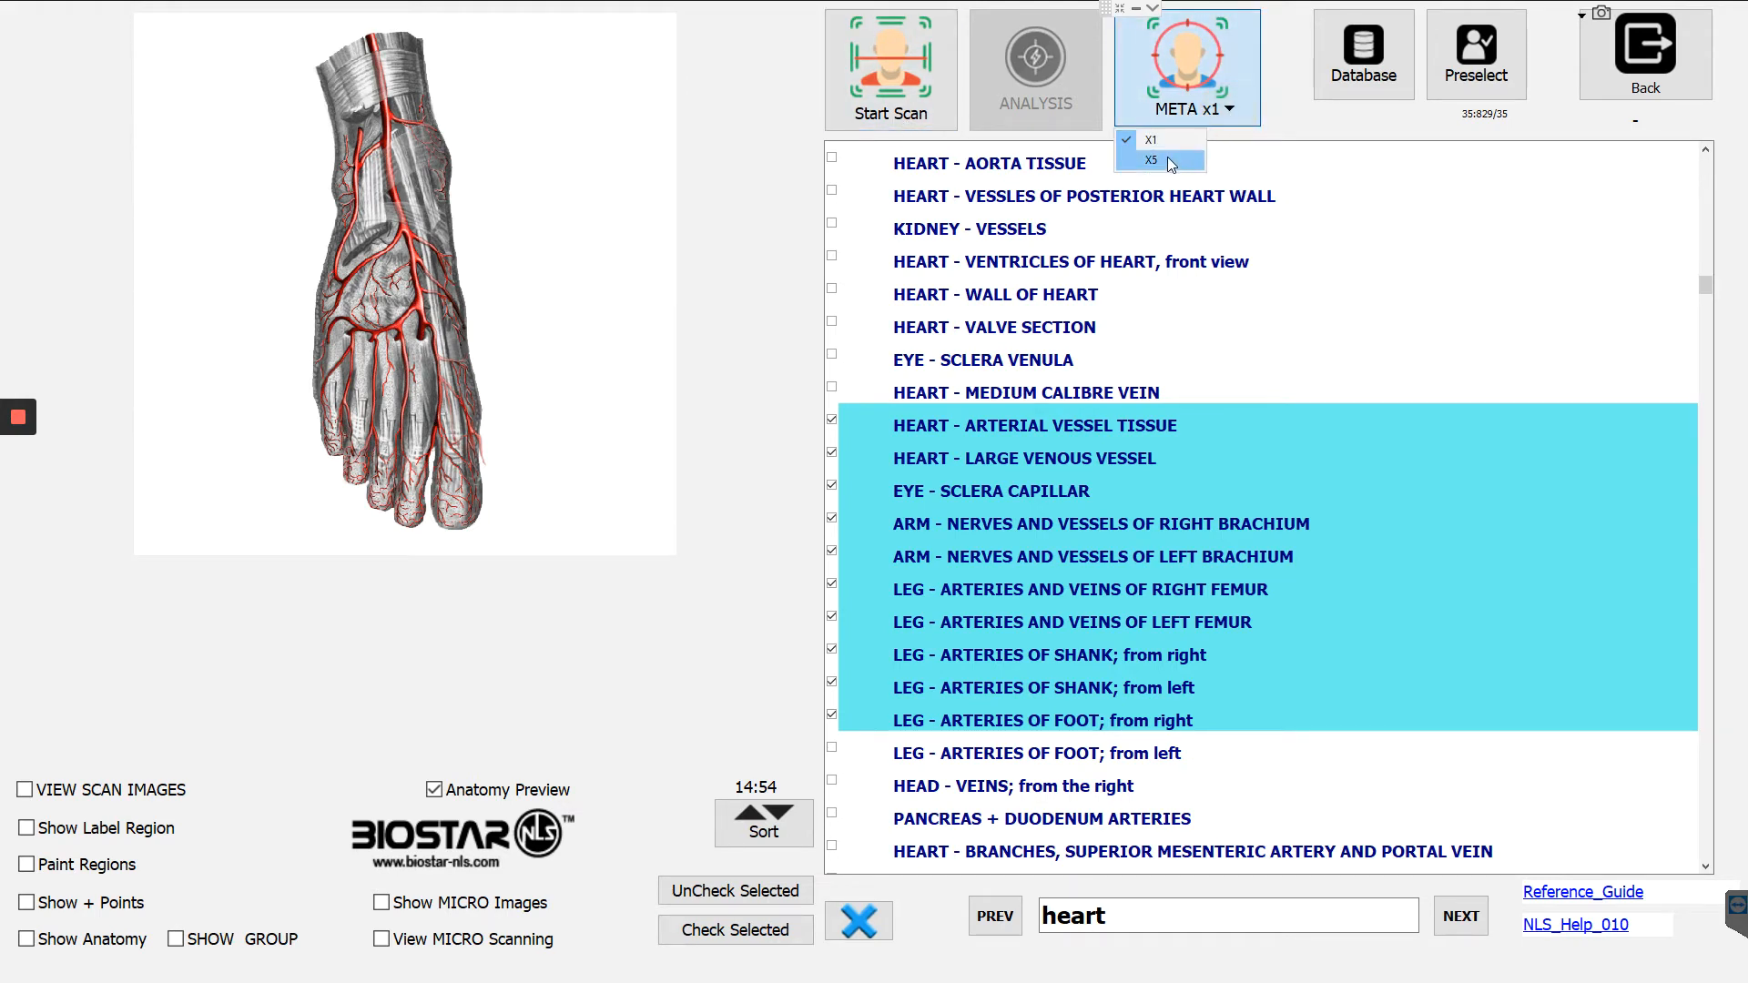
{"action": "left_click", "coordinate": [1149, 160]}
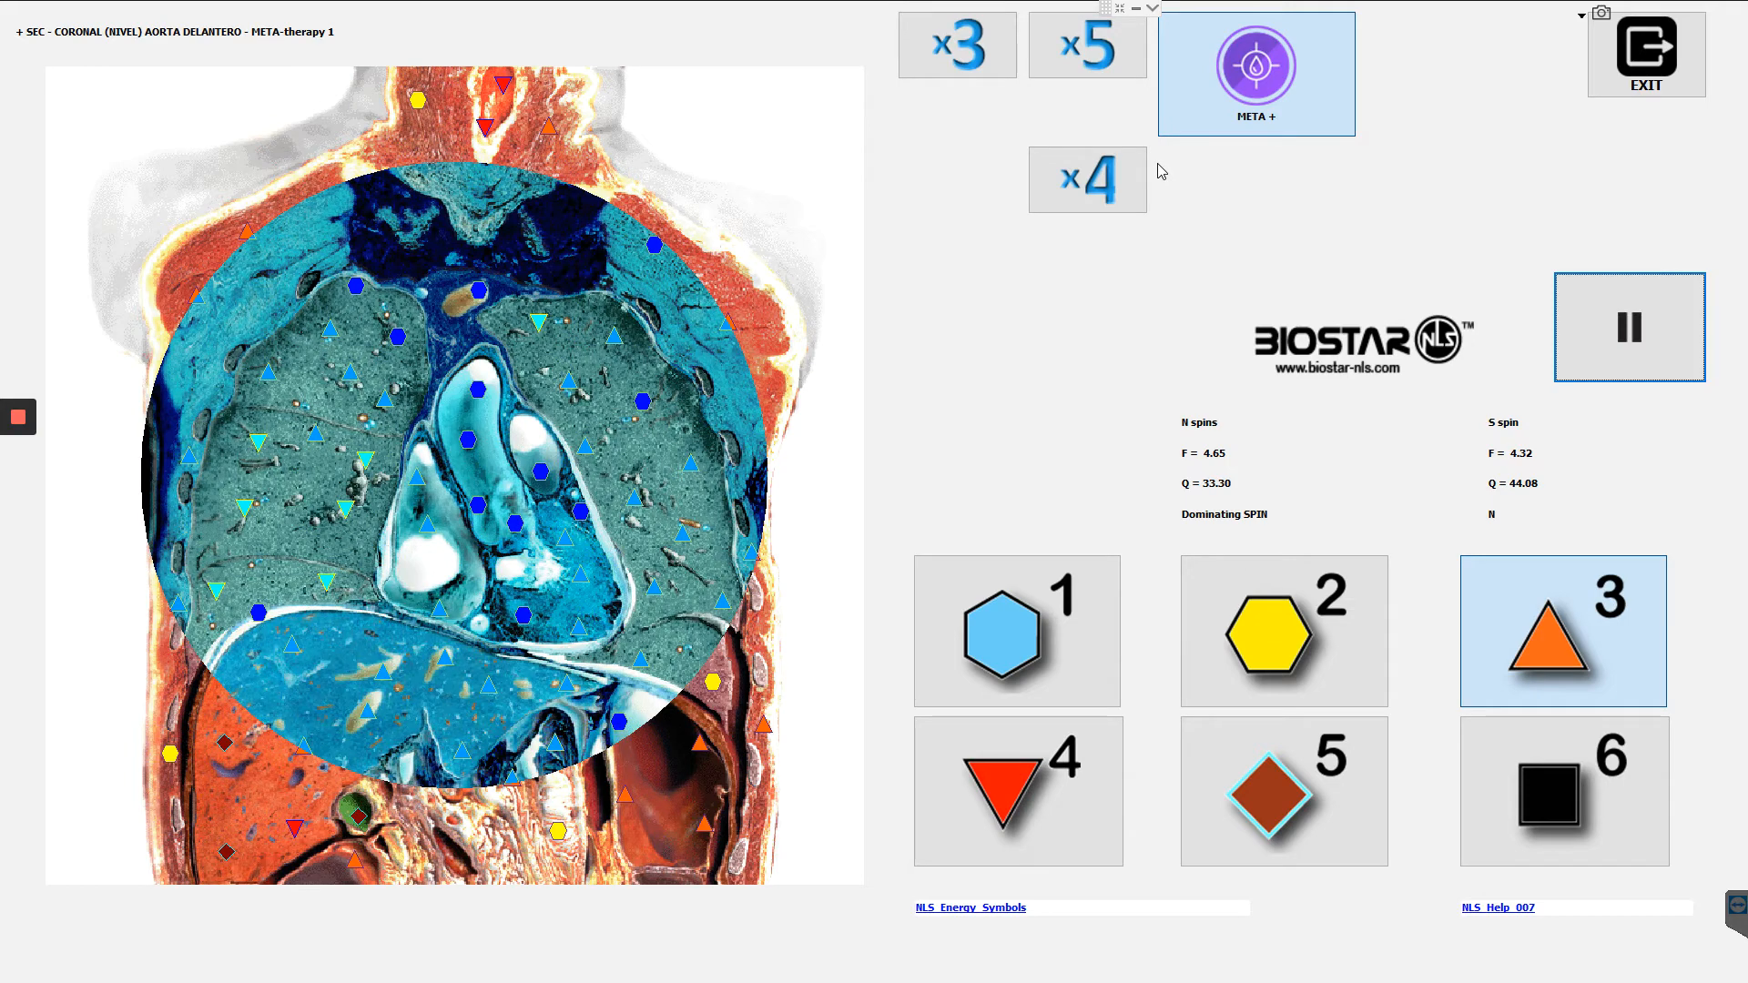
{"action": "left_click", "coordinate": [1283, 630]}
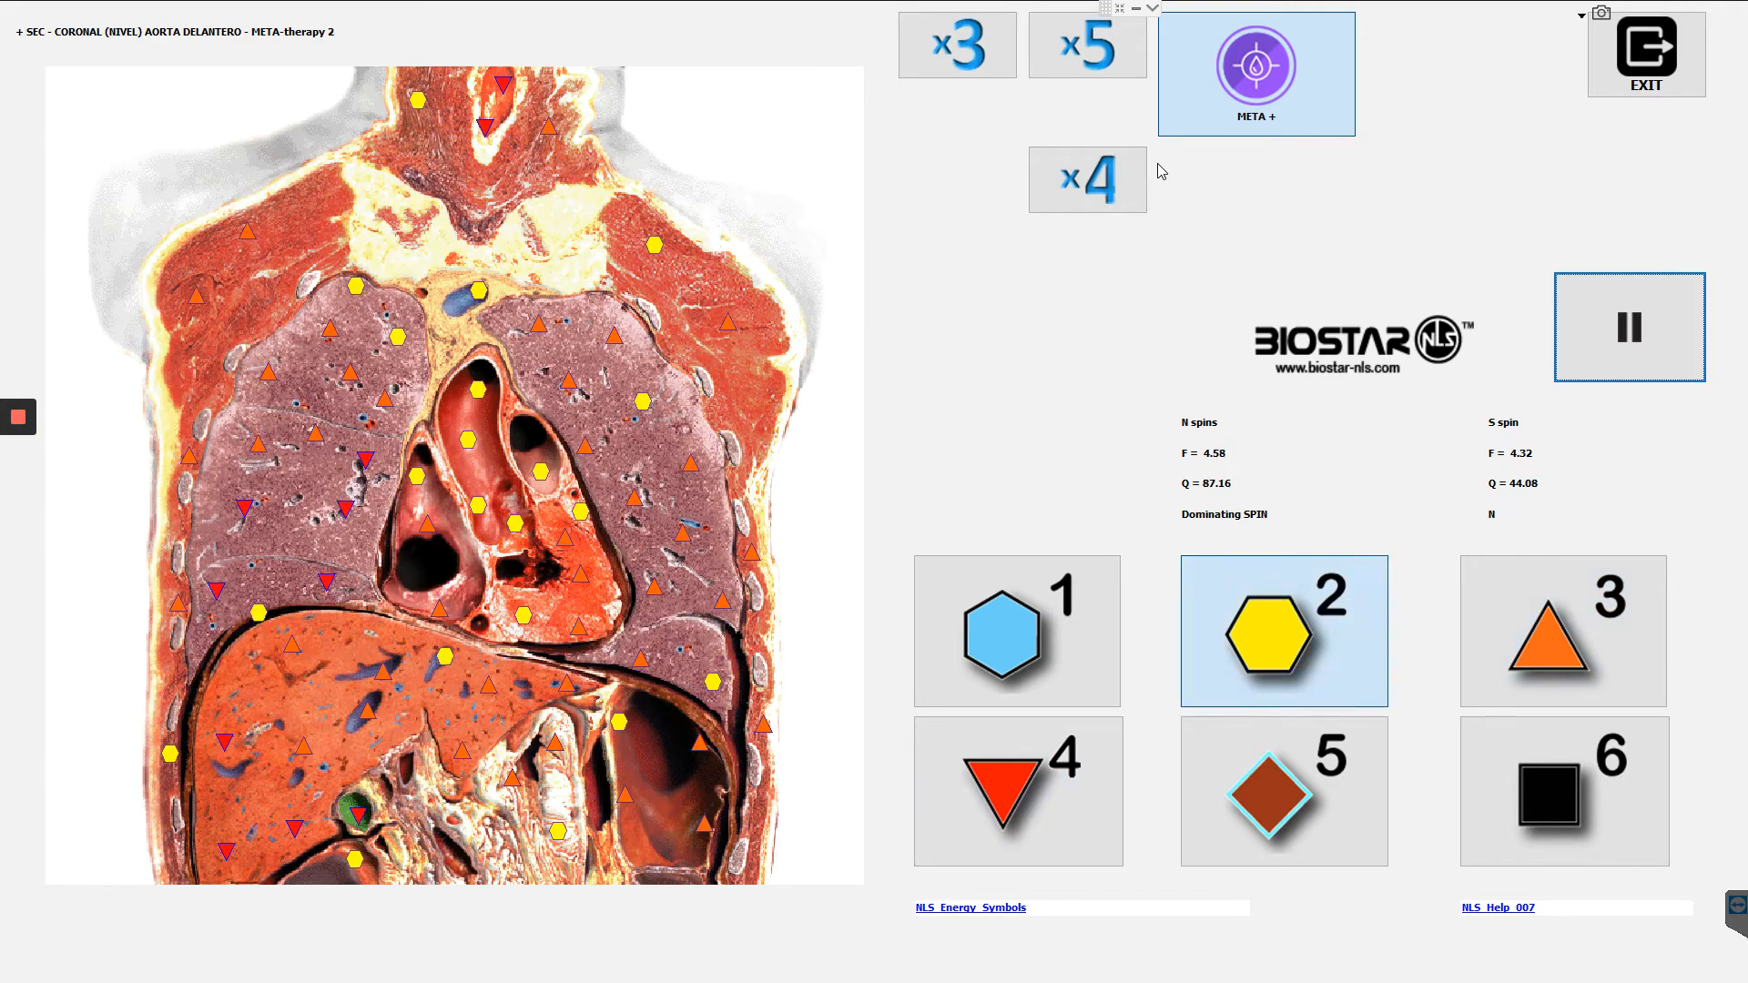
{"action": "left_click", "coordinate": [1562, 631]}
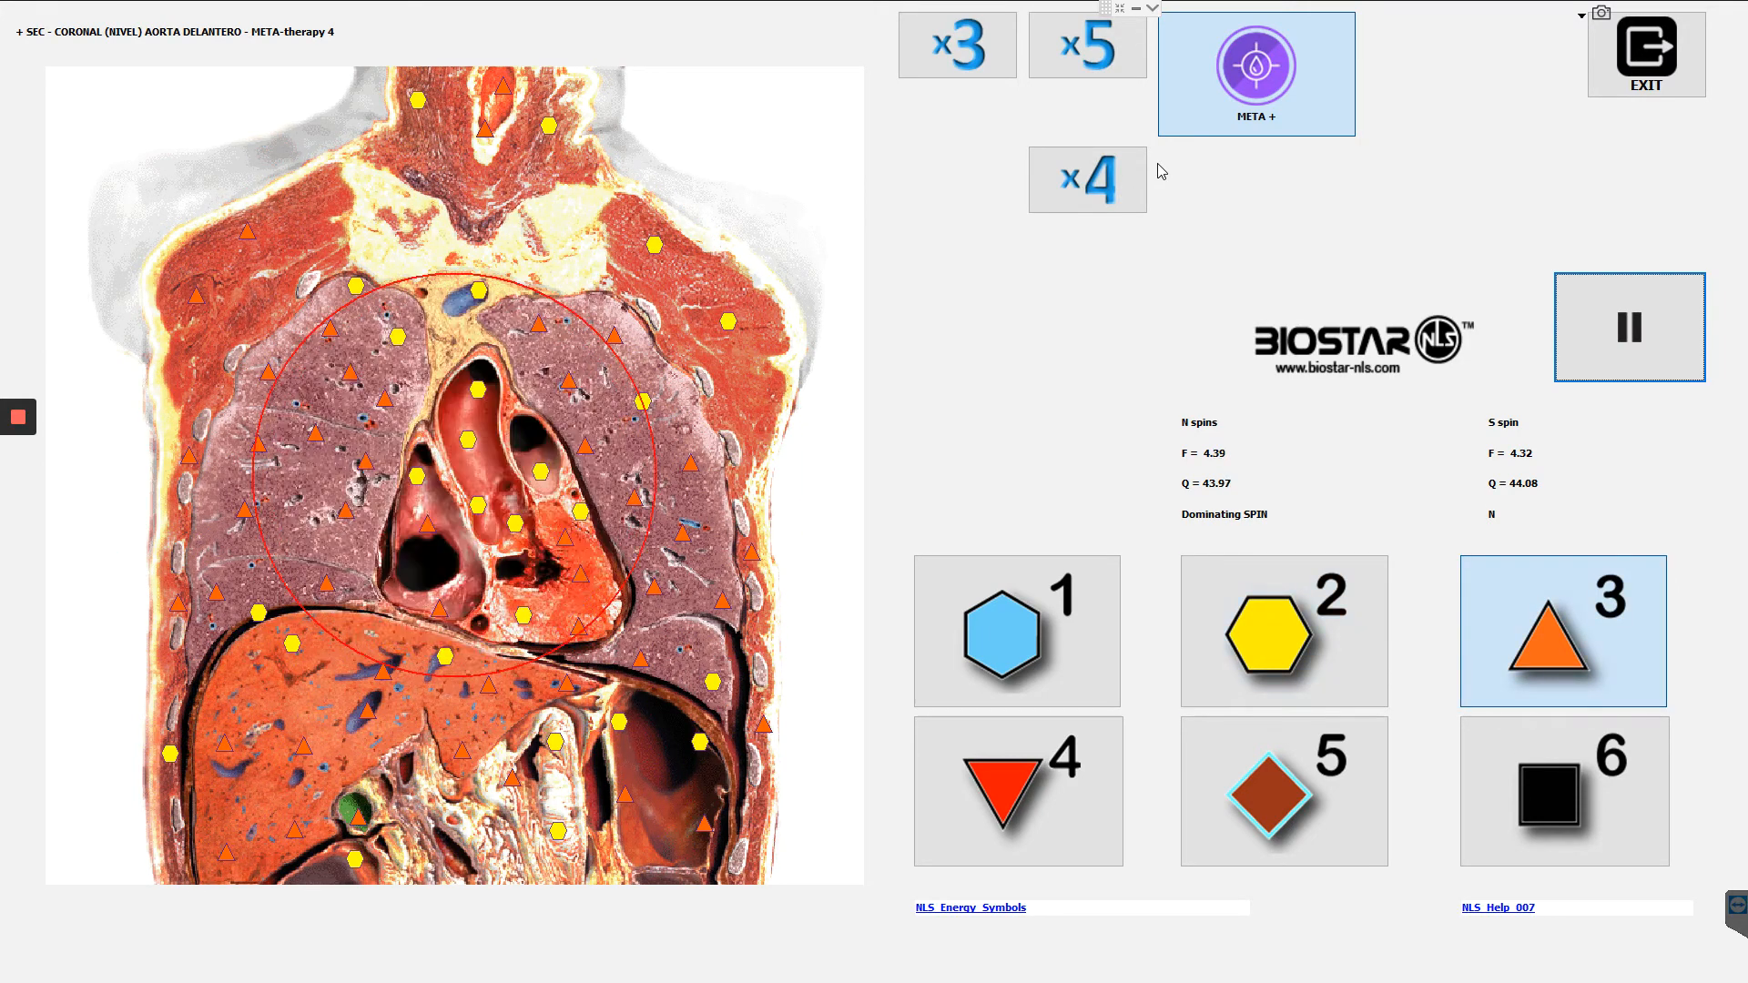
{"action": "left_click", "coordinate": [1283, 631]}
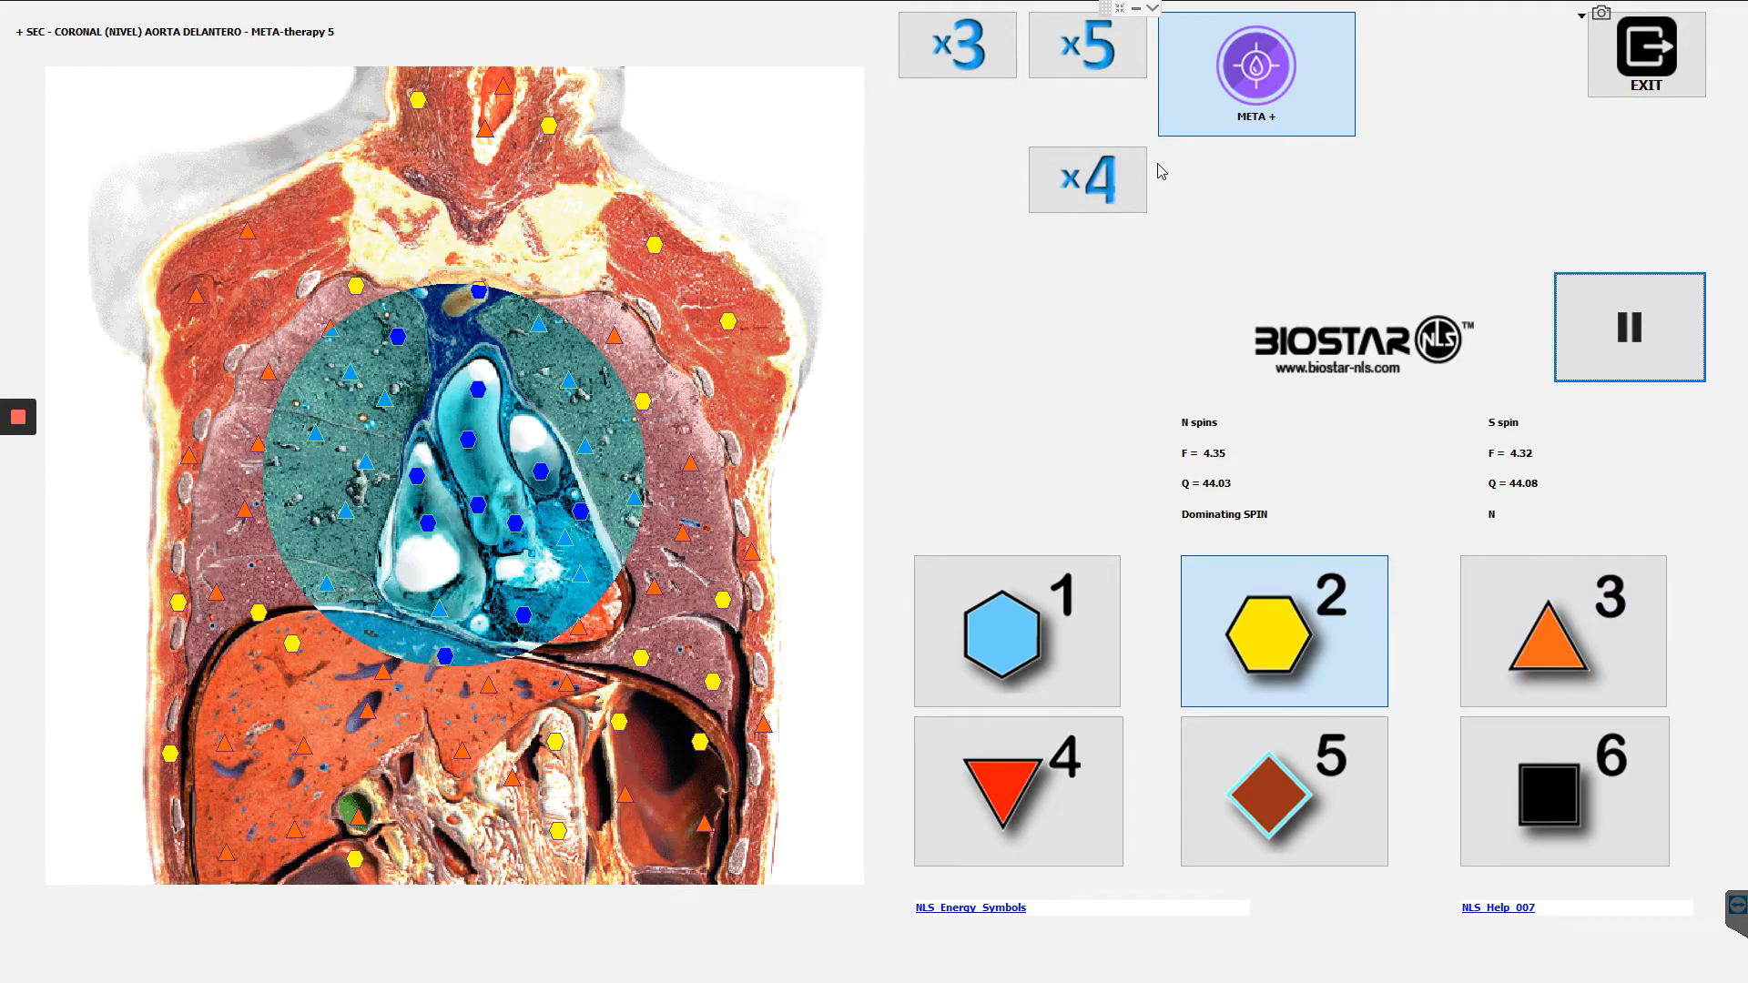
{"action": "left_click", "coordinate": [1564, 631]}
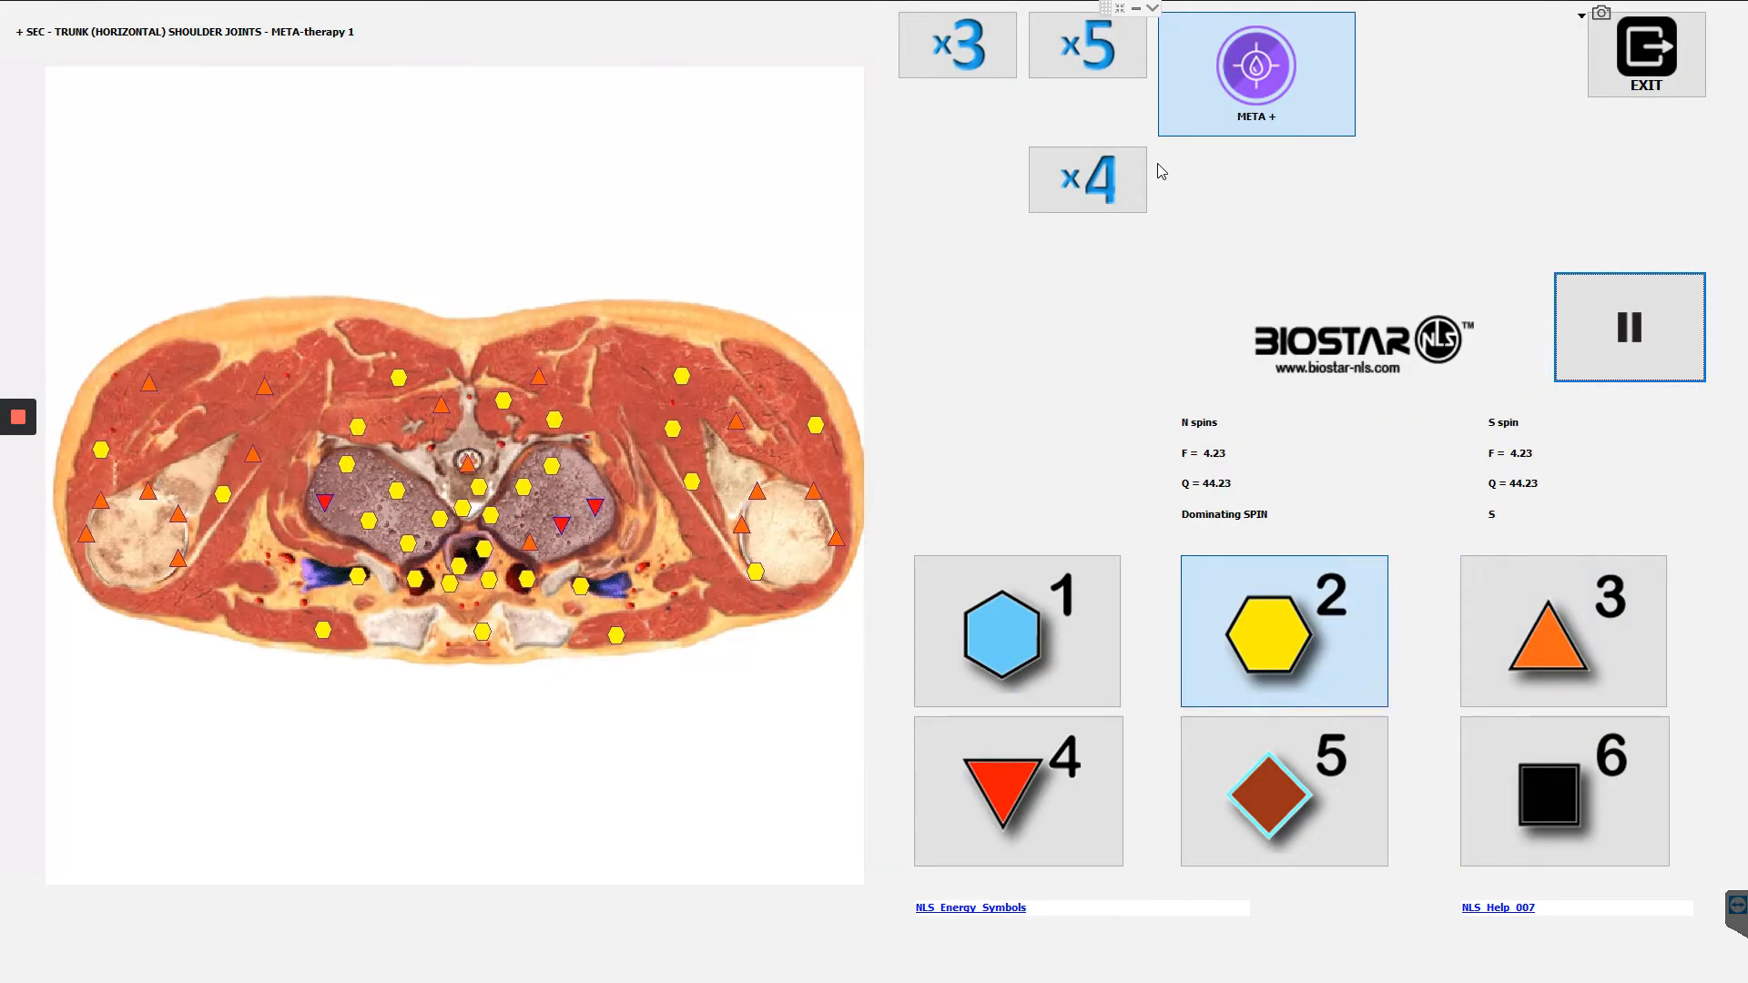
{"action": "left_click", "coordinate": [1563, 630]}
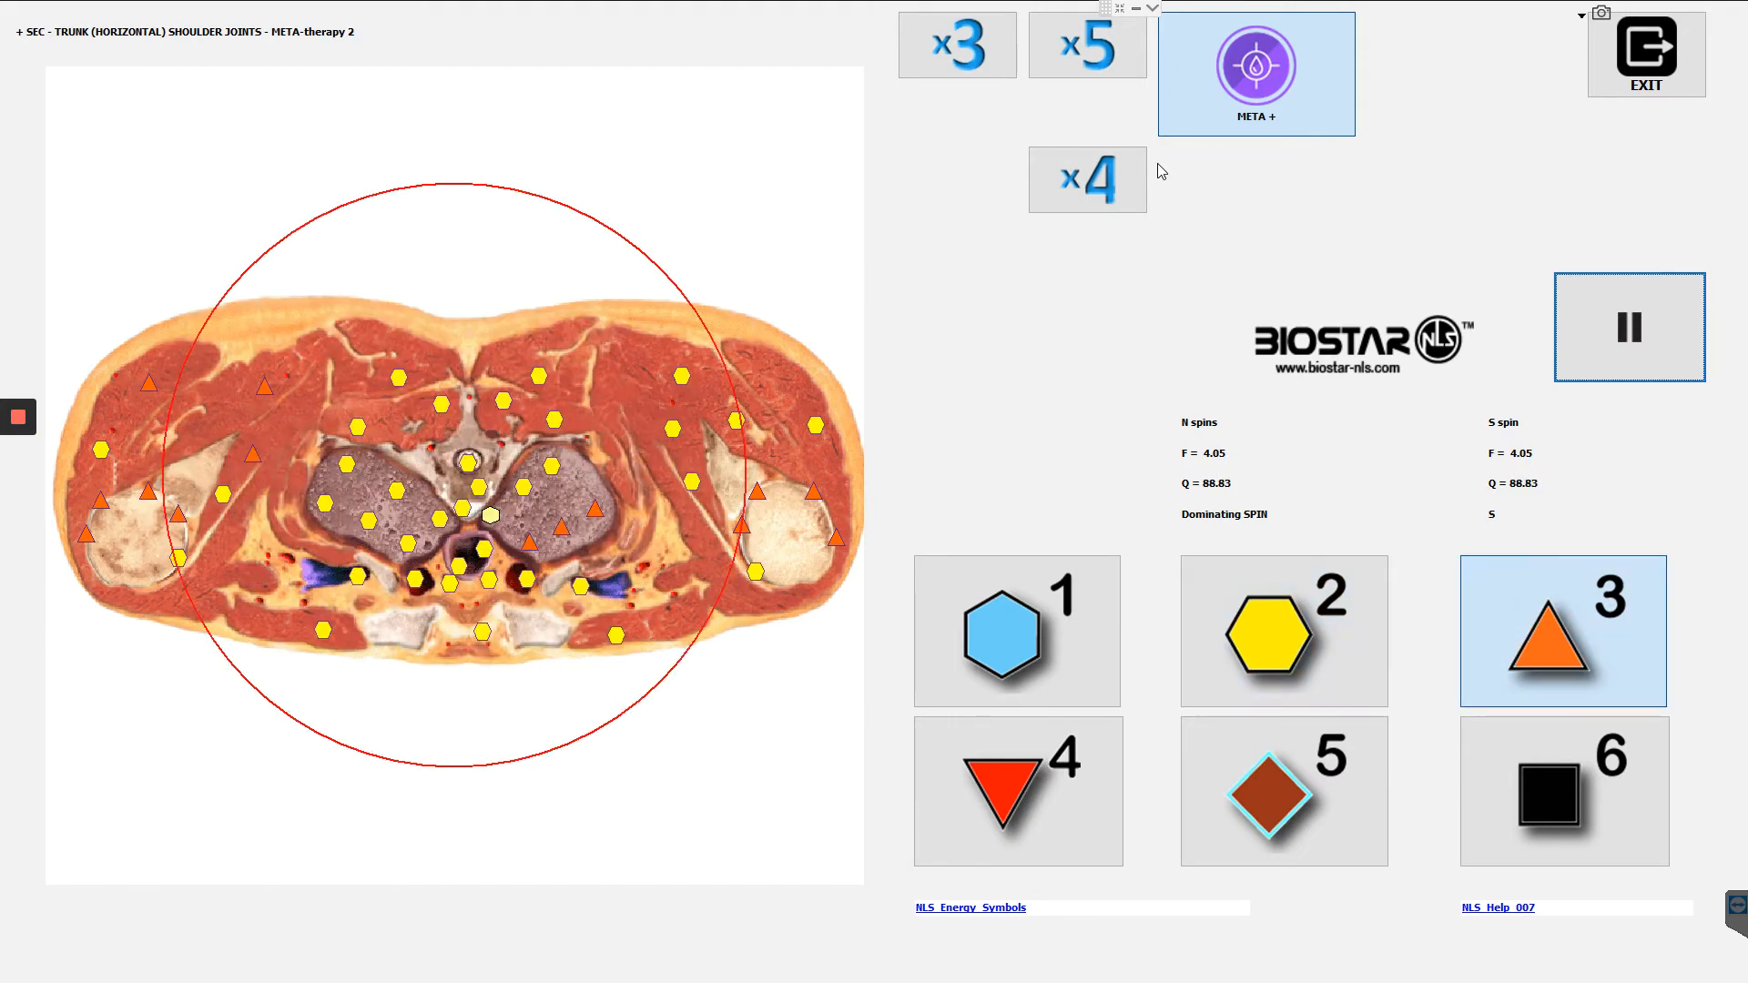
{"action": "left_click", "coordinate": [1282, 631]}
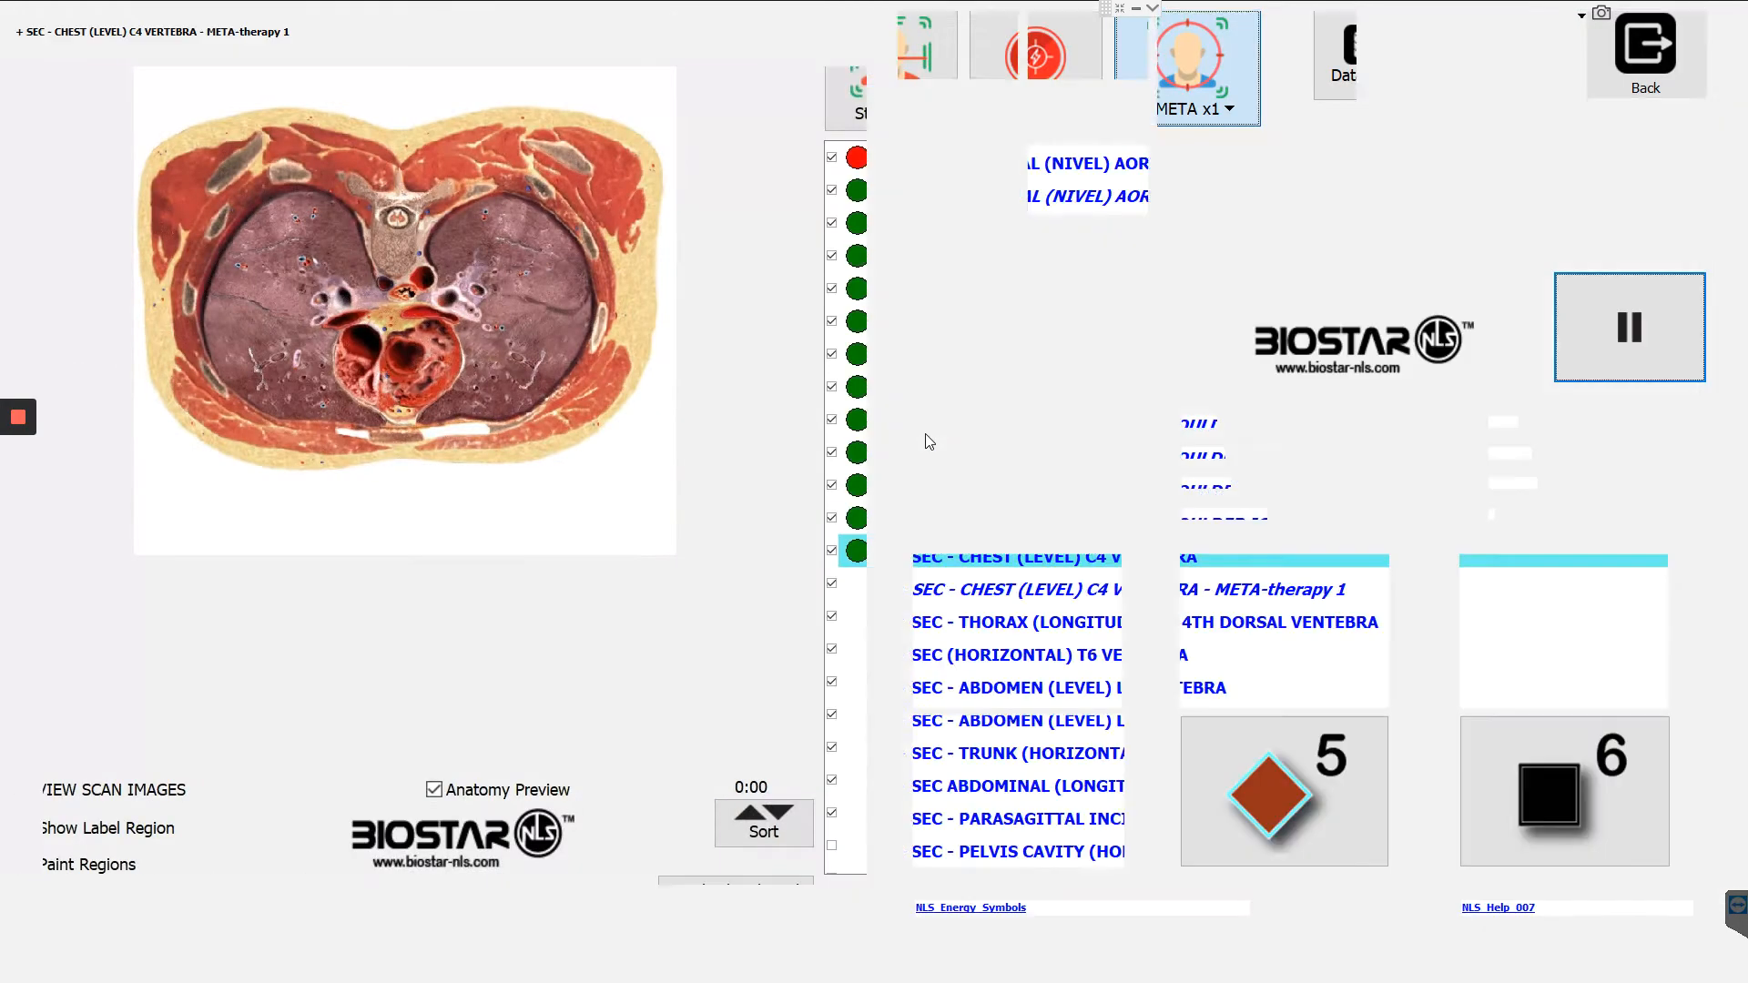
Run META+ therapies 1–3 on SEC - CHEST (LEVEL) C4 VERTEBRA.
{"action": "left_click", "coordinate": [1206, 66]}
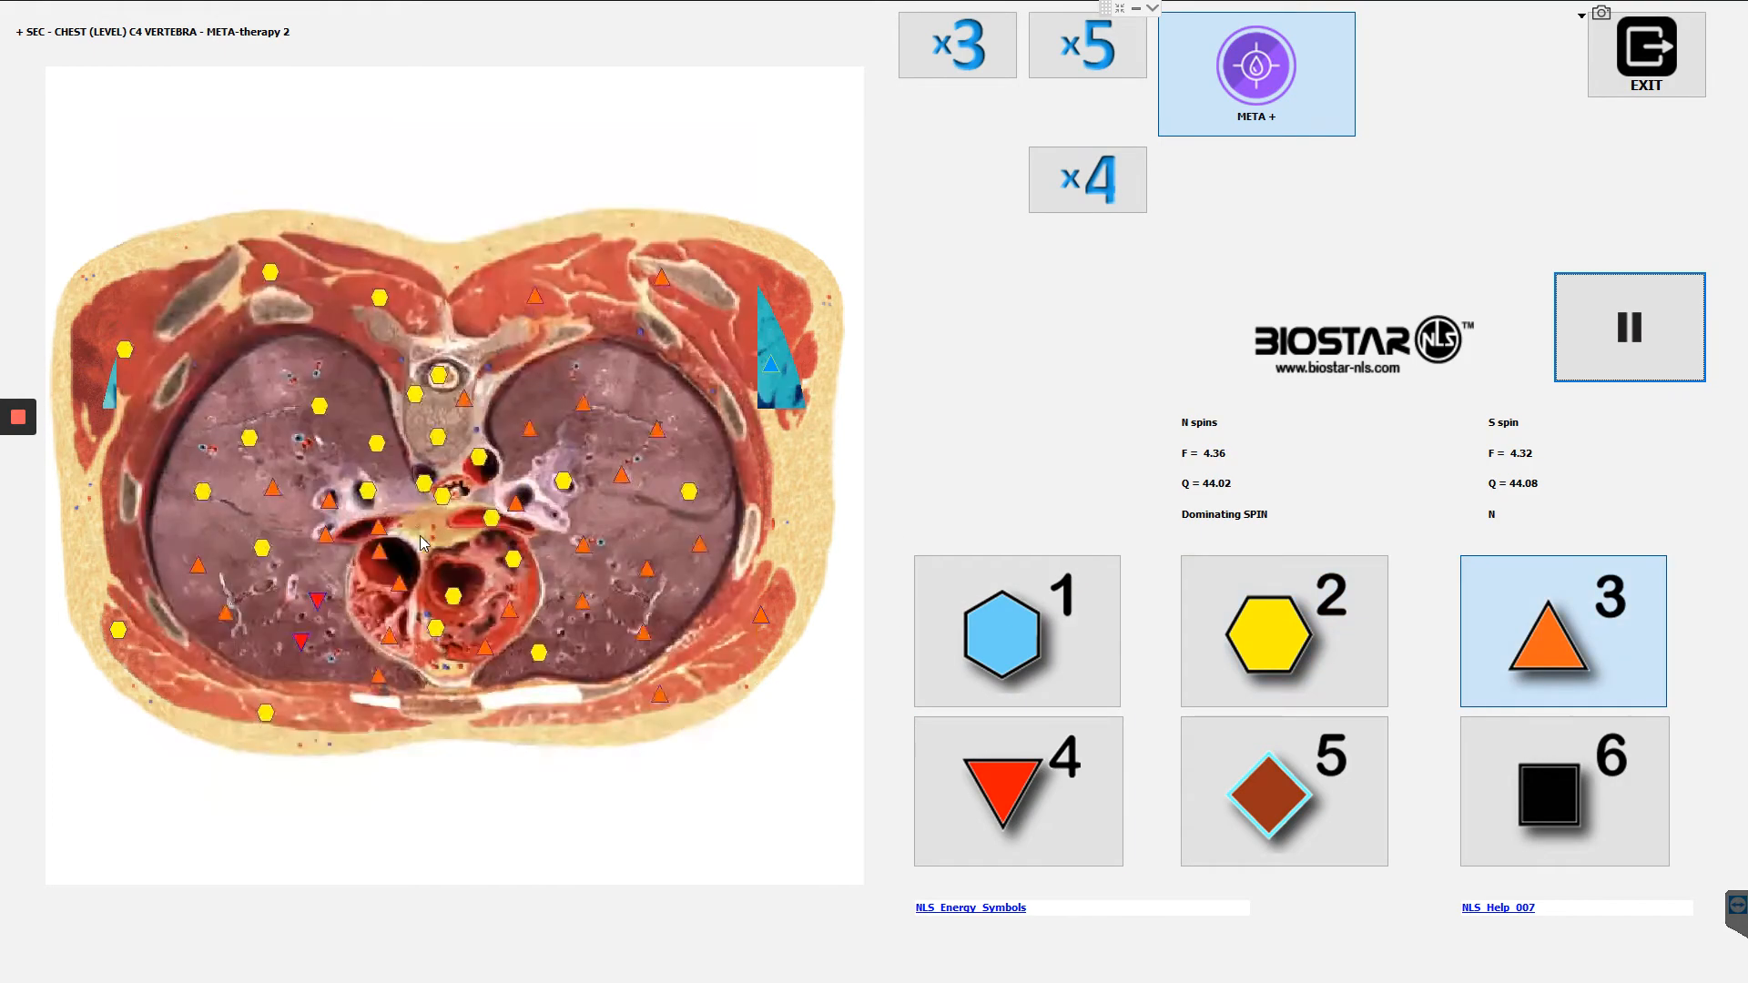
{"action": "left_click", "coordinate": [1283, 630]}
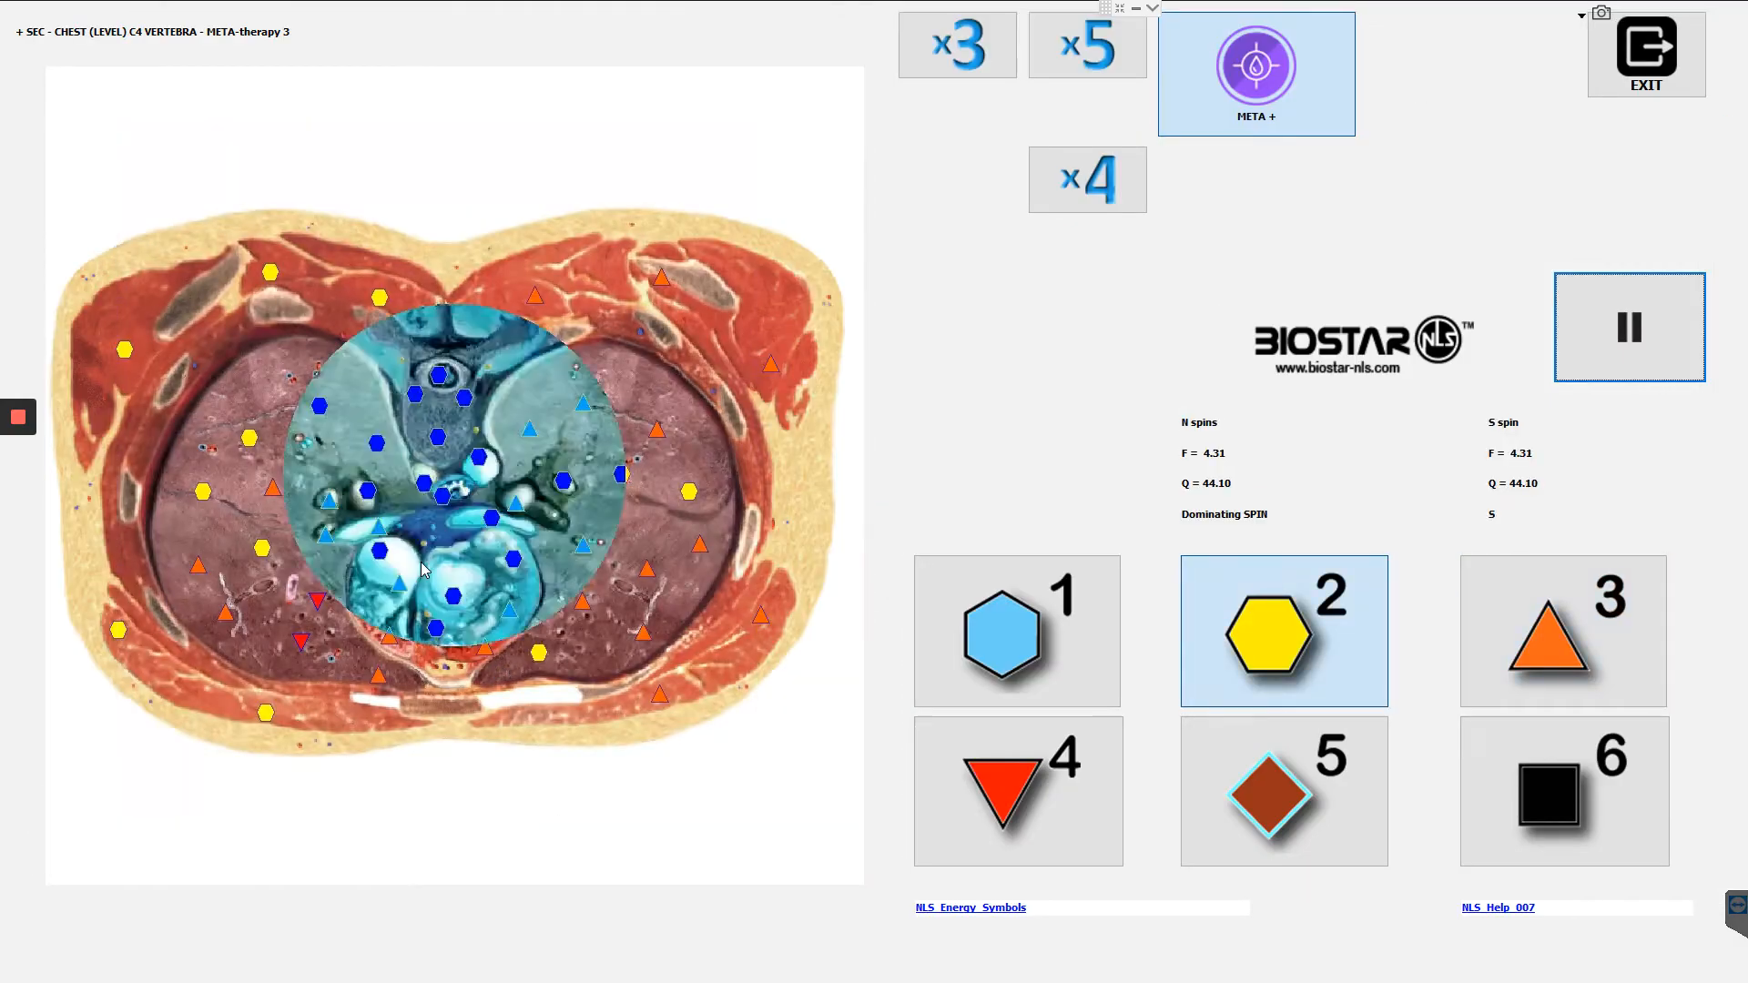
{"action": "left_click", "coordinate": [1563, 631]}
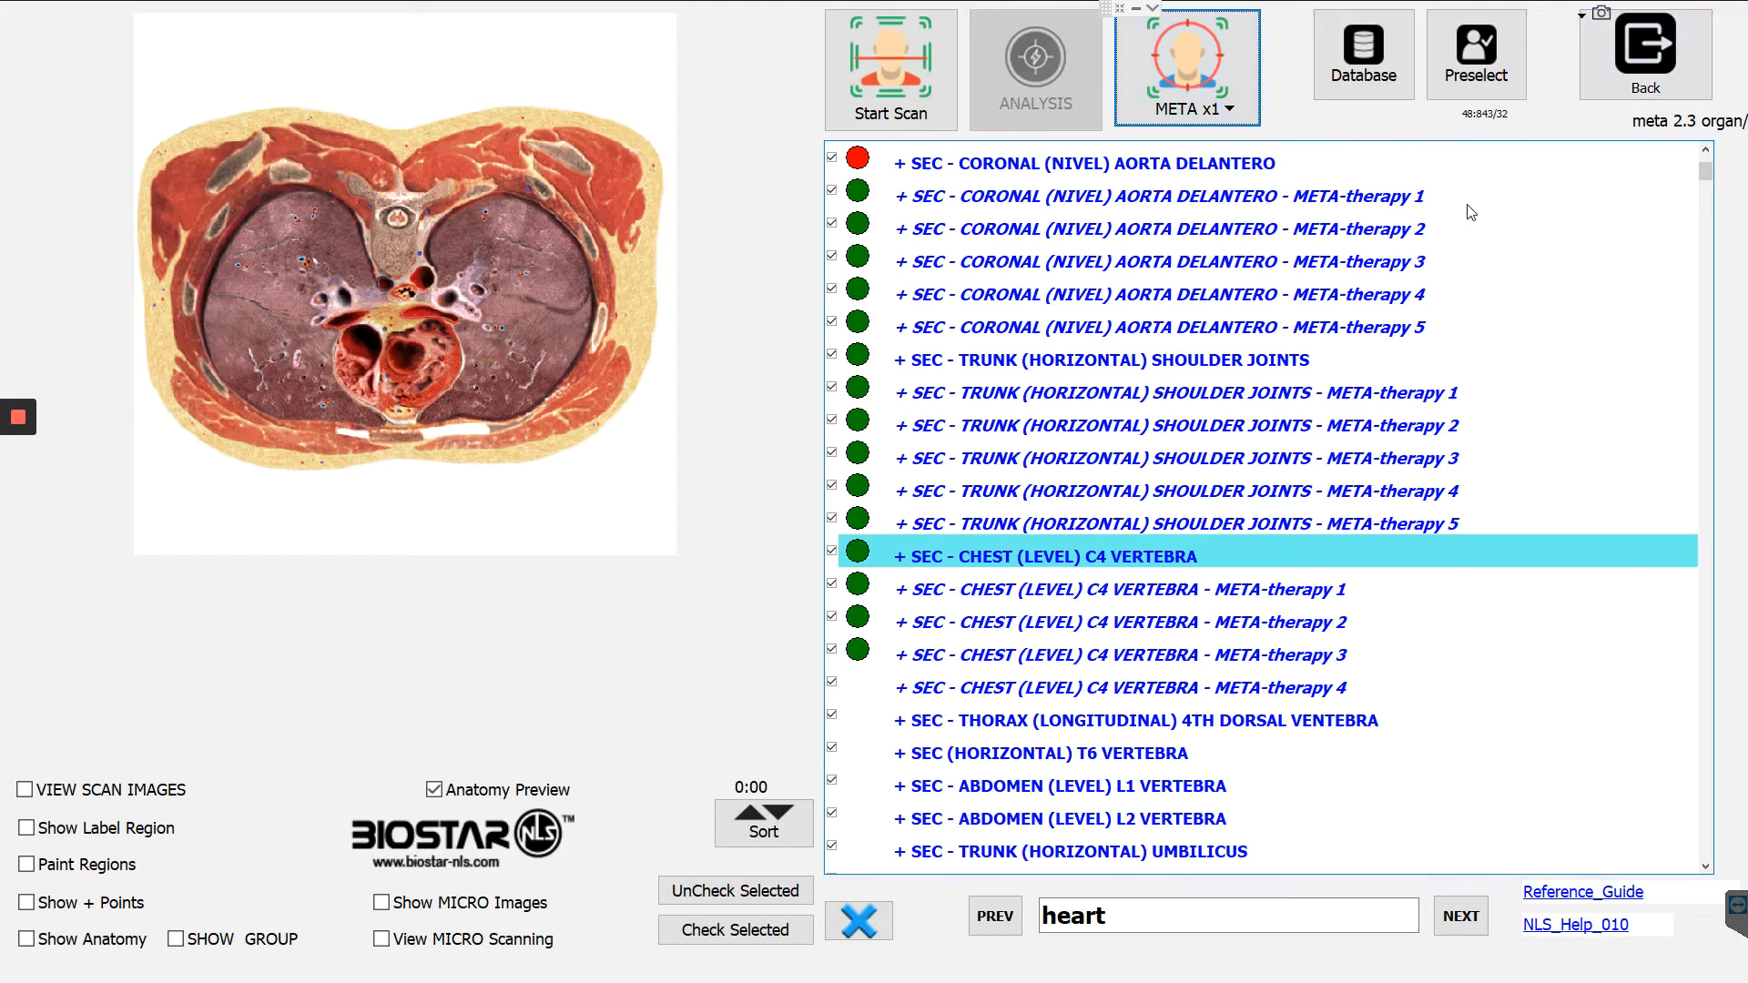
{"action": "mouse_move", "coordinate": [1172, 416]}
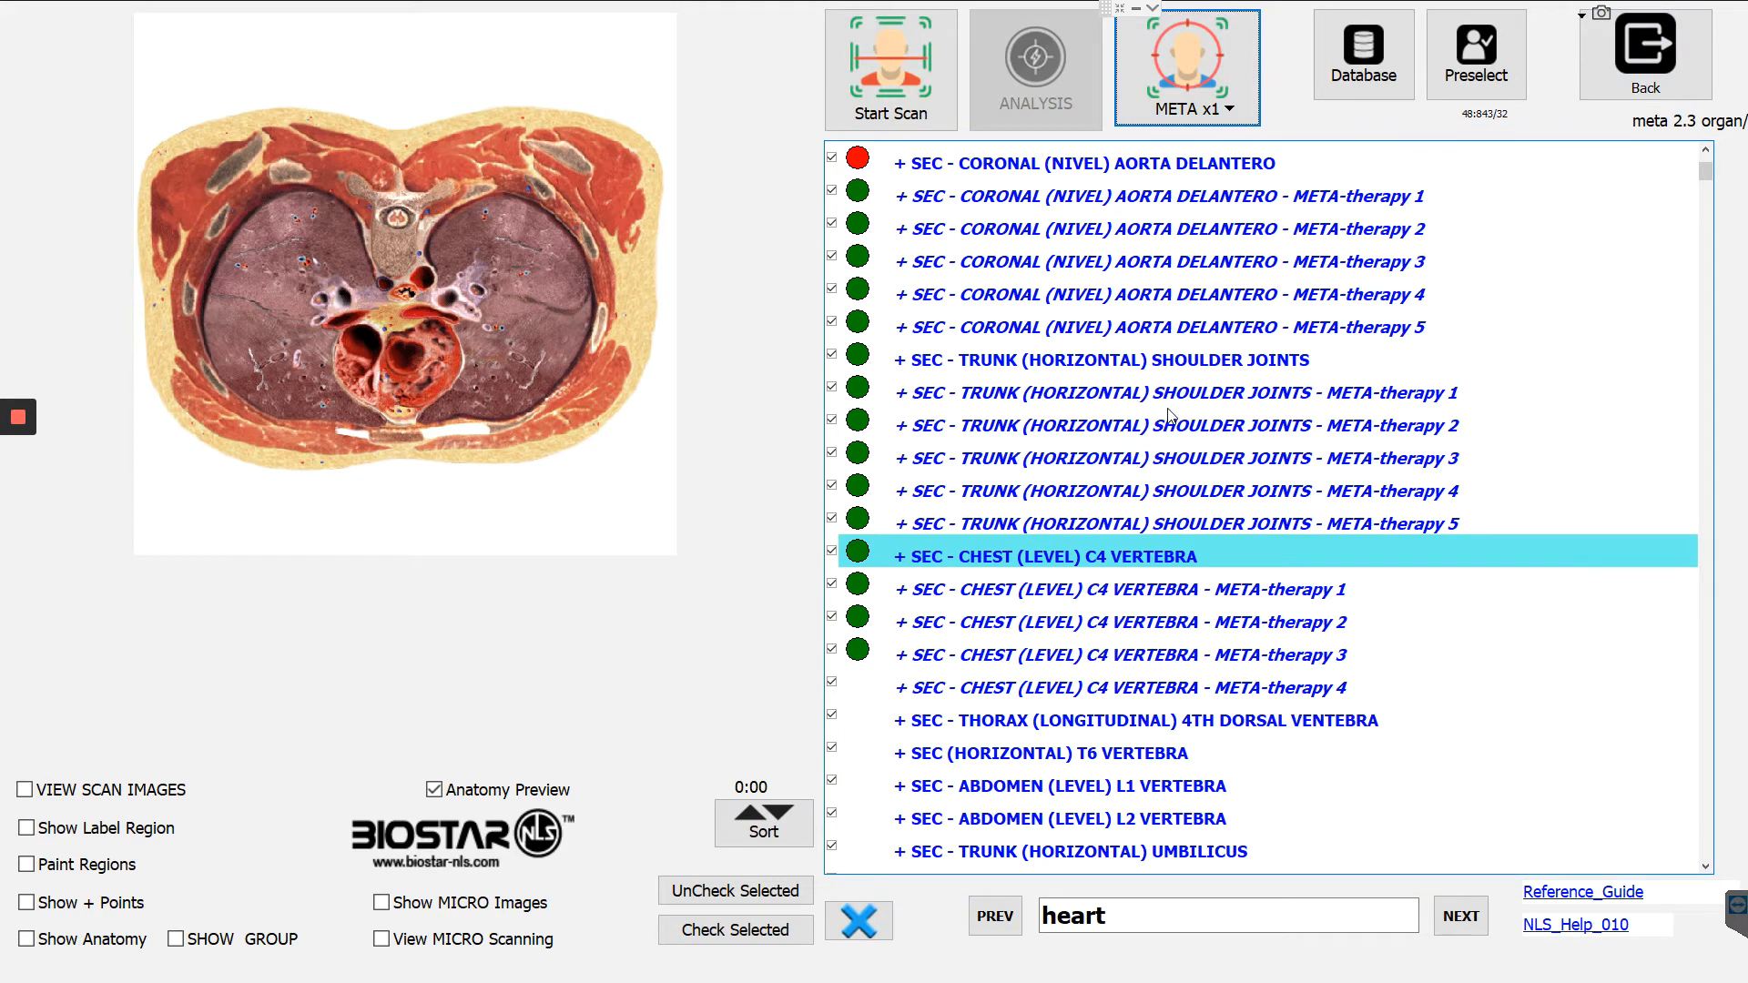
{"action": "mouse_move", "coordinate": [1008, 187]}
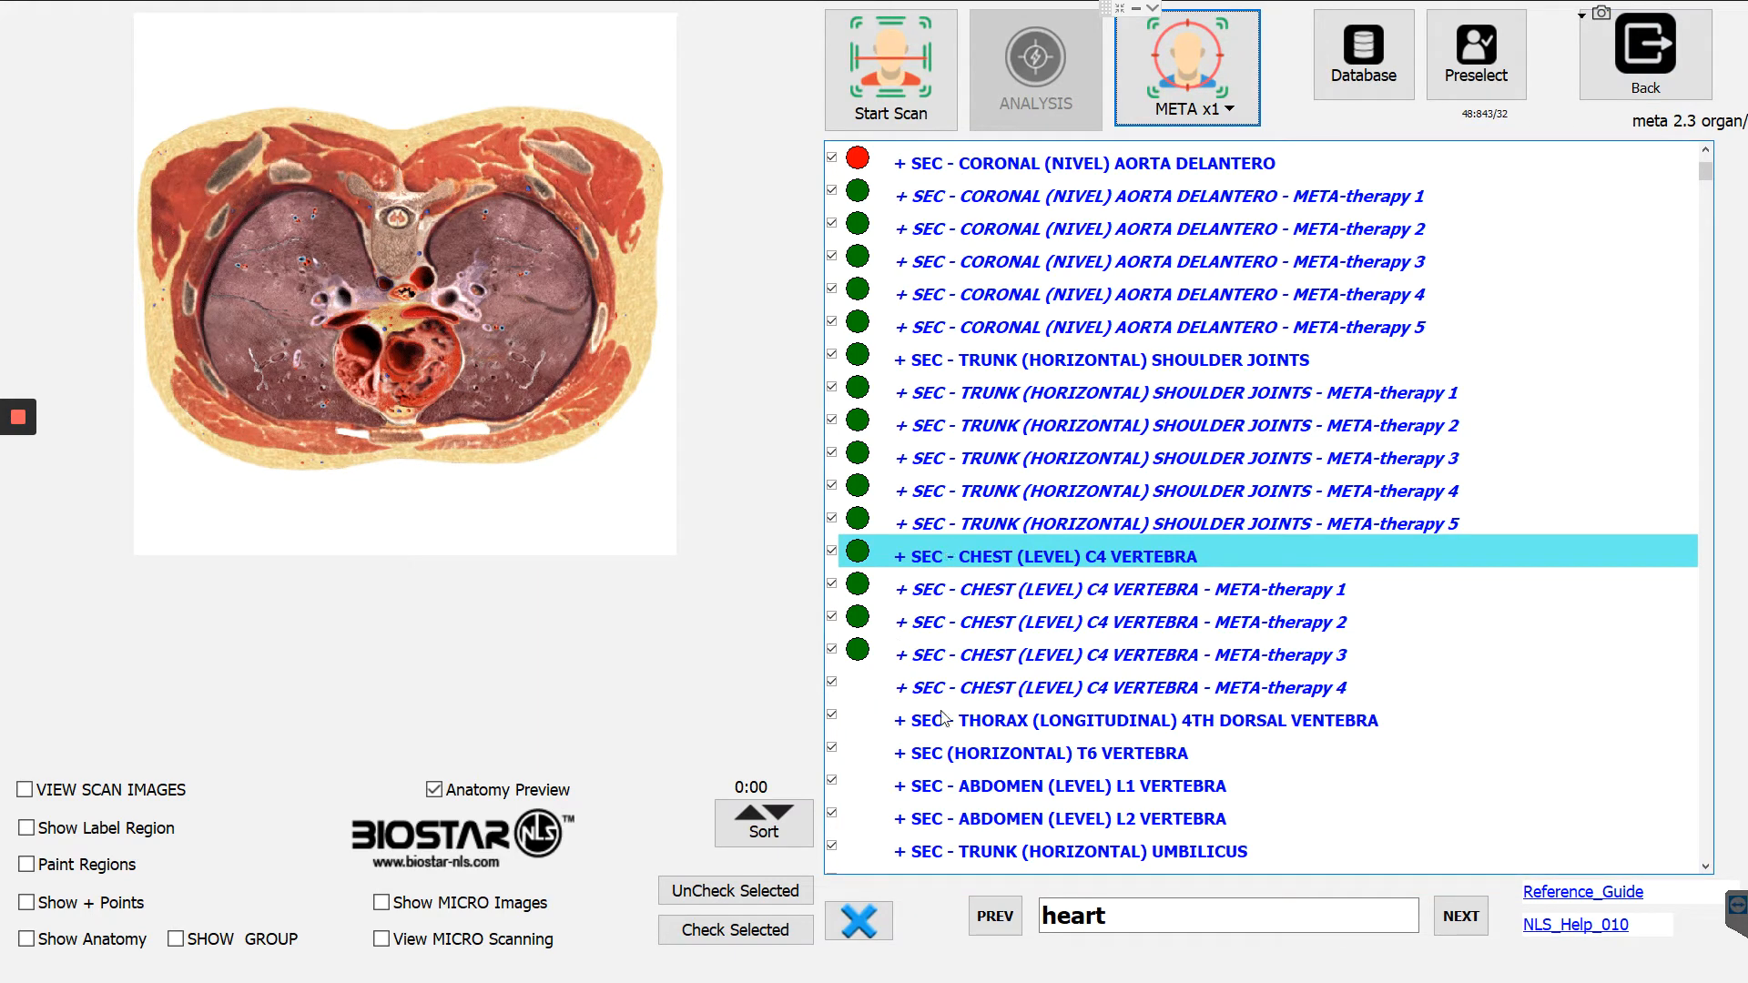
{"action": "mouse_move", "coordinate": [619, 909]}
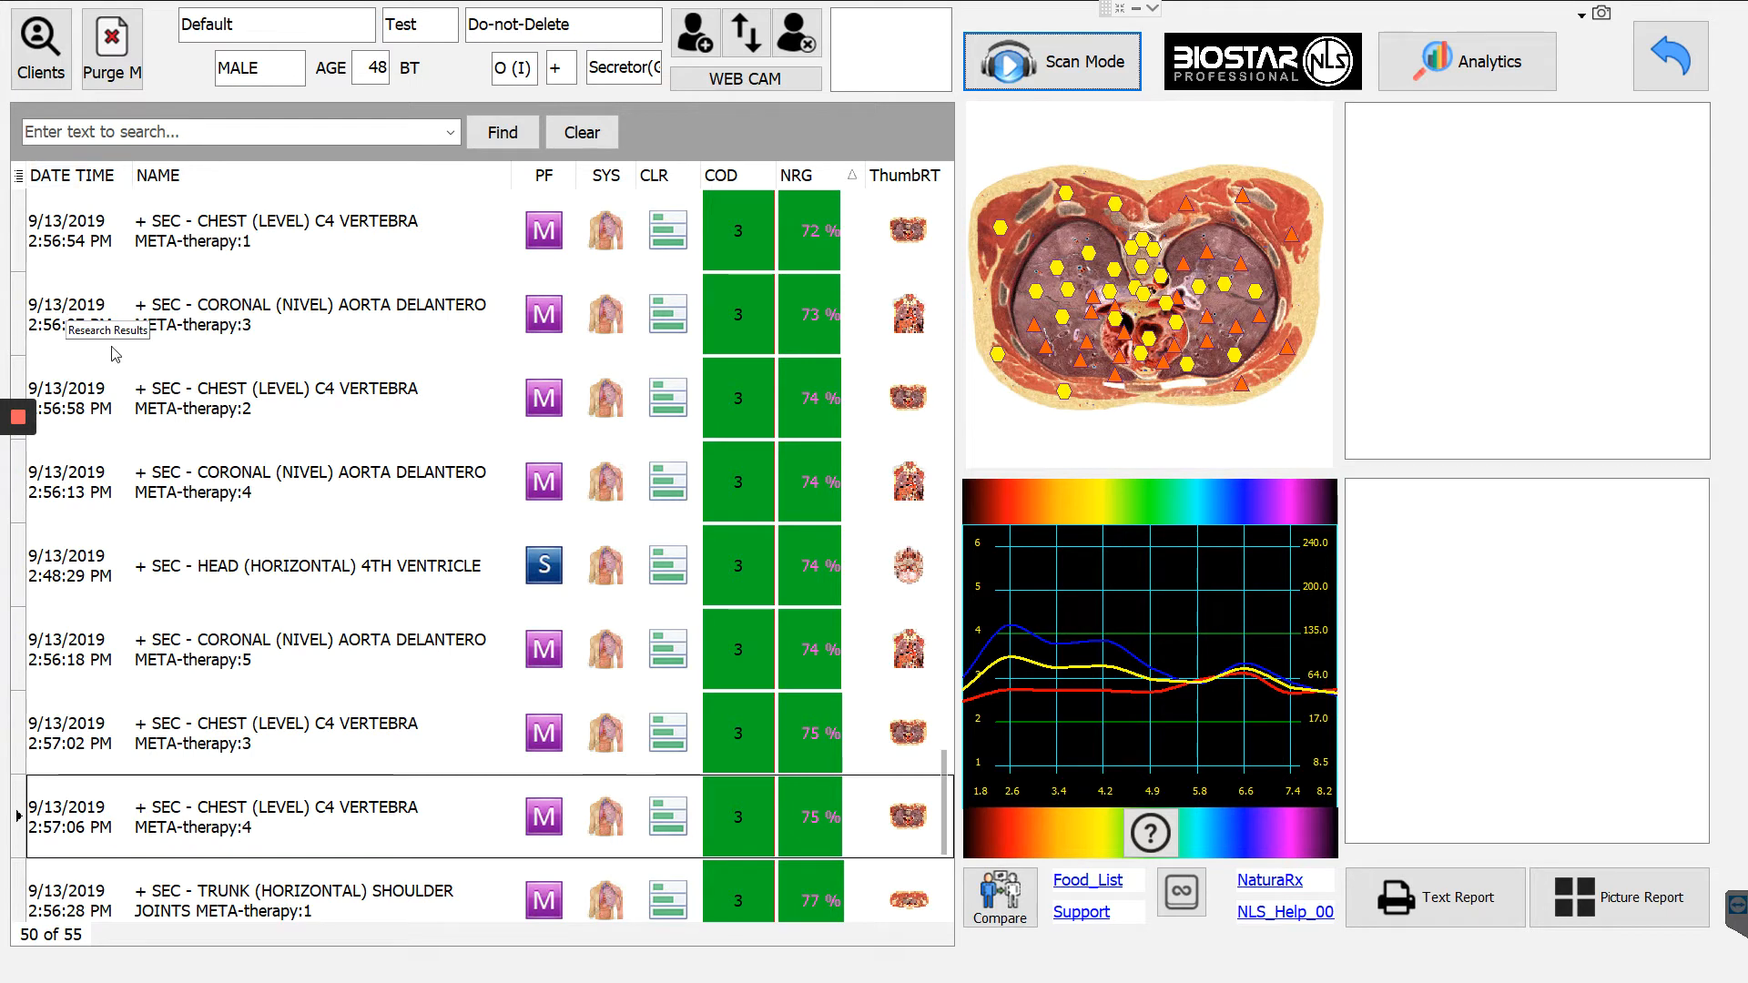
{"action": "mouse_move", "coordinate": [914, 234]}
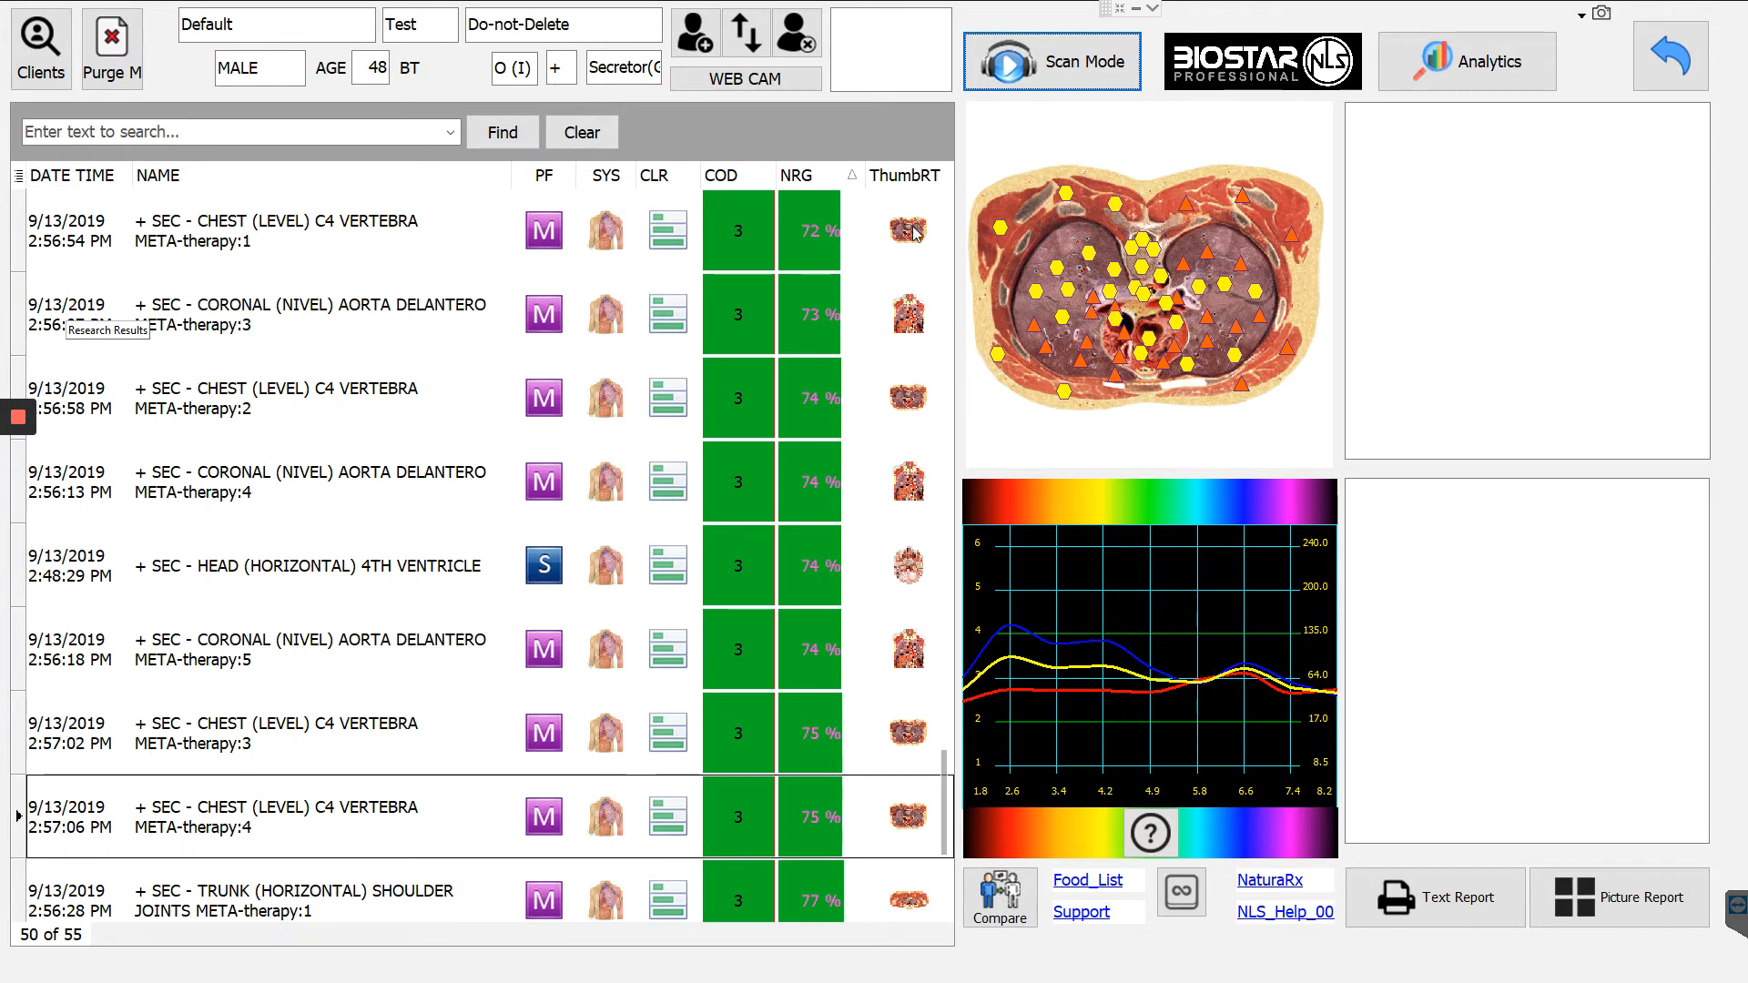
{"action": "mouse_move", "coordinate": [875, 924]}
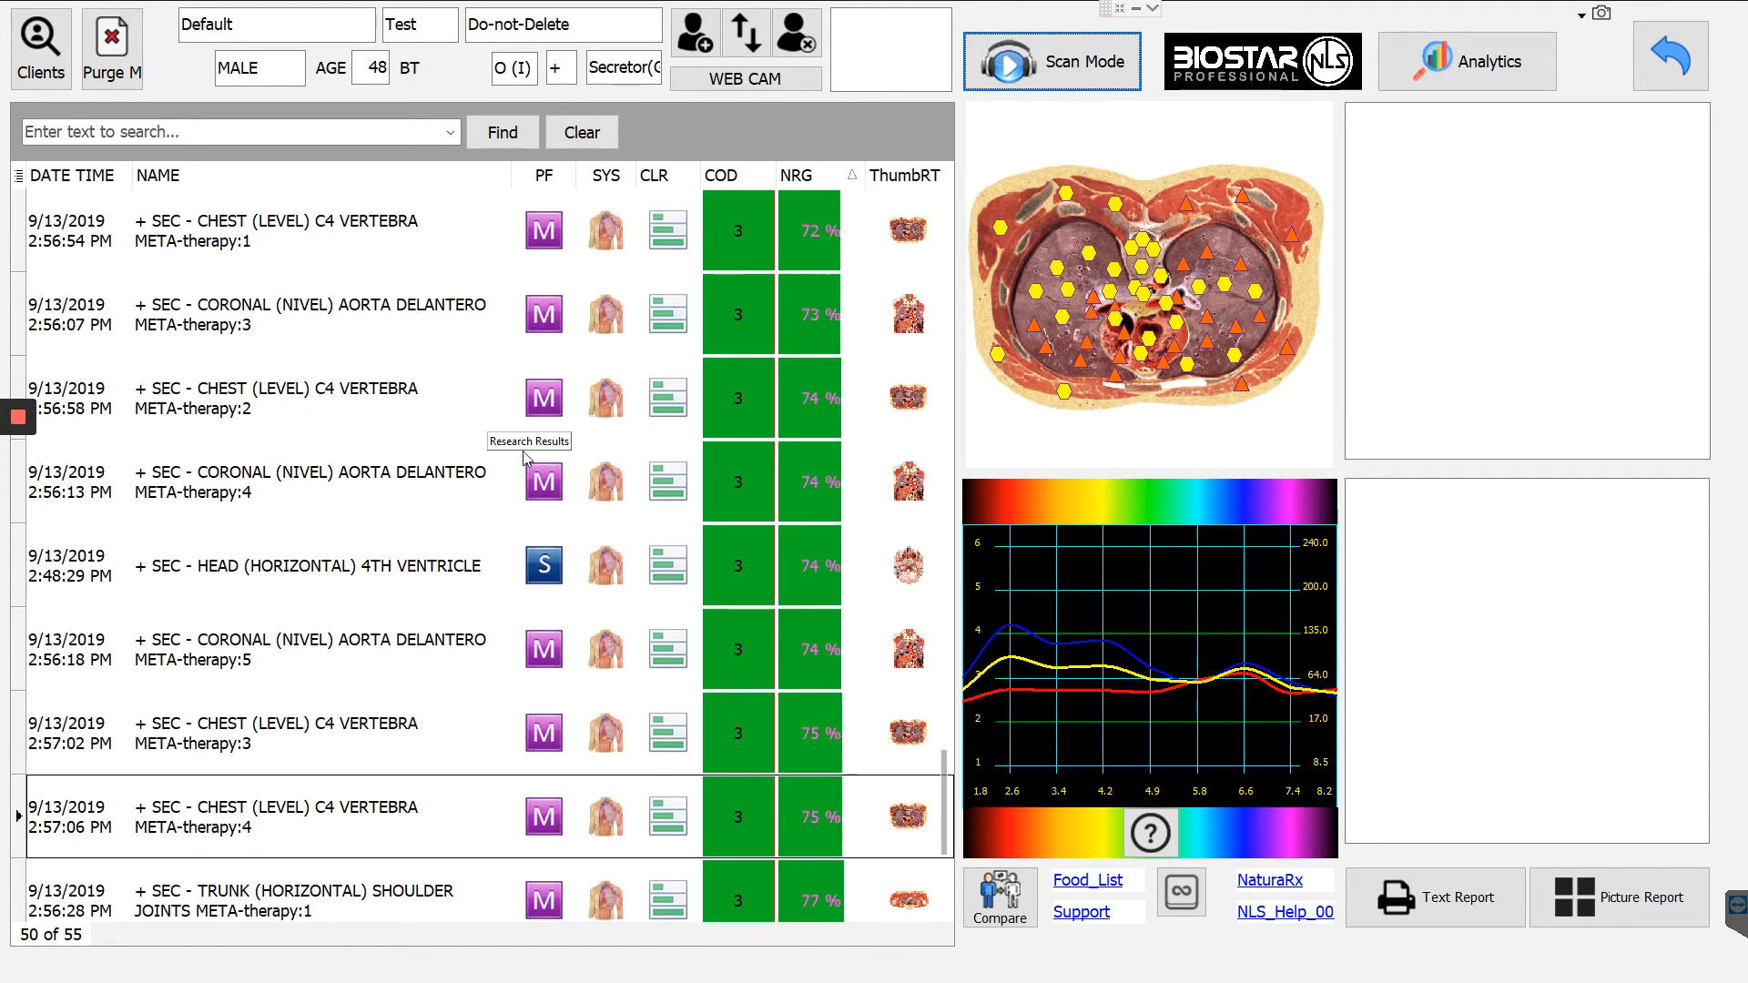
{"action": "mouse_move", "coordinate": [576, 690]}
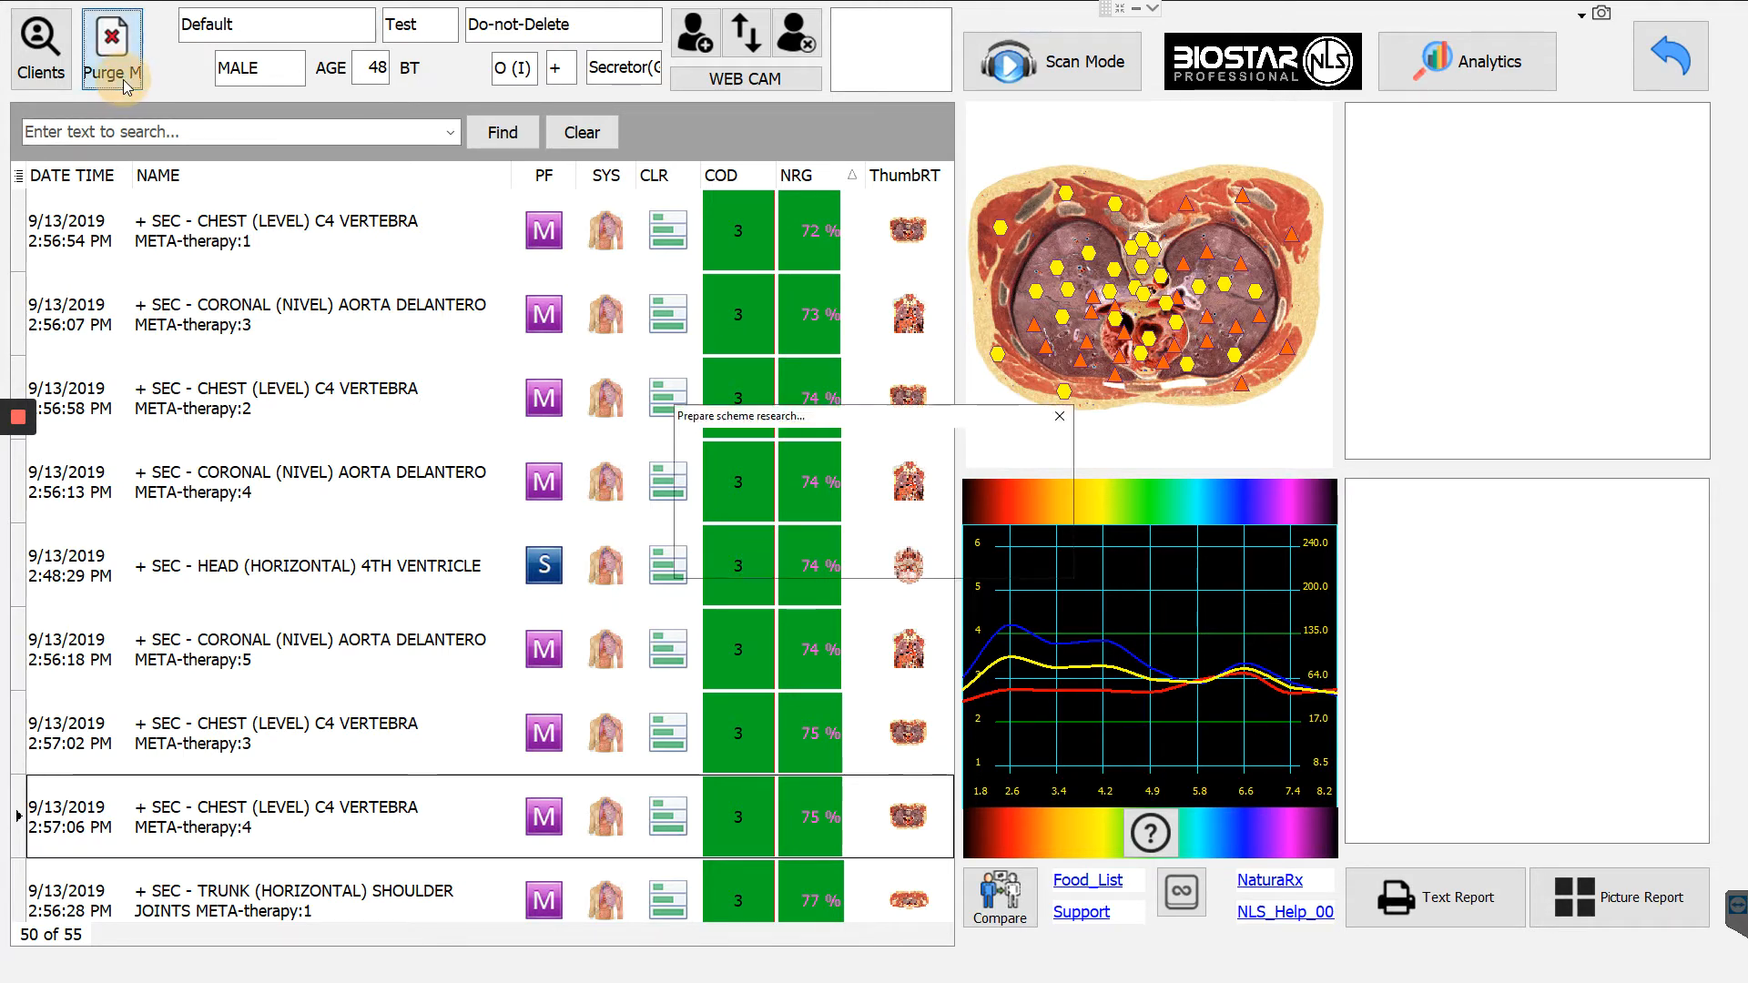
Load the 9/11/2019 results and display PANCREAS - LYMPH TUBES, FRONT picture and spectrum.
{"action": "left_click", "coordinate": [111, 47]}
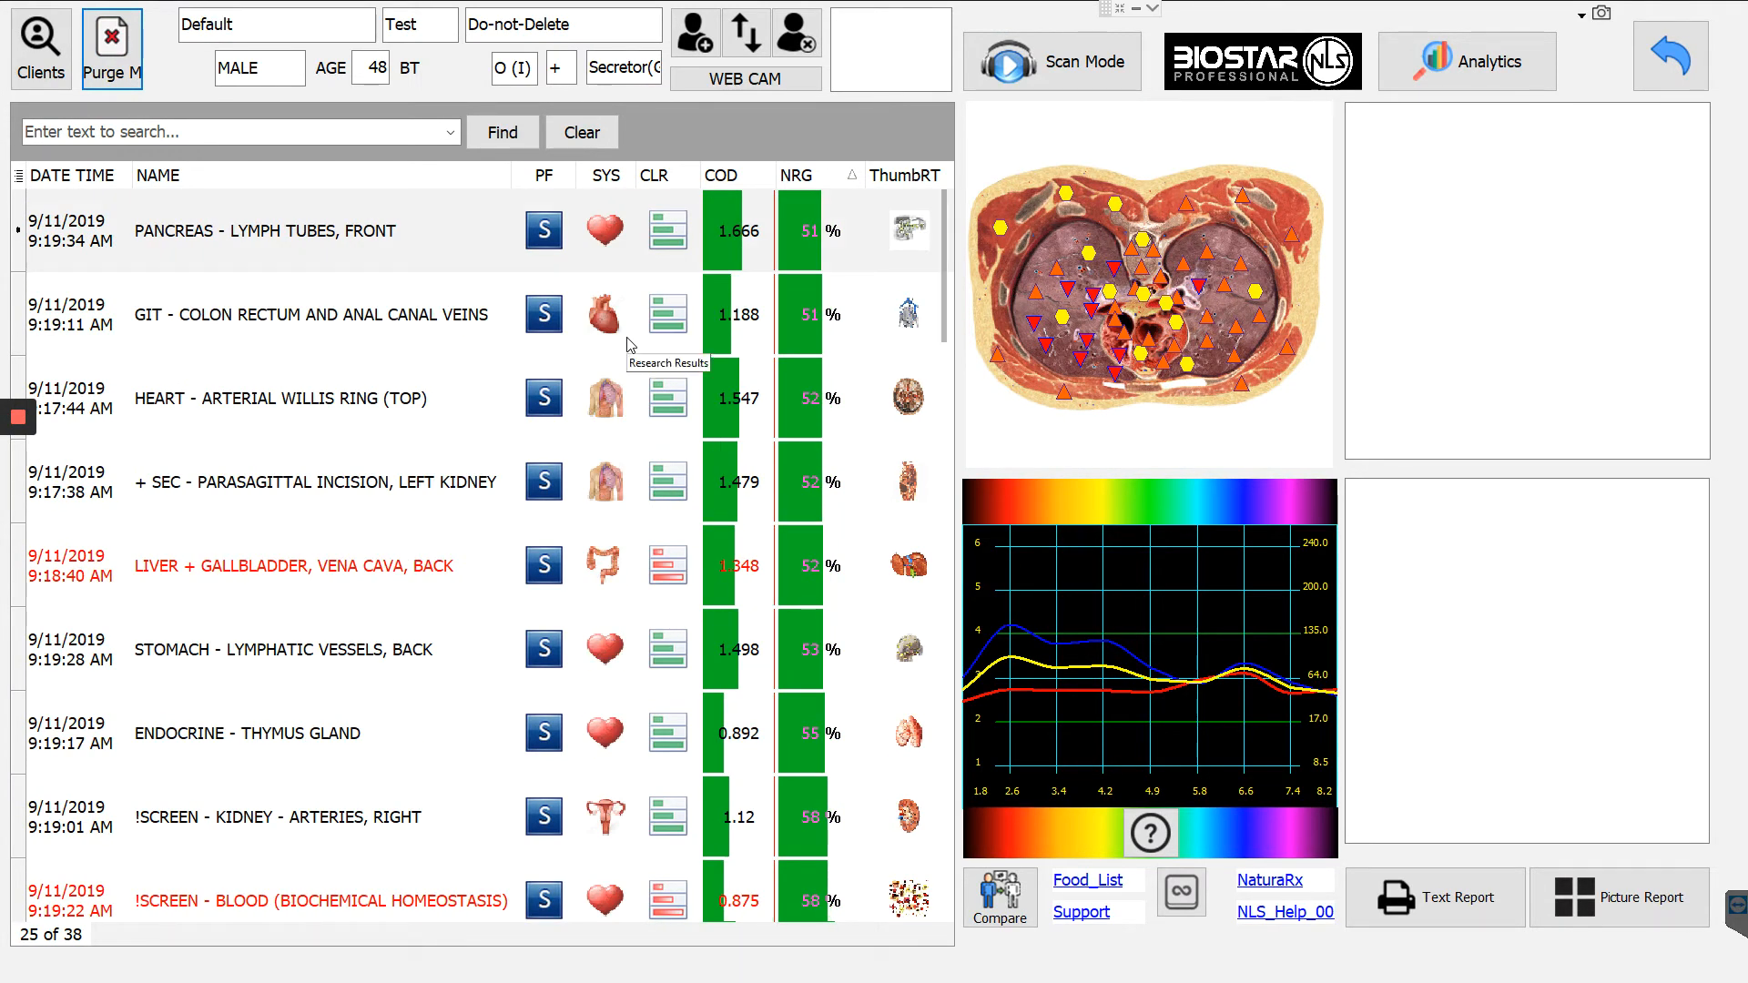
{"action": "mouse_move", "coordinate": [1107, 740]}
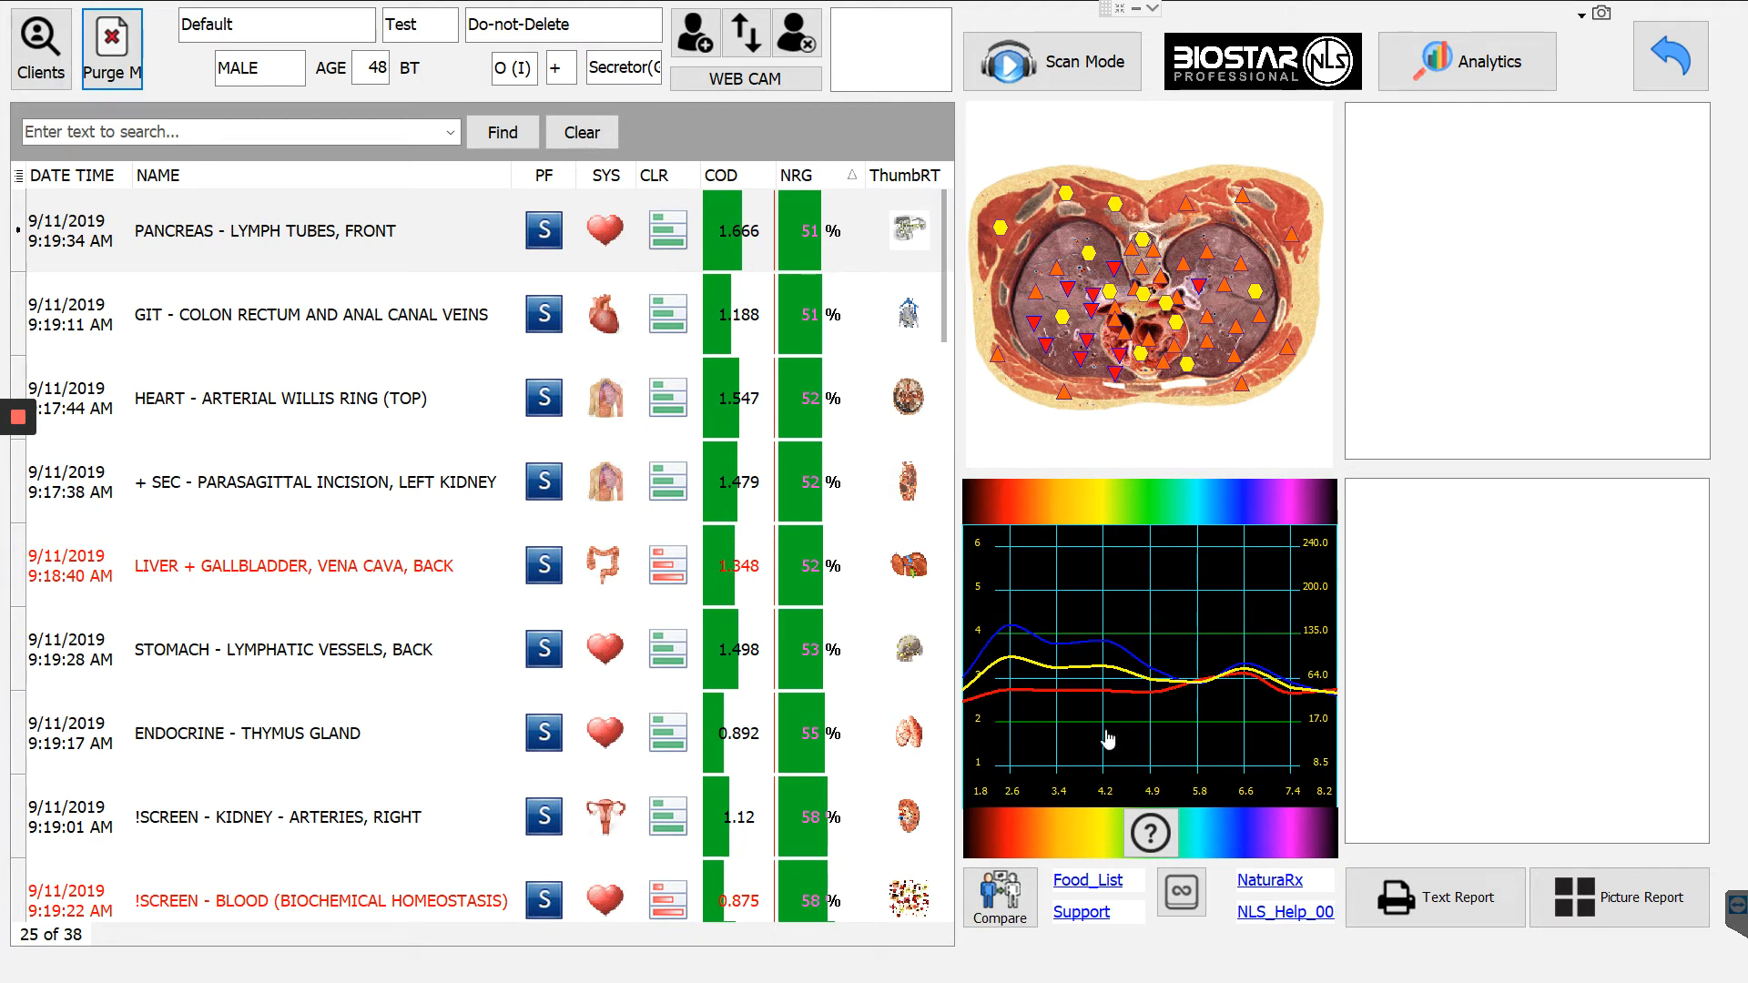
{"action": "mouse_move", "coordinate": [1254, 821]}
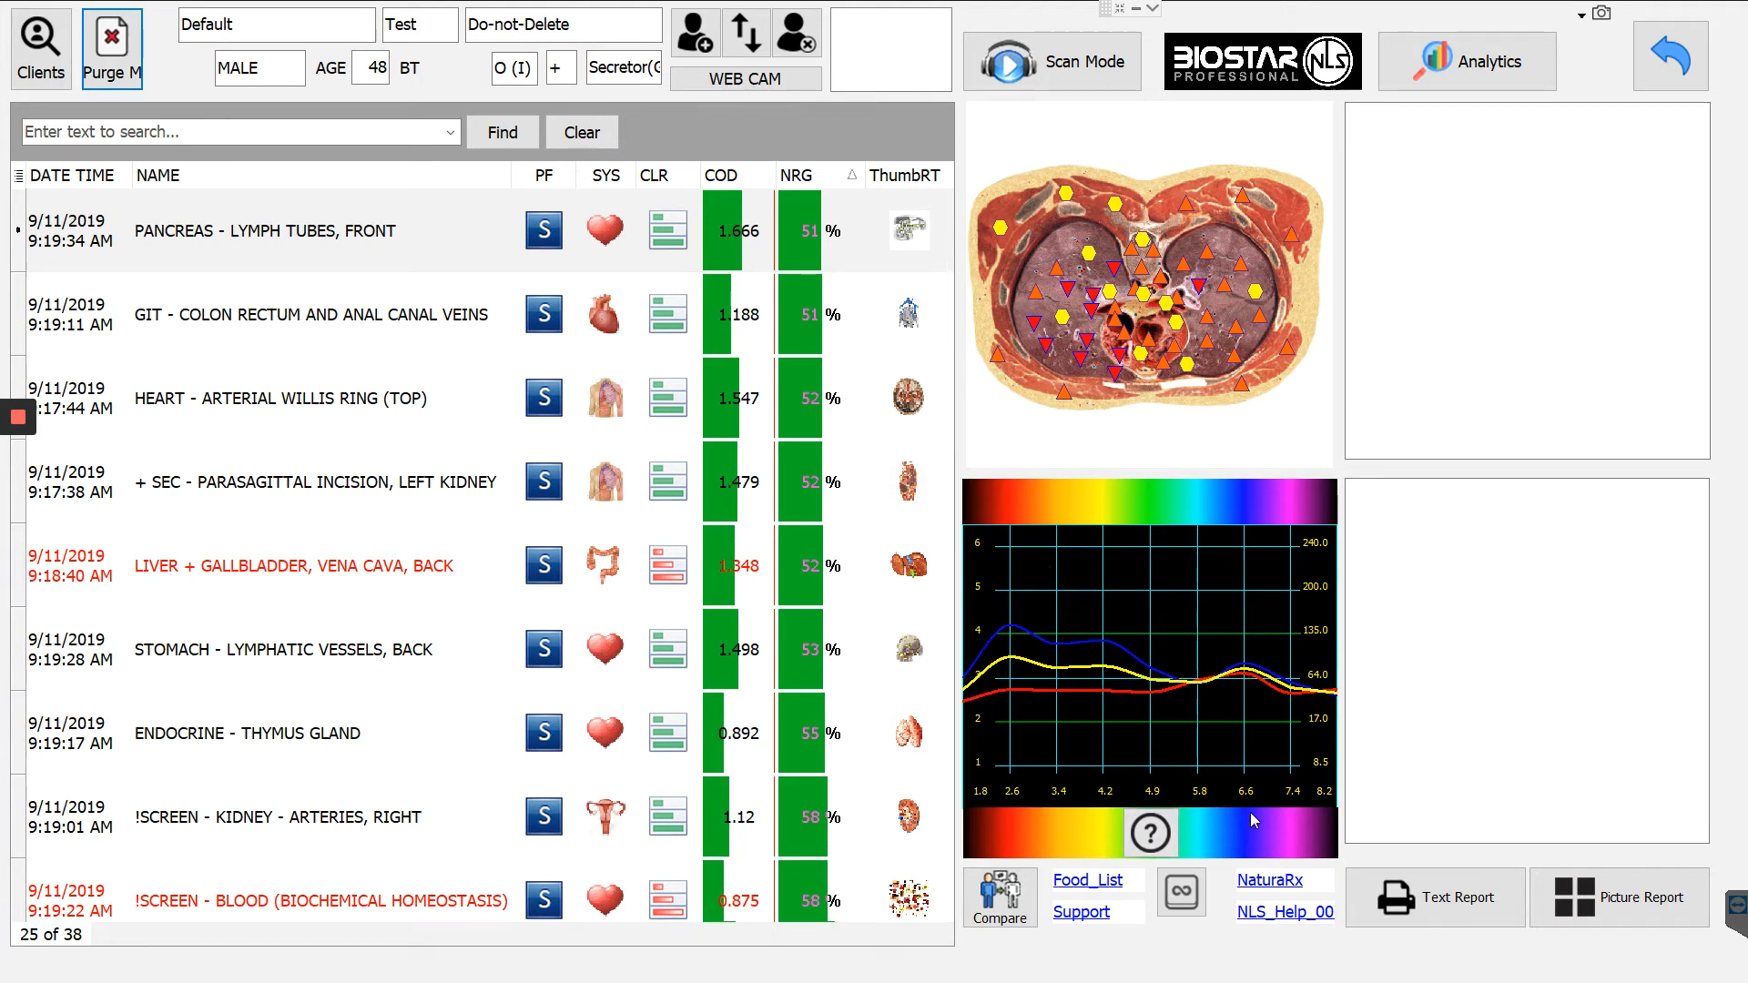
{"action": "mouse_move", "coordinate": [1207, 792]}
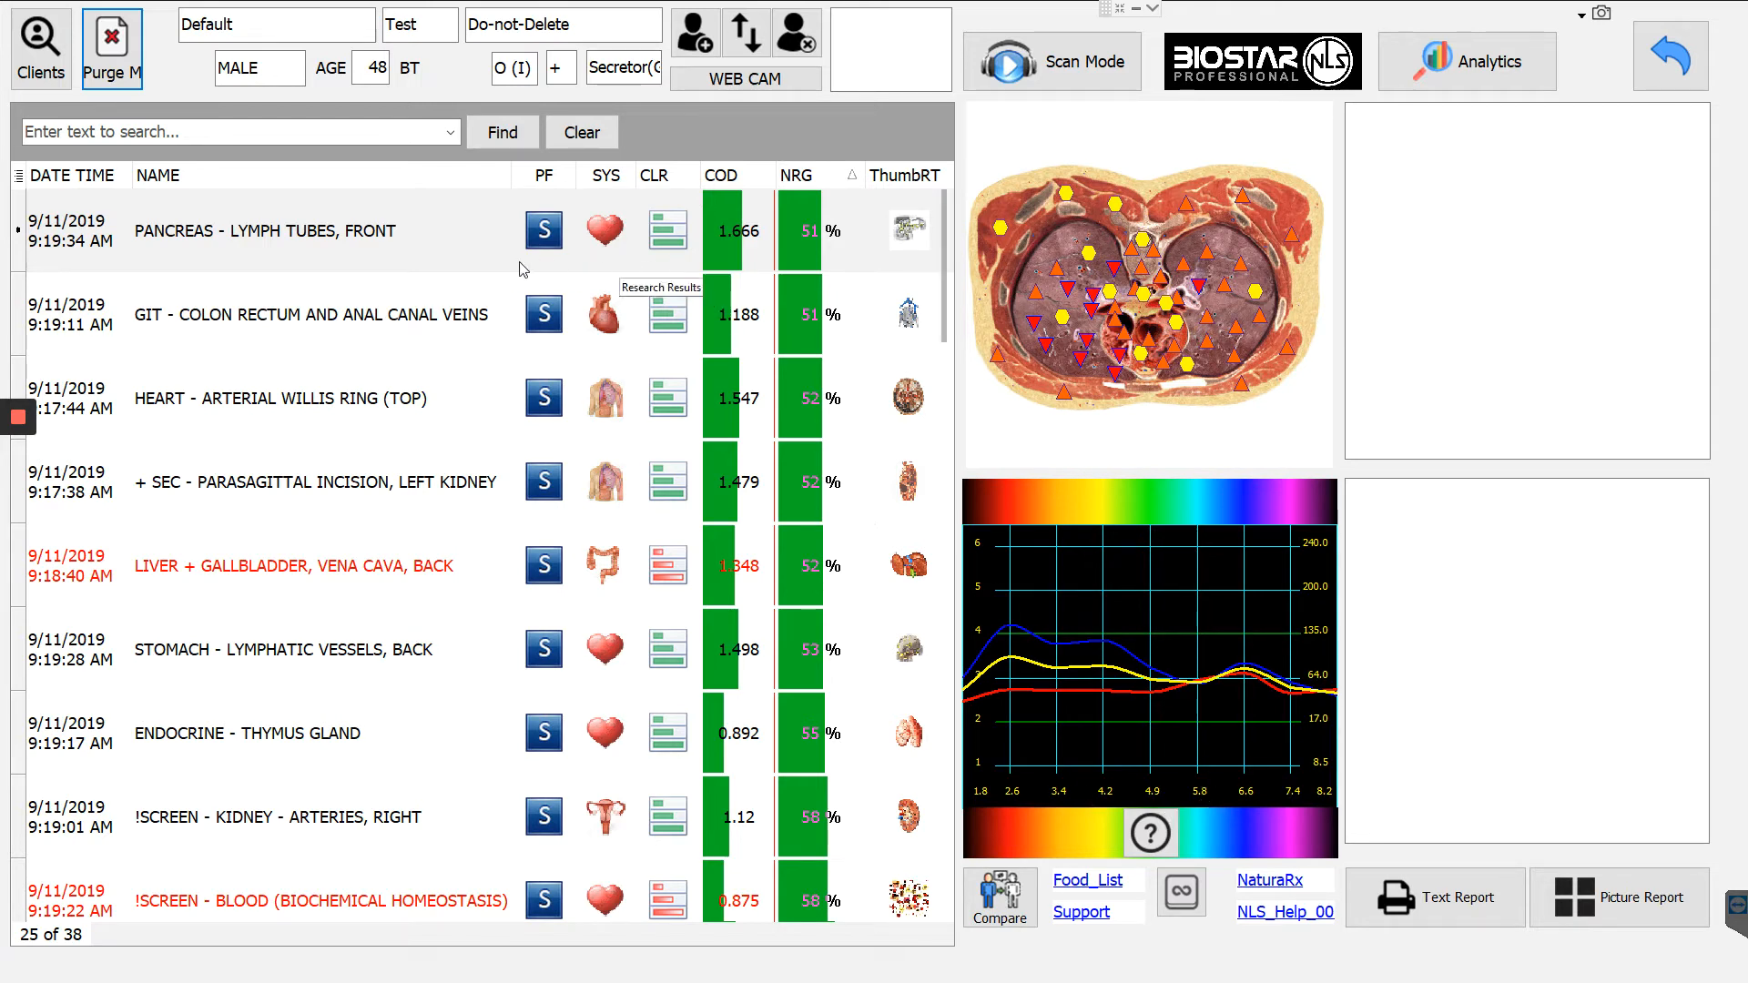
{"action": "left_click", "coordinate": [278, 230]}
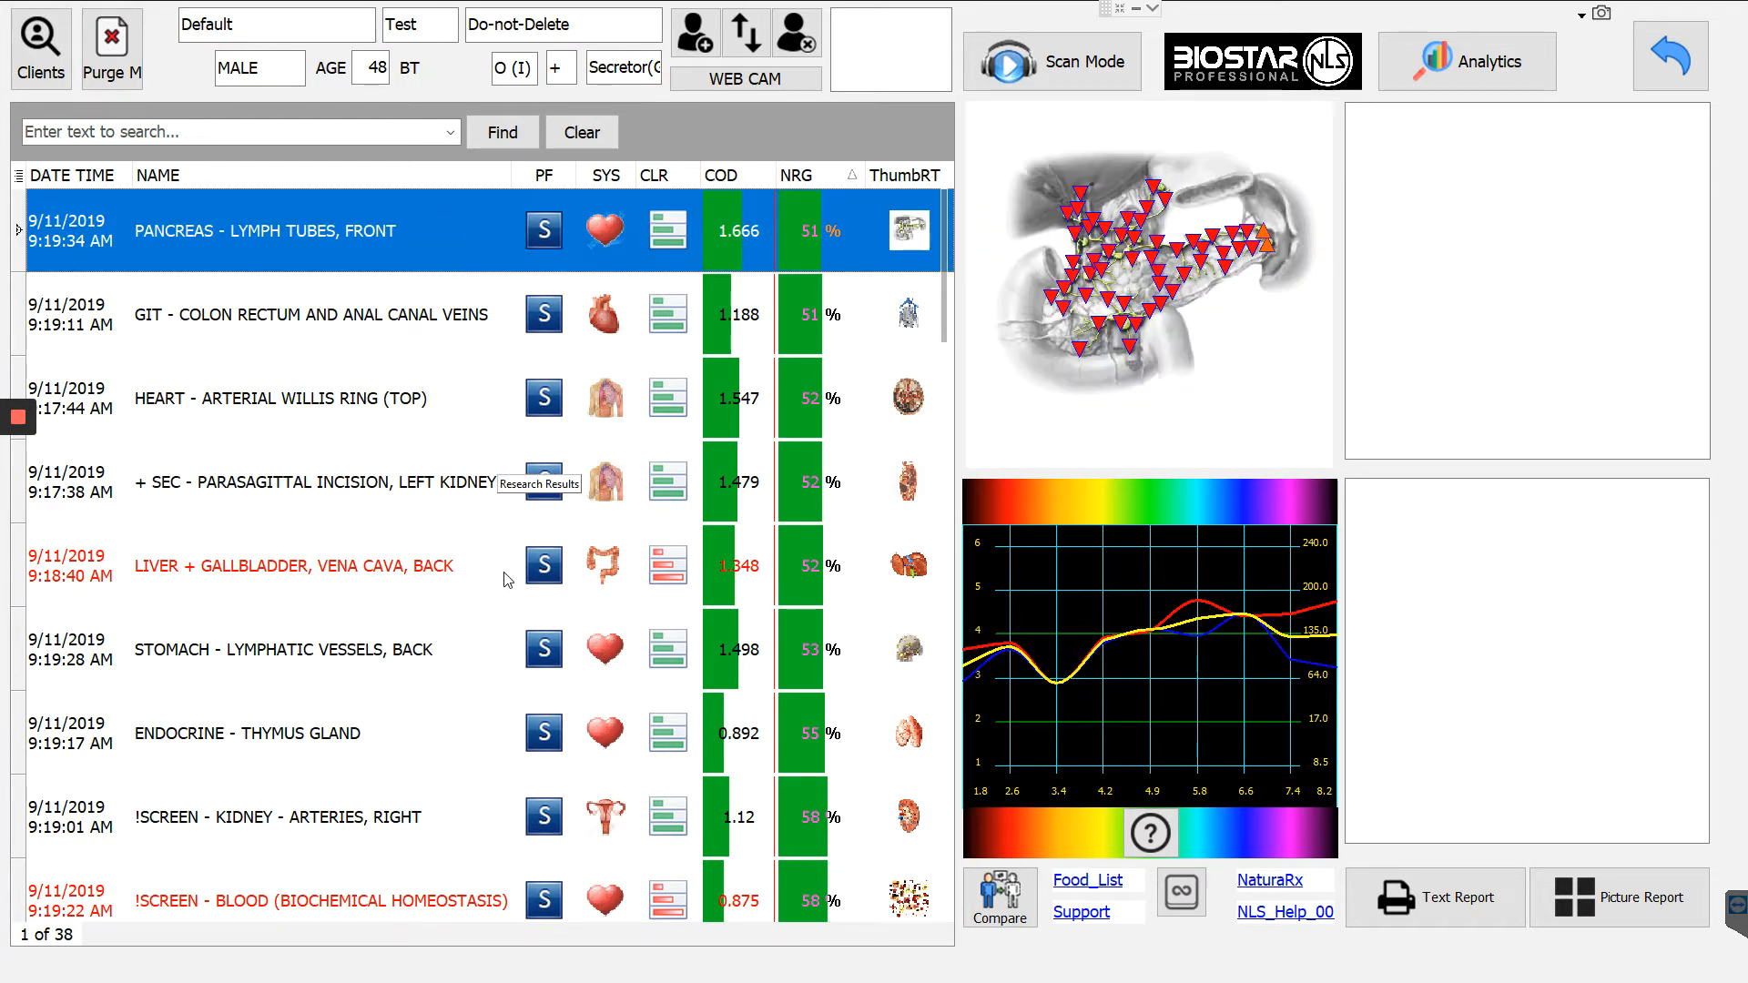
{"action": "scroll", "scroll_direction": "down", "scroll_amount": 3}
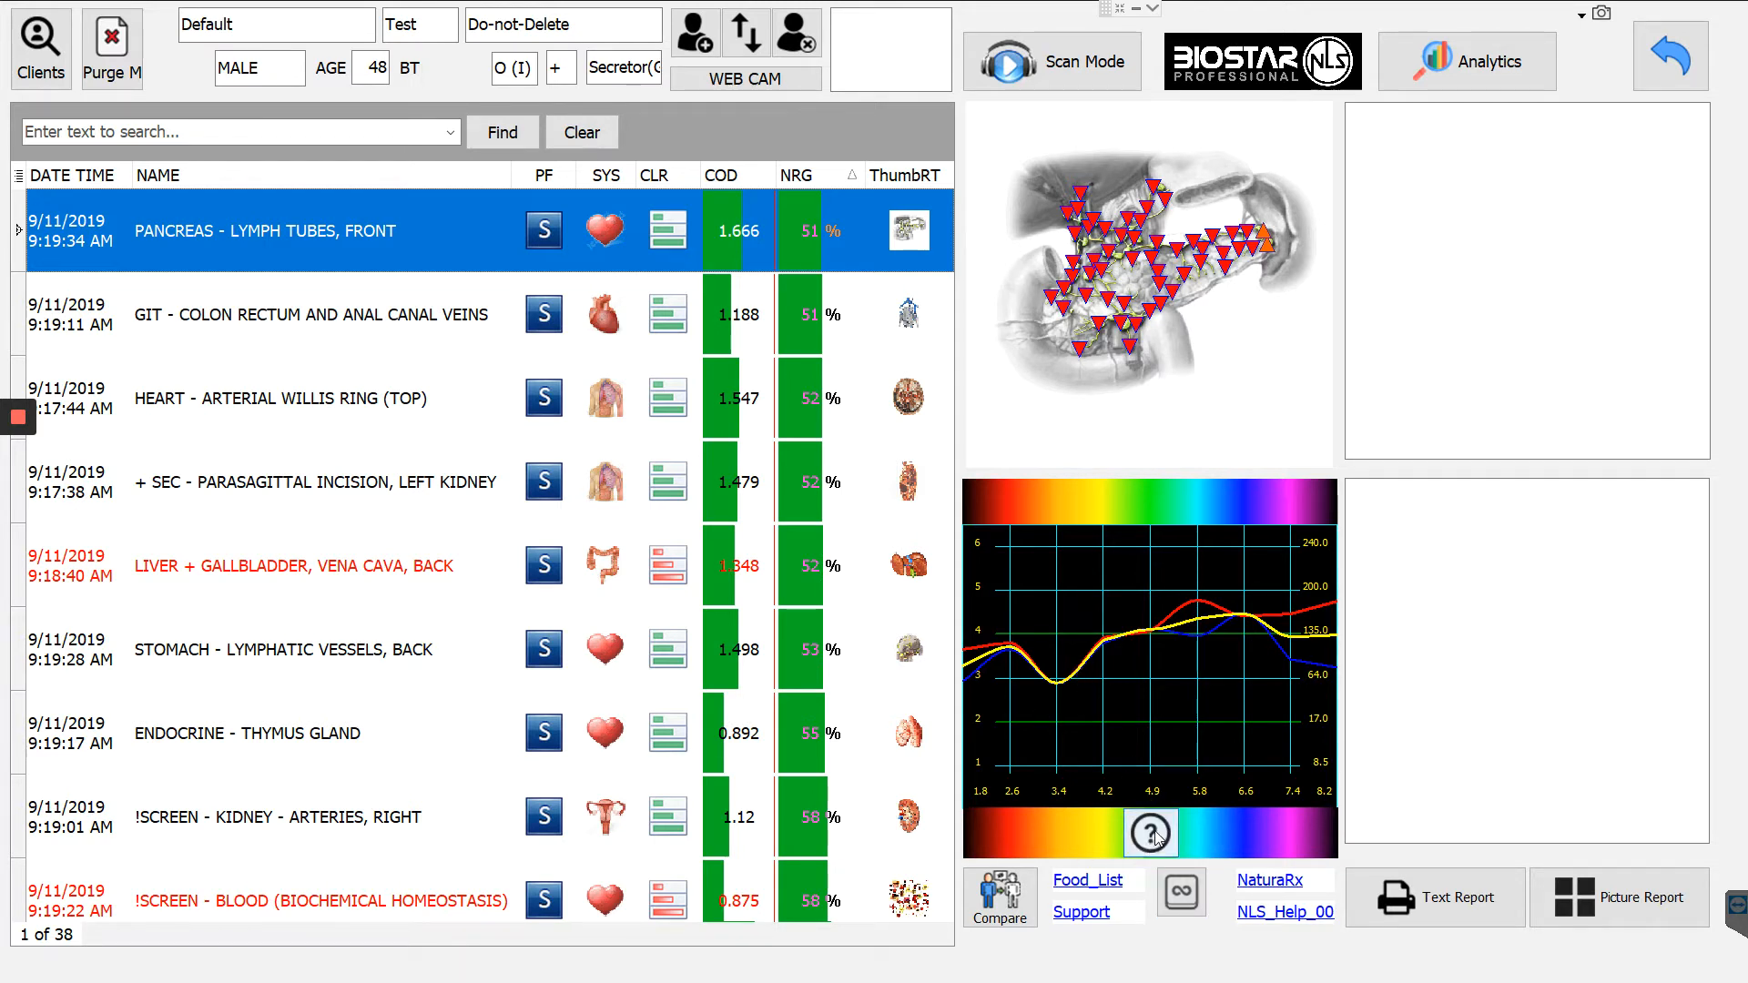
Open the Spectrograph window for the pancreas lymph tubes spectrum.
{"action": "left_click", "coordinate": [1149, 834]}
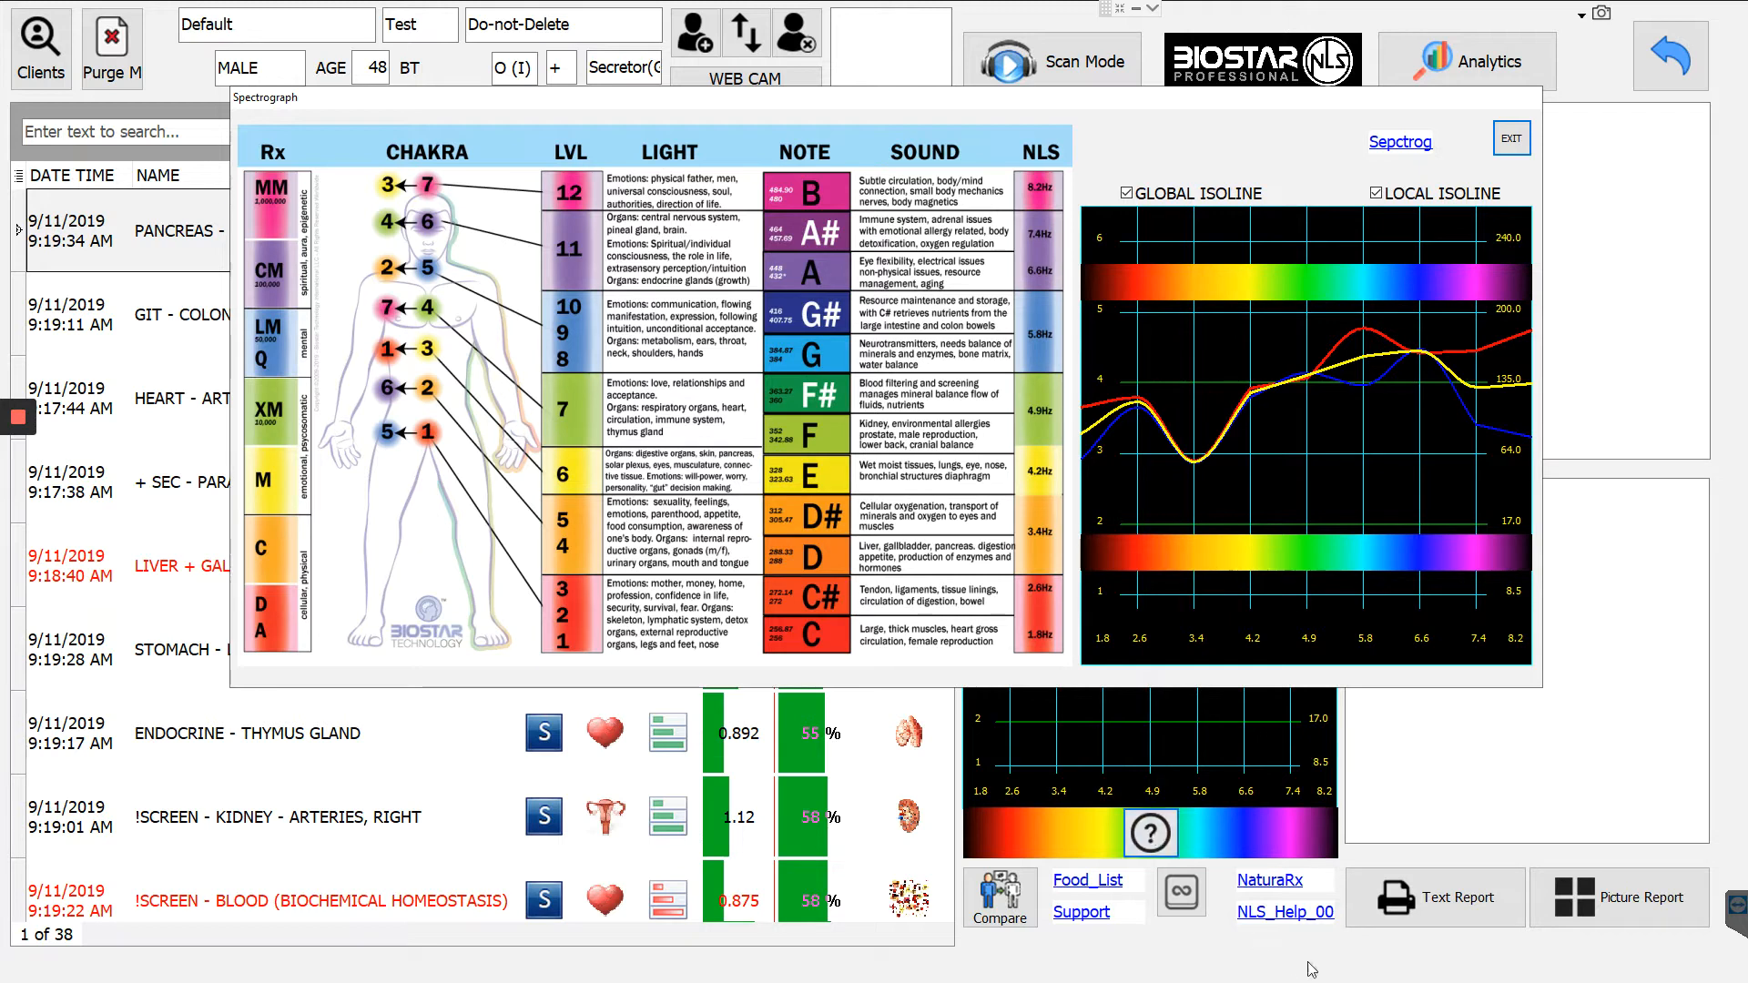
{"action": "mouse_move", "coordinate": [1541, 695]}
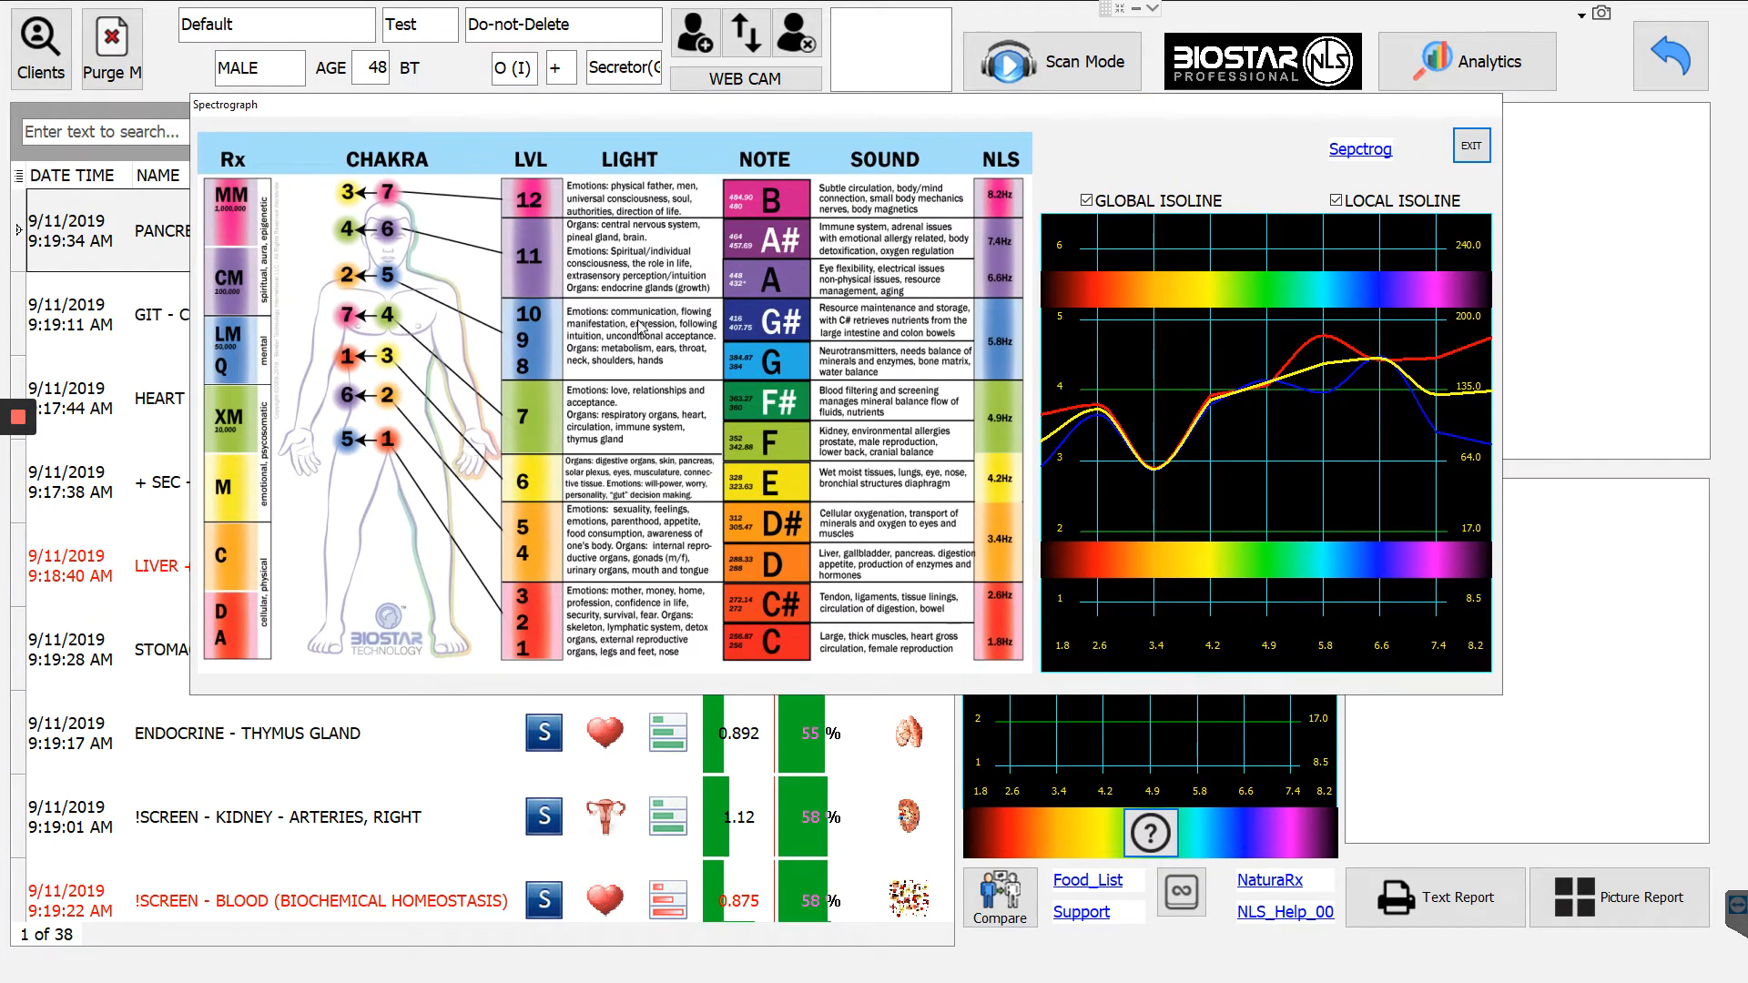
{"action": "mouse_move", "coordinate": [948, 650]}
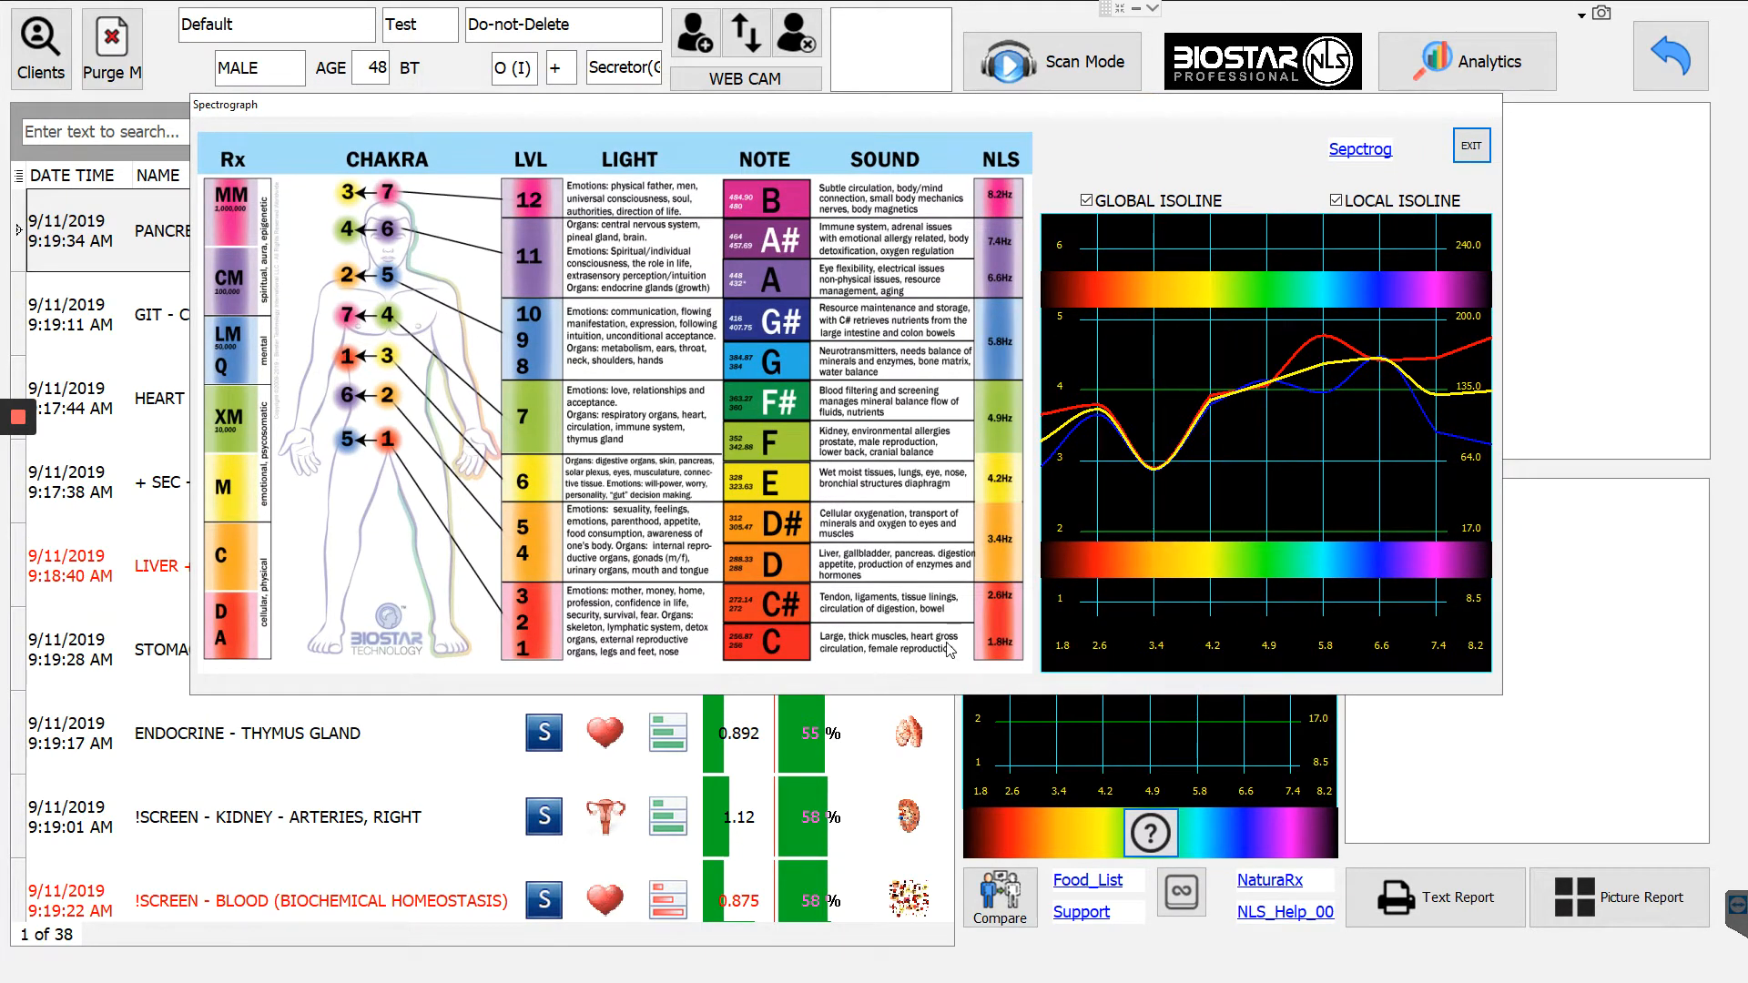
{"action": "mouse_move", "coordinate": [1426, 542]}
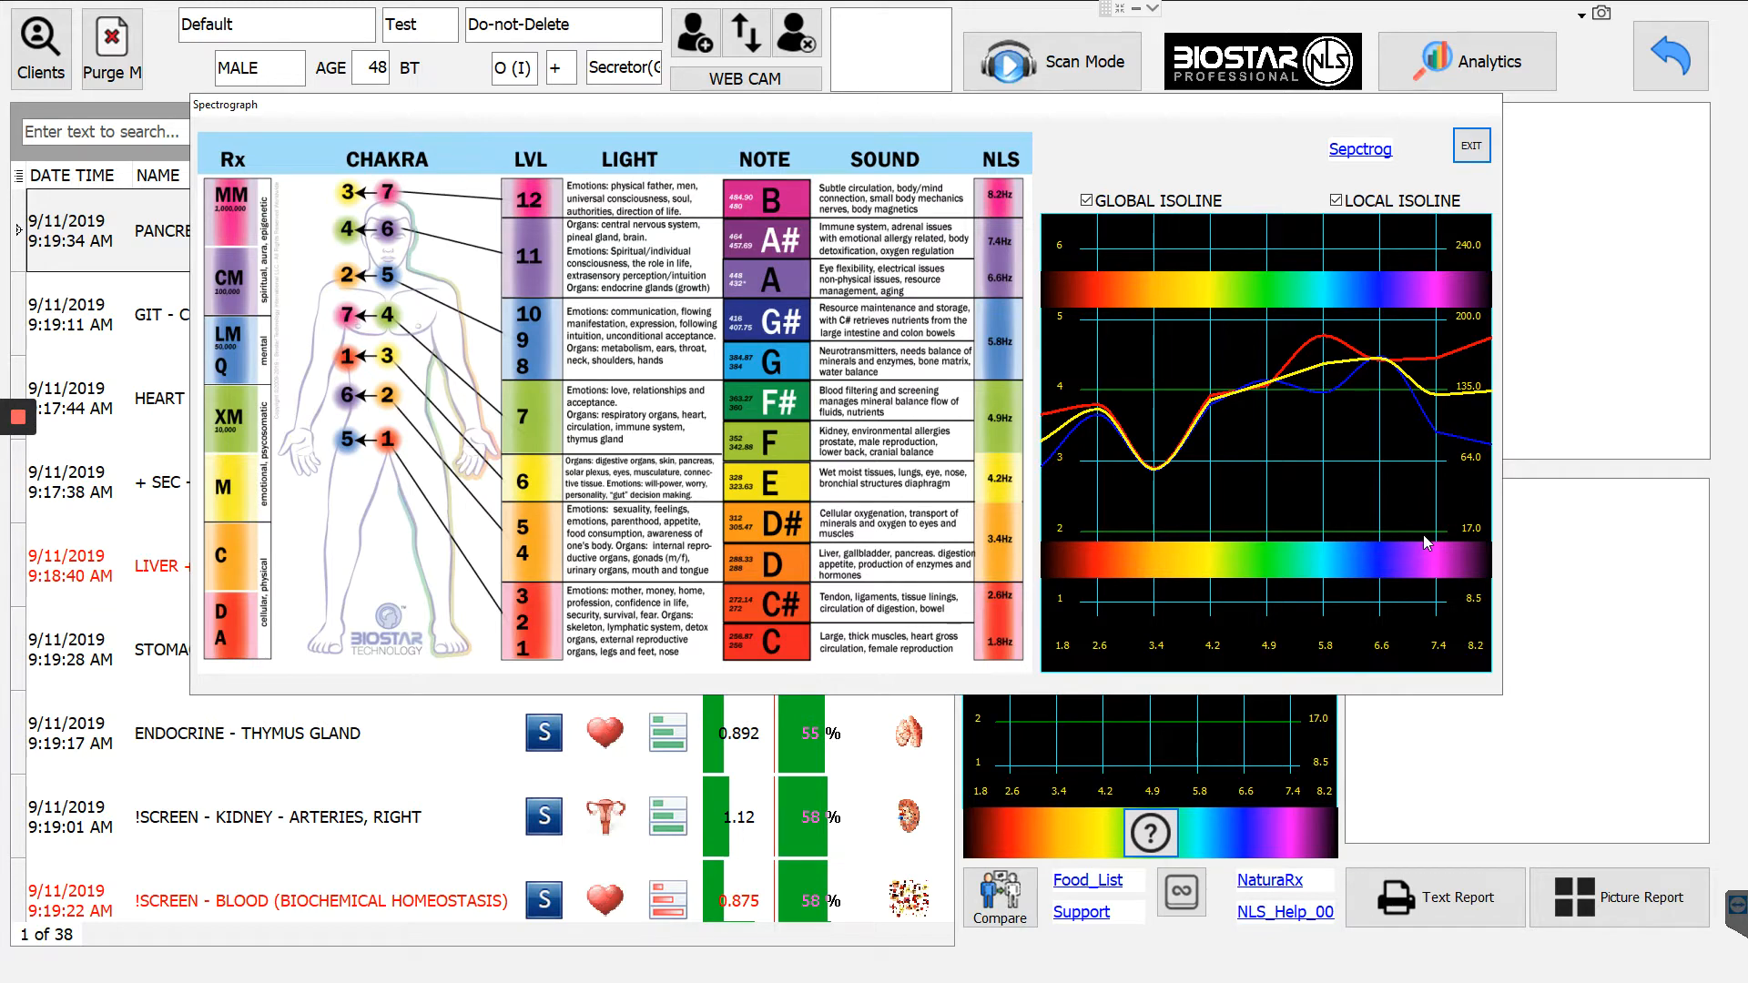
{"action": "mouse_move", "coordinate": [1344, 338]}
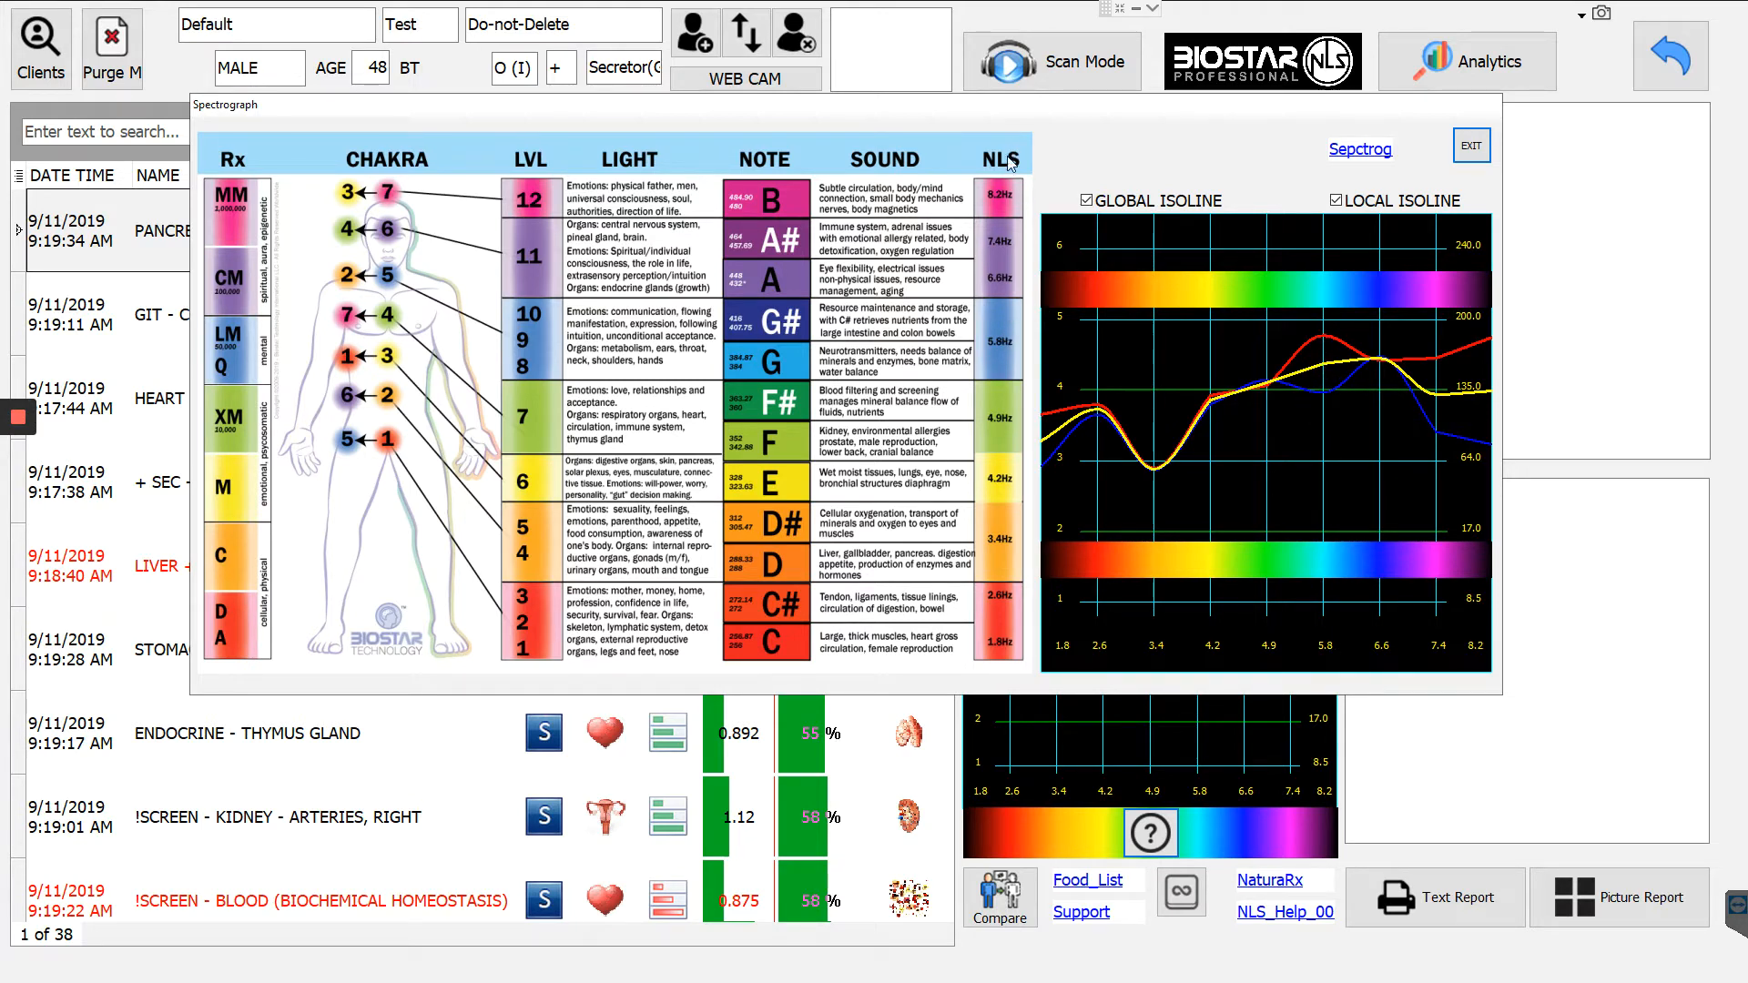
{"action": "mouse_move", "coordinate": [999, 354]}
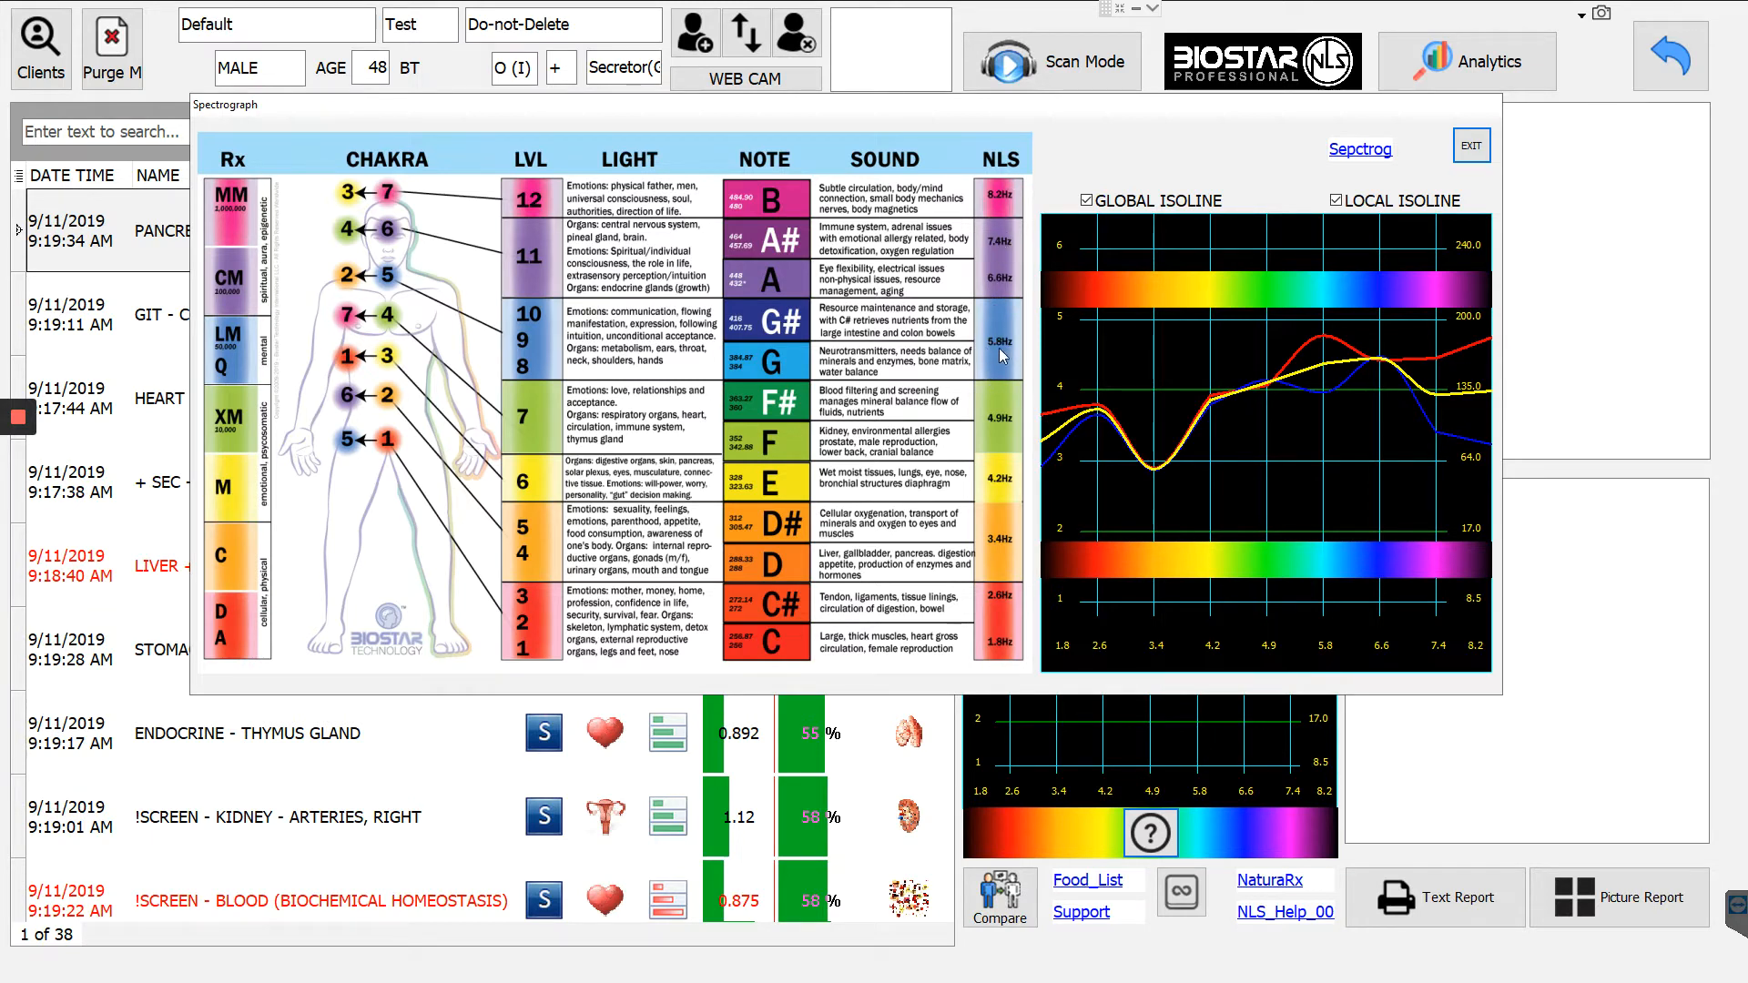
{"action": "mouse_move", "coordinate": [990, 348]}
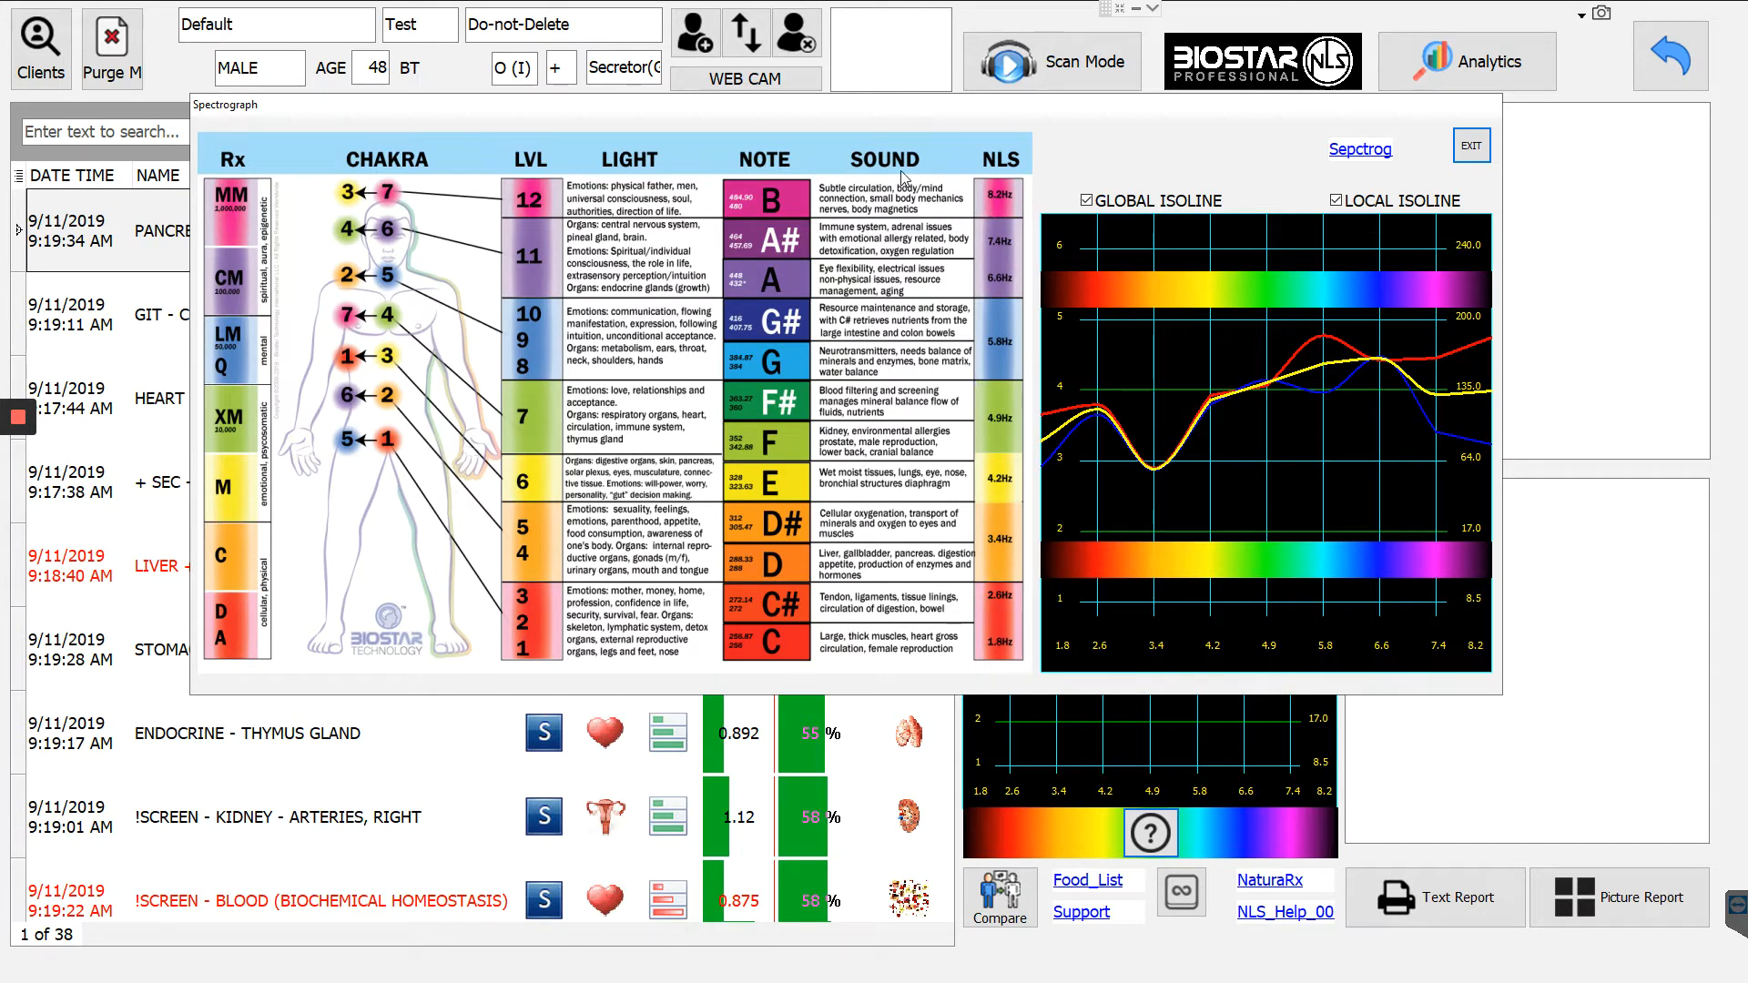
{"action": "mouse_move", "coordinate": [818, 433]}
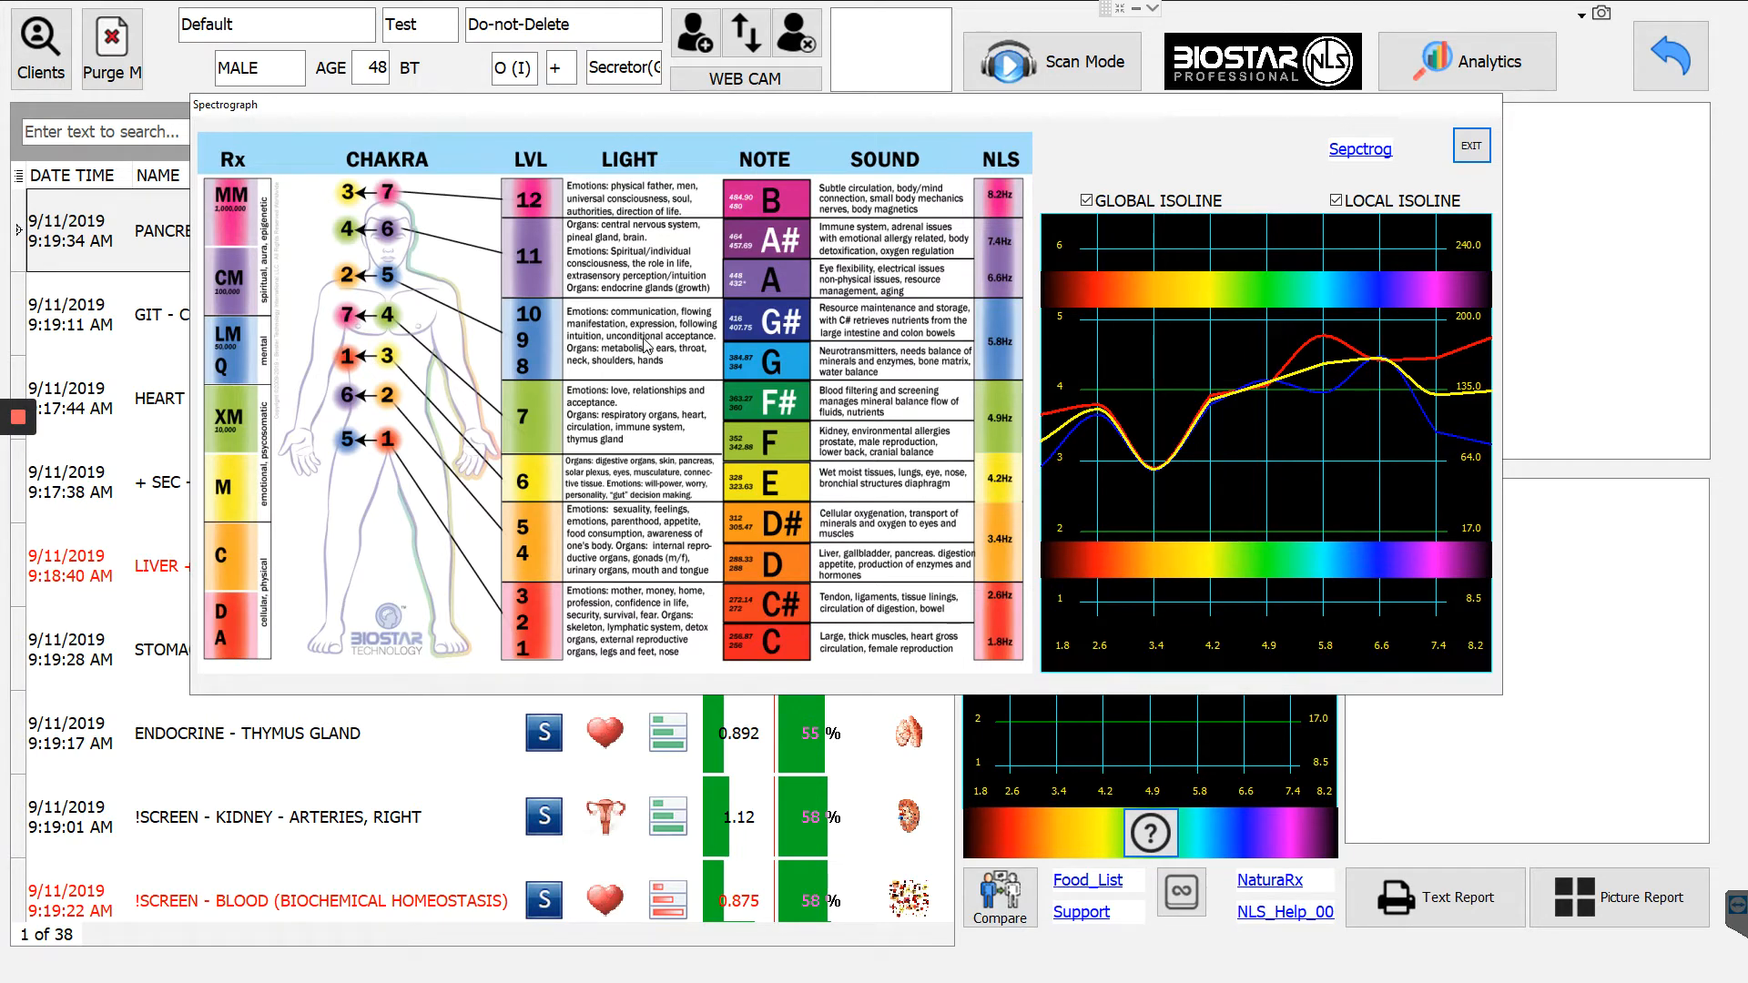
{"action": "mouse_move", "coordinate": [657, 343]}
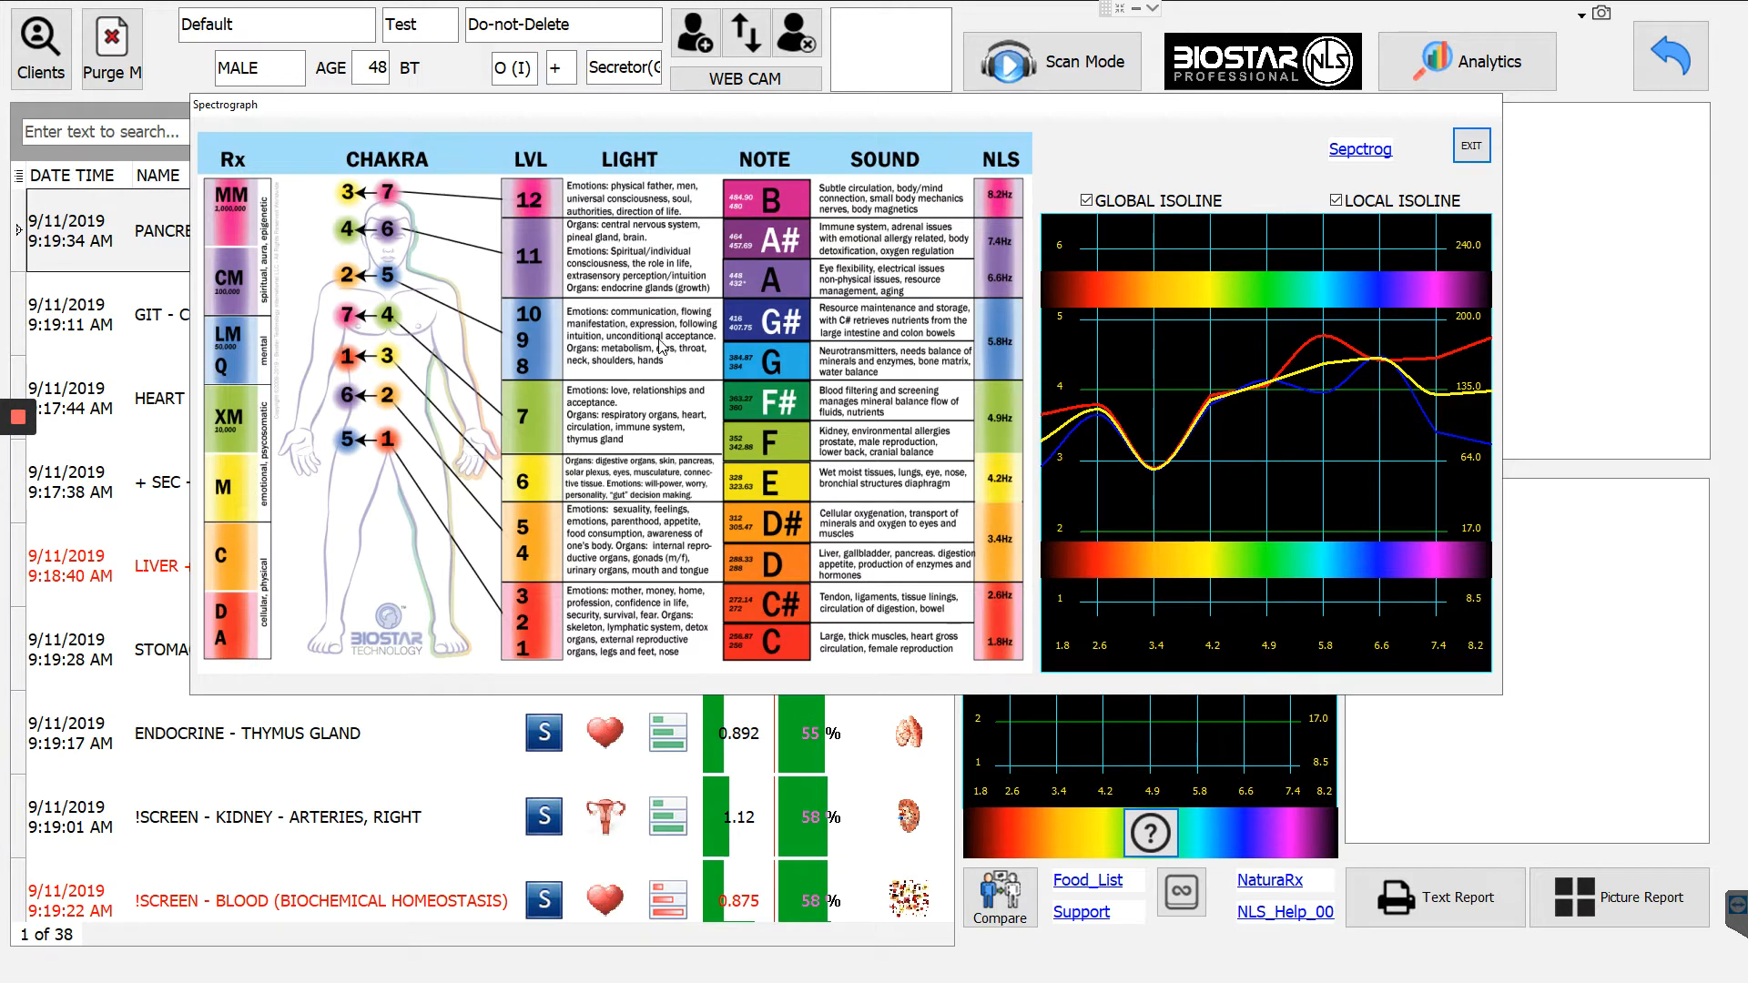
{"action": "mouse_move", "coordinate": [410, 293]}
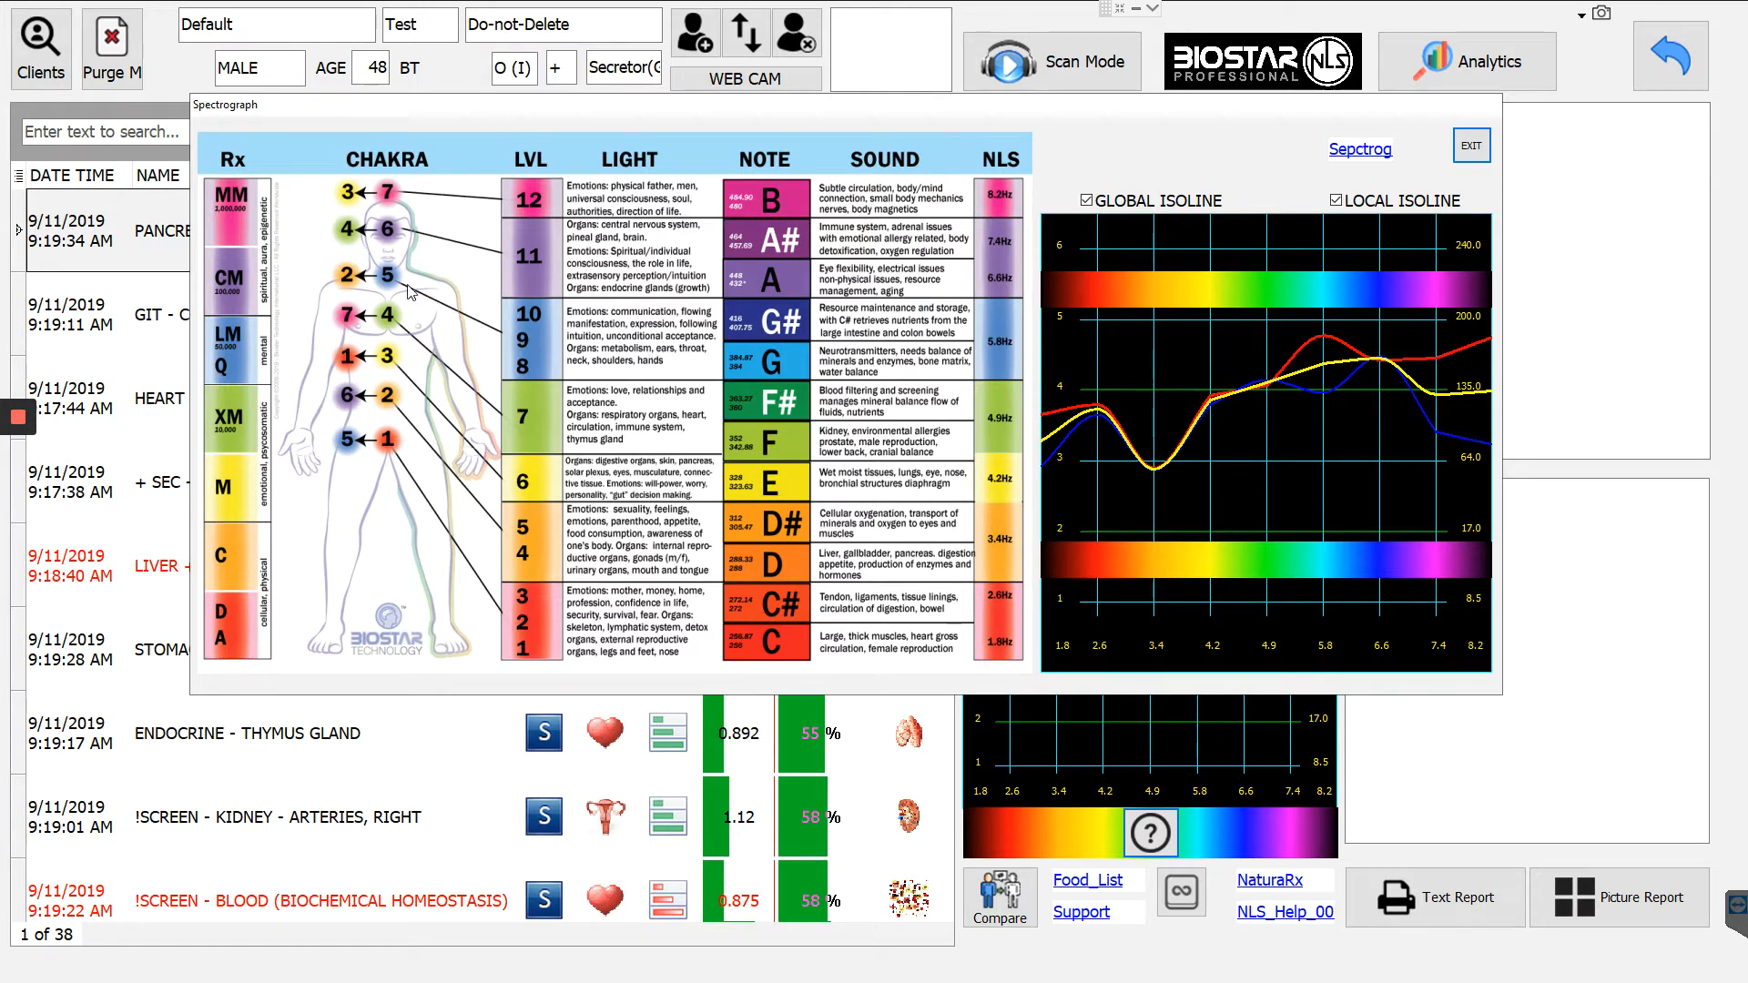
{"action": "mouse_move", "coordinate": [399, 283]}
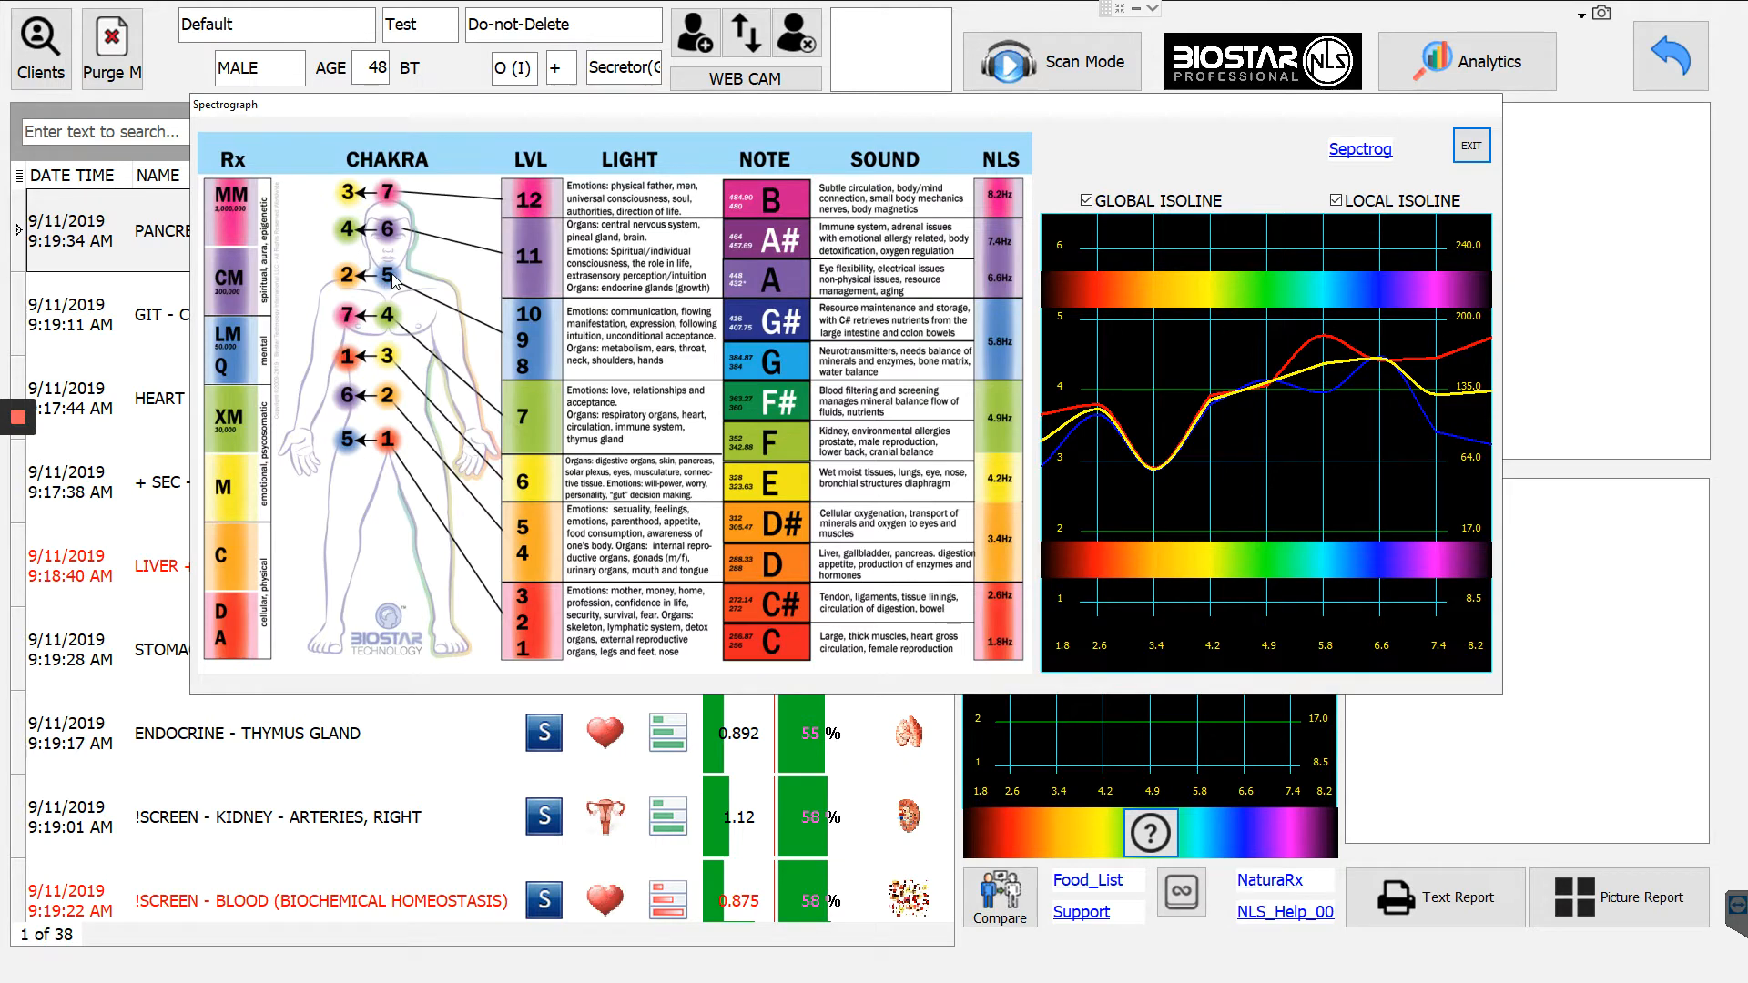
{"action": "mouse_move", "coordinate": [362, 283]}
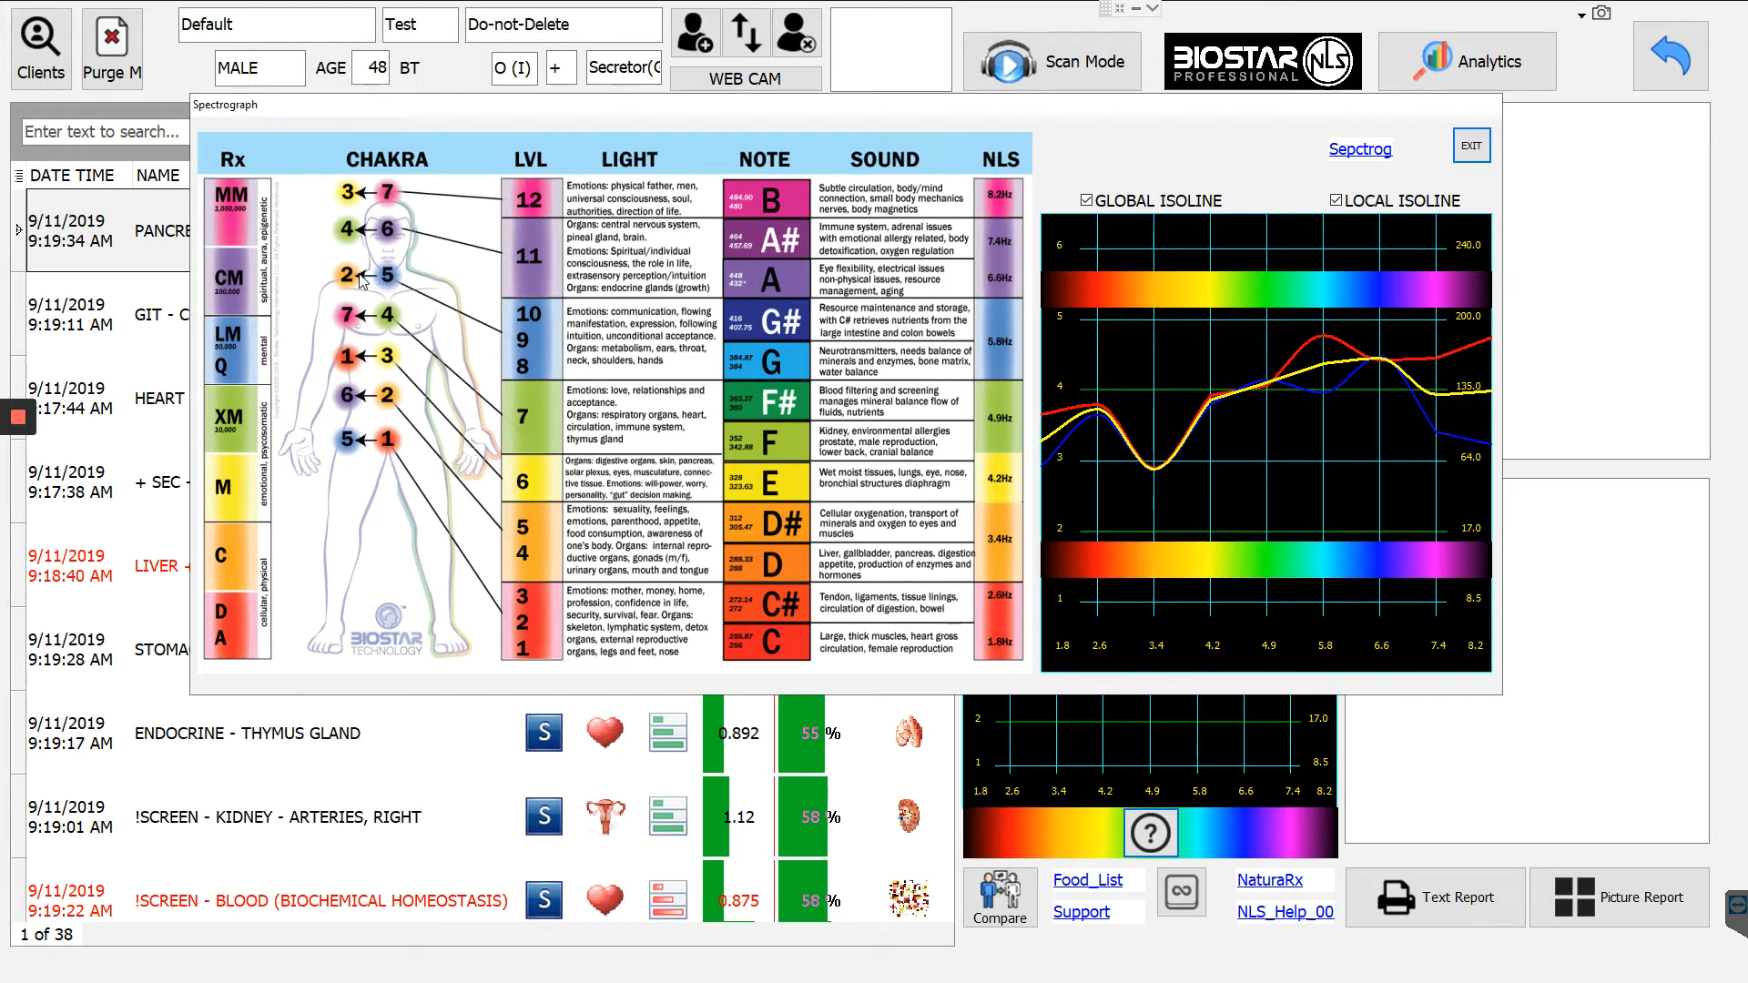
{"action": "mouse_move", "coordinate": [359, 282]}
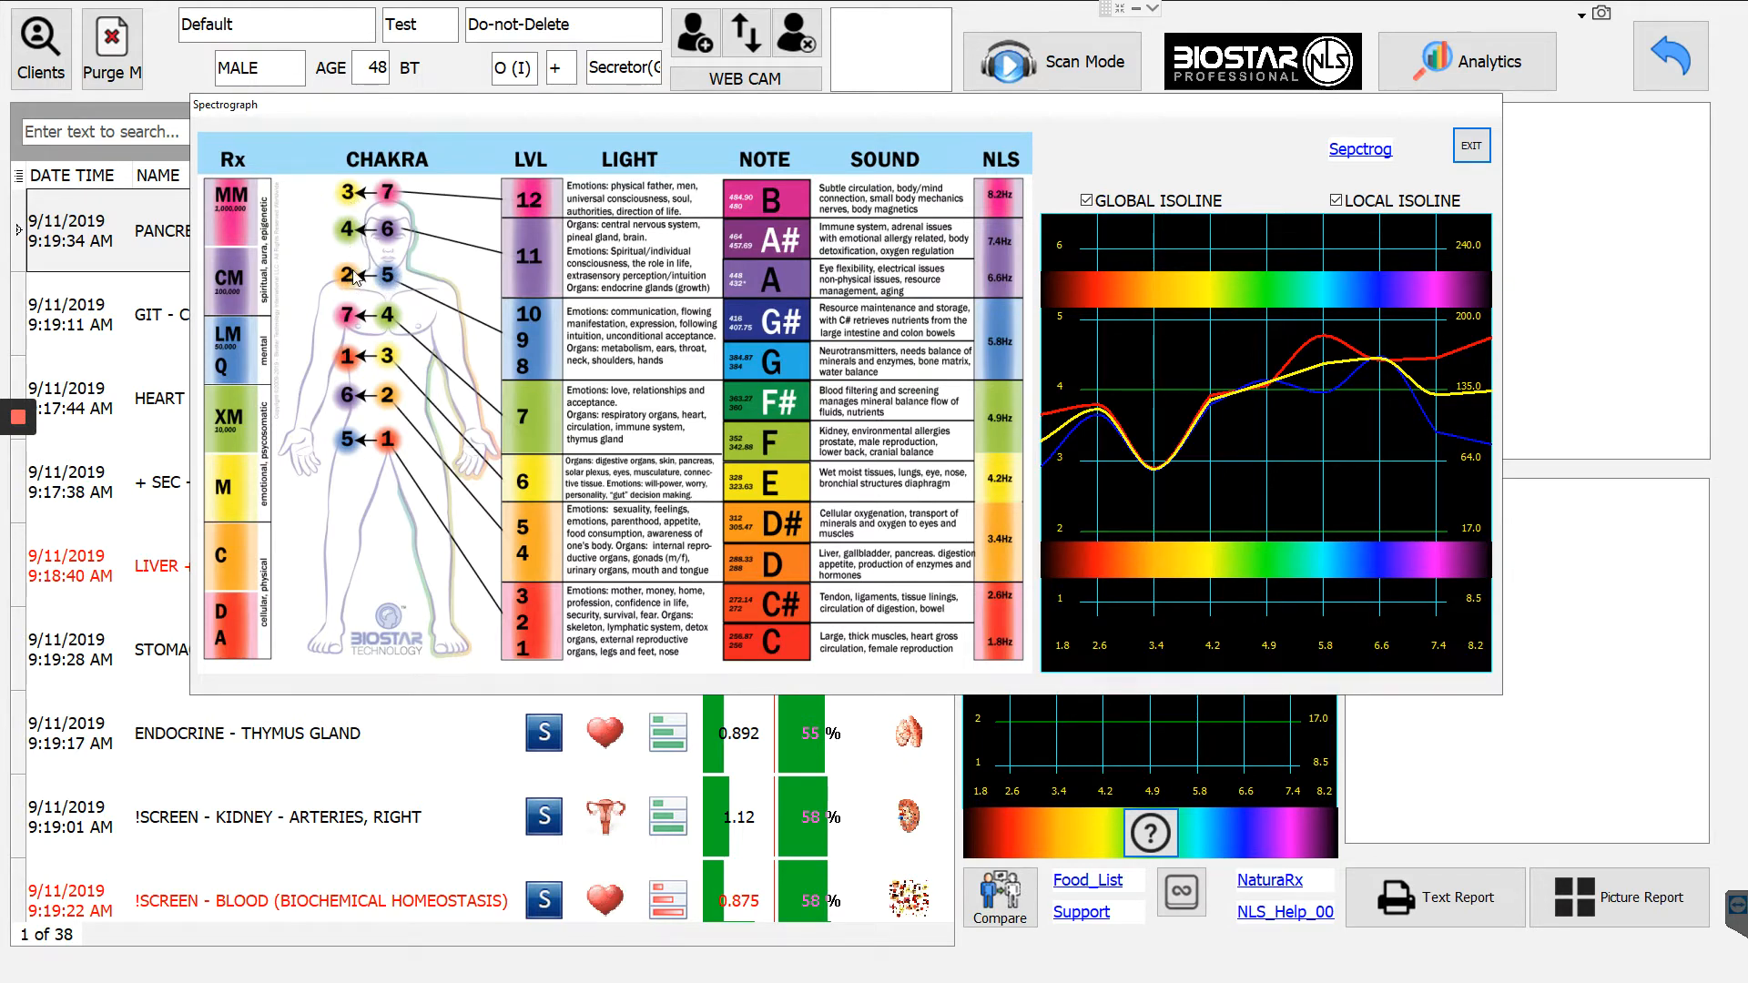
{"action": "mouse_move", "coordinate": [393, 284]}
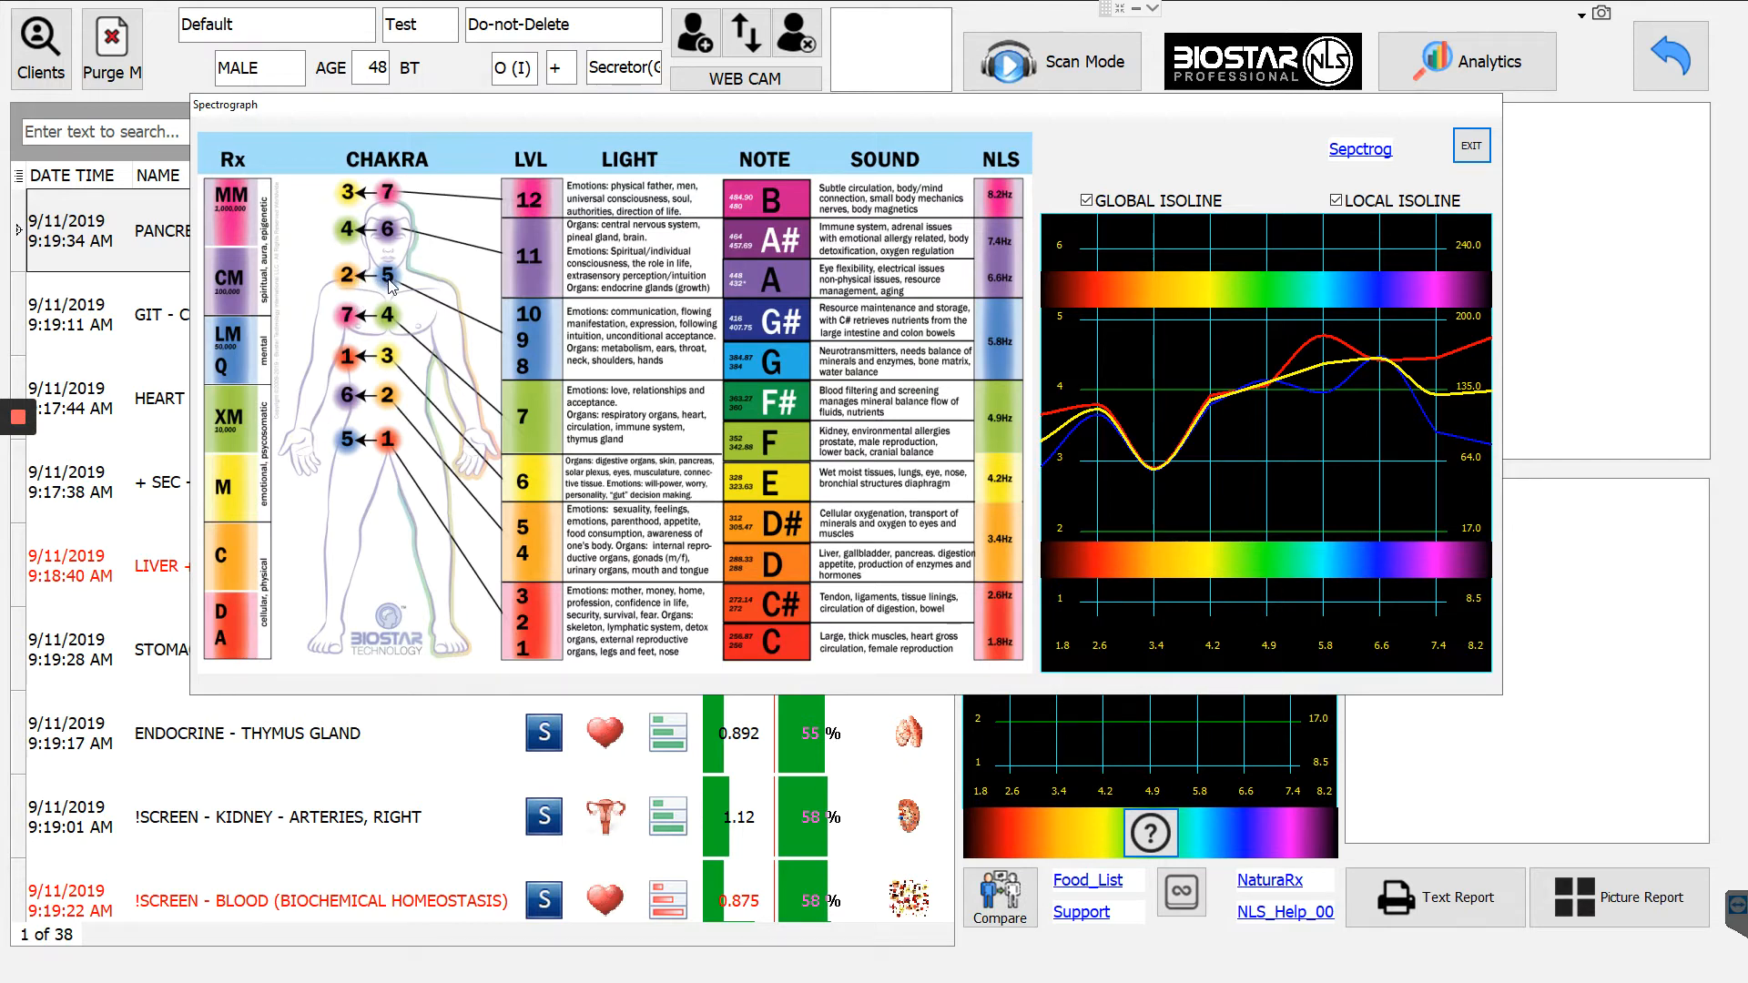
{"action": "mouse_move", "coordinate": [388, 285]}
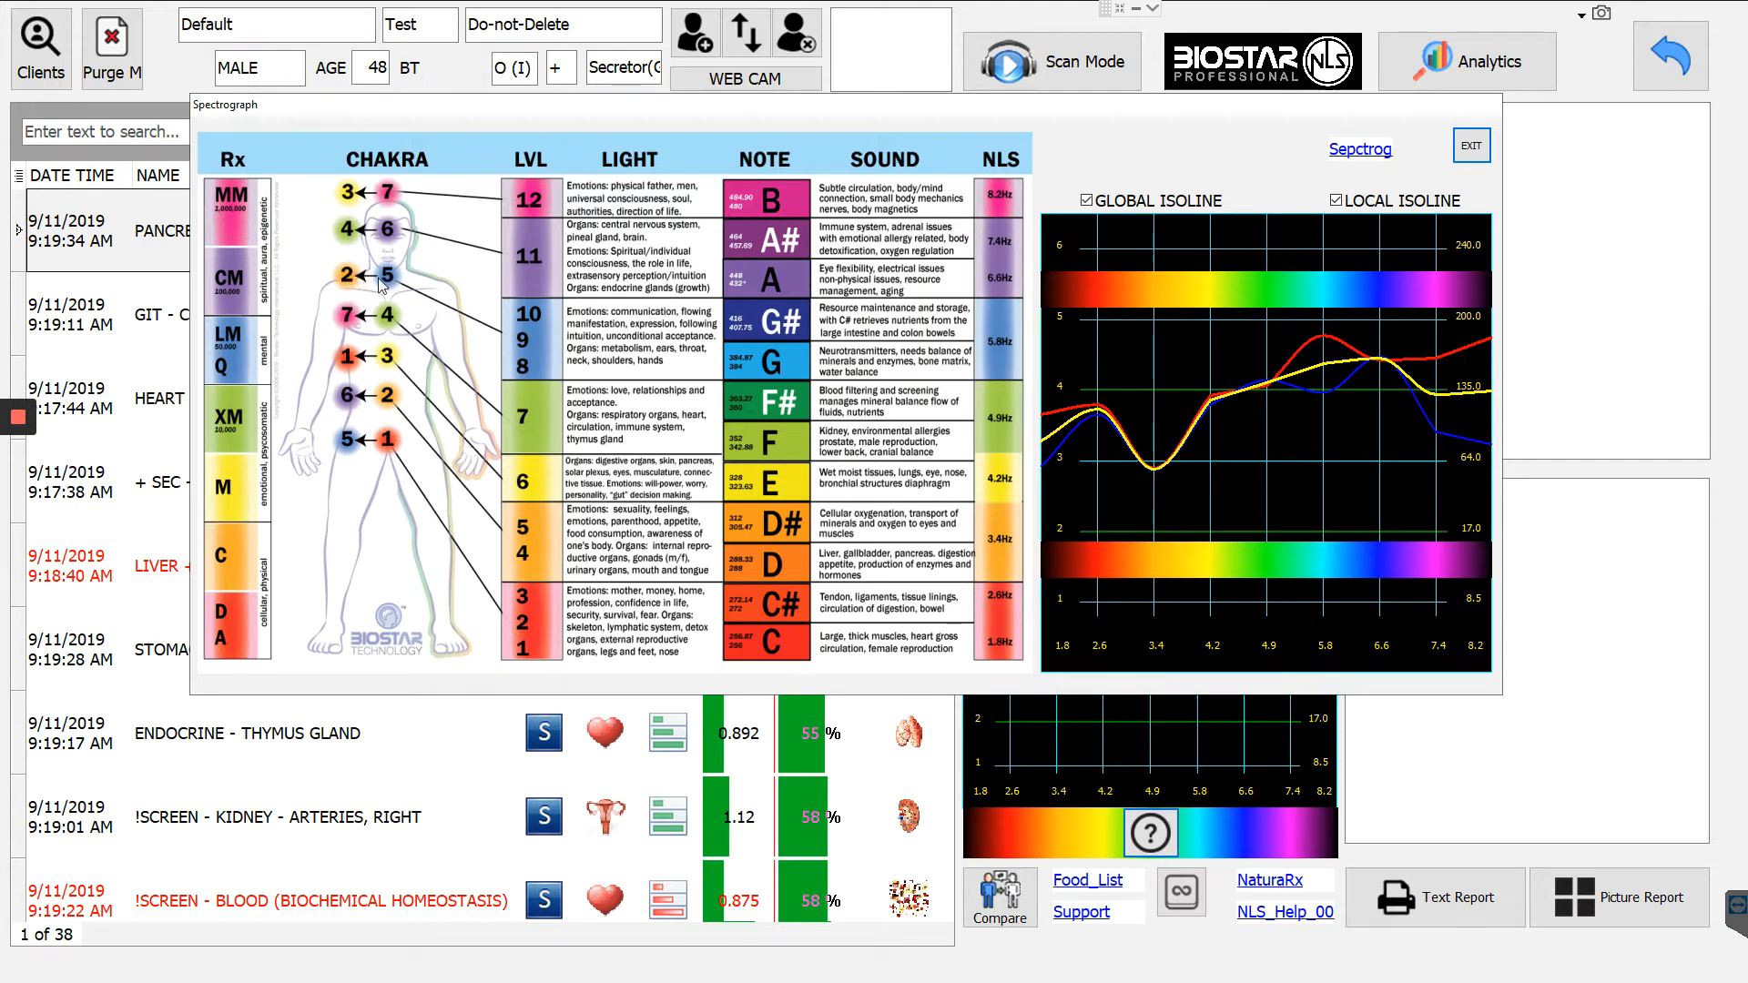
{"action": "mouse_move", "coordinate": [358, 295]}
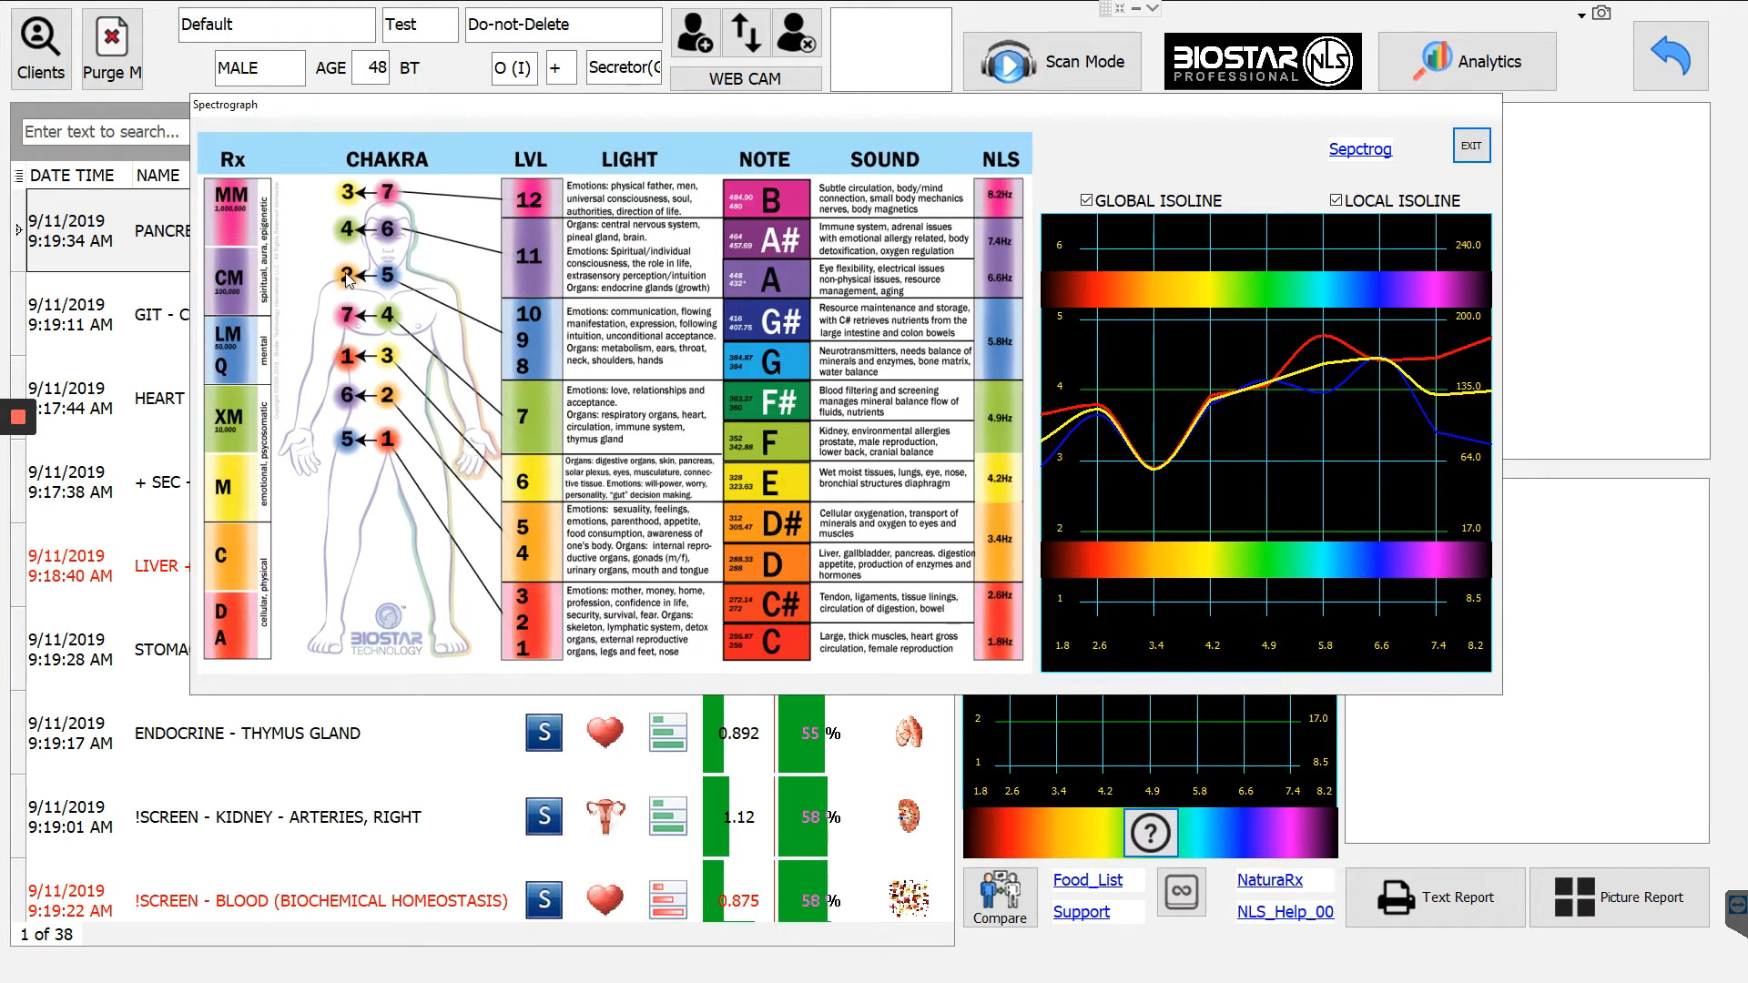
{"action": "mouse_move", "coordinate": [393, 409]}
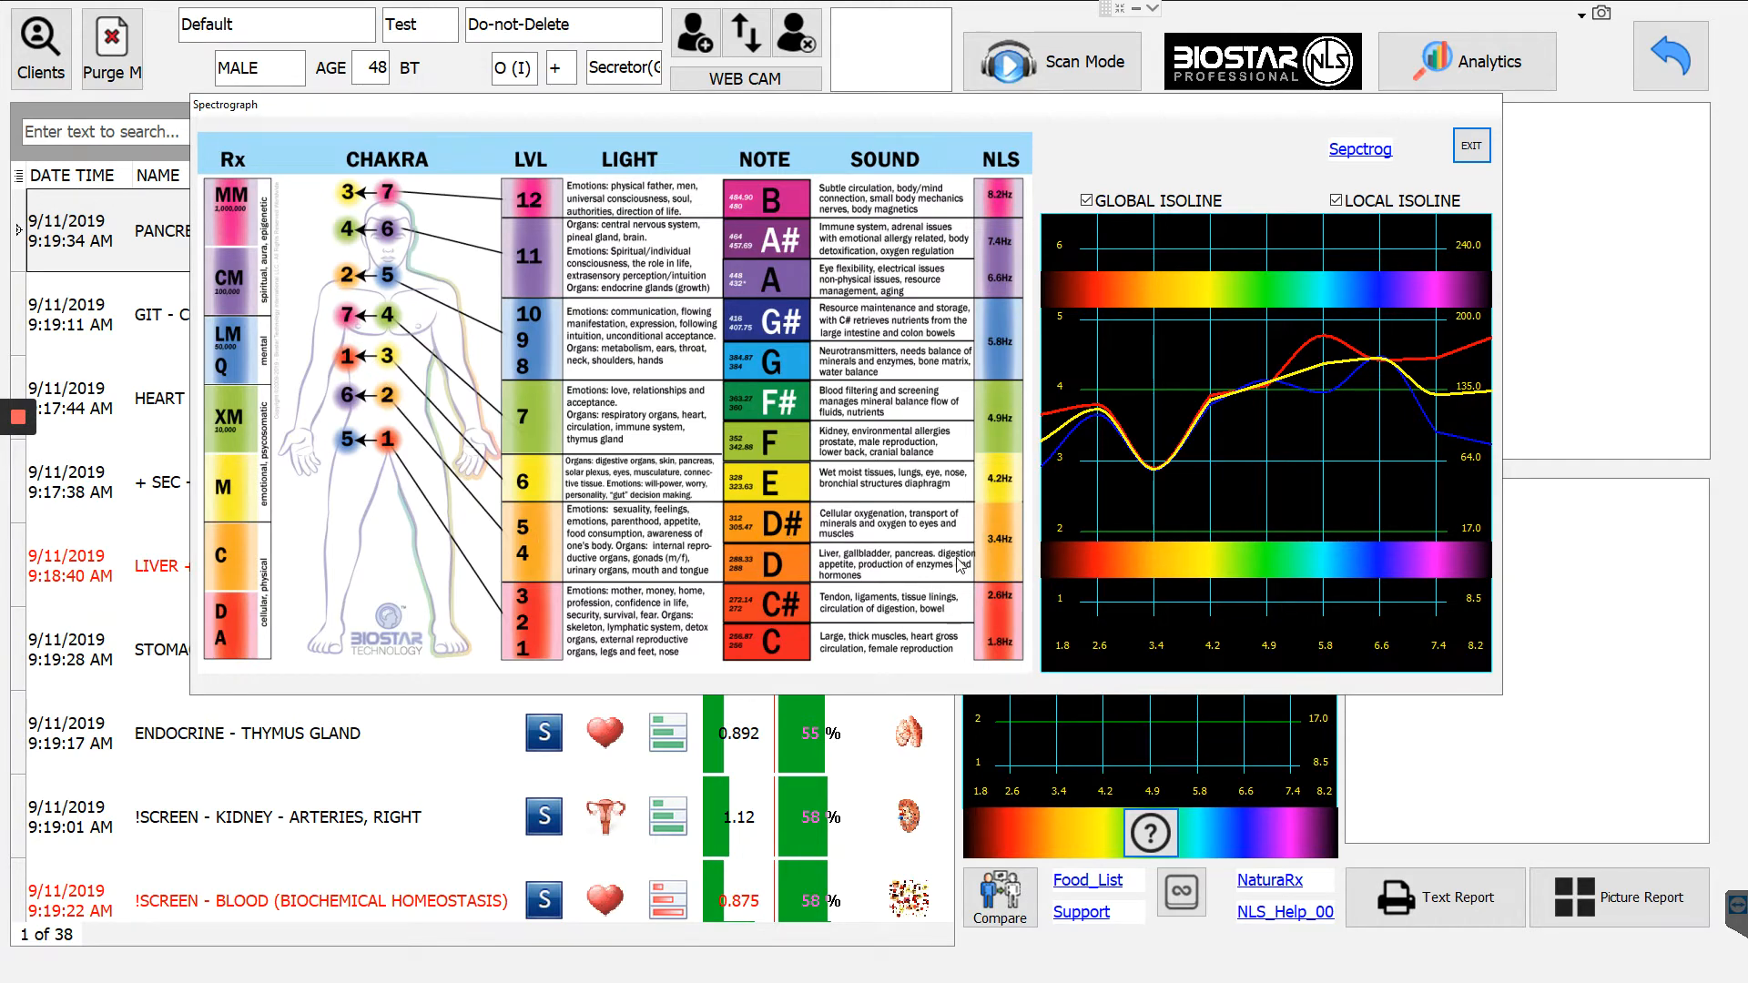
{"action": "mouse_move", "coordinate": [1146, 443]}
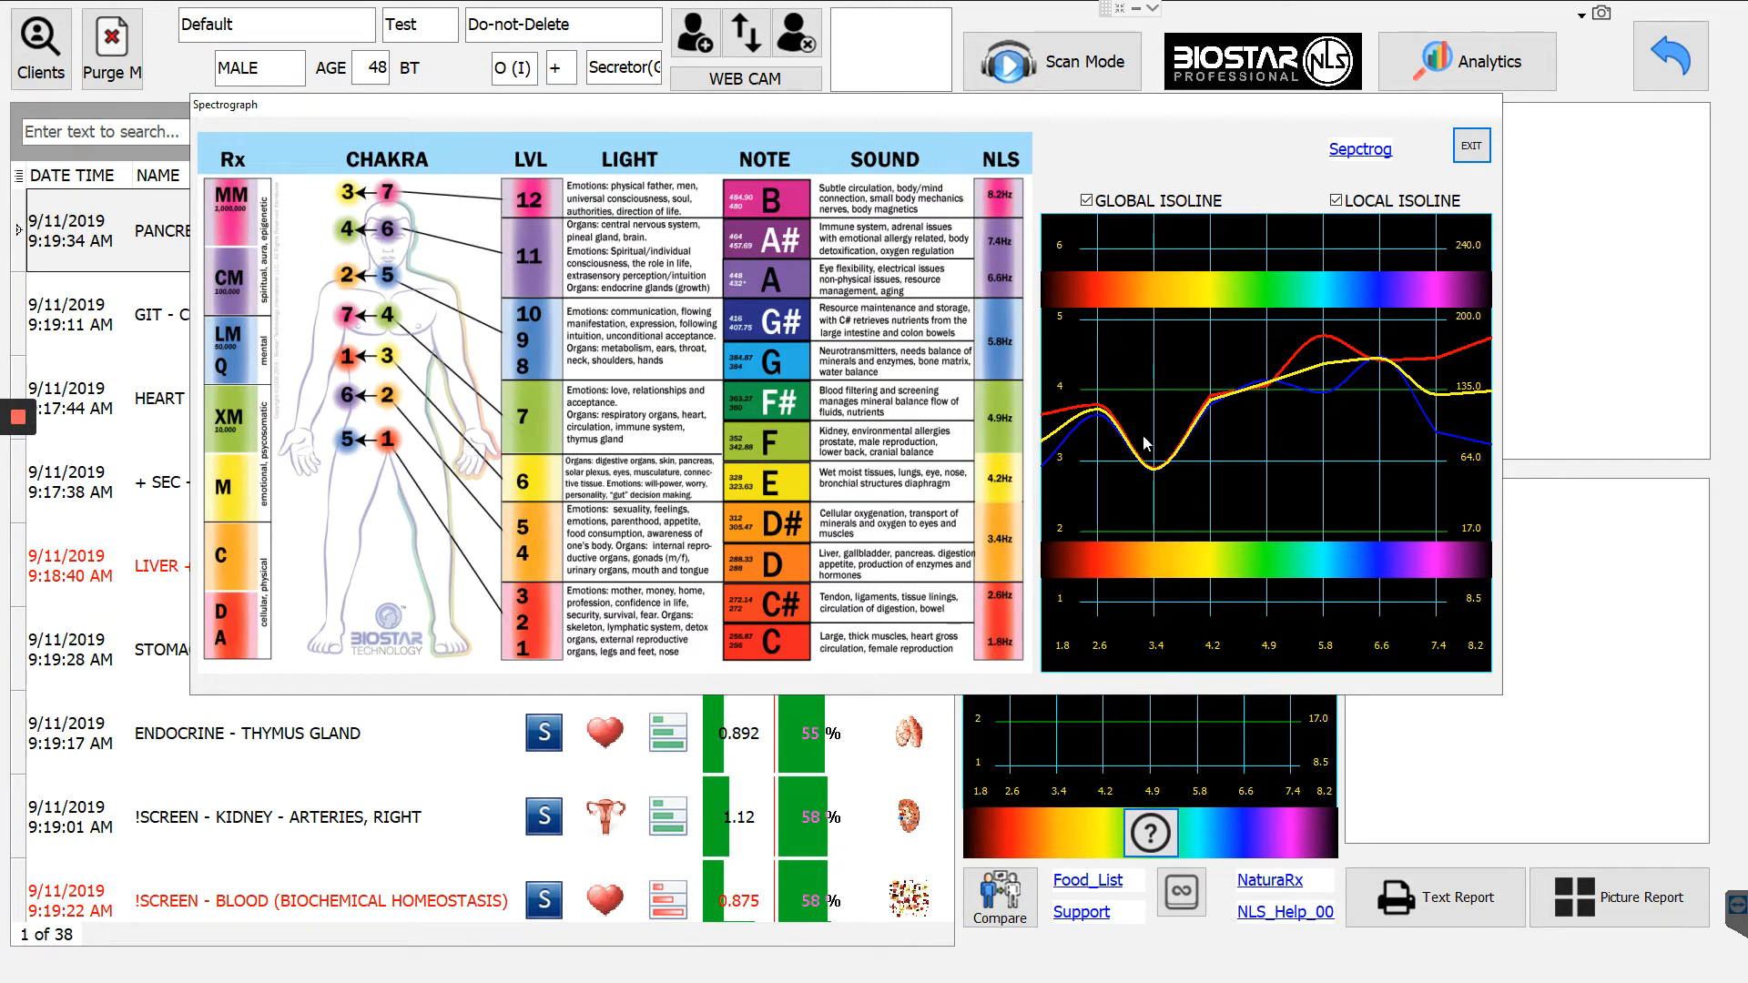
{"action": "mouse_move", "coordinate": [1159, 654]}
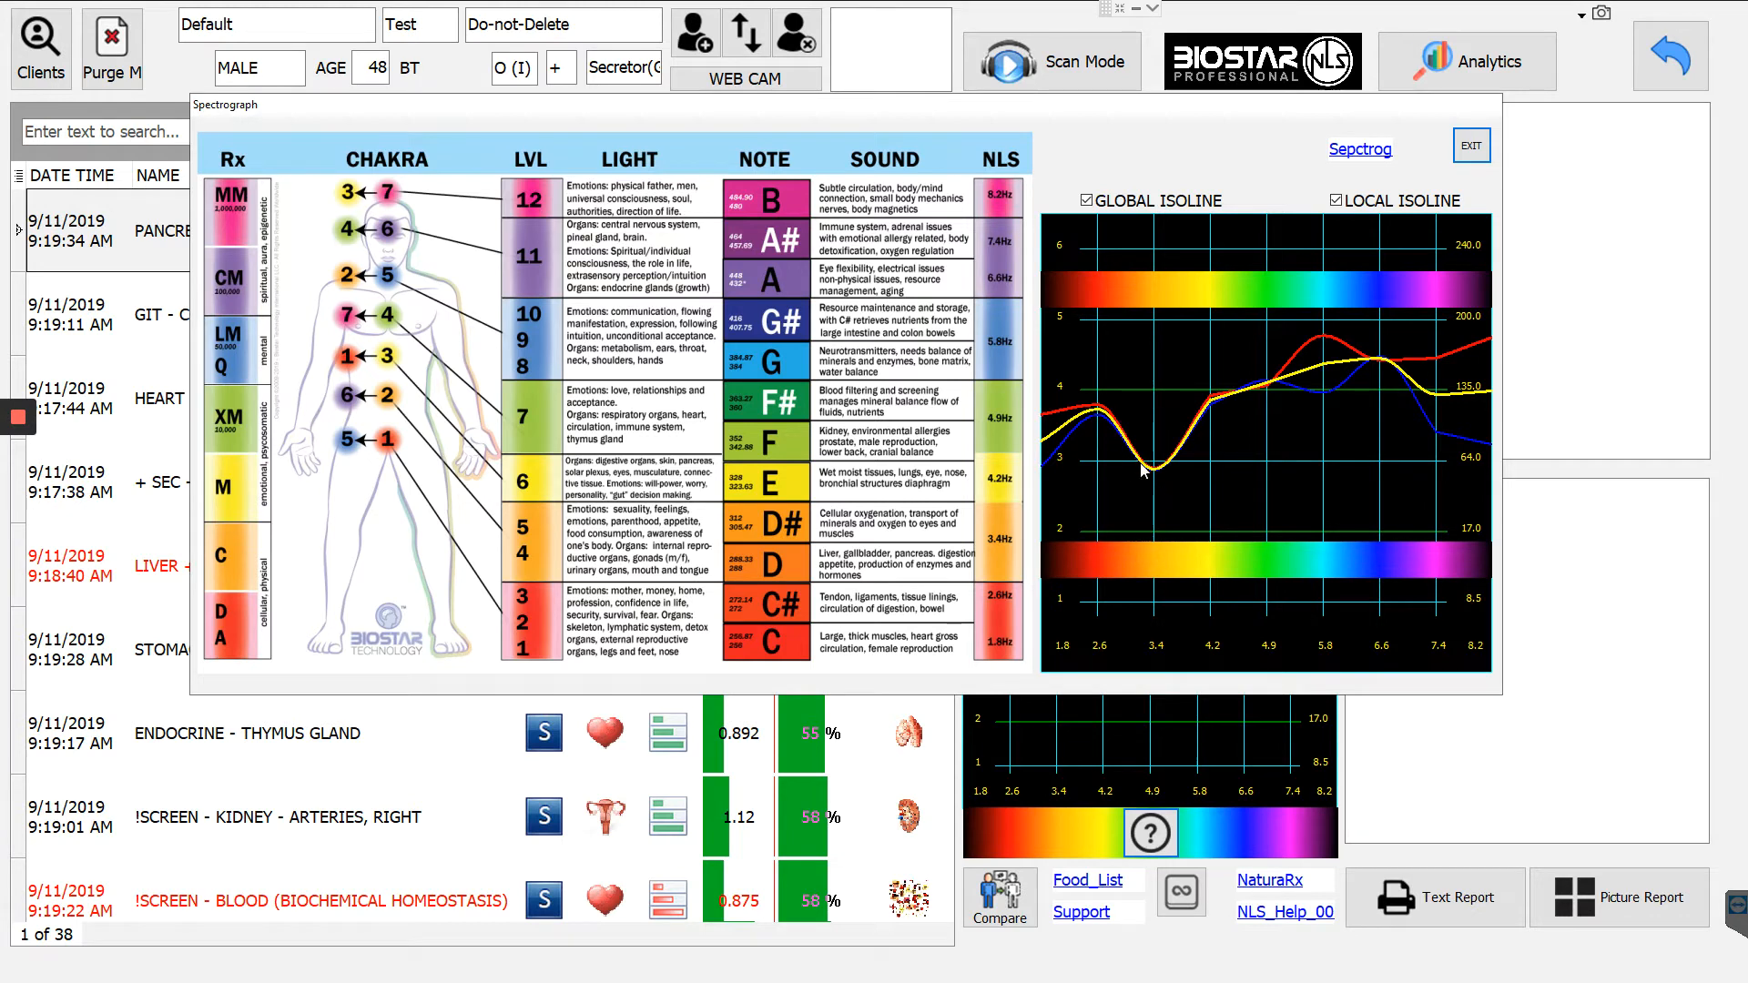
{"action": "mouse_move", "coordinate": [1337, 318]}
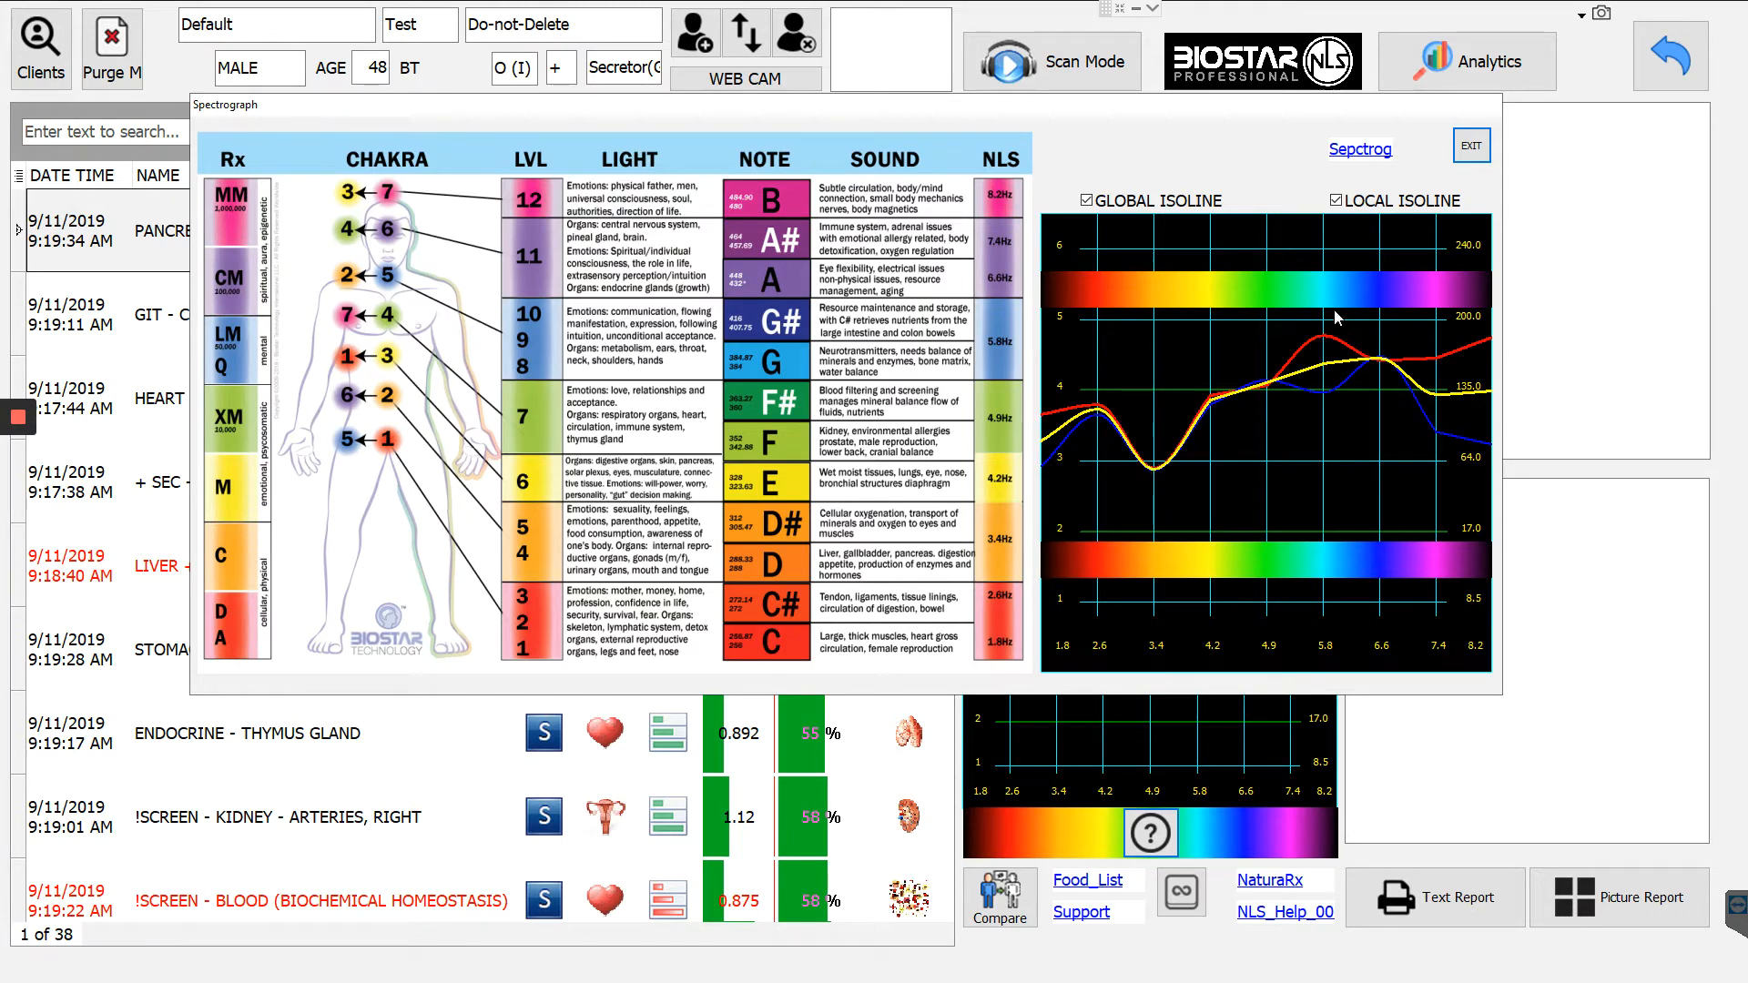
{"action": "mouse_move", "coordinate": [473, 348]}
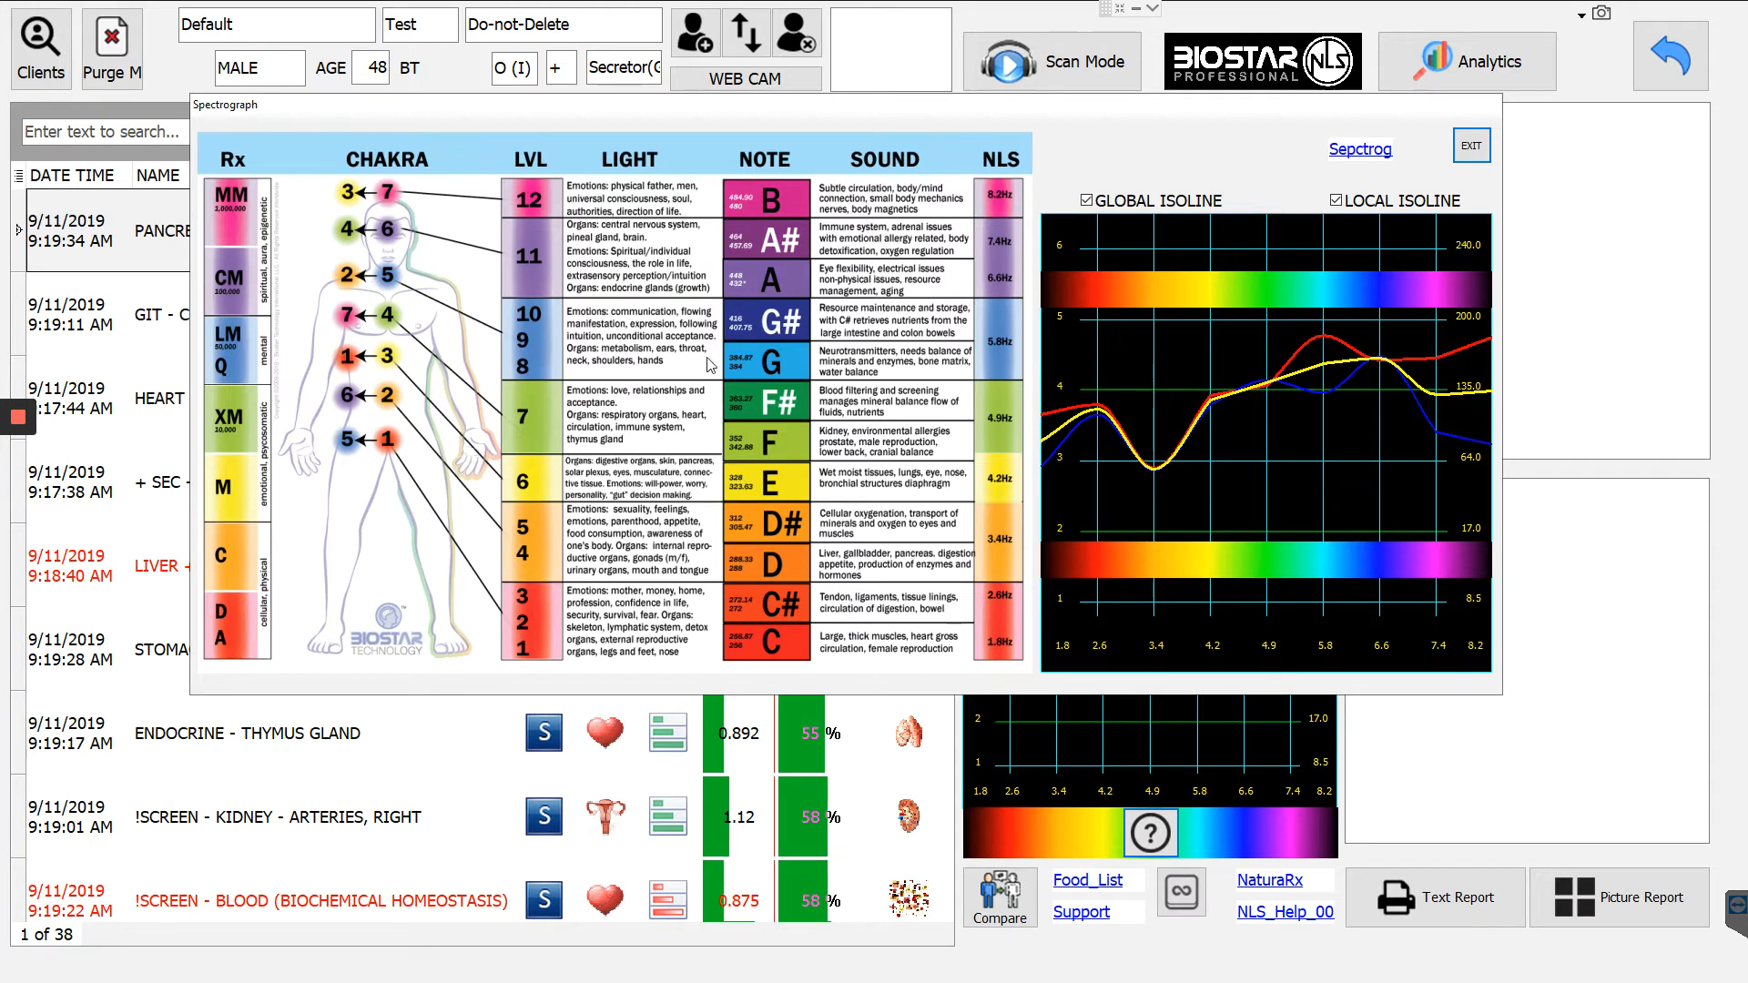
{"action": "mouse_move", "coordinate": [981, 399]}
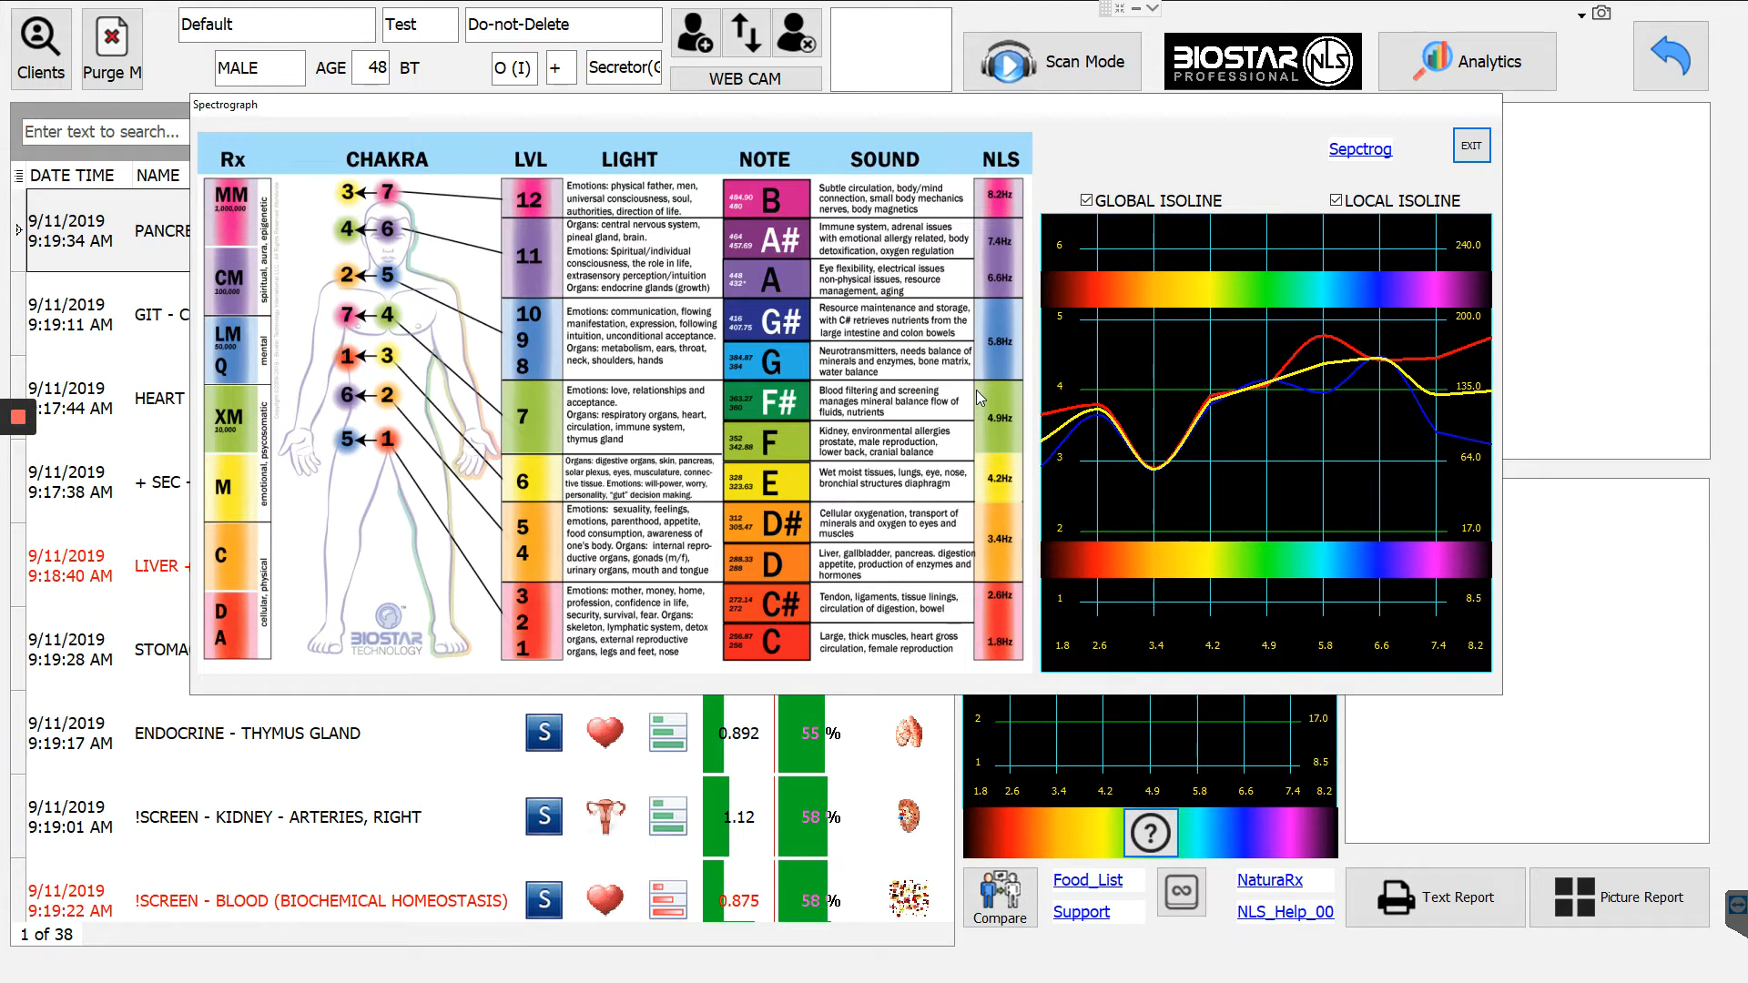
{"action": "mouse_move", "coordinate": [1381, 388]}
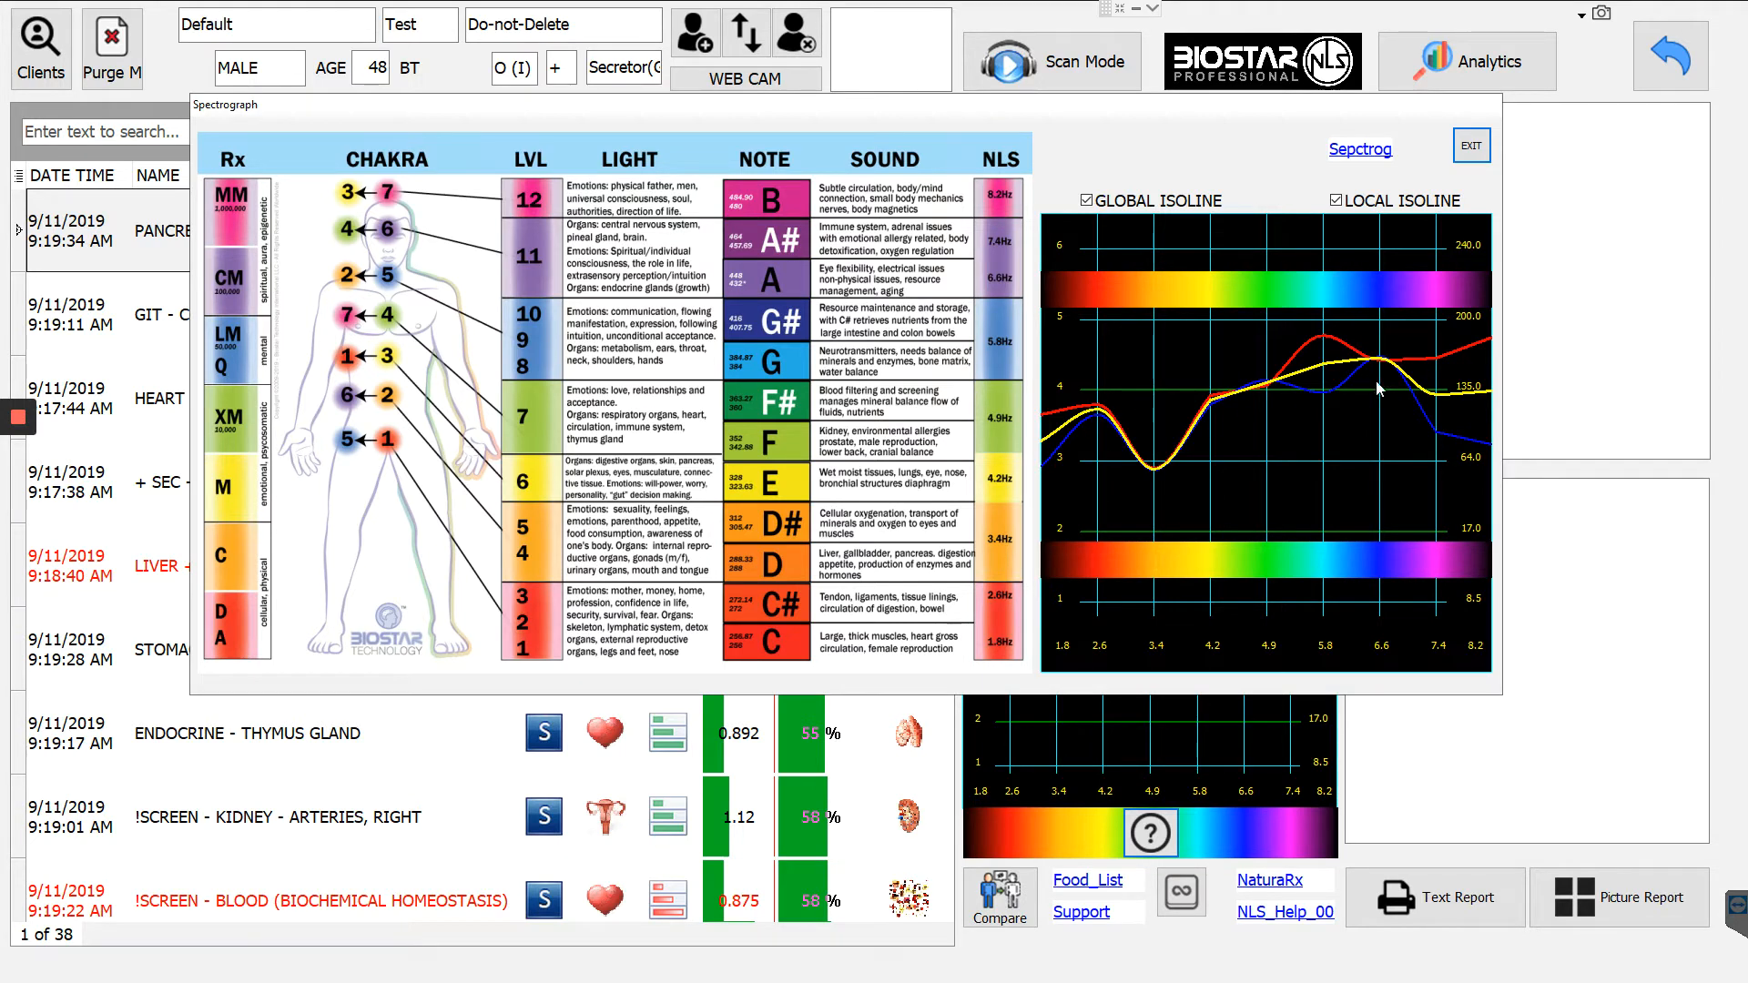
Exit the spectrograph, start MEGA+ remedy scan, and enable Scan All Etalon and Group Preparat.
{"action": "left_click", "coordinate": [1470, 145]}
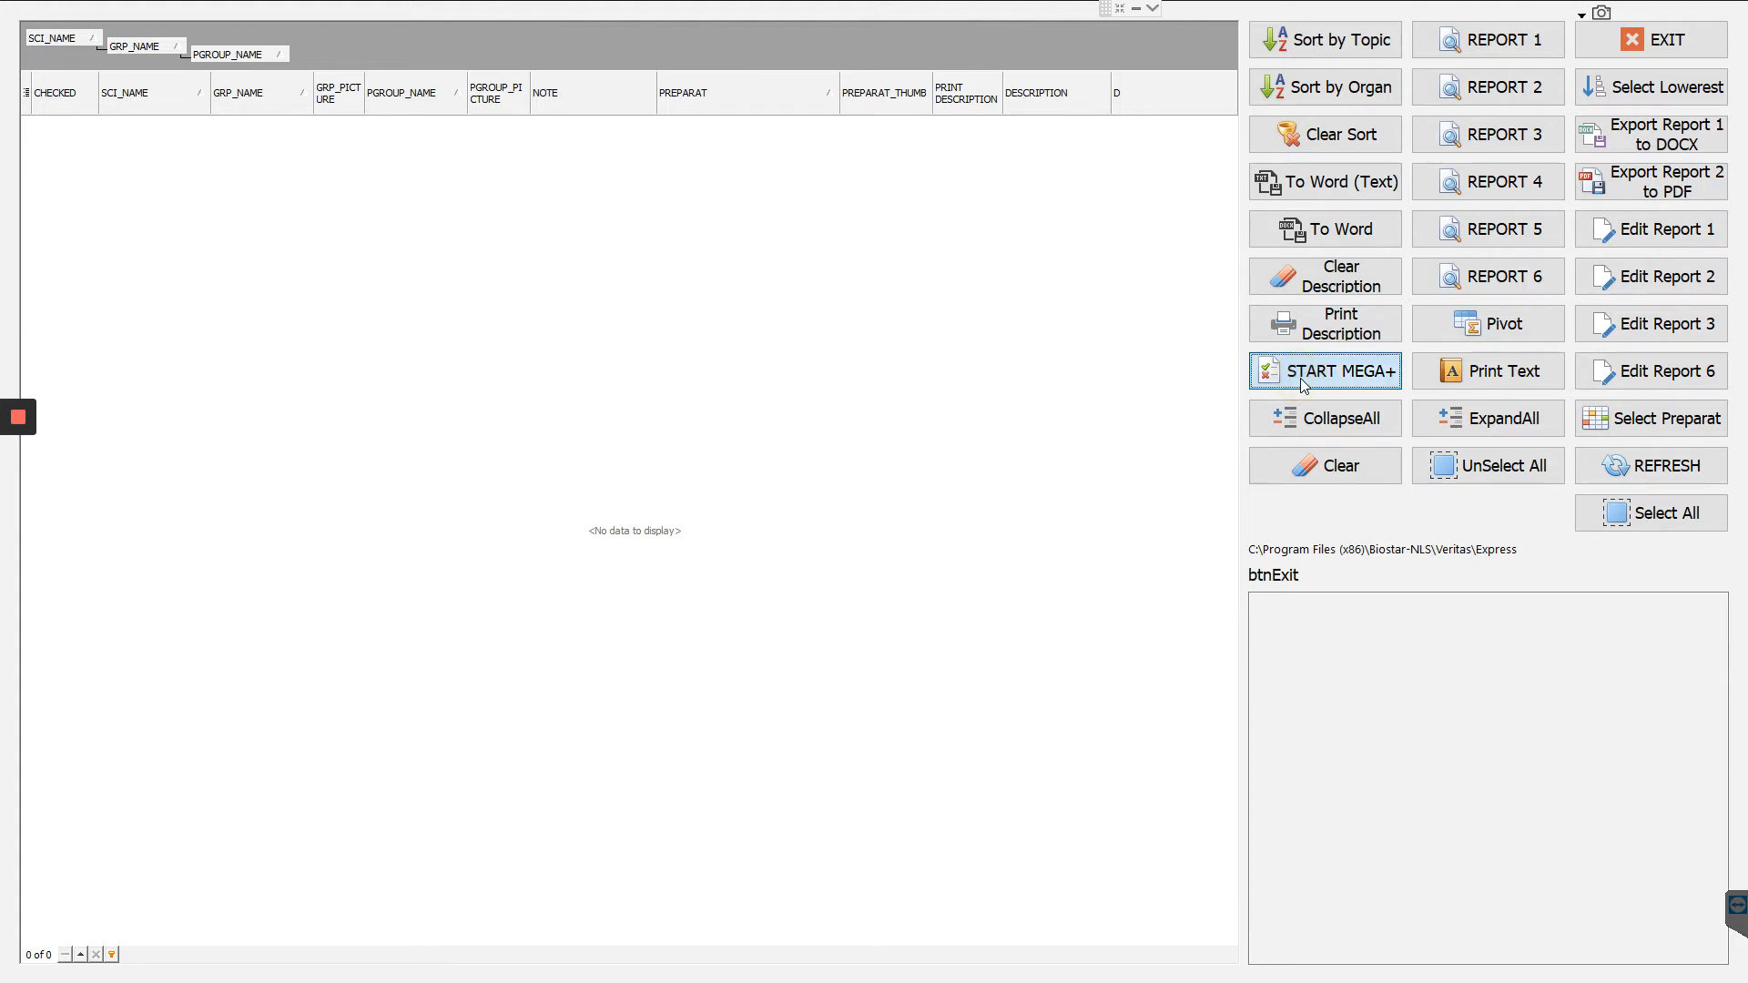
{"action": "left_click", "coordinate": [1325, 371]}
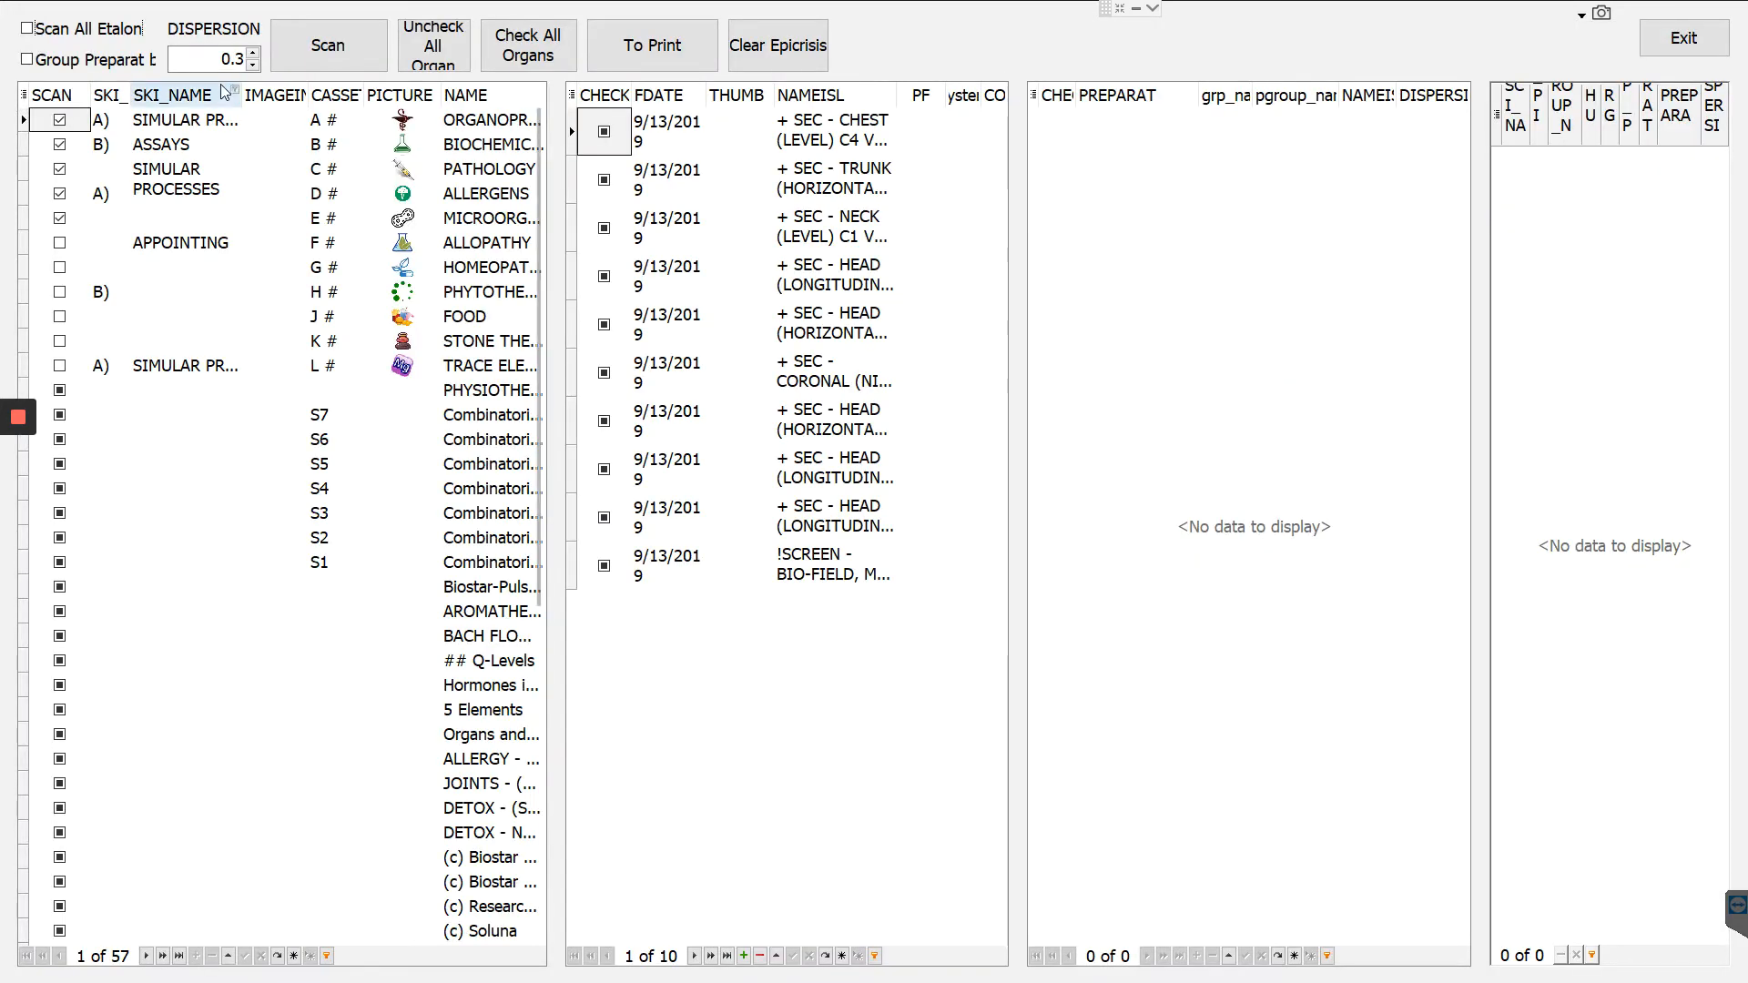
{"action": "left_click", "coordinate": [27, 59]}
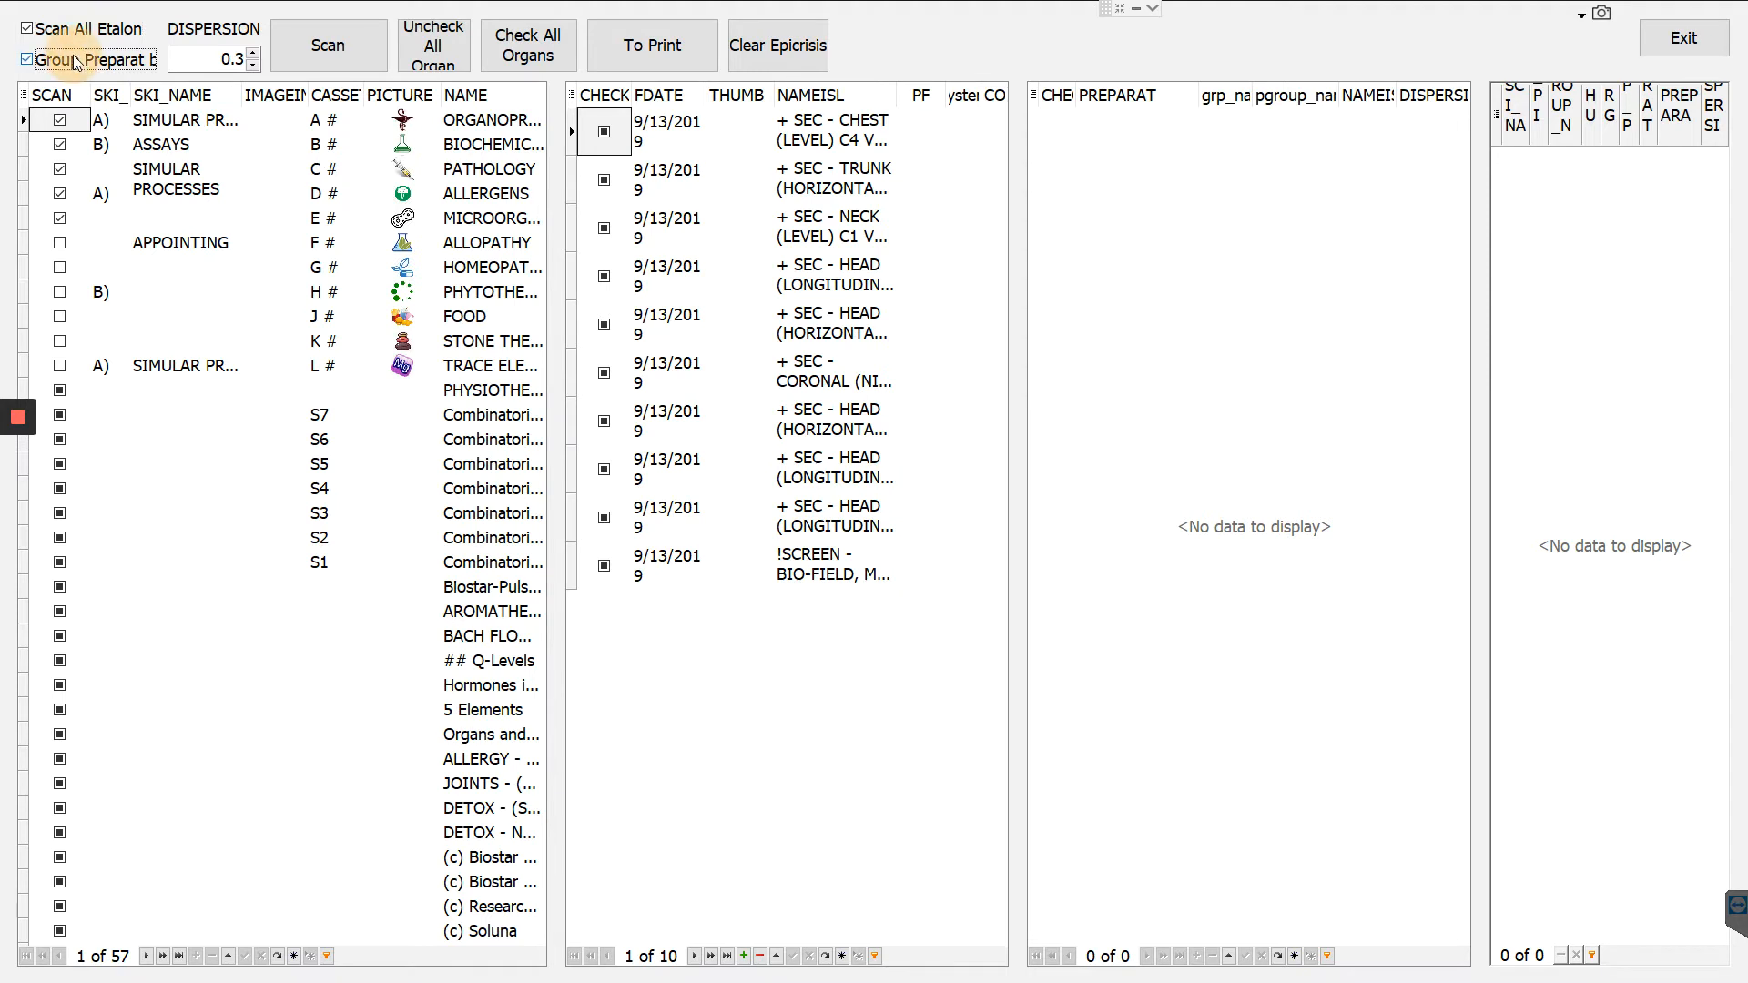
{"action": "left_click", "coordinate": [527, 45]}
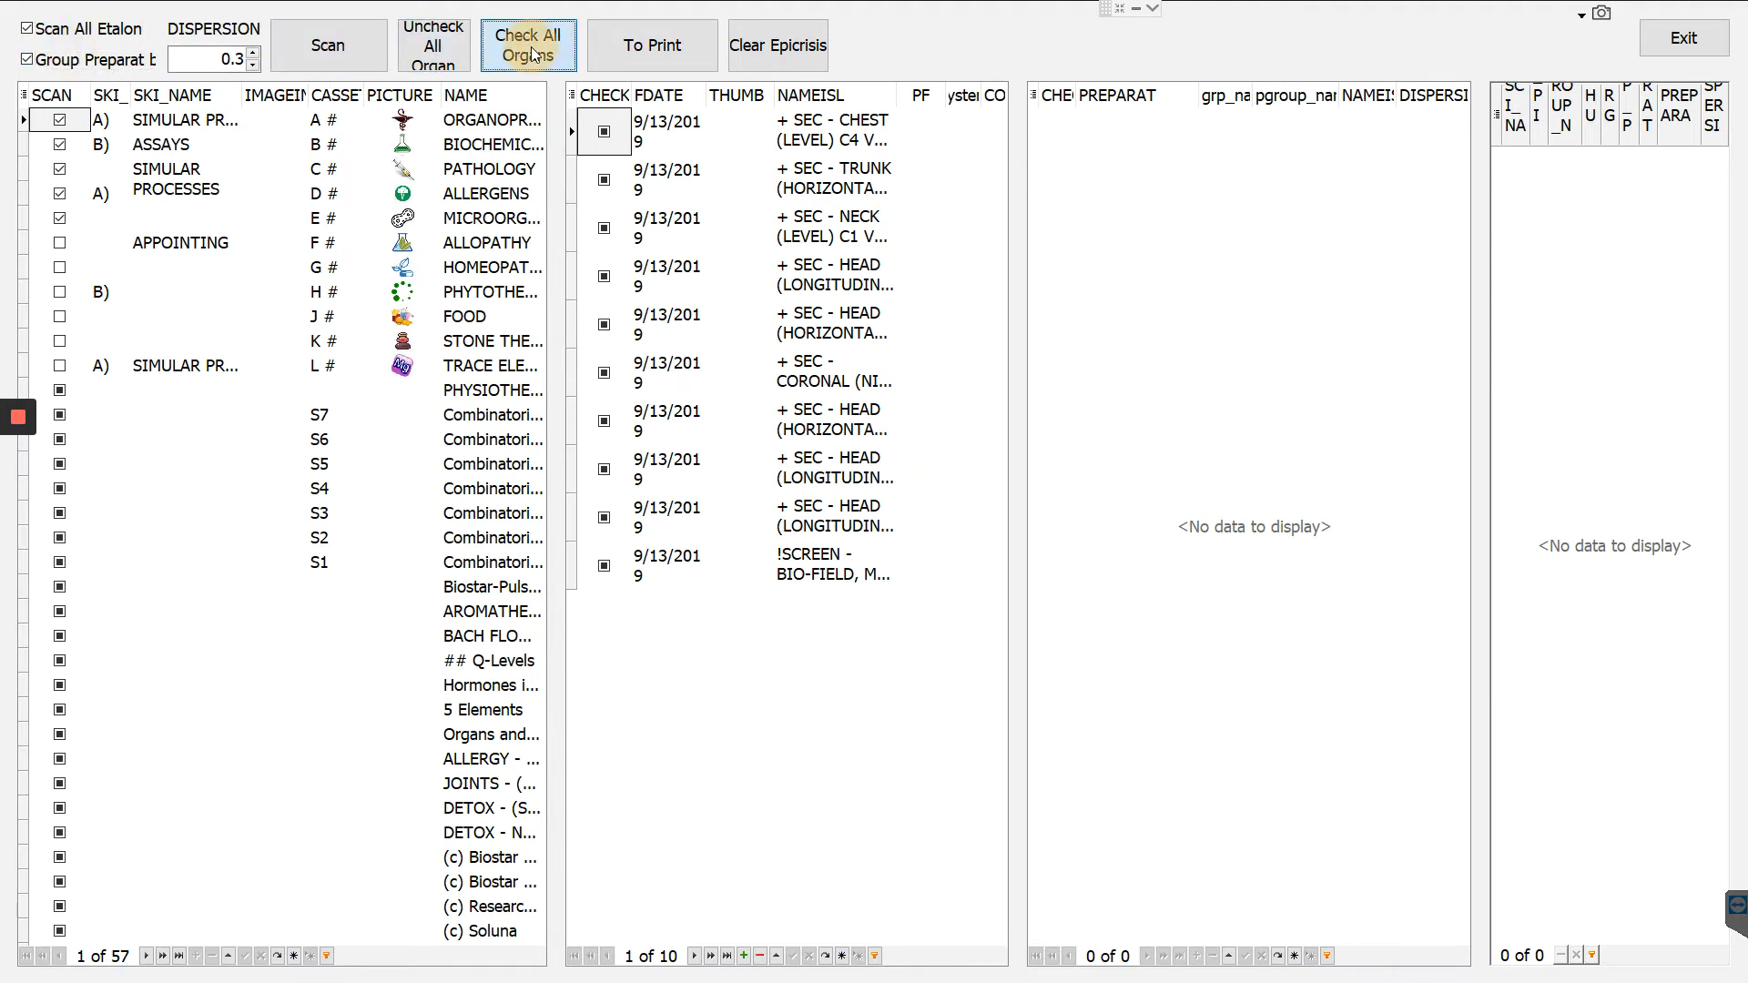
Check all ten organ records, scan them, and select the RHINITIS and LARYNGITIS preparations.
{"action": "left_click", "coordinate": [328, 45]}
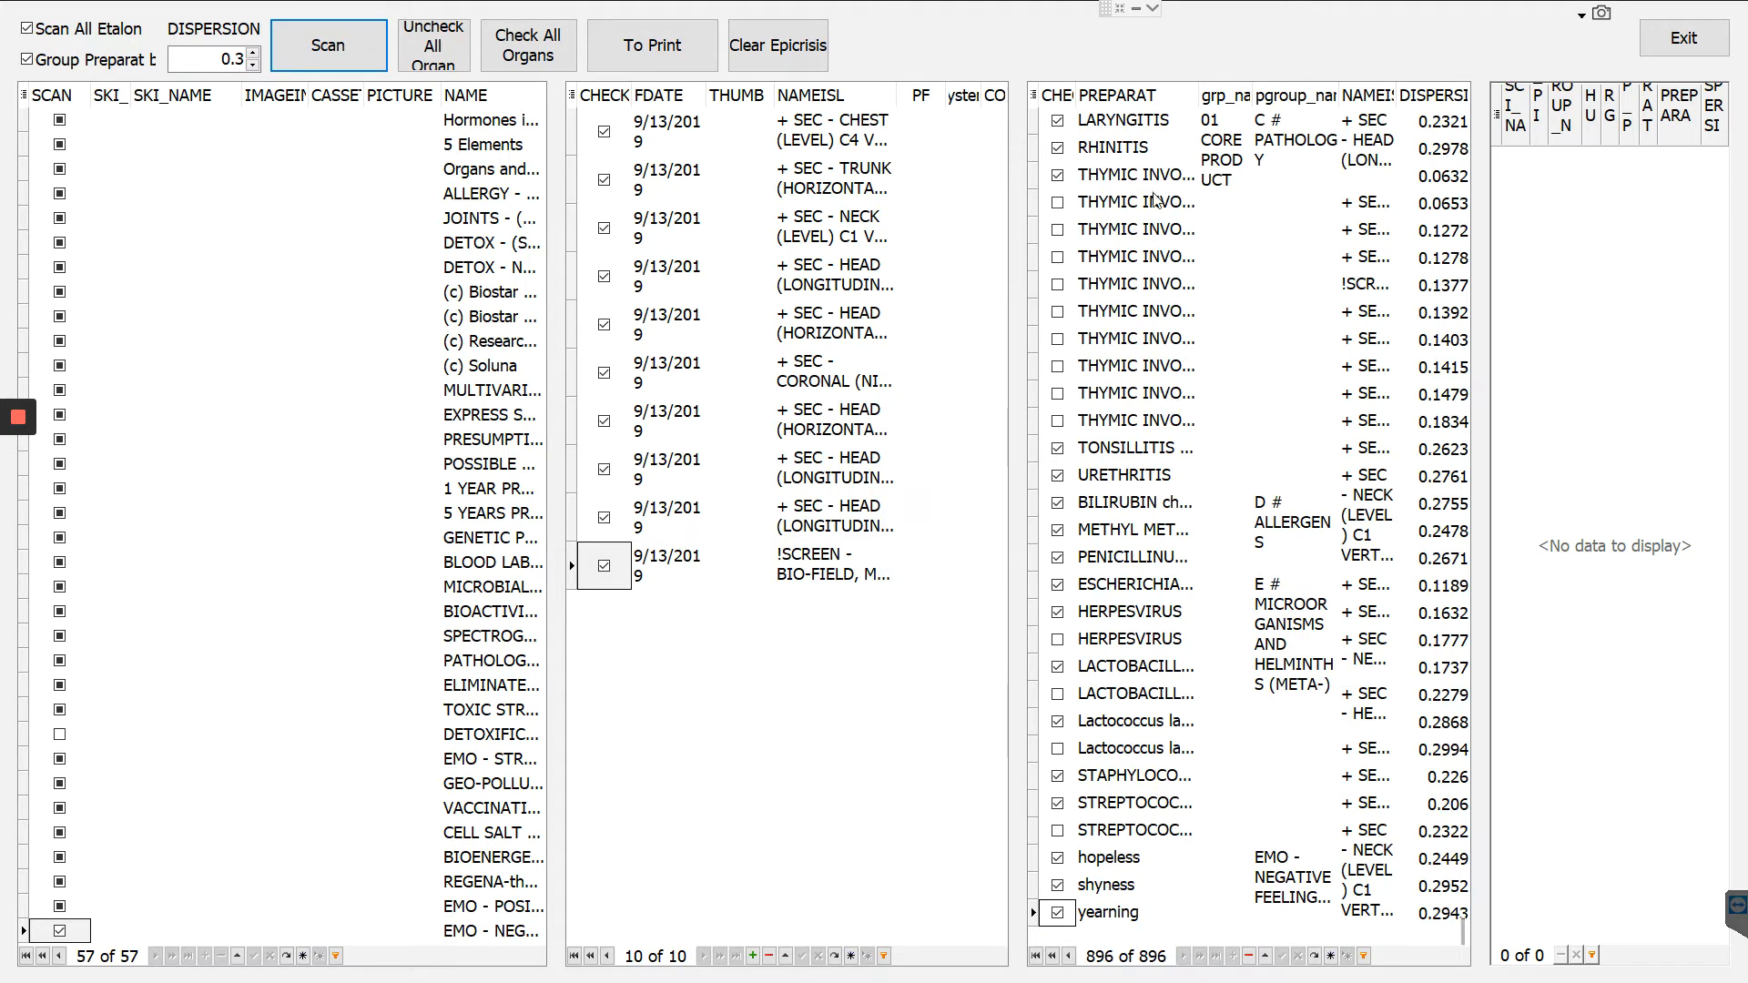
{"action": "mouse_move", "coordinate": [1140, 190]}
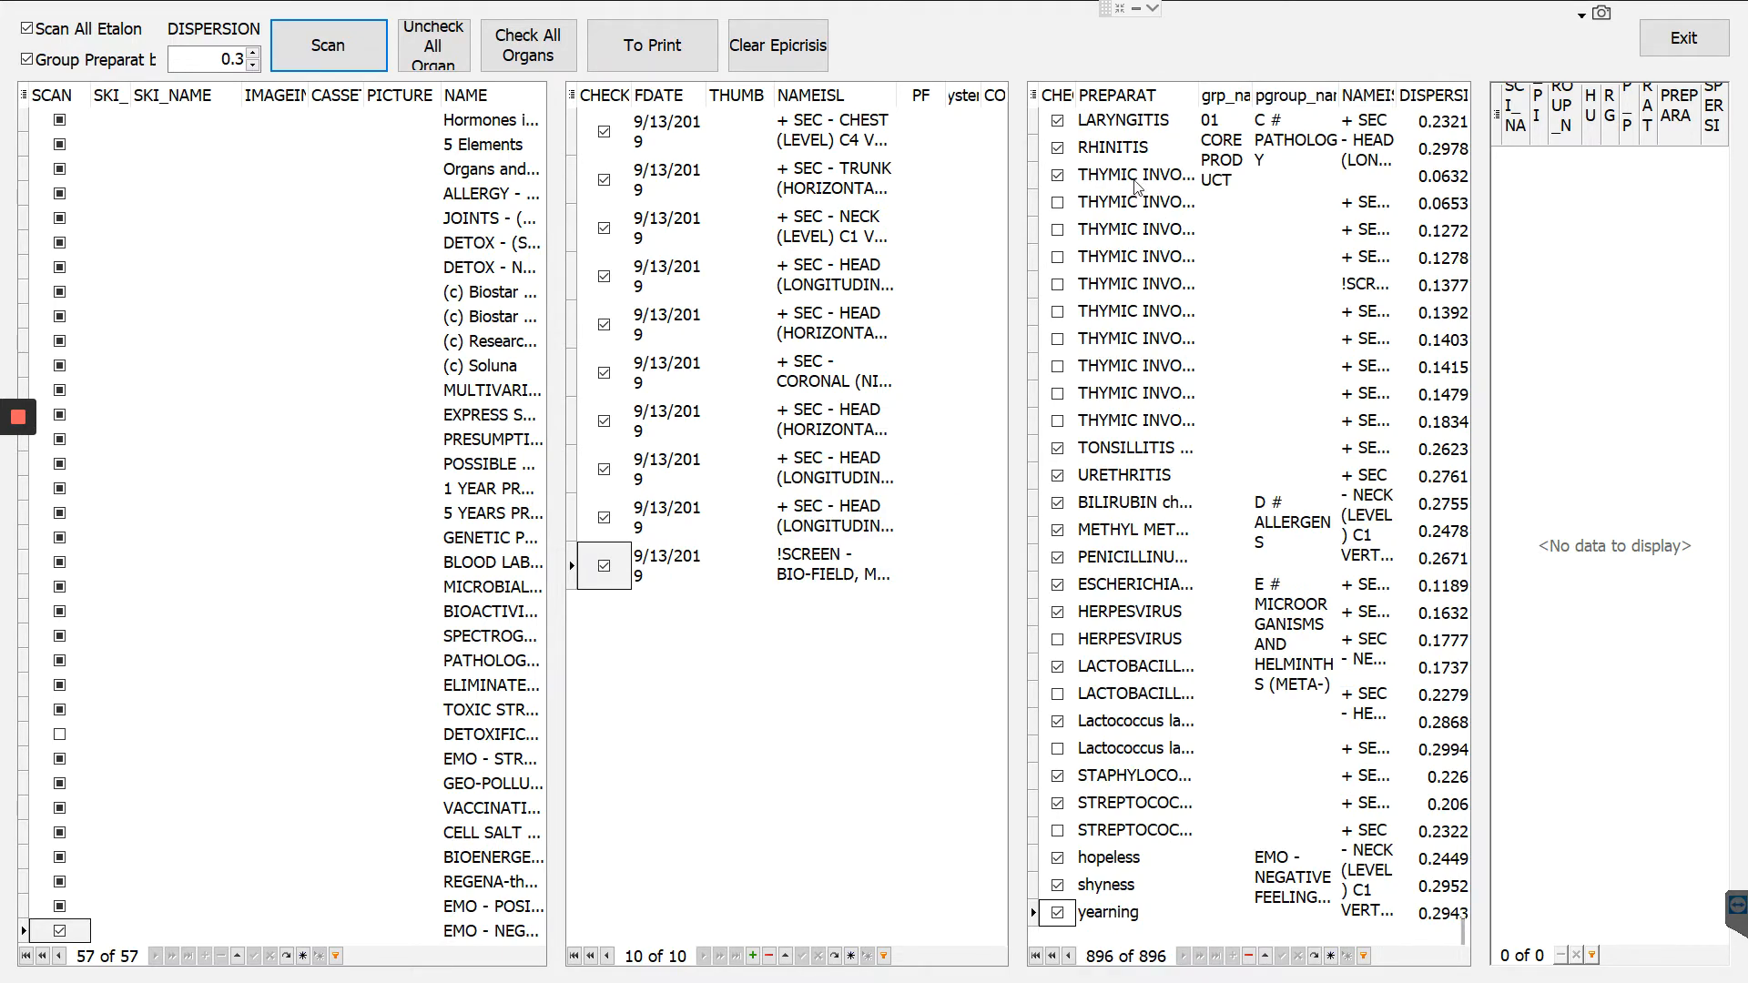
{"action": "left_click", "coordinate": [1129, 148]}
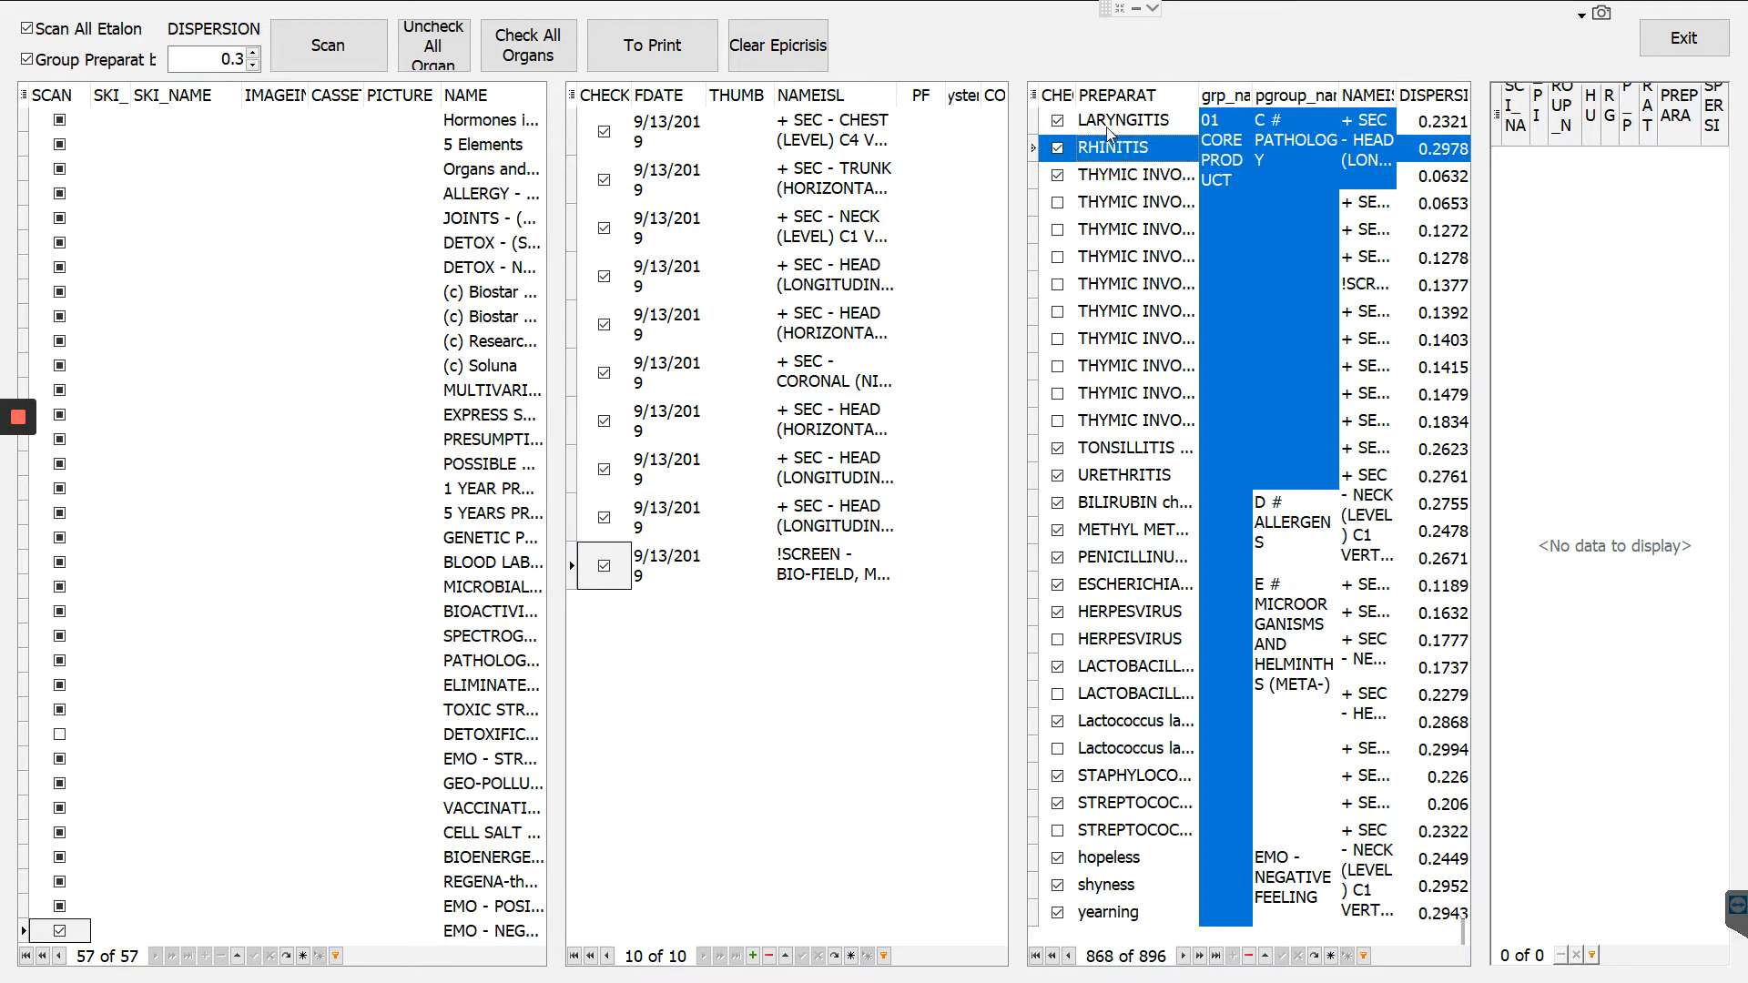
{"action": "left_click", "coordinate": [1127, 120]}
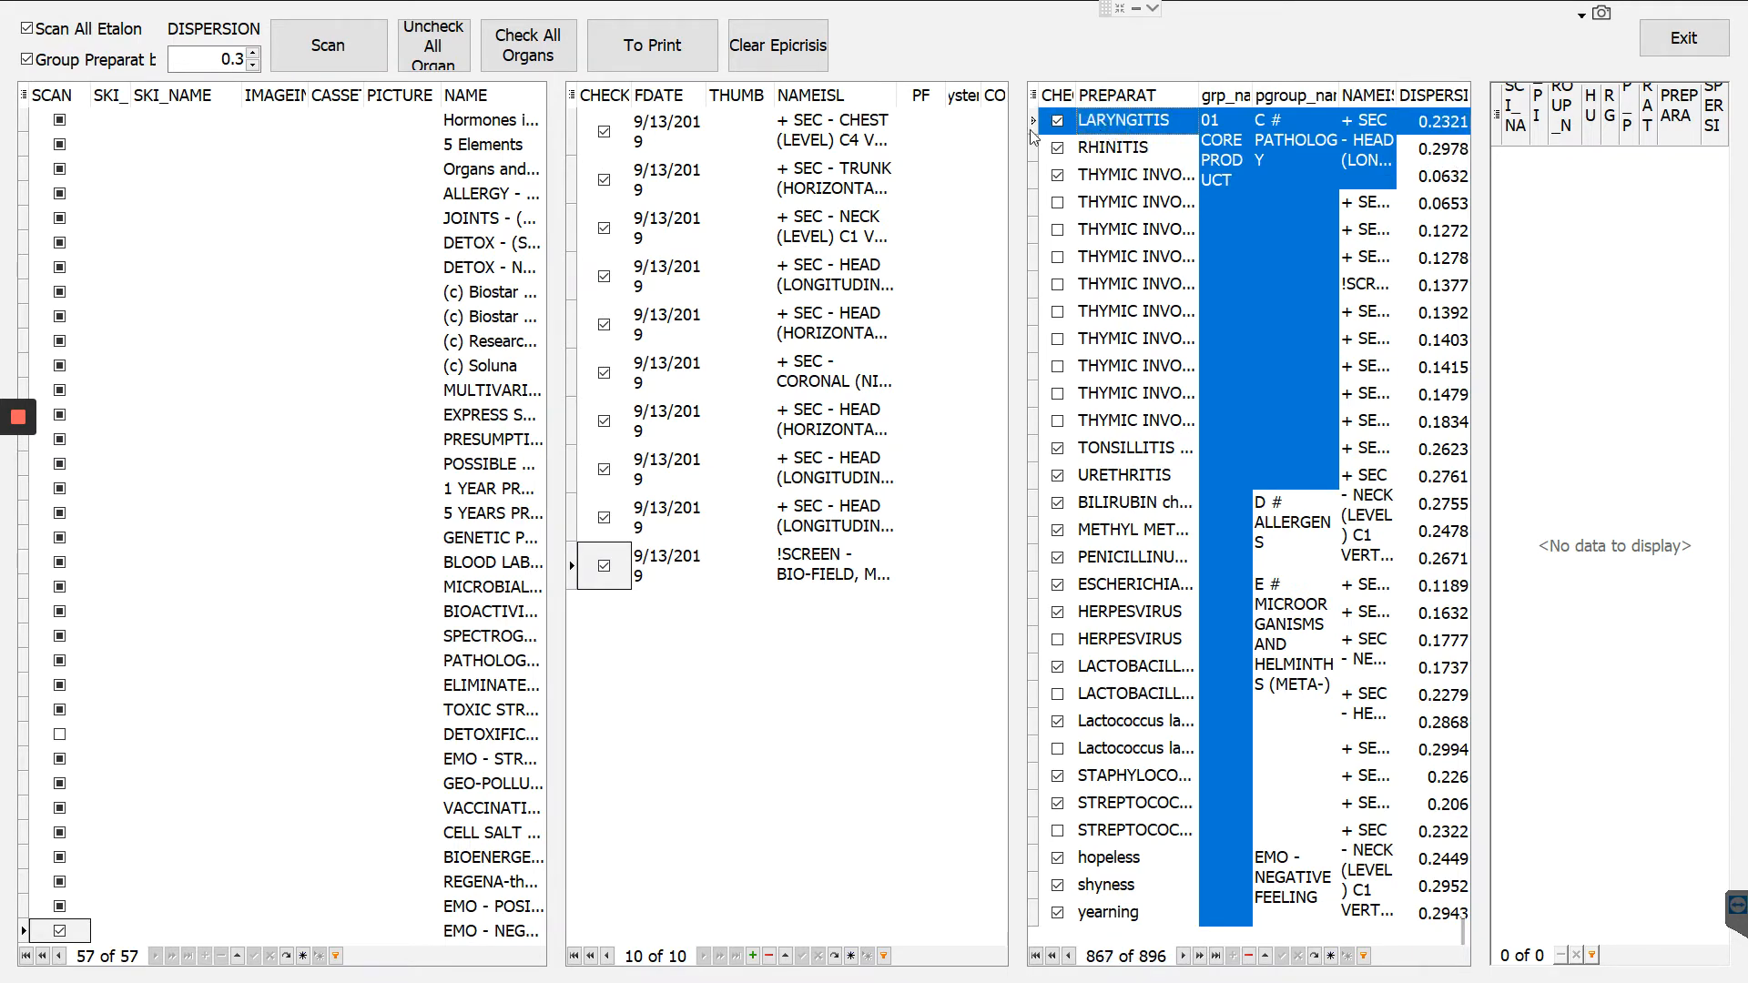
{"action": "left_click", "coordinate": [652, 45]}
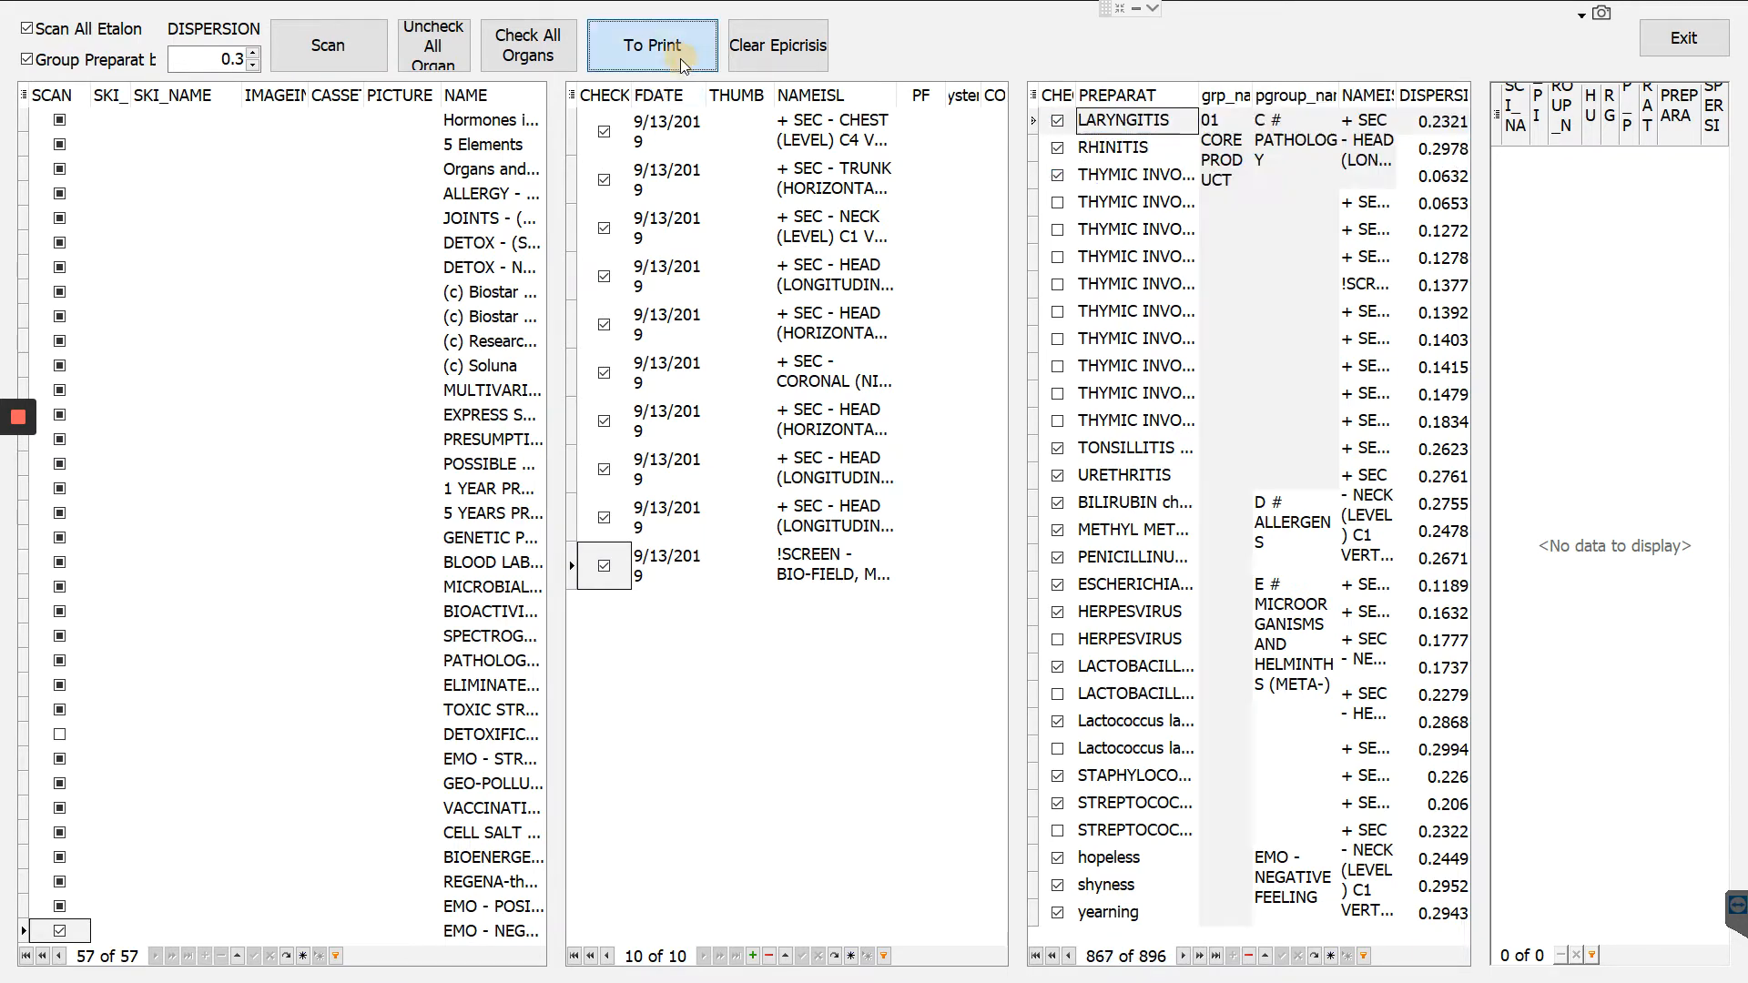
Copy the checked preparations into the print grid, yielding 228 grouped entries.
{"action": "left_click", "coordinate": [652, 46]}
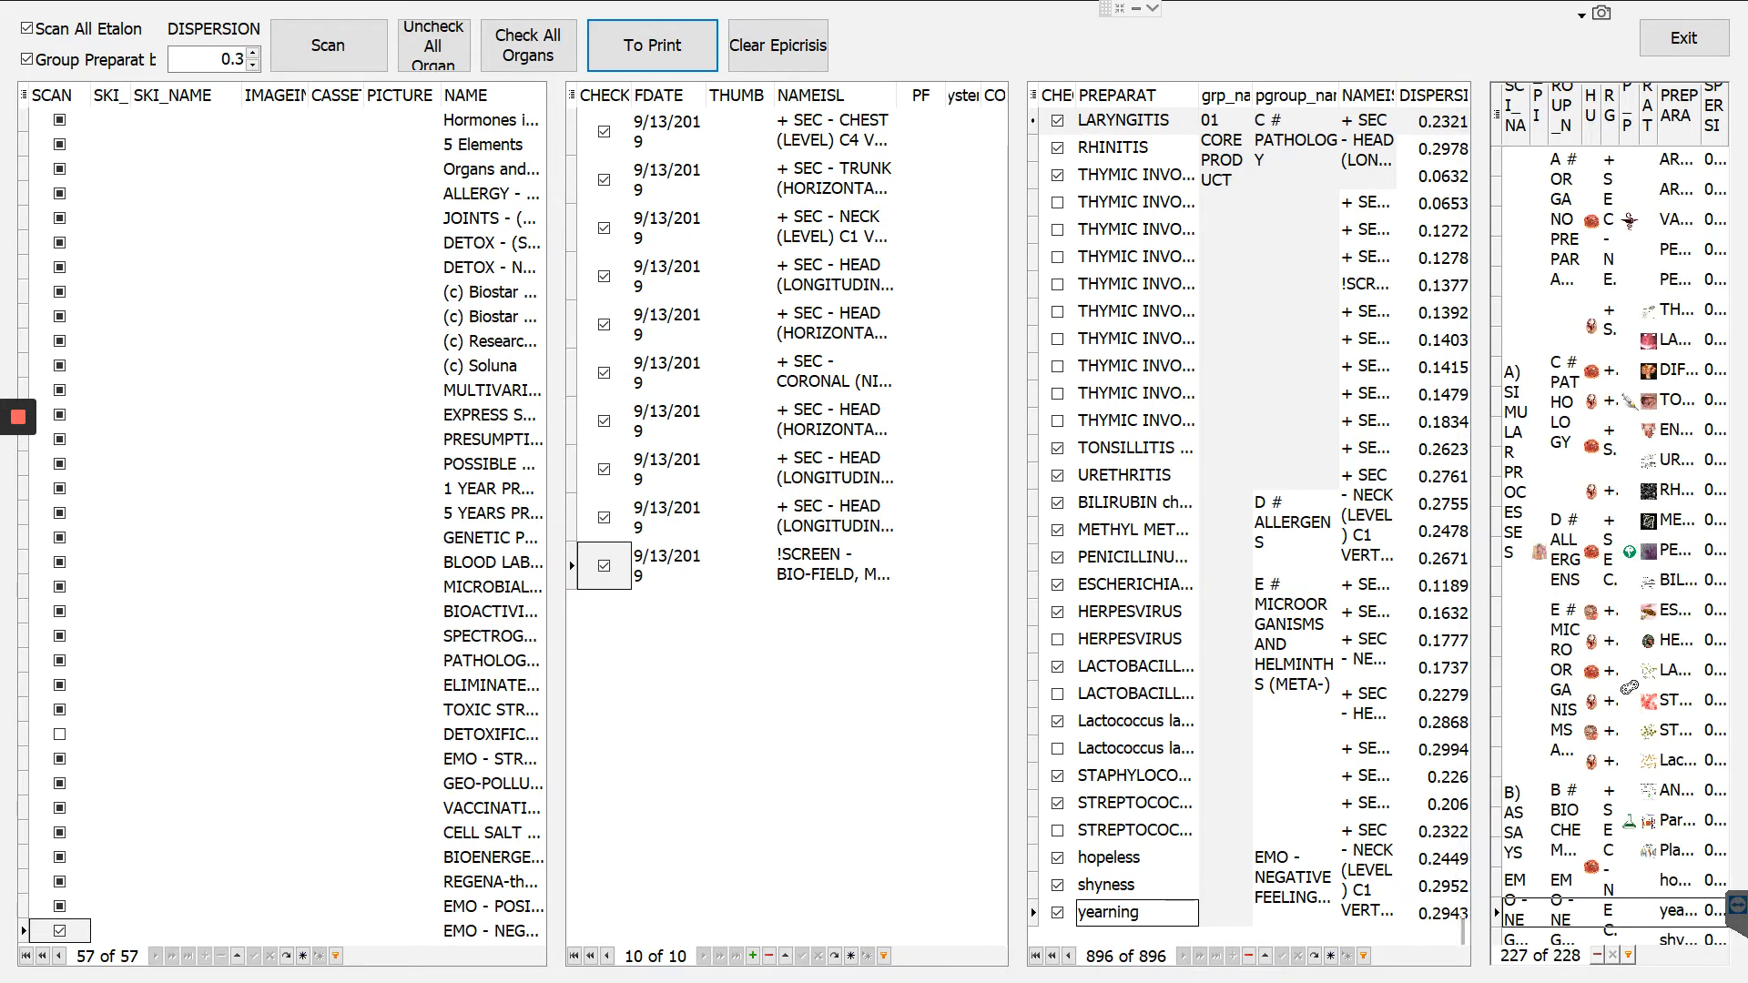
Review the grouped report of 228 preparations, then clear the row selection.
{"action": "left_click", "coordinate": [652, 45]}
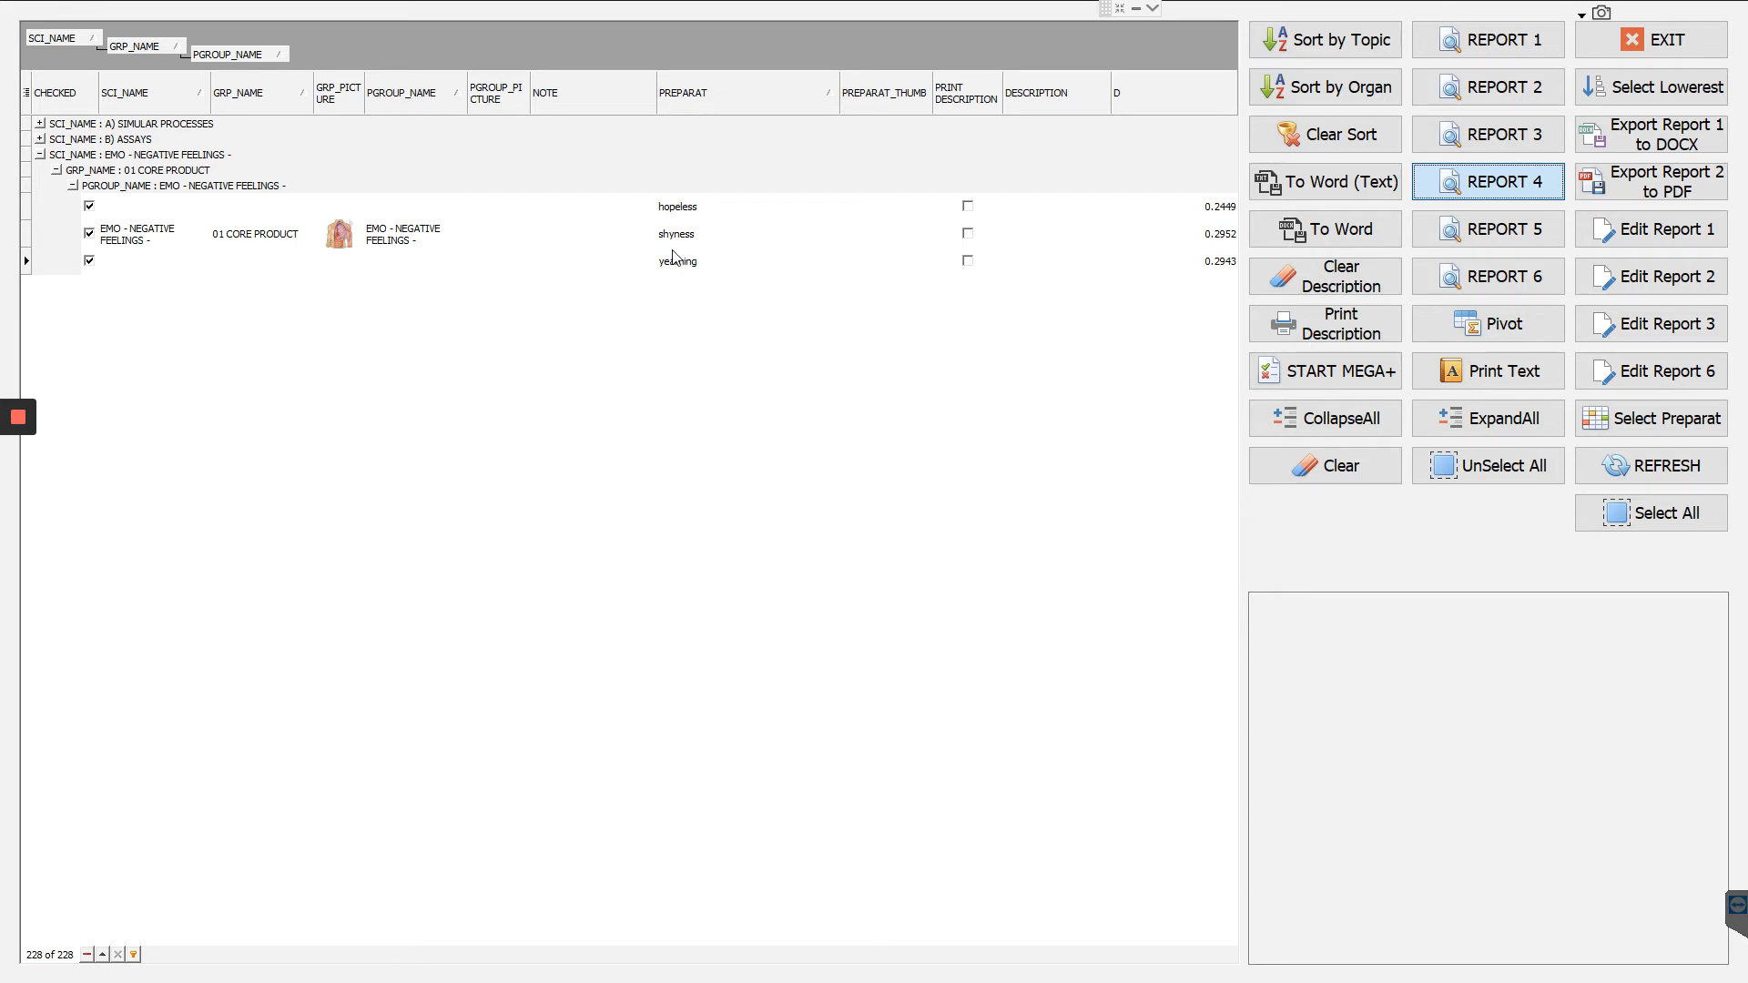
{"action": "mouse_move", "coordinate": [893, 299]}
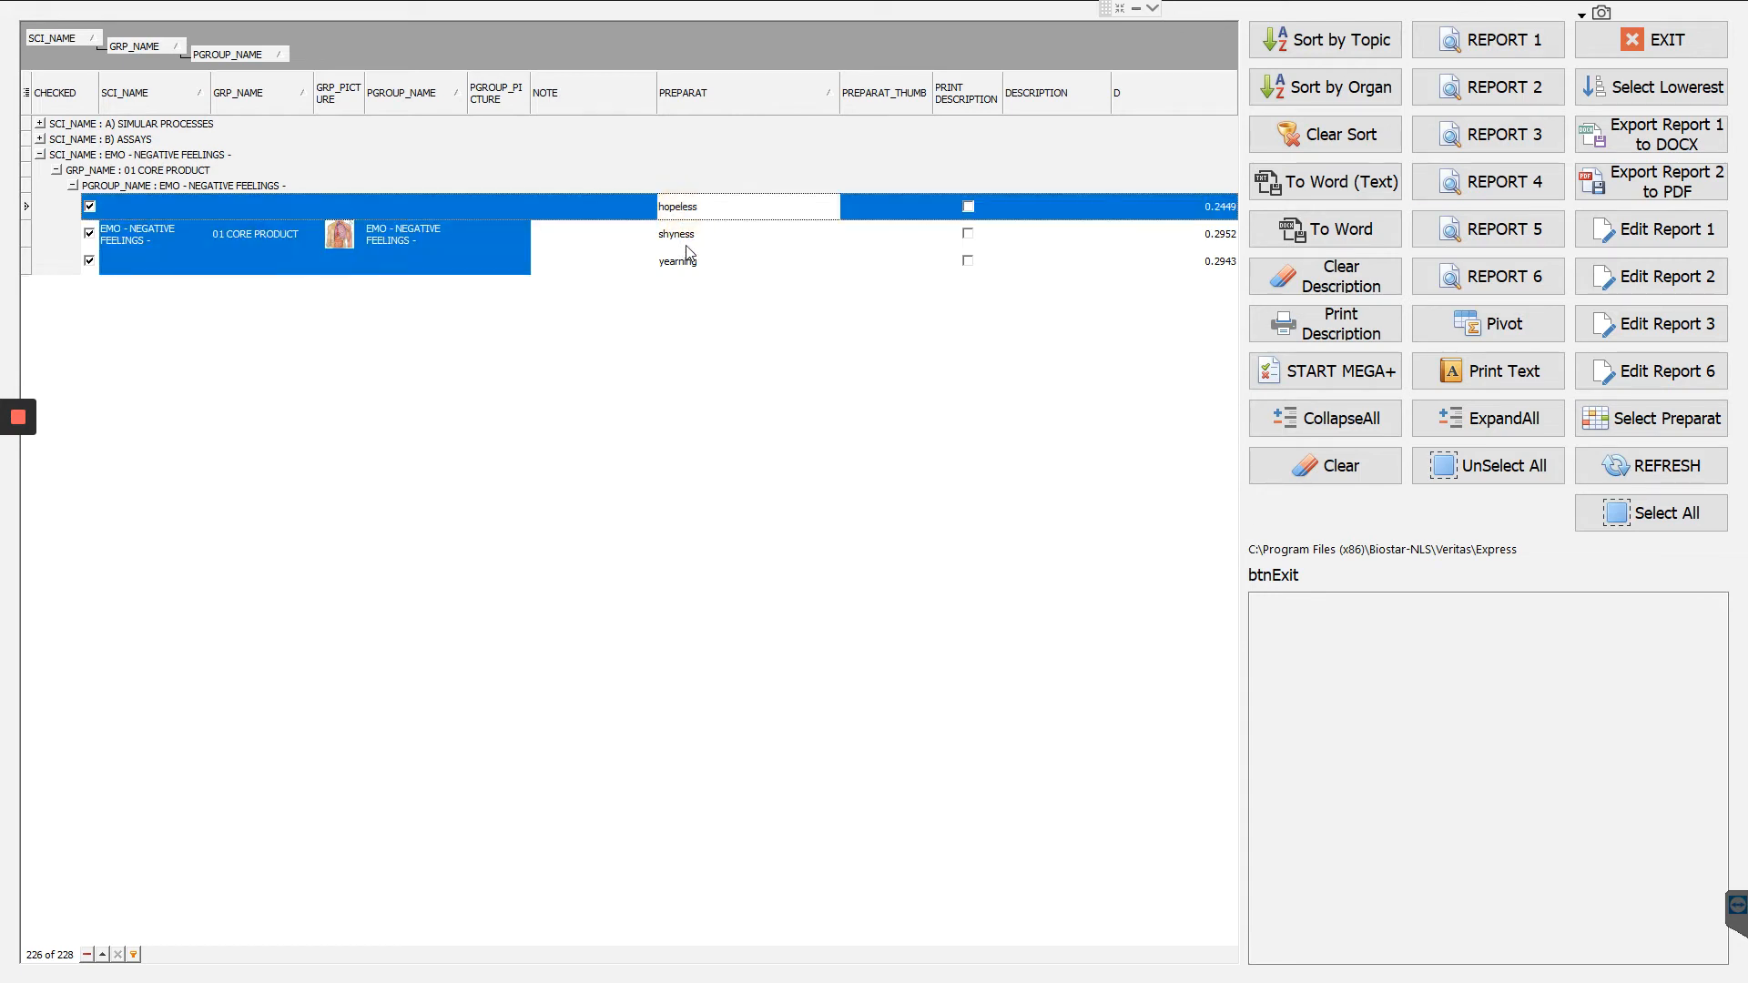
{"action": "left_click", "coordinate": [676, 261]}
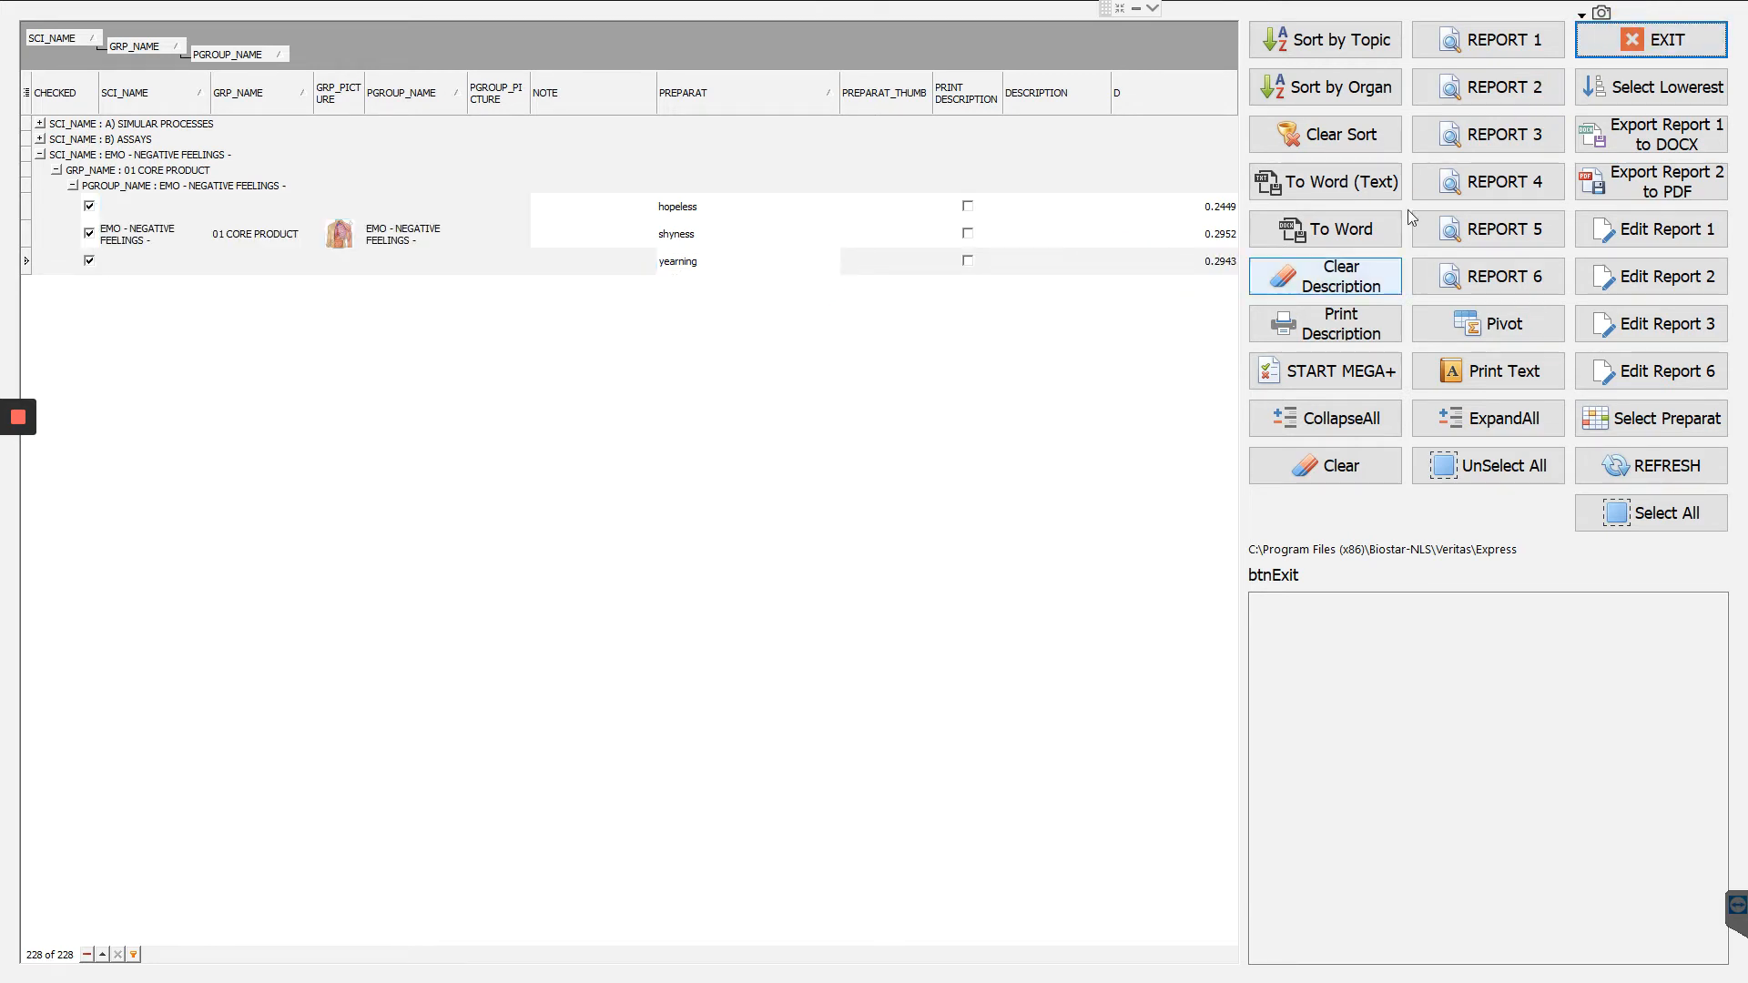
Close the report and select the HEART - ARTERIAL WILLIS RING (TOP) reading.
{"action": "left_click", "coordinate": [1650, 40]}
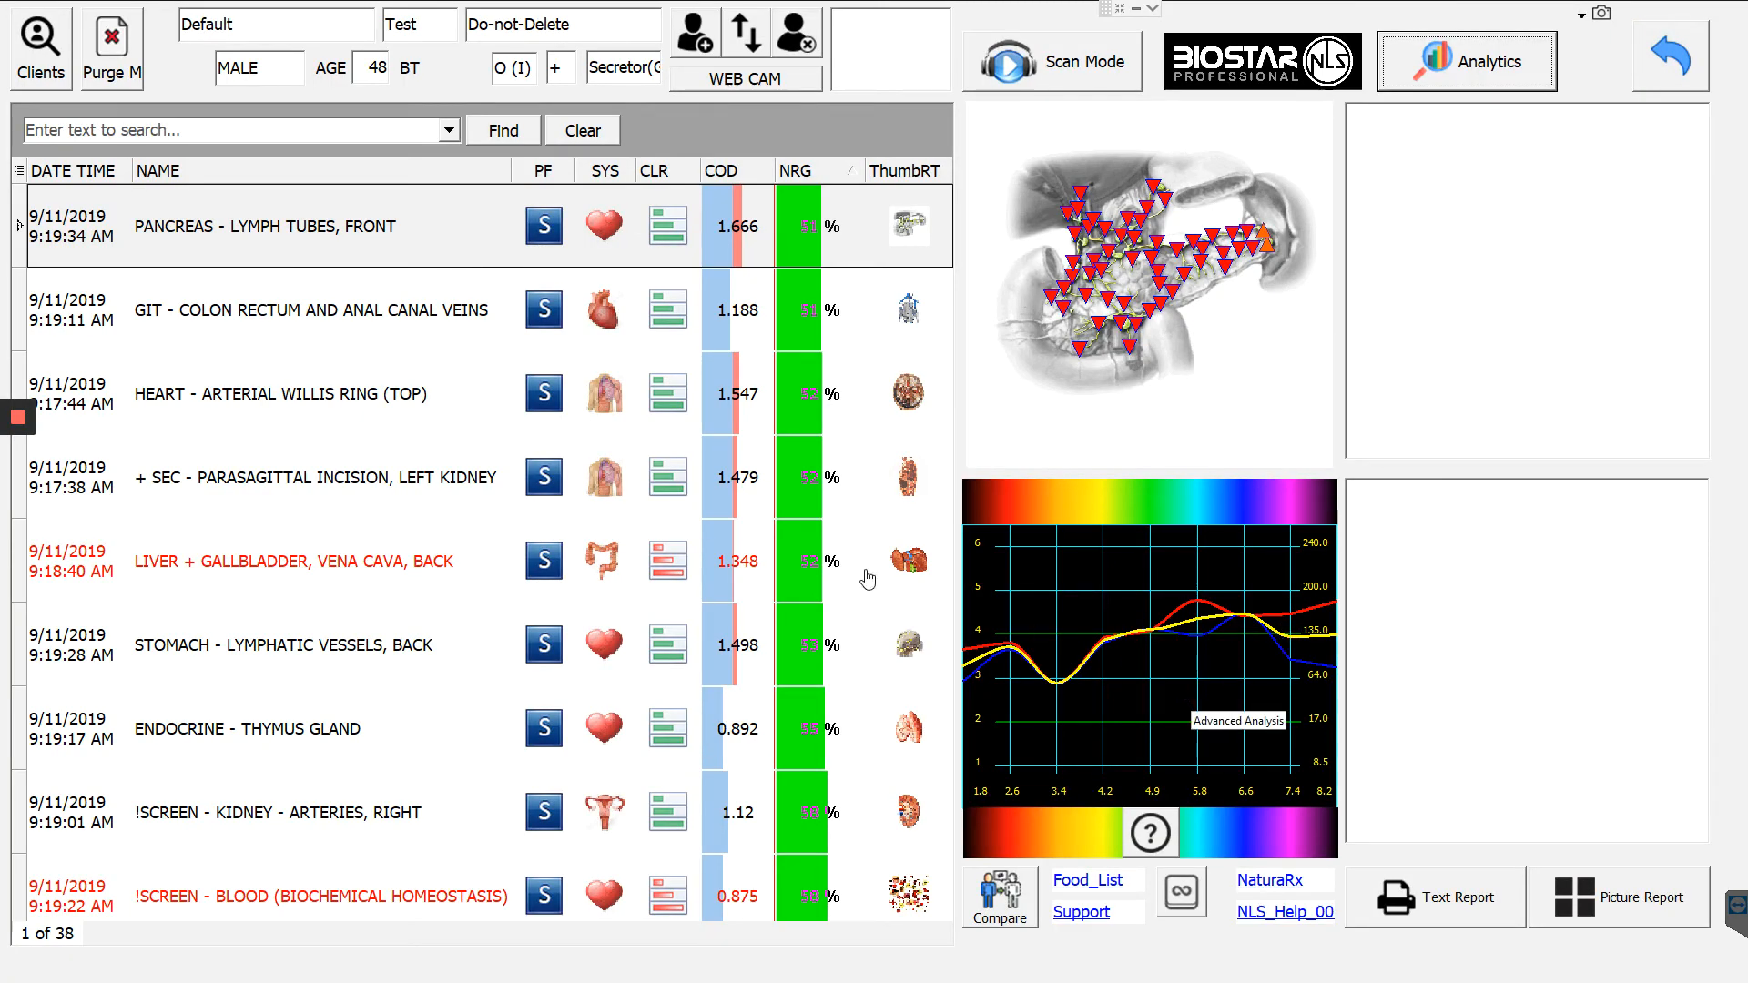
{"action": "left_click", "coordinate": [282, 393]}
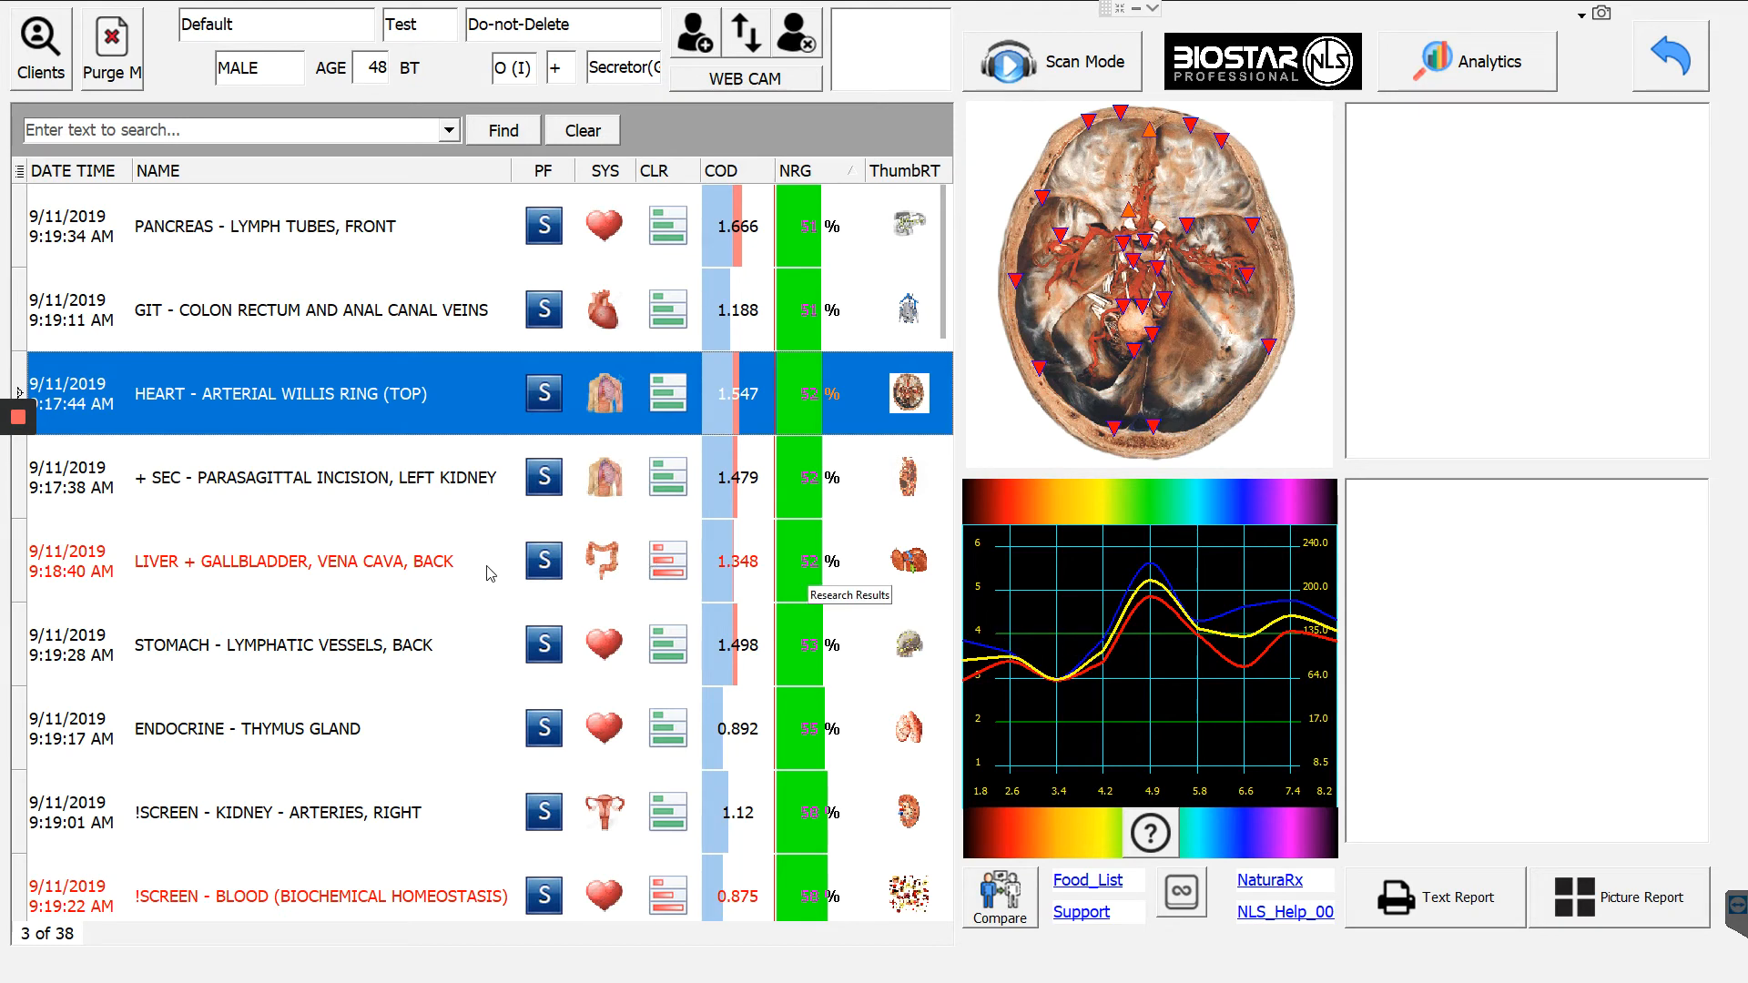
{"action": "mouse_move", "coordinate": [1159, 682]}
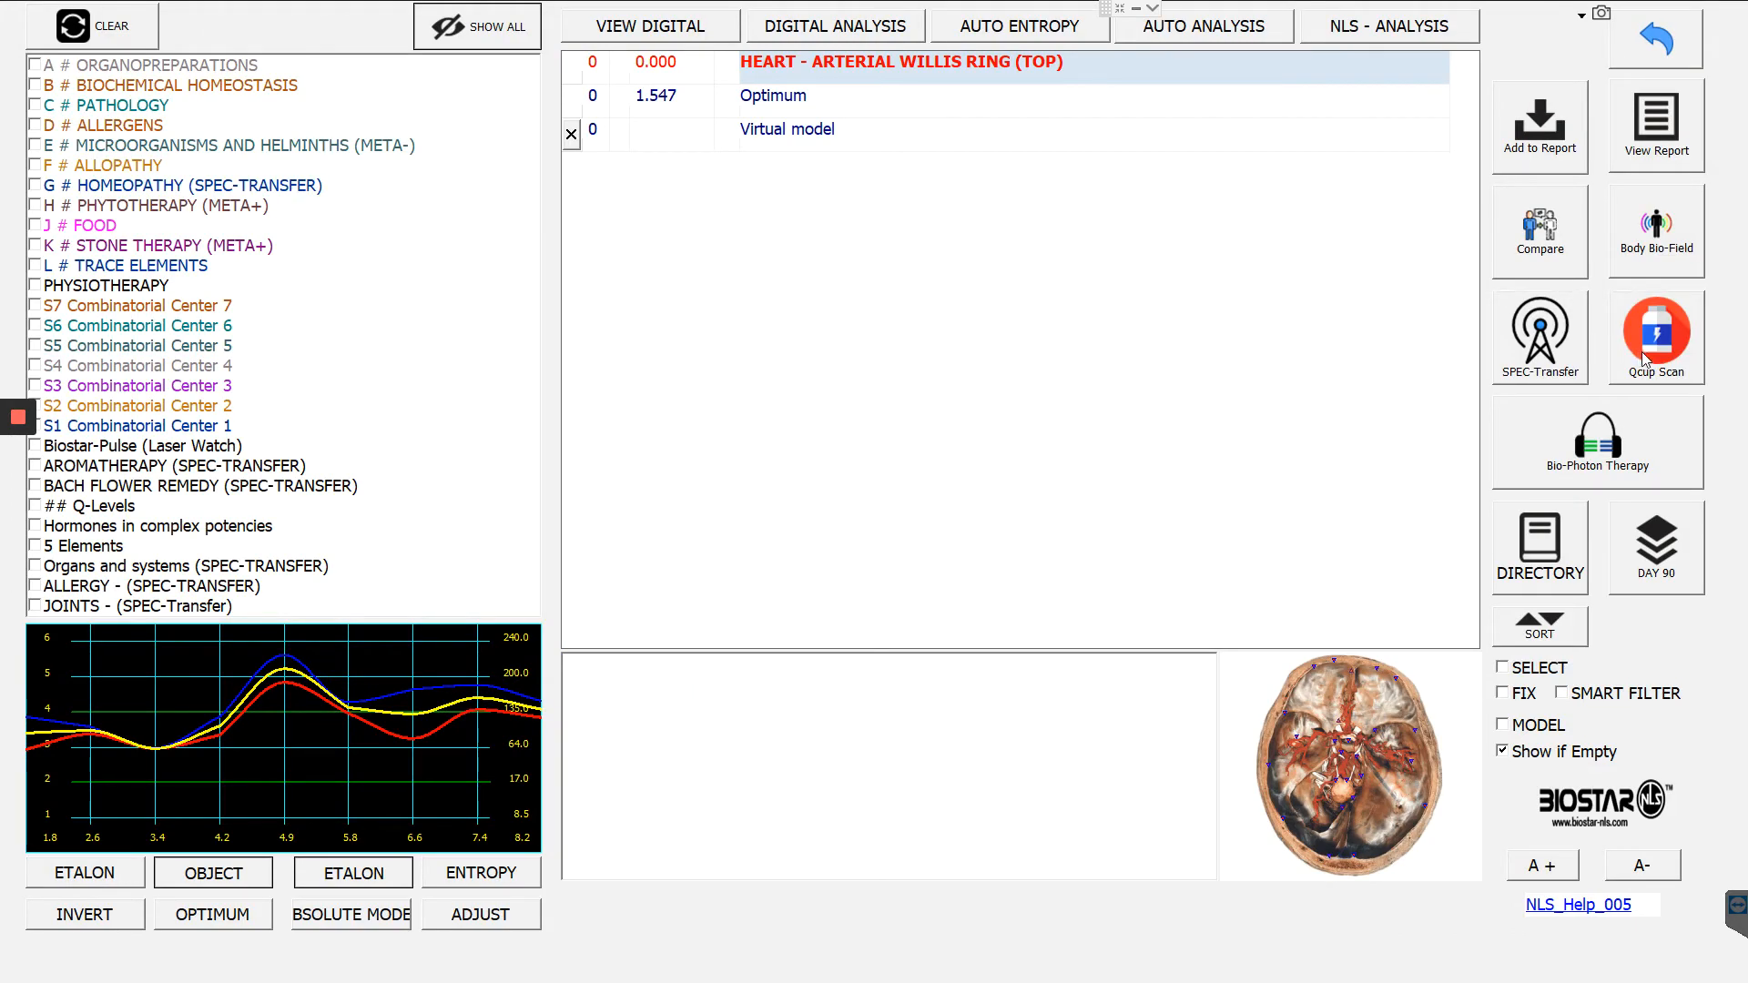
{"action": "mouse_move", "coordinate": [1537, 364]}
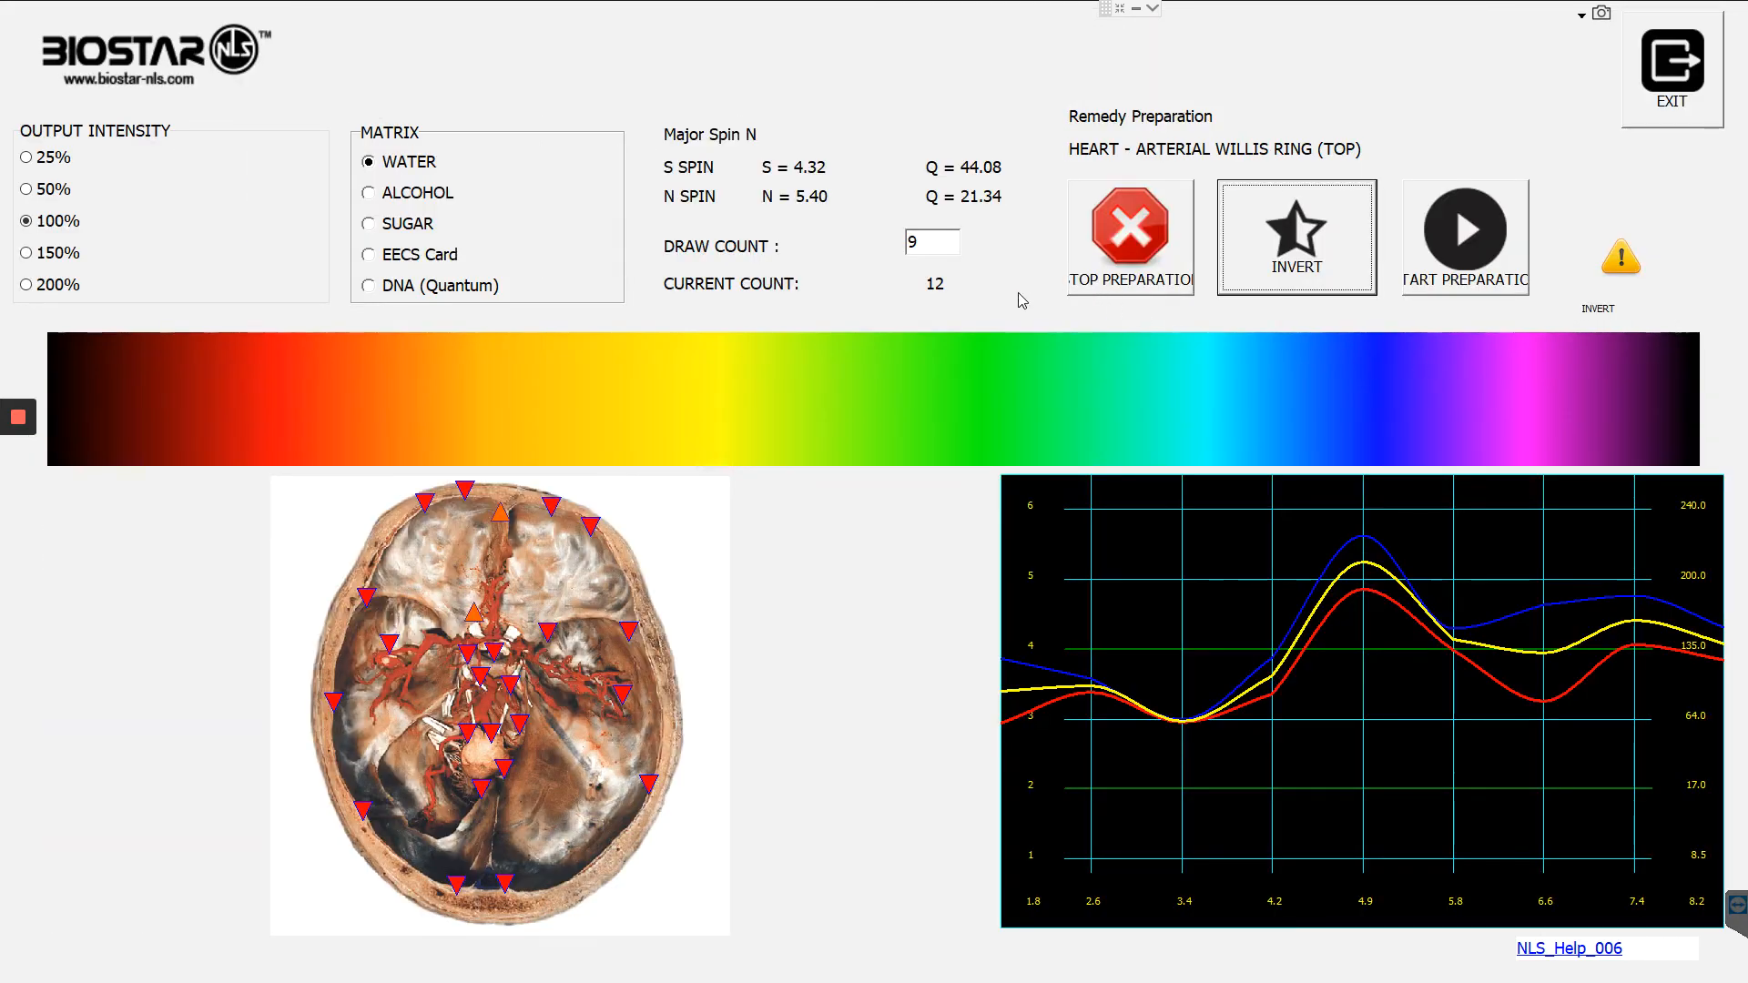
Give the heart Willis ring remedy draw count 9999, 200% intensity and DNA (Quantum) matrix.
{"action": "left_click", "coordinate": [930, 243]}
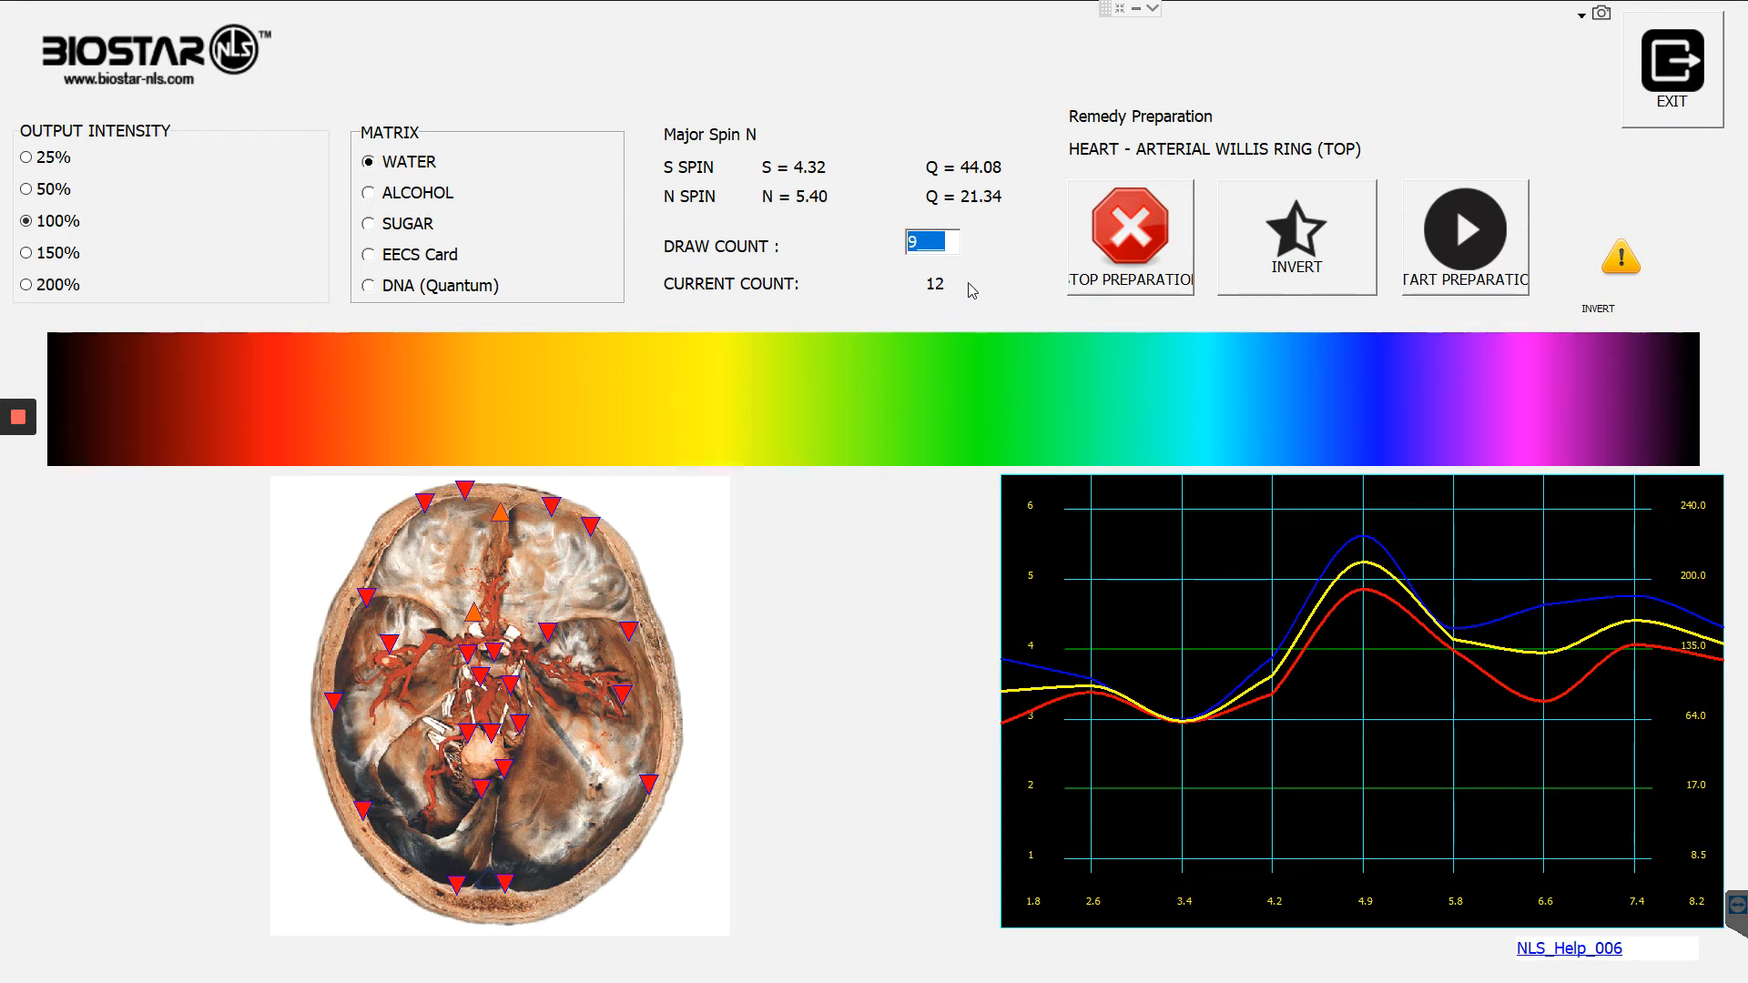
{"action": "type", "text": "999"}
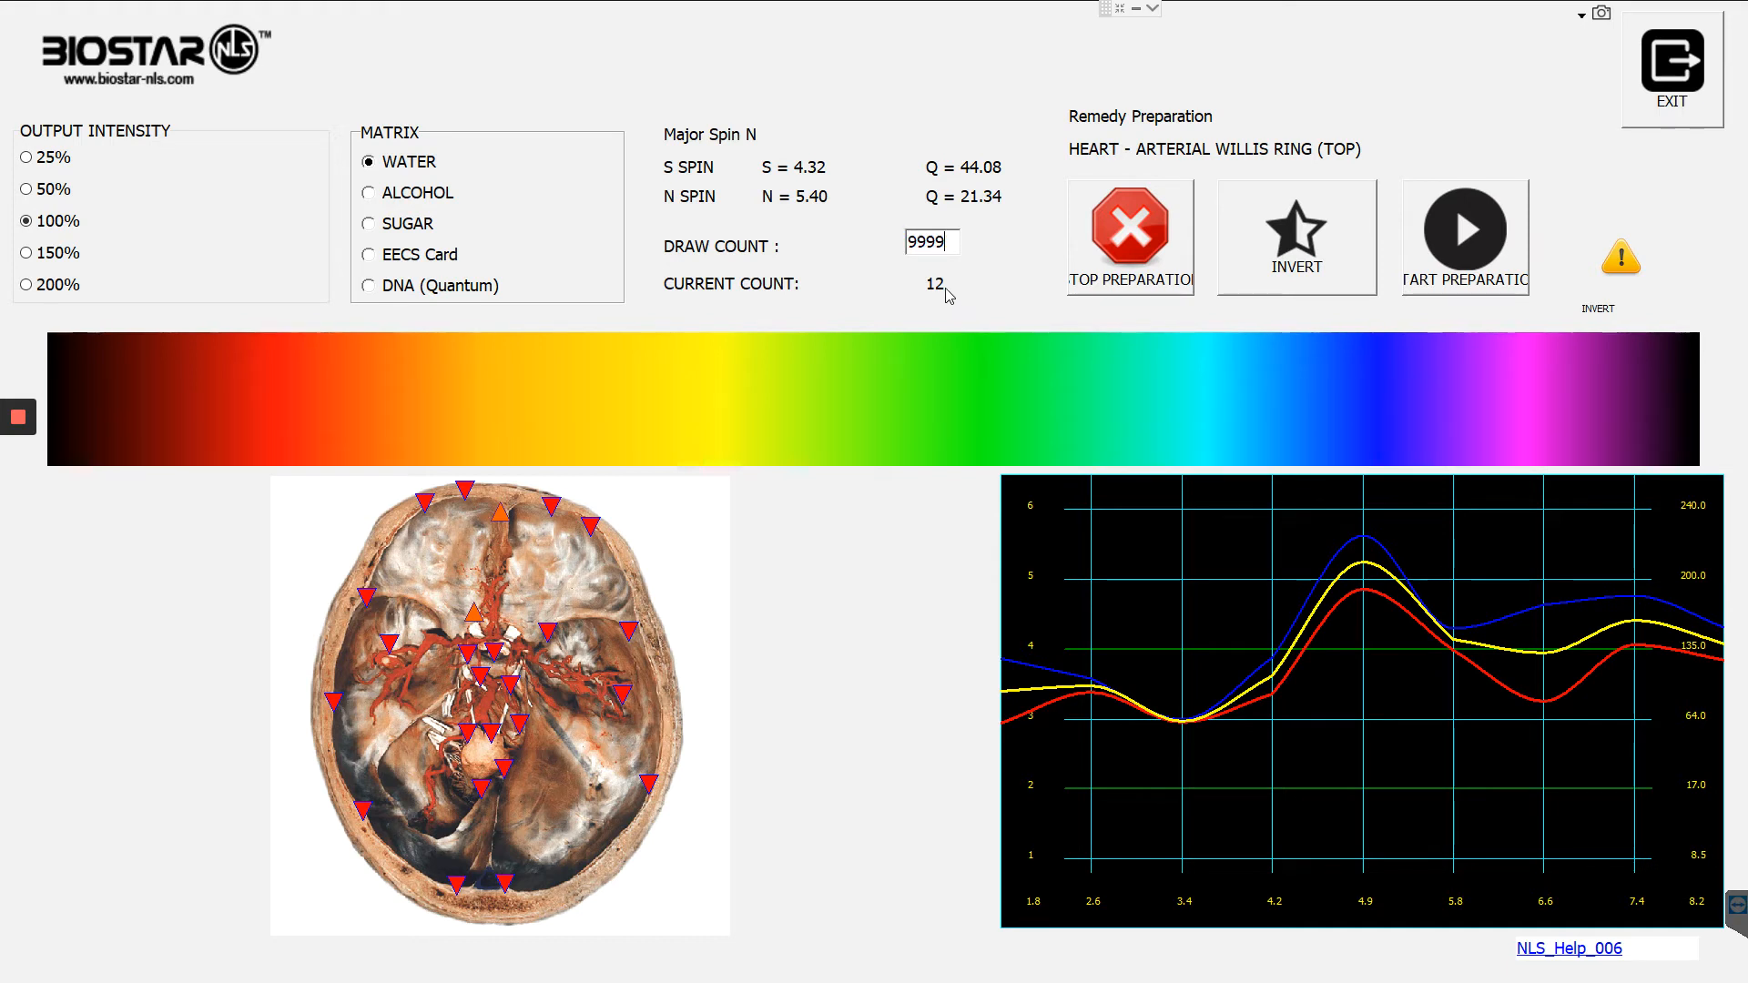
{"action": "mouse_move", "coordinate": [319, 304]}
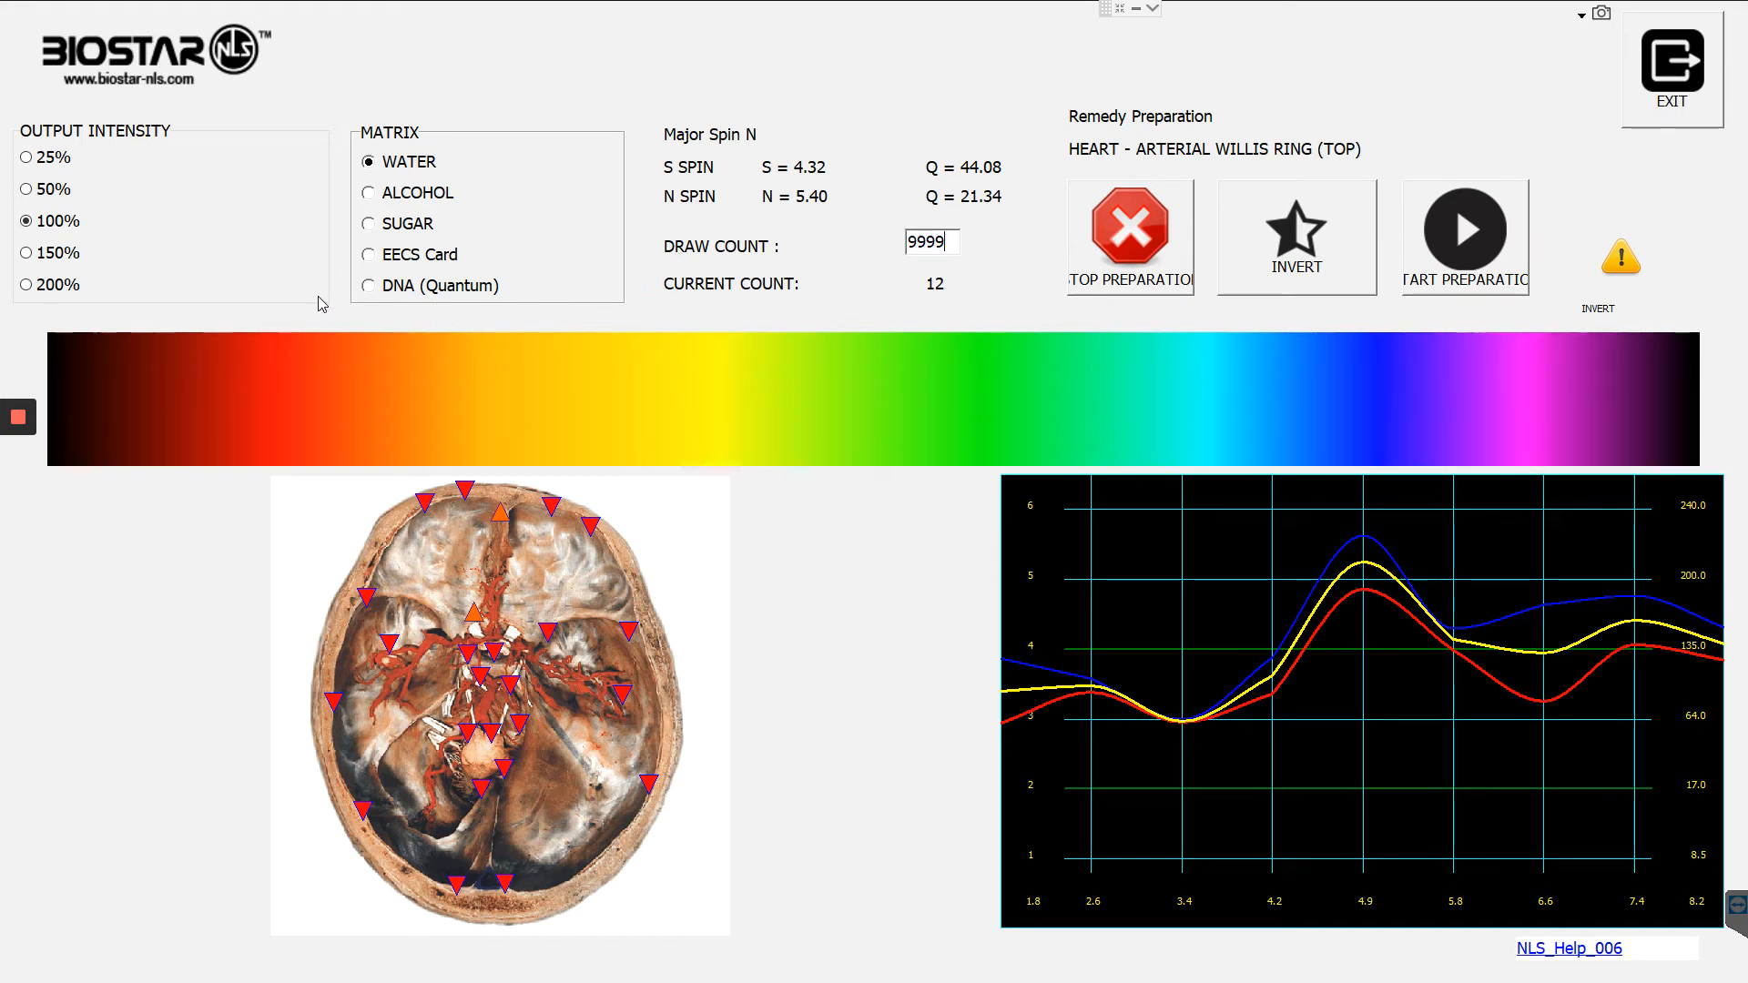
{"action": "left_click", "coordinate": [26, 284]}
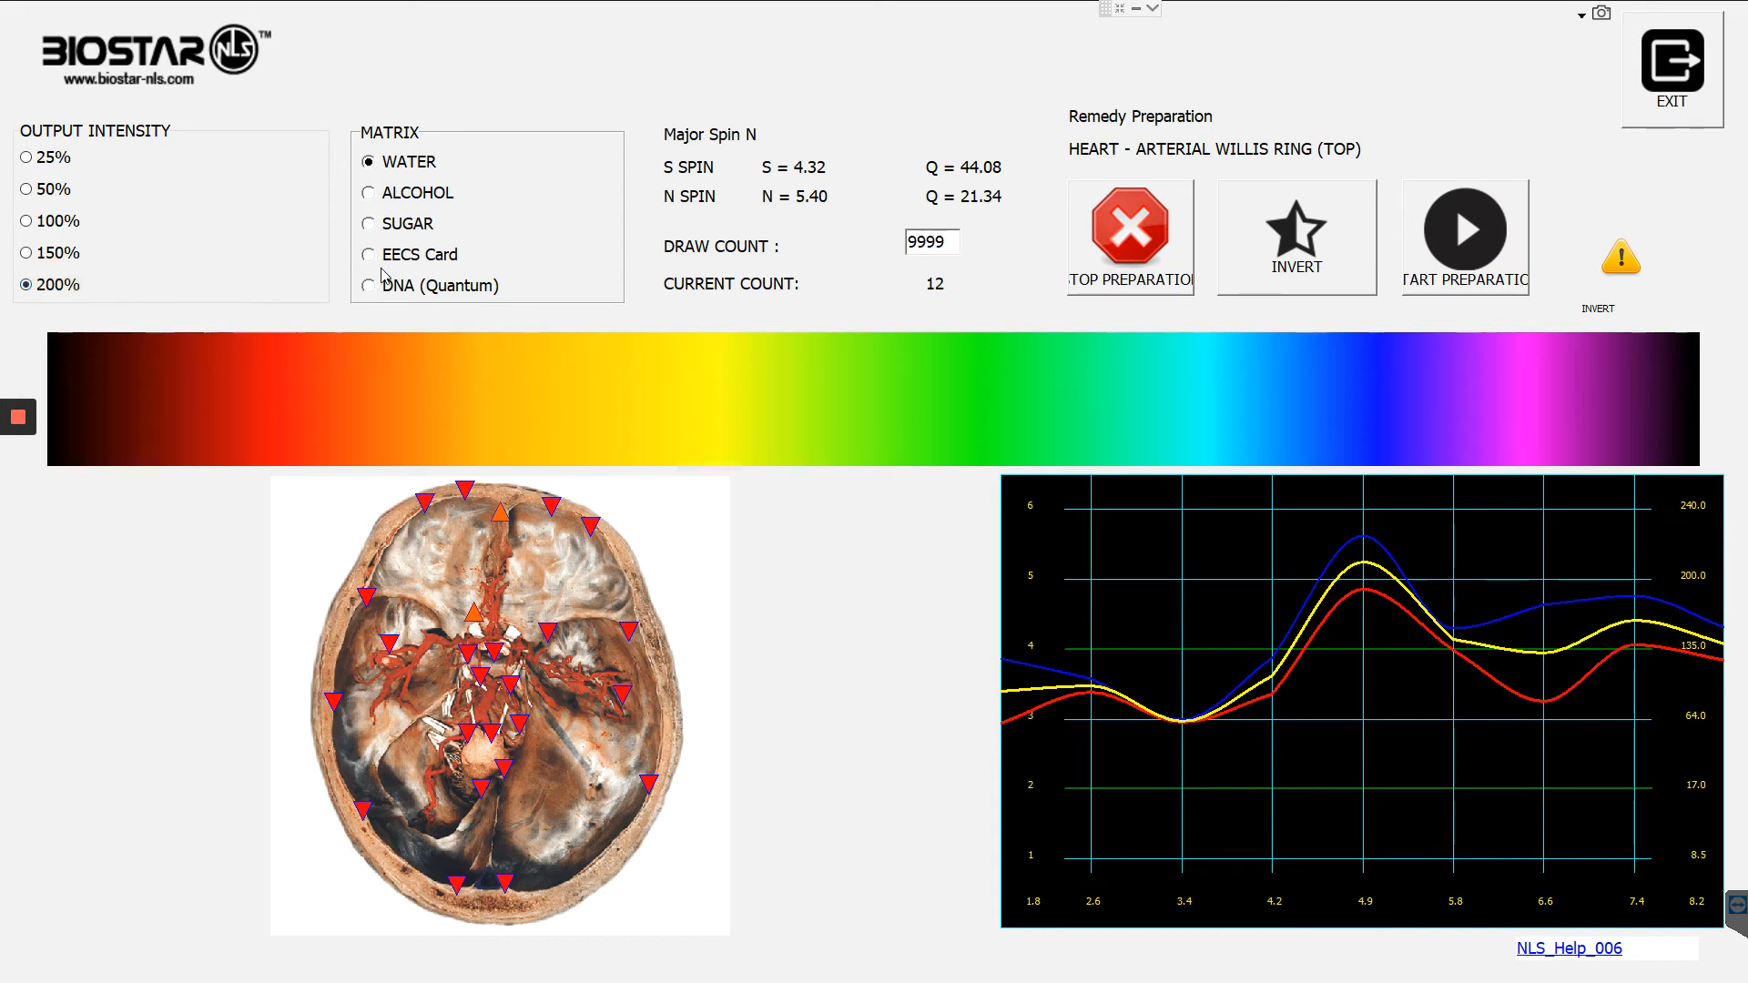
{"action": "left_click", "coordinate": [369, 285]}
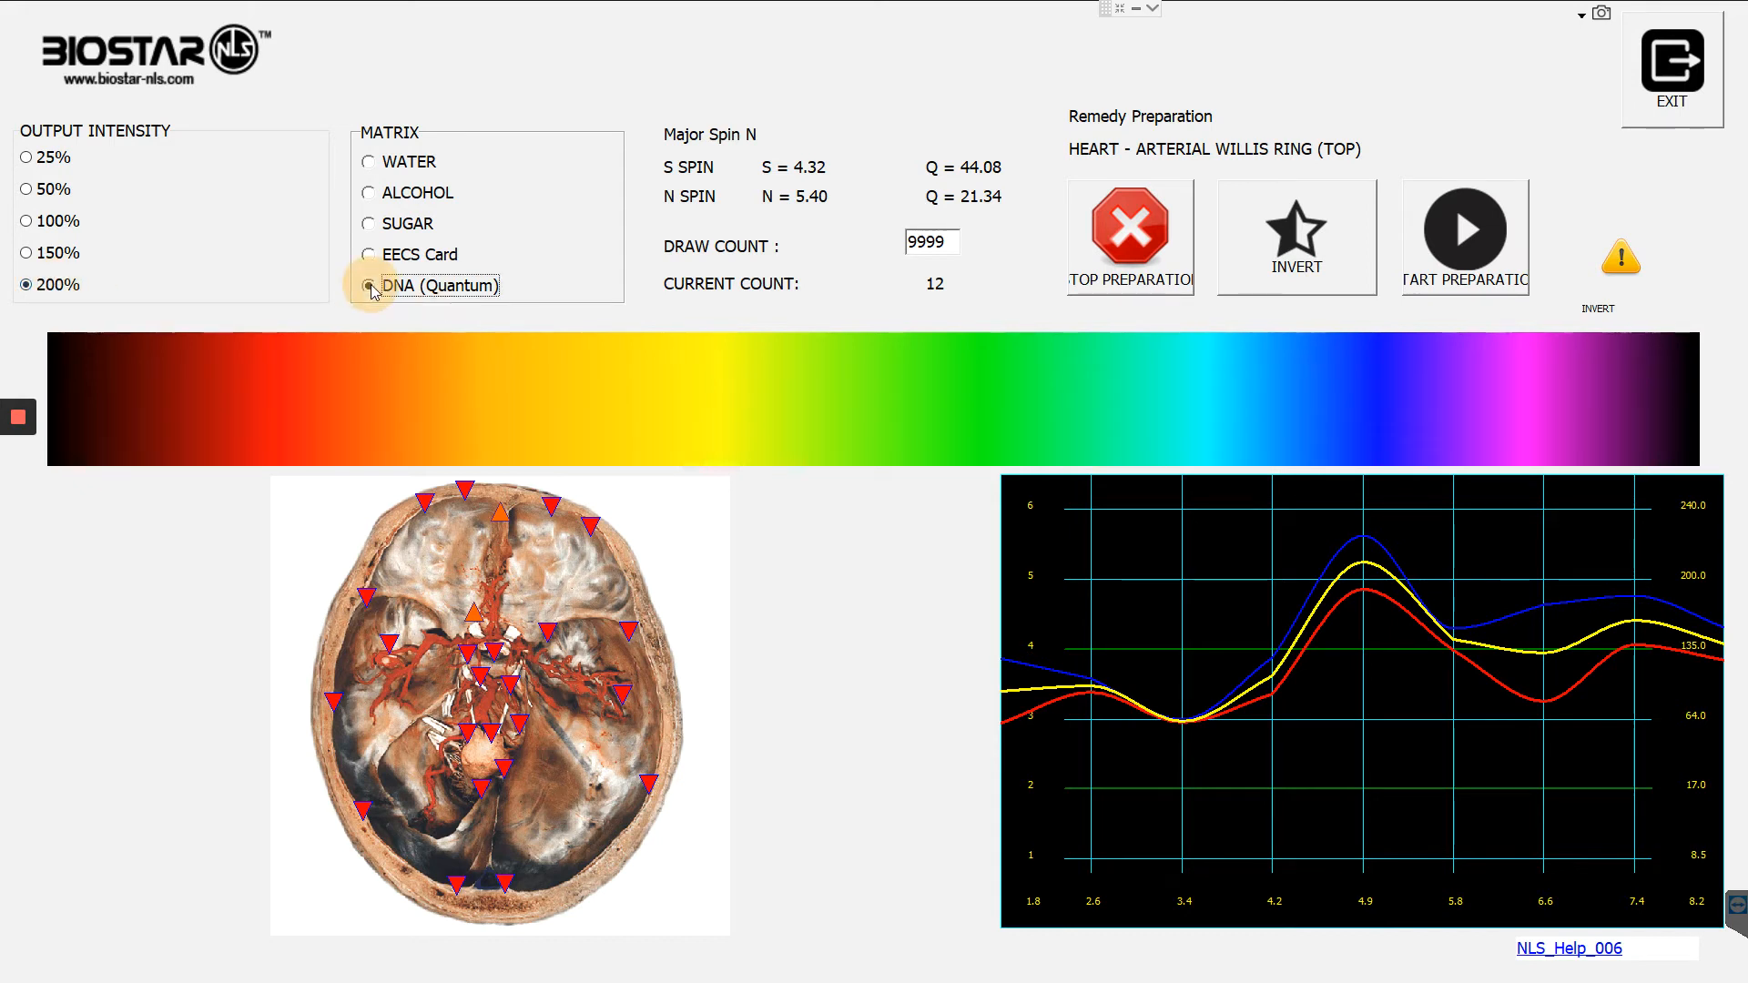
{"action": "left_click", "coordinate": [368, 285]}
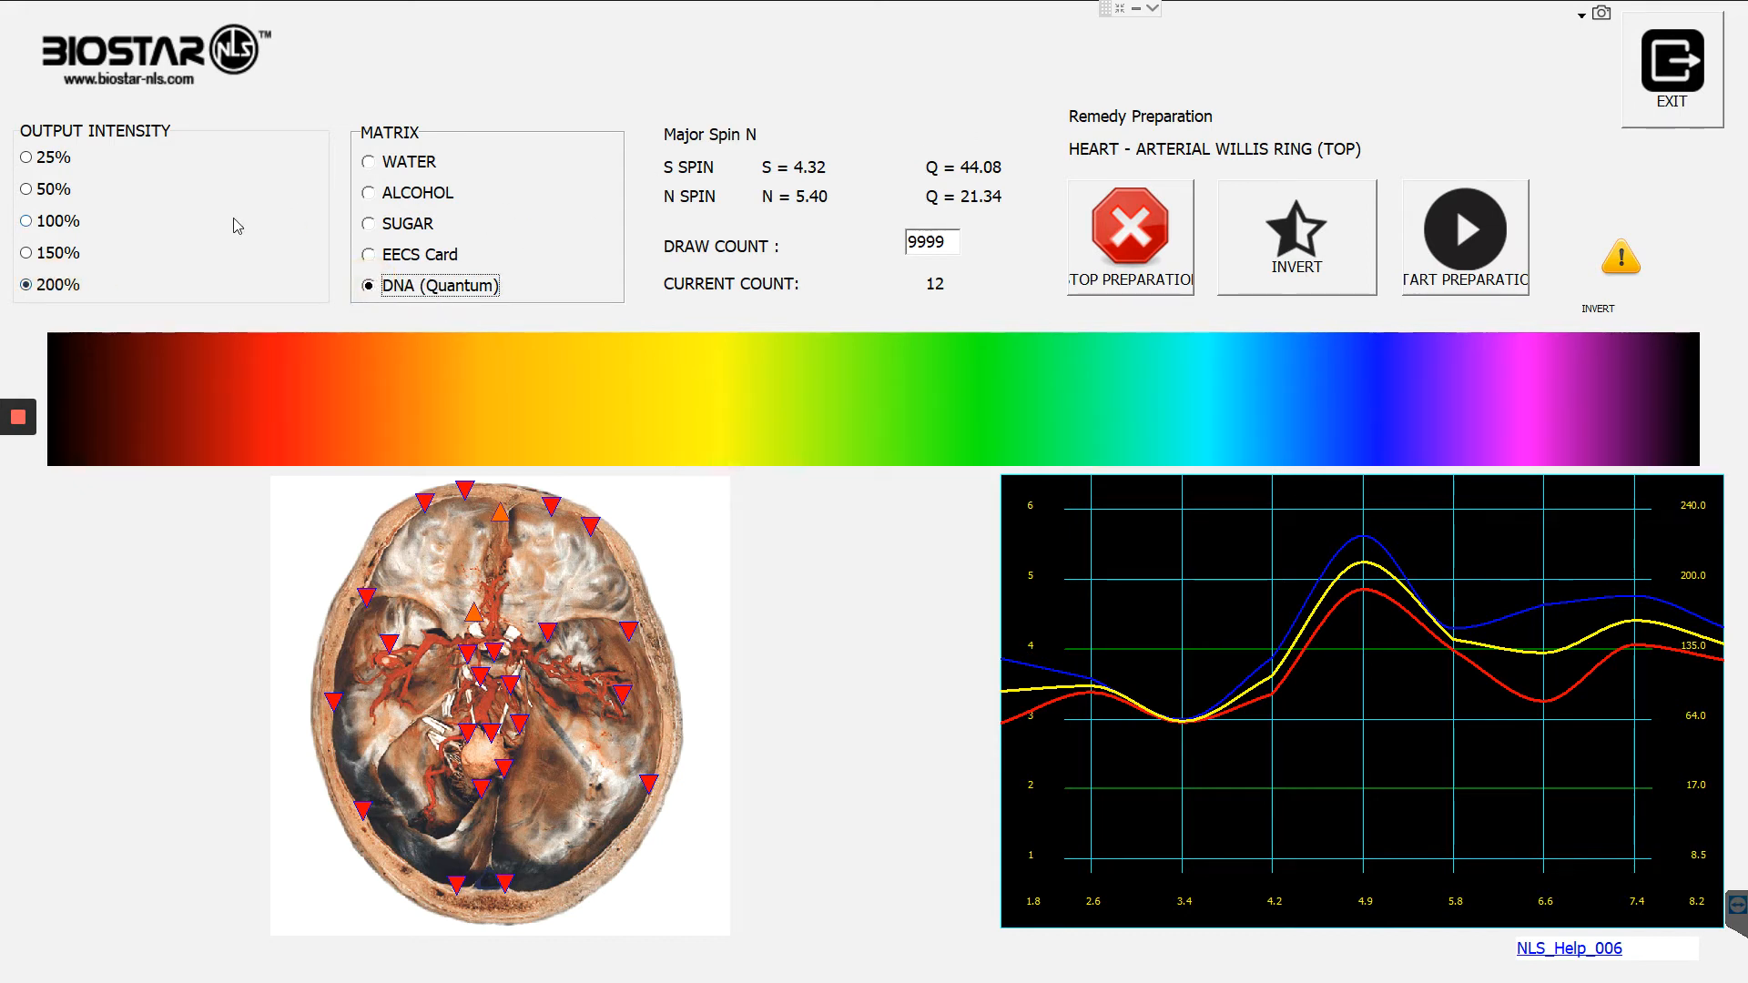
{"action": "mouse_move", "coordinate": [483, 324]}
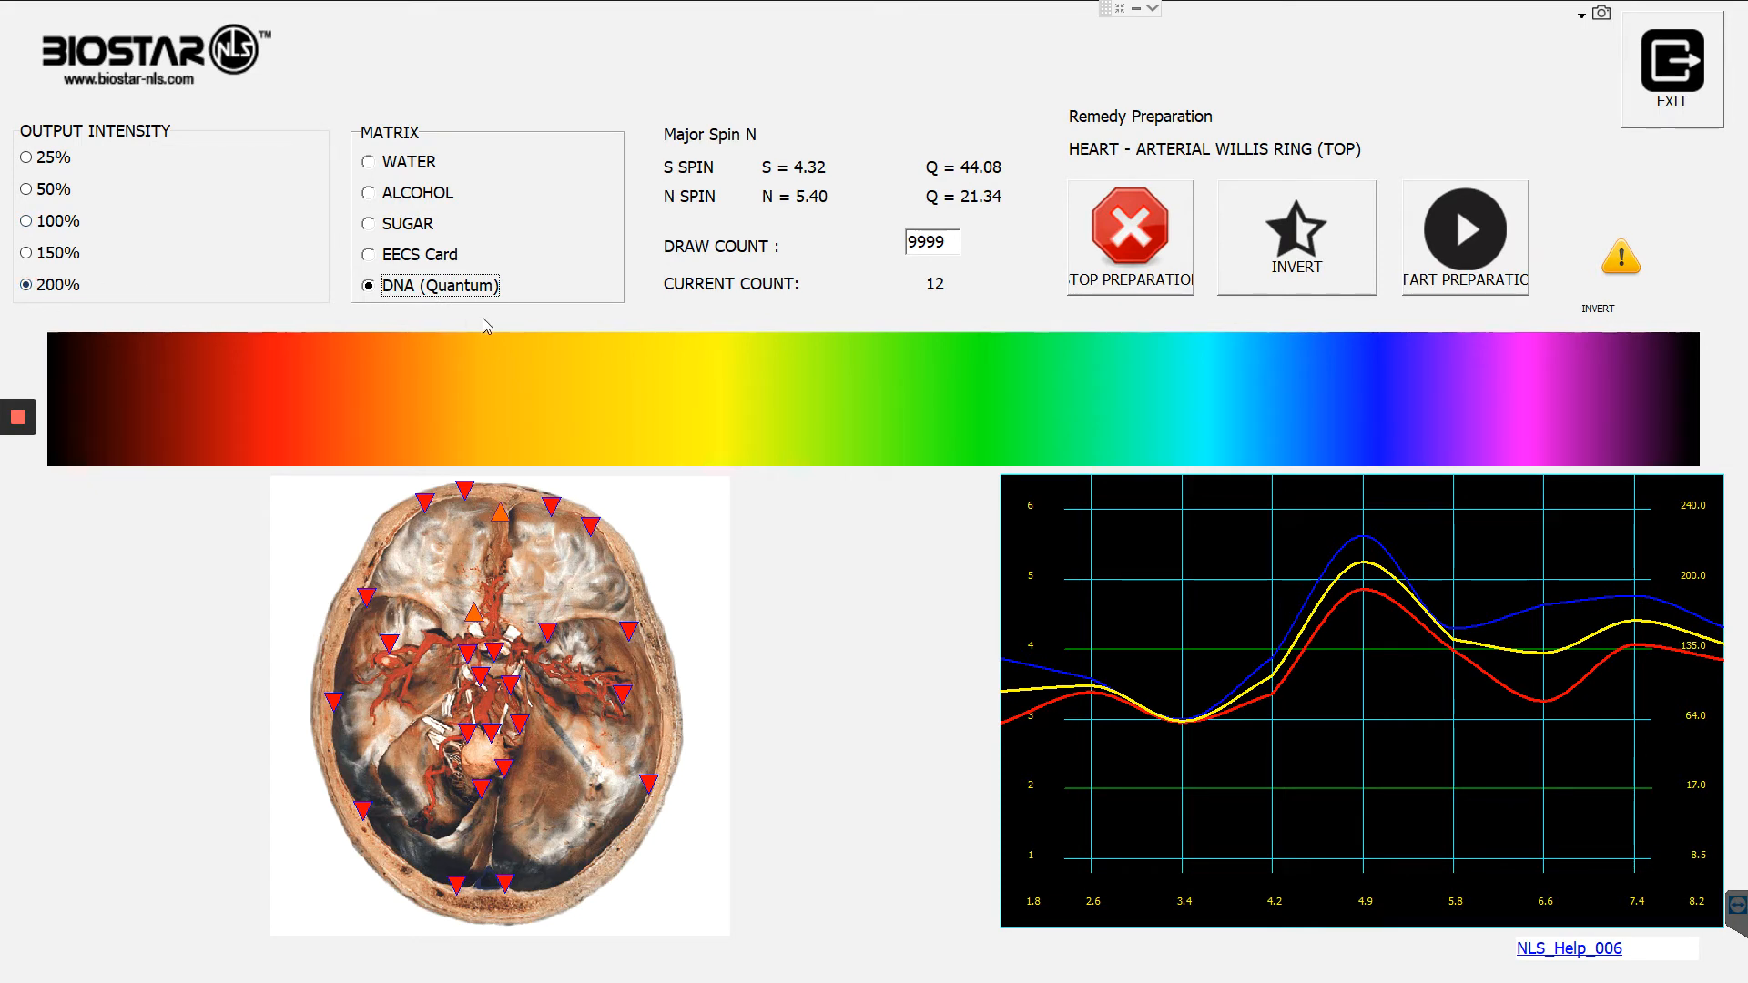
{"action": "mouse_move", "coordinate": [1449, 268]}
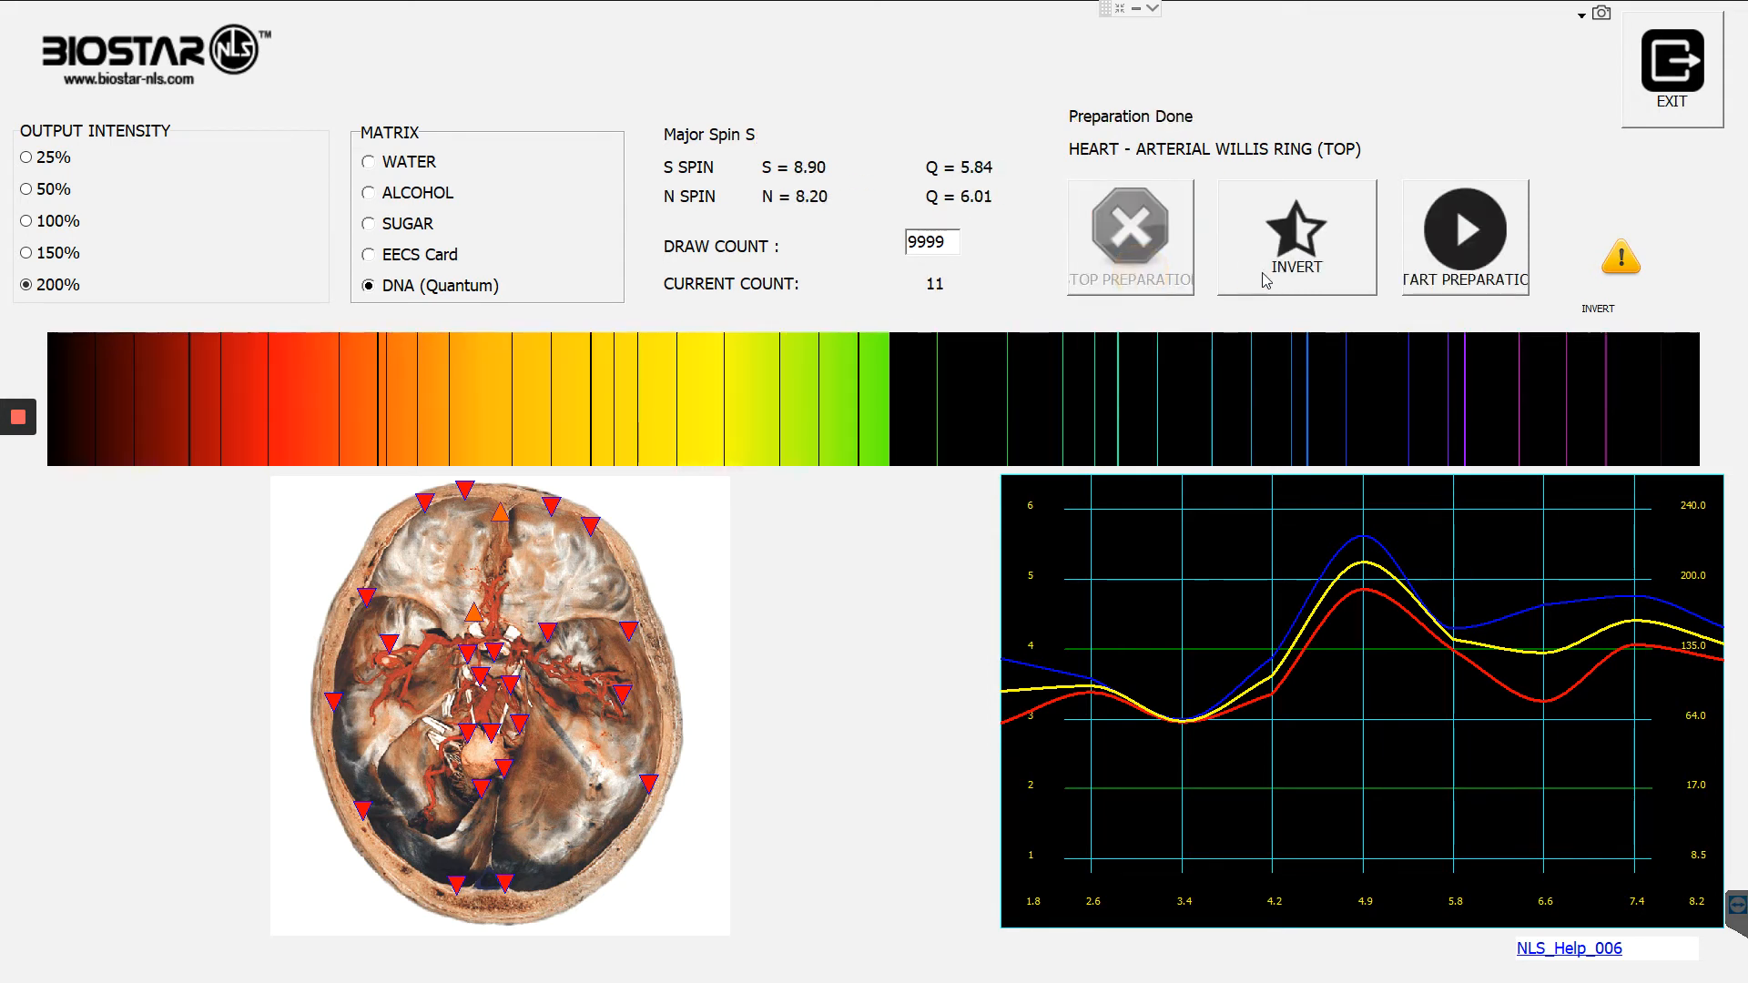
Invert the DNA-matrix remedy, start and stop its preparation, then exit remedy preparation.
{"action": "left_click", "coordinate": [1296, 234]}
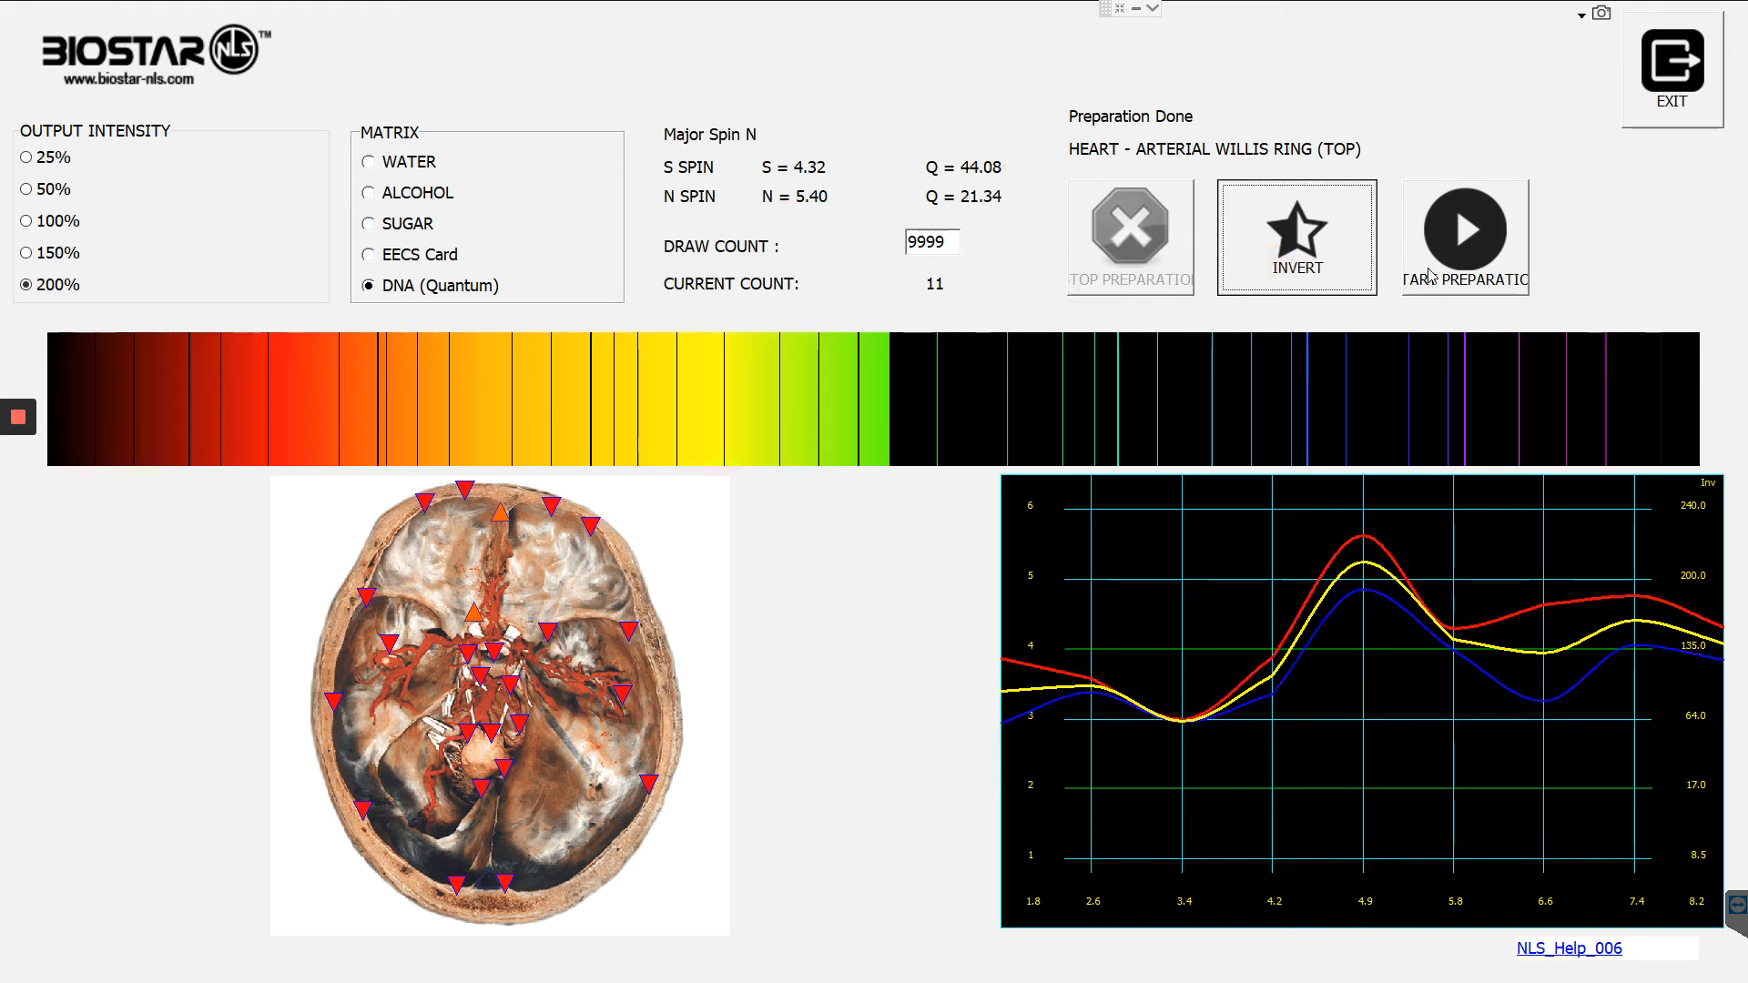
{"action": "left_click", "coordinate": [1464, 228]}
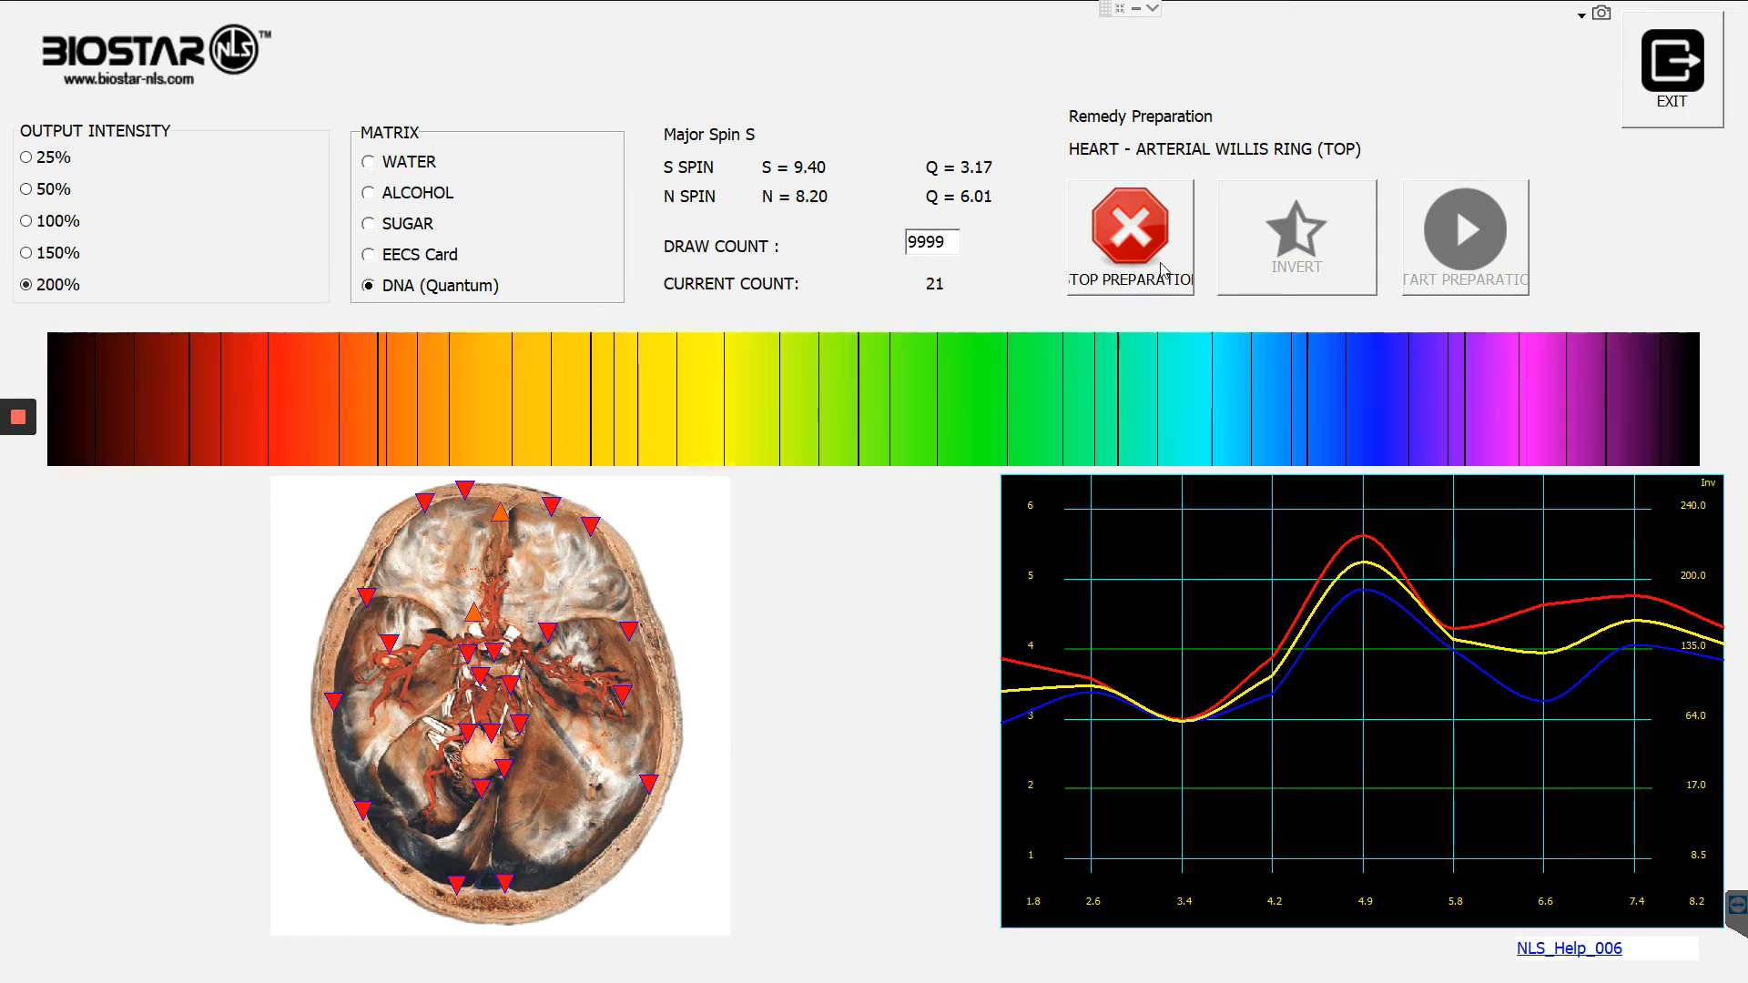
{"action": "left_click", "coordinate": [1128, 235]}
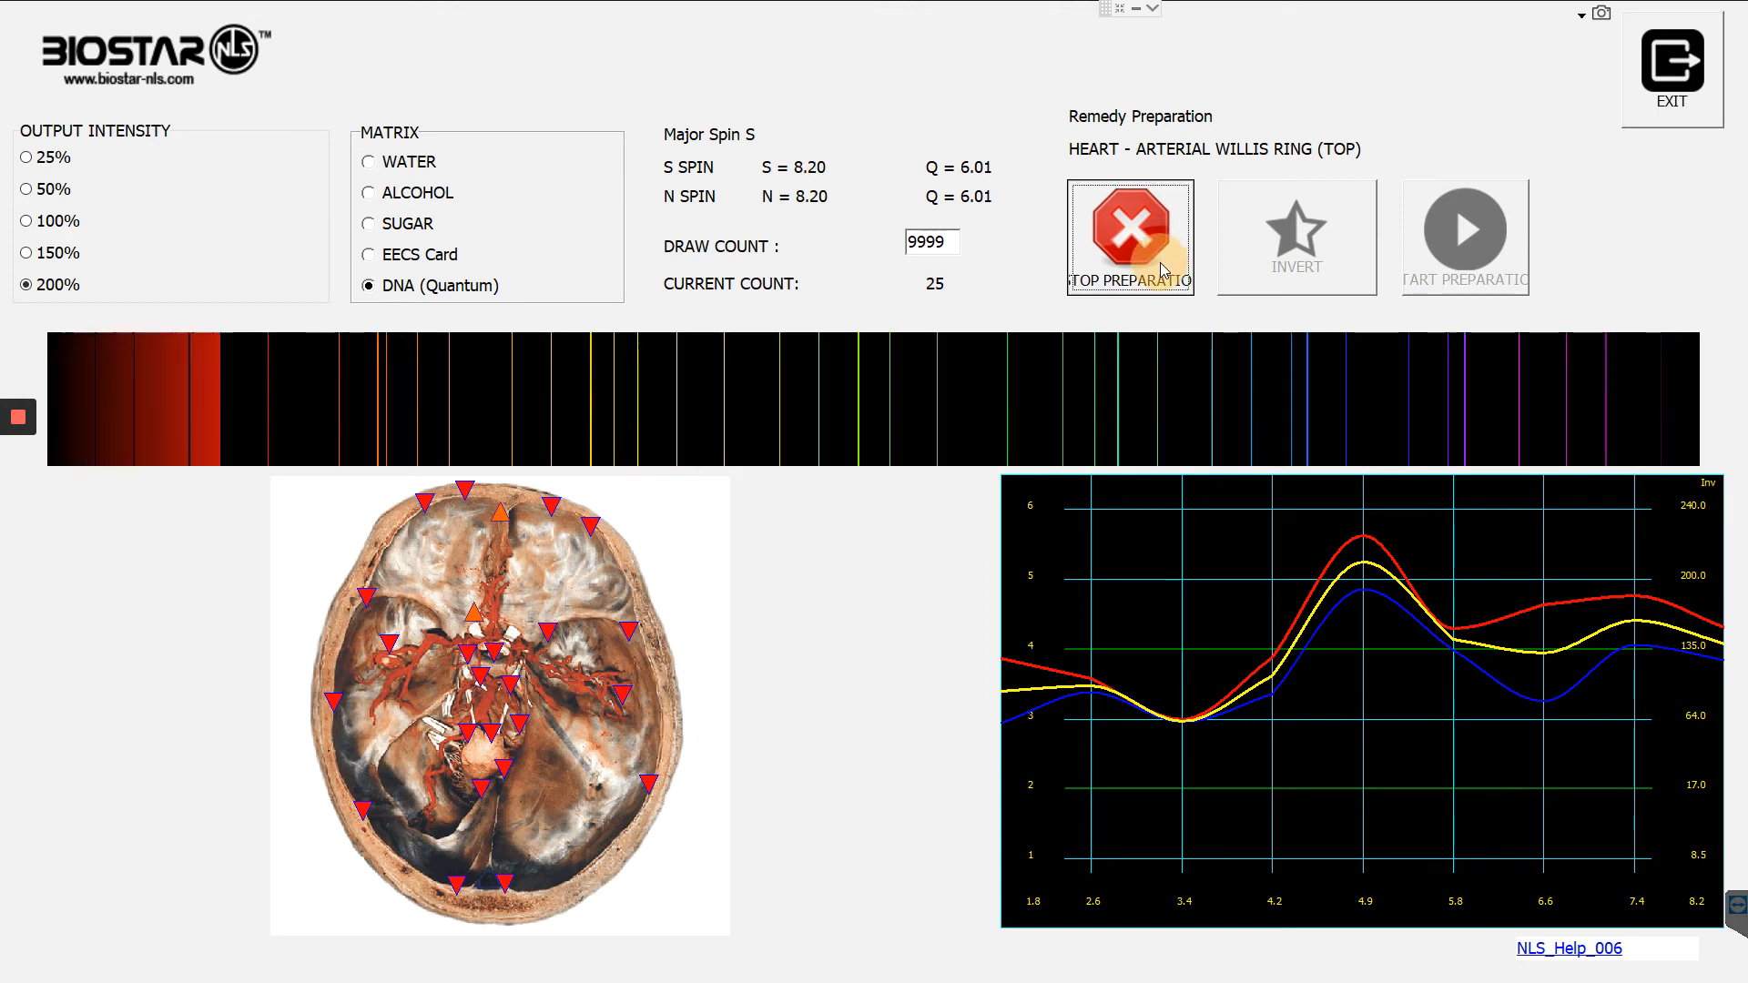
{"action": "left_click", "coordinate": [1128, 234]}
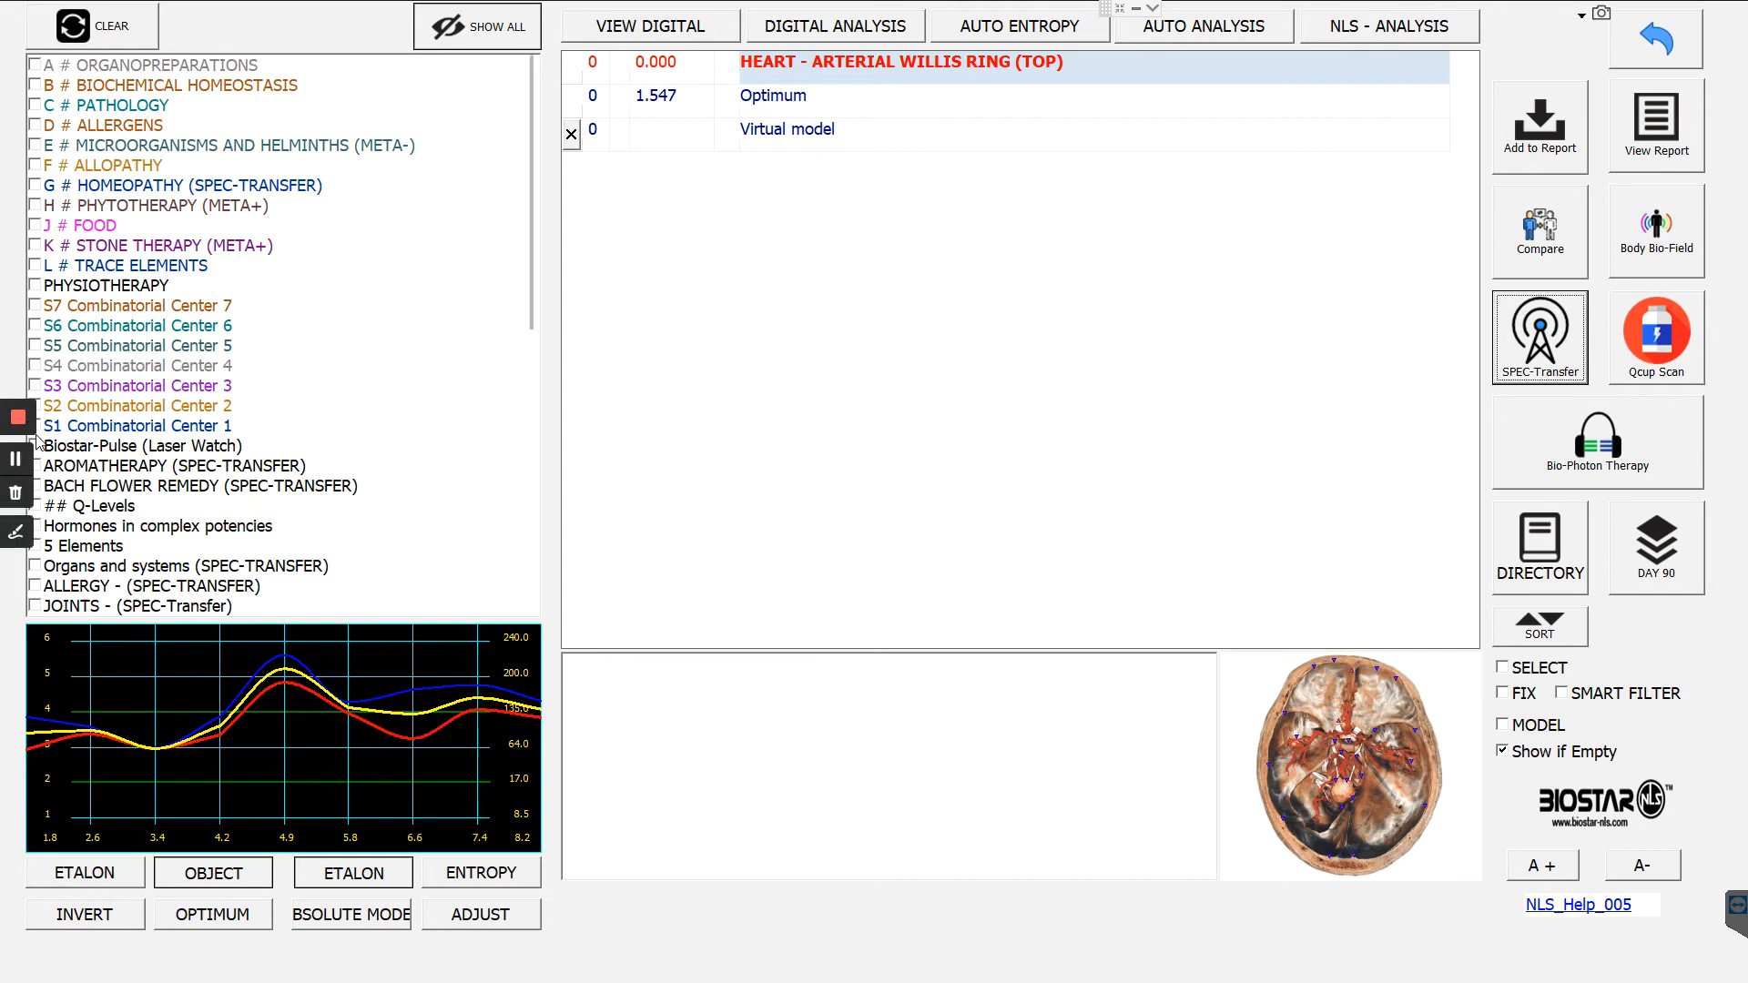
Show Q-Levels digitally, view the Lvl 9 curve, run digital analysis, then untick Q-Levels.
{"action": "left_click", "coordinate": [36, 505]}
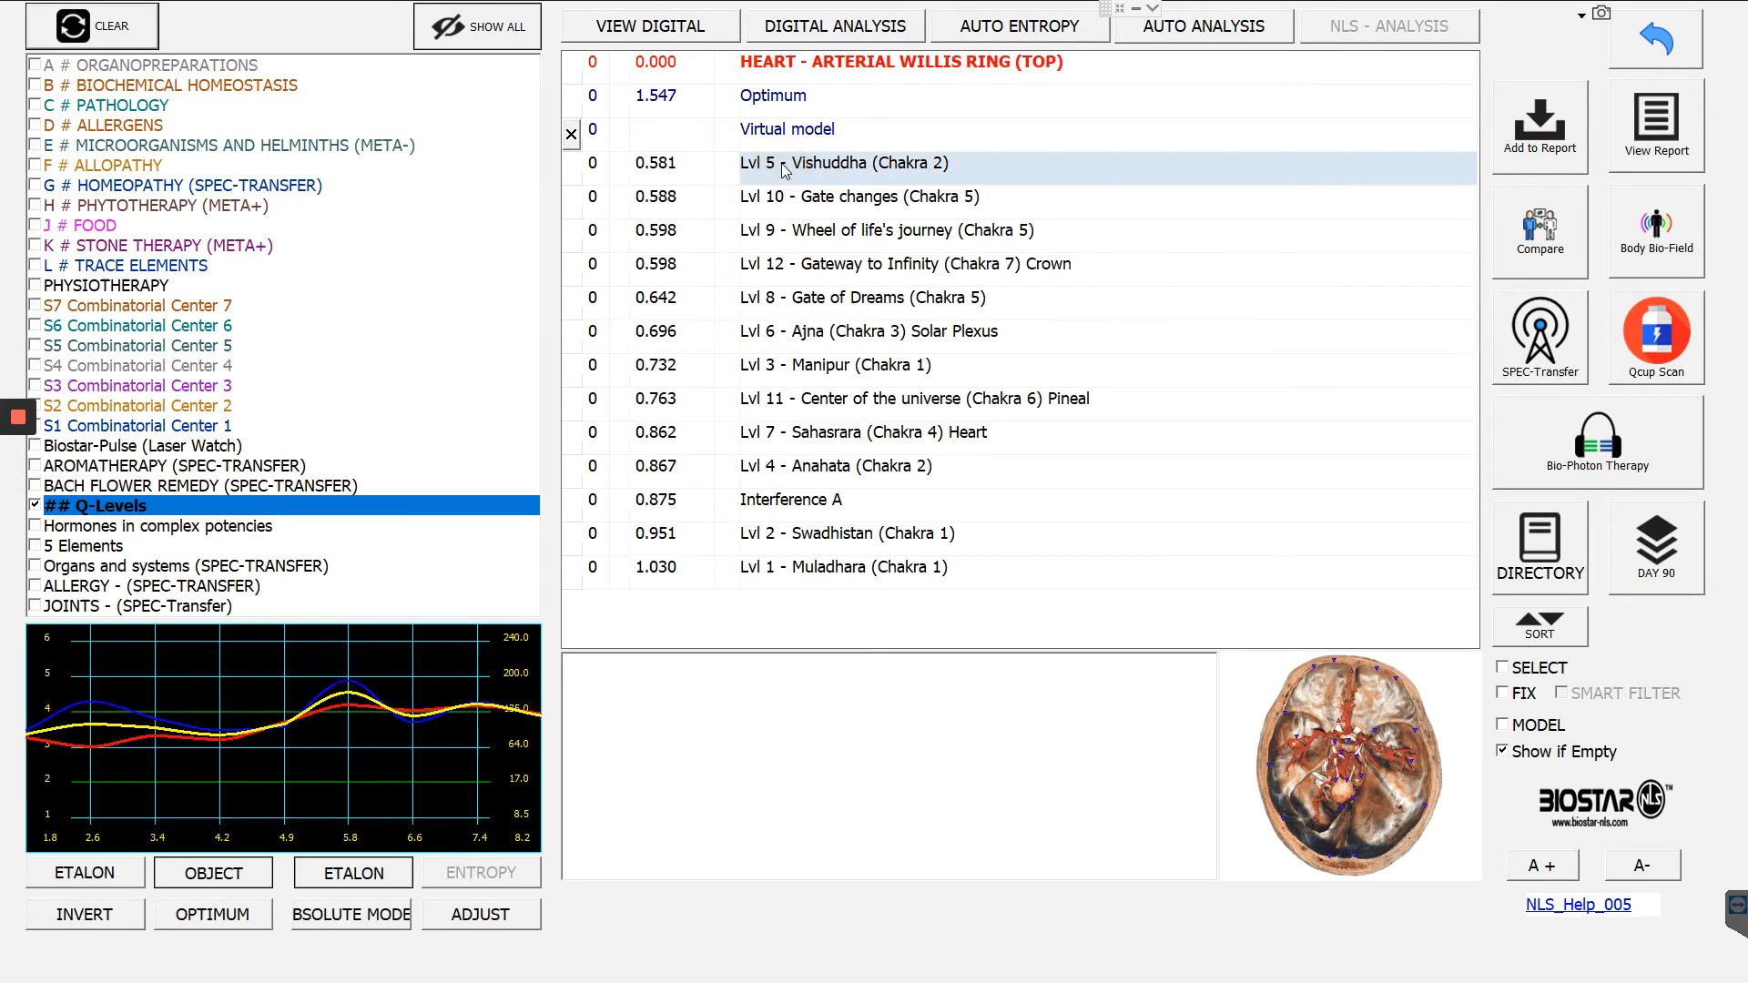
{"action": "left_click", "coordinate": [649, 24]}
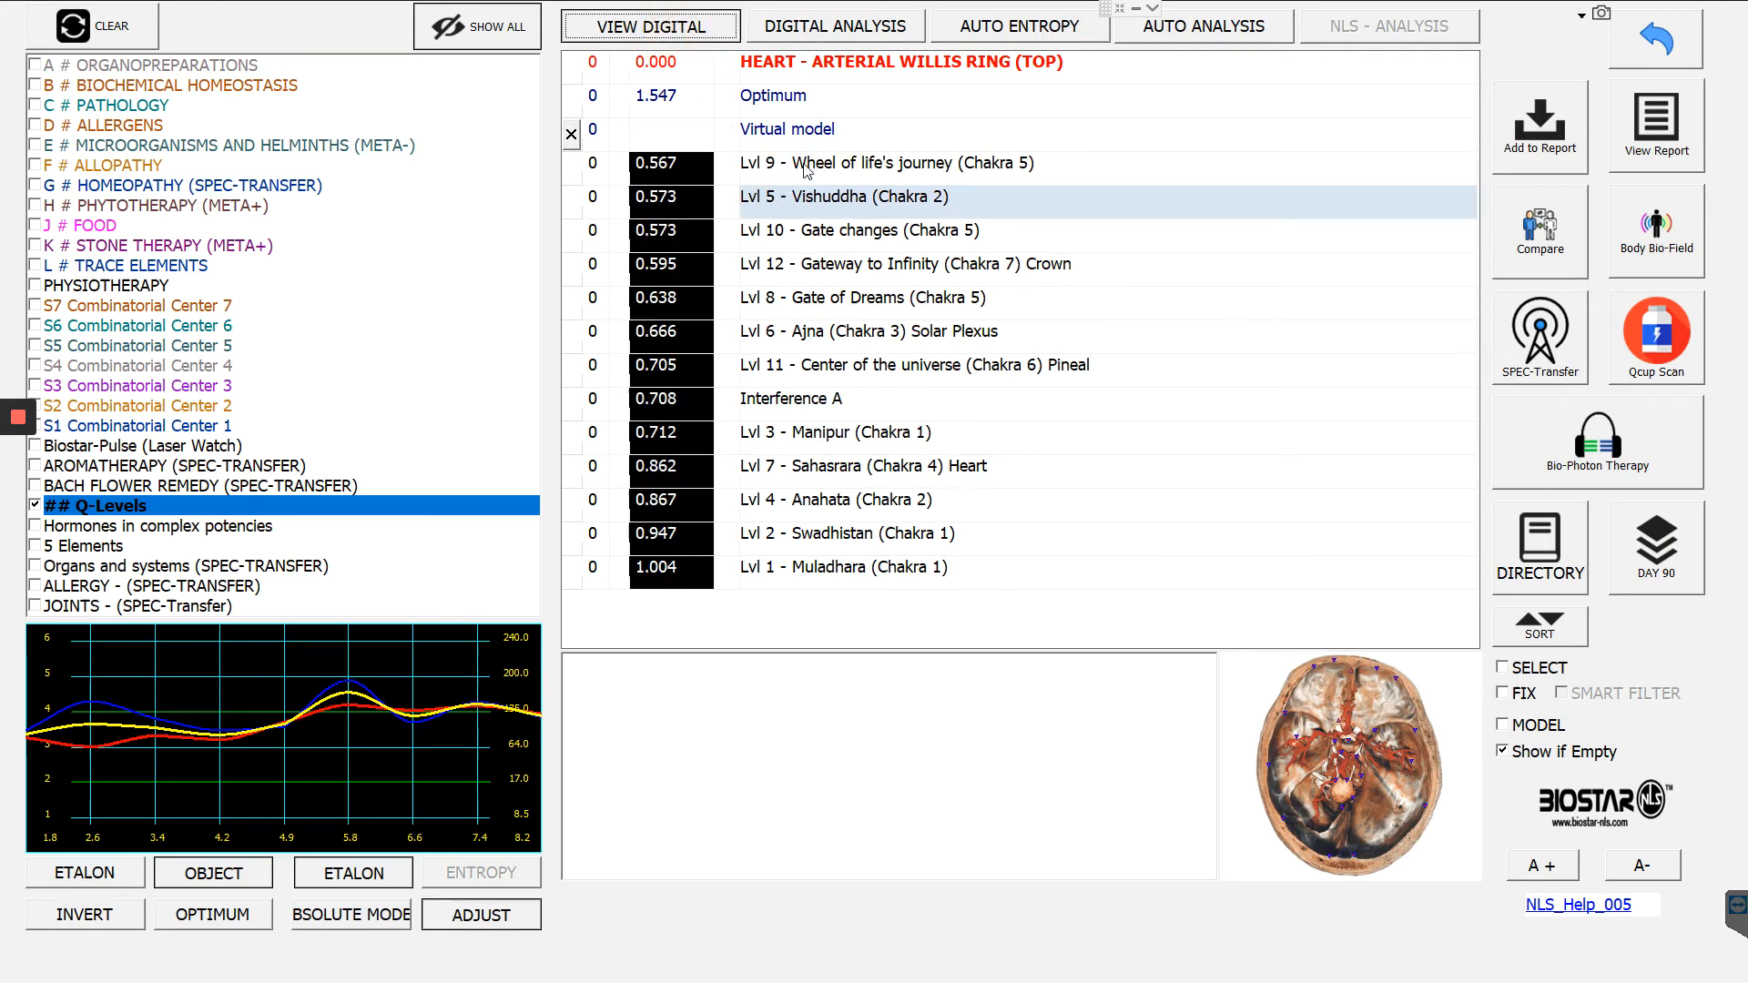
{"action": "left_click", "coordinate": [886, 163]}
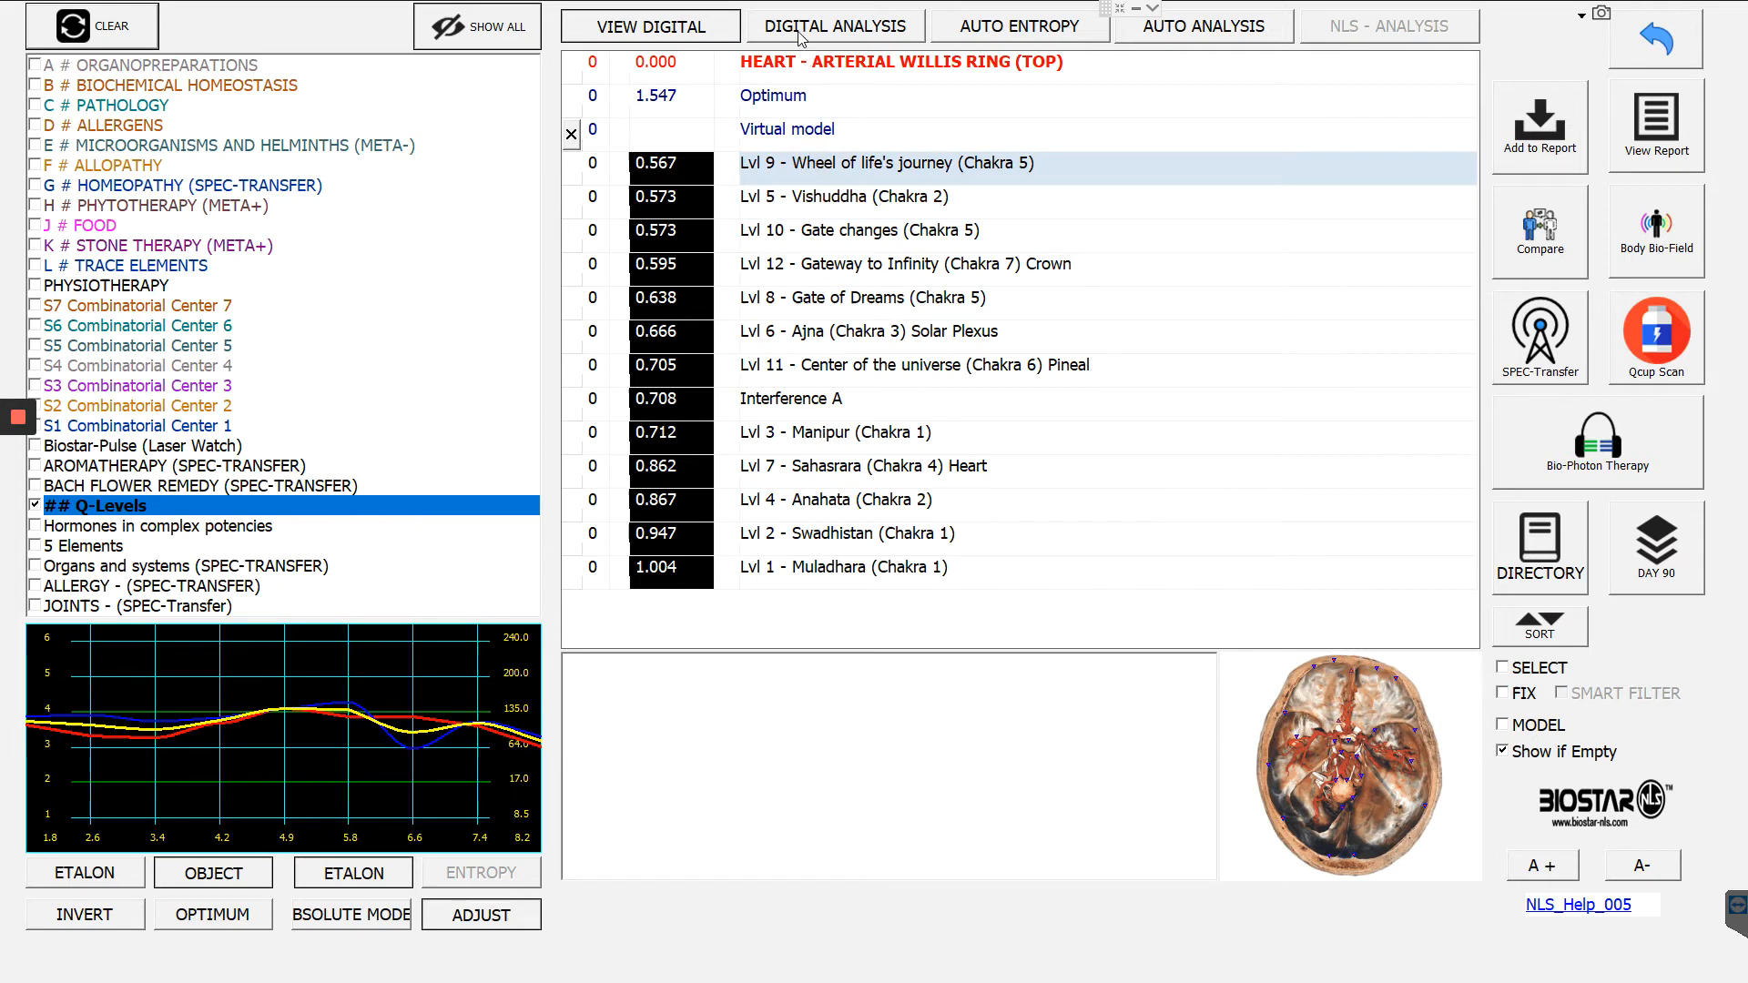
{"action": "left_click", "coordinate": [834, 25]}
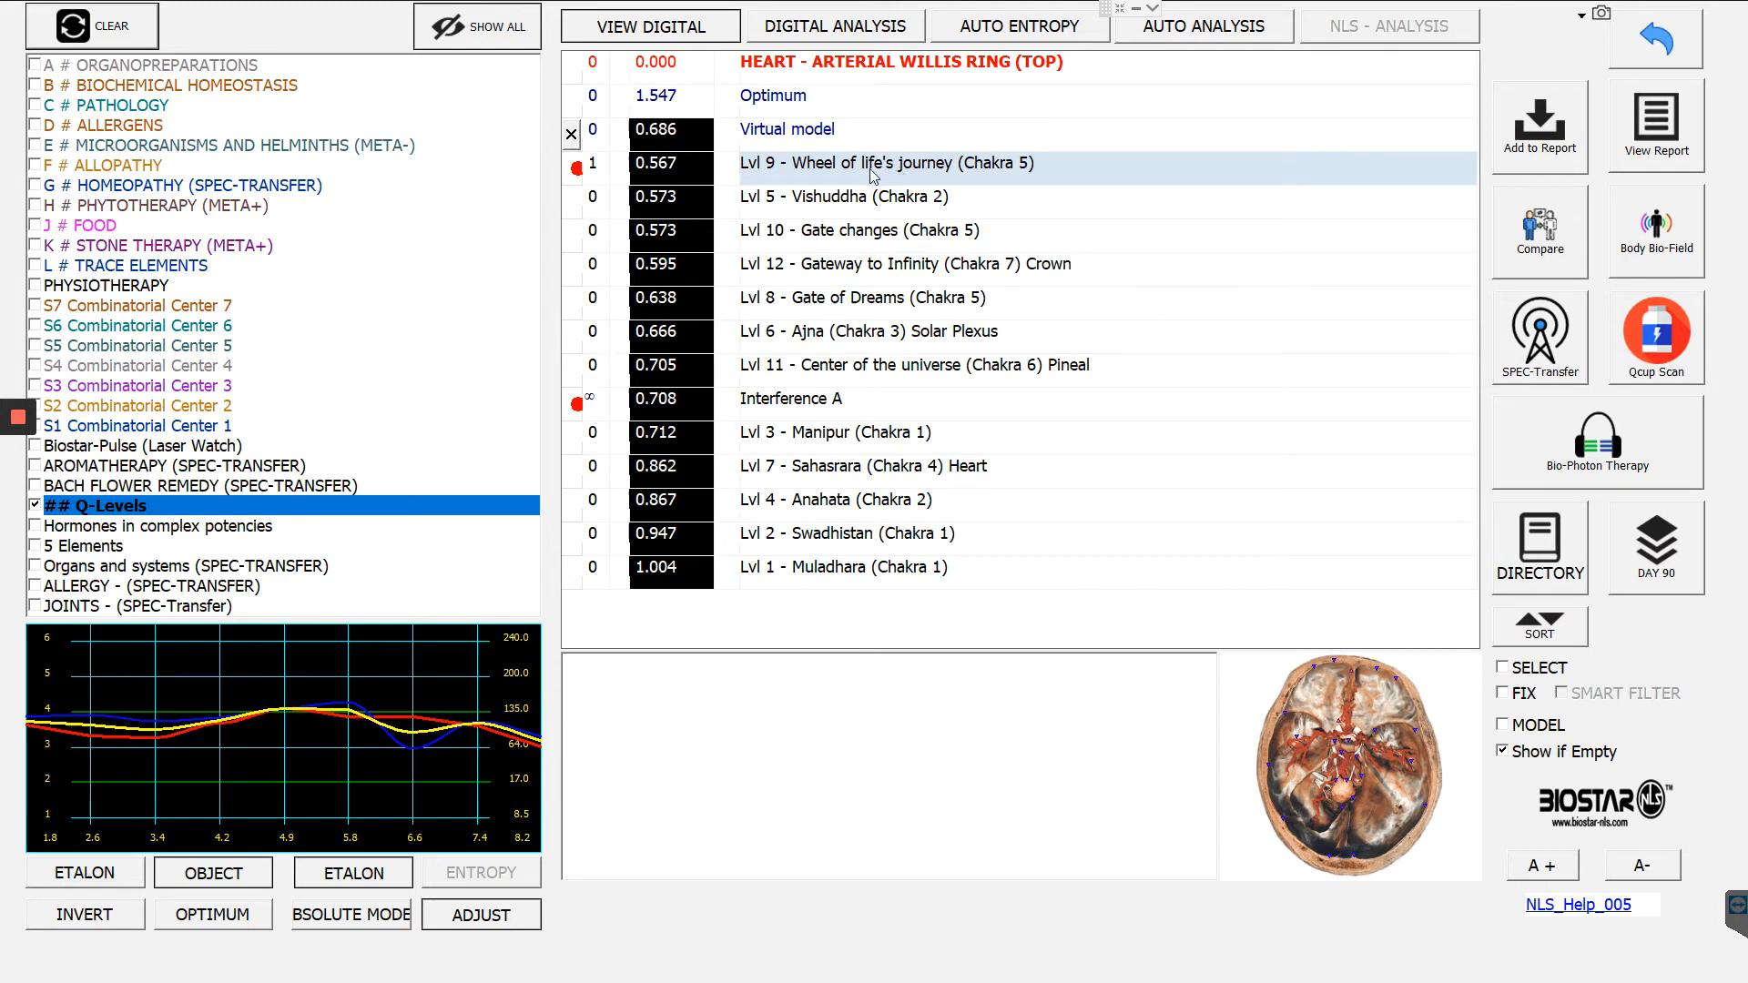
{"action": "mouse_move", "coordinate": [942, 280]}
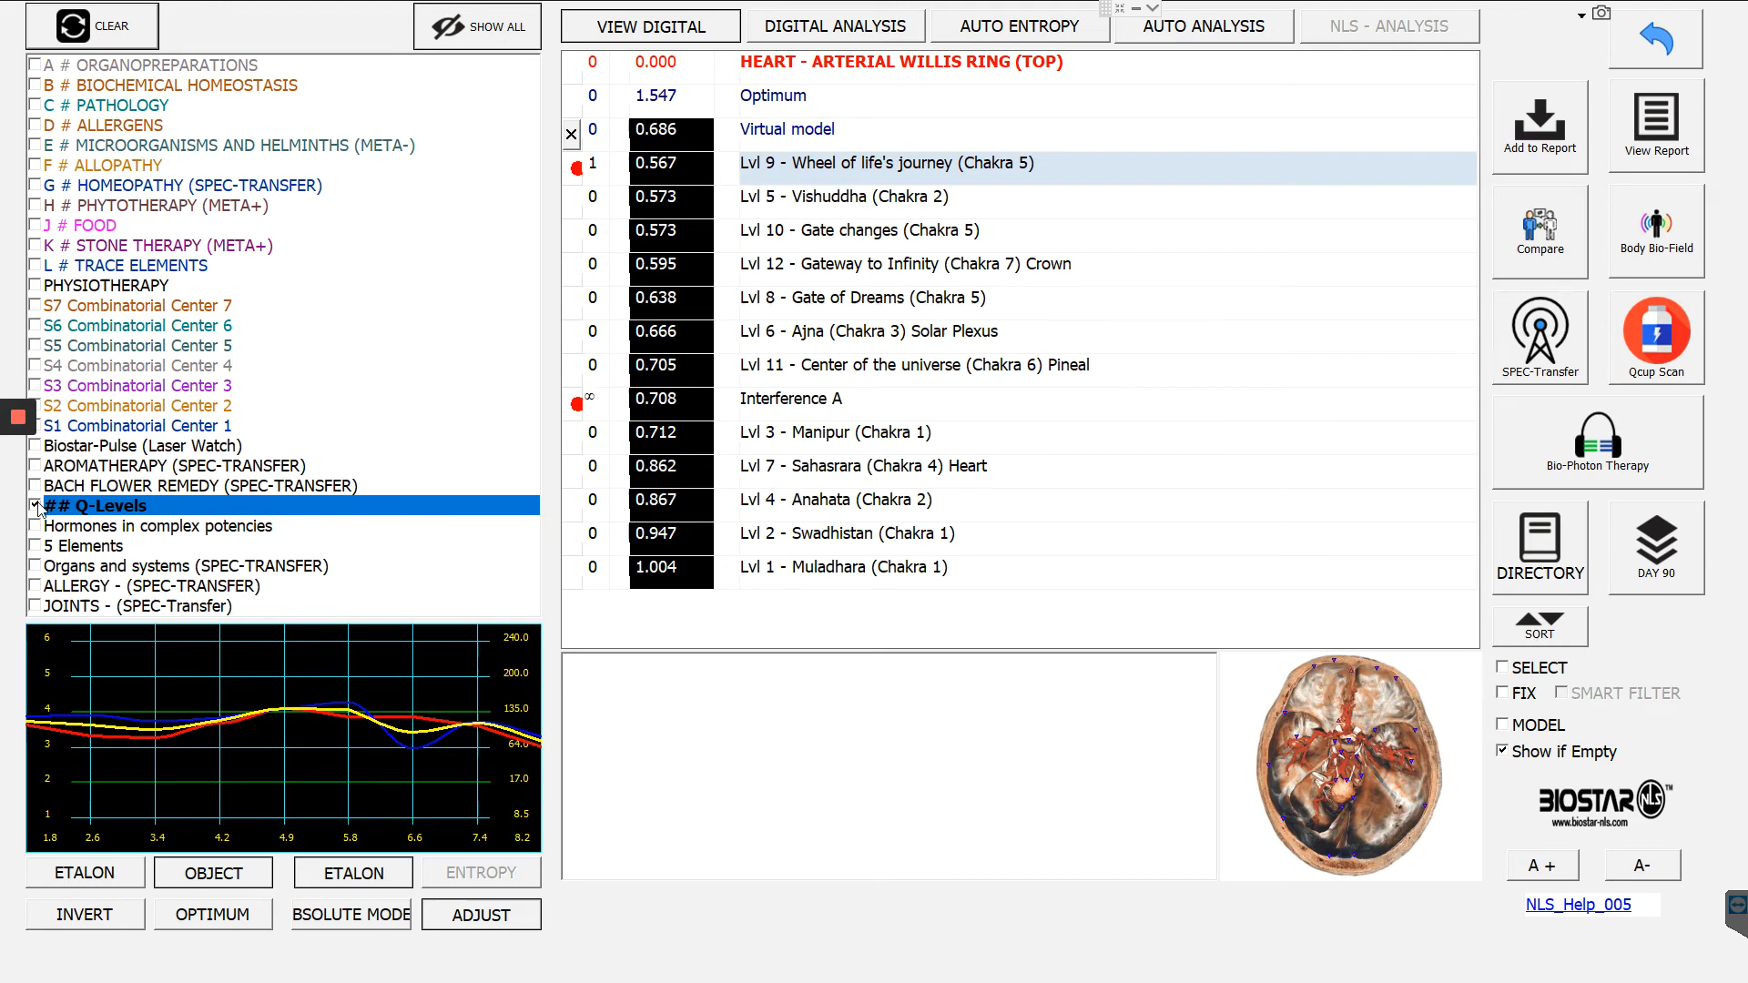
{"action": "left_click", "coordinate": [36, 505]}
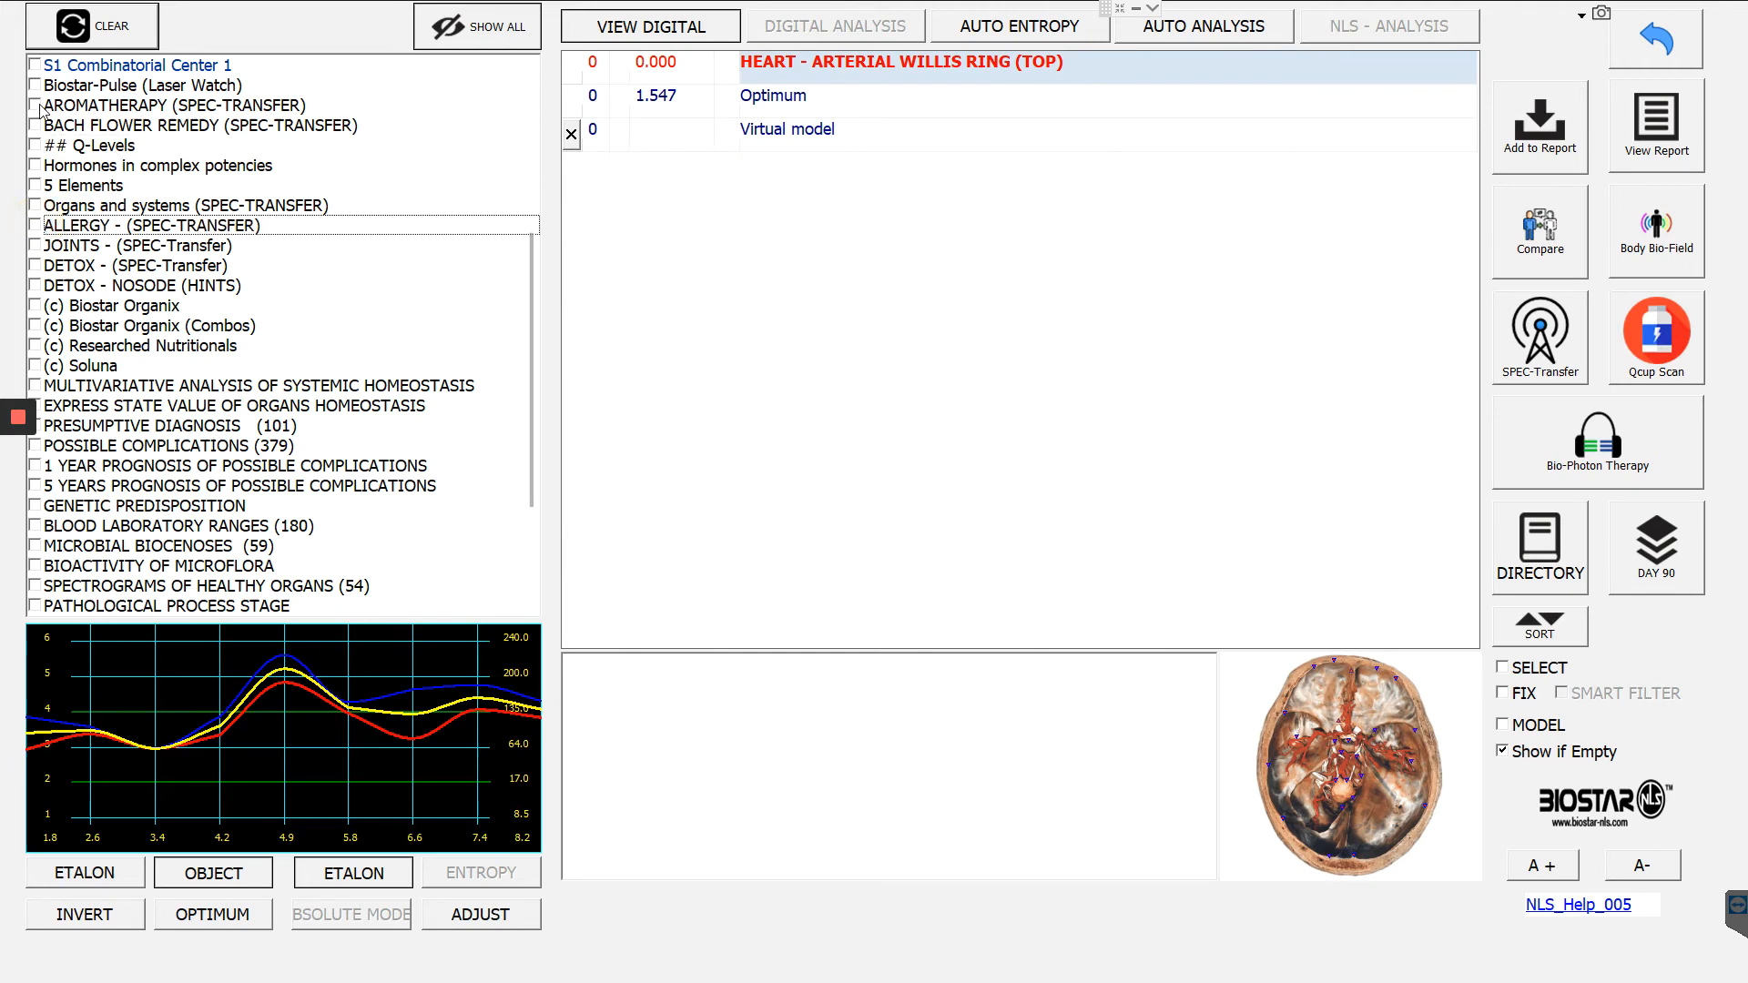
Toggle the Aromatherapy, Joints and Detox lists, settling on DETOX - NOSODE (HINTS).
{"action": "left_click", "coordinate": [34, 105]}
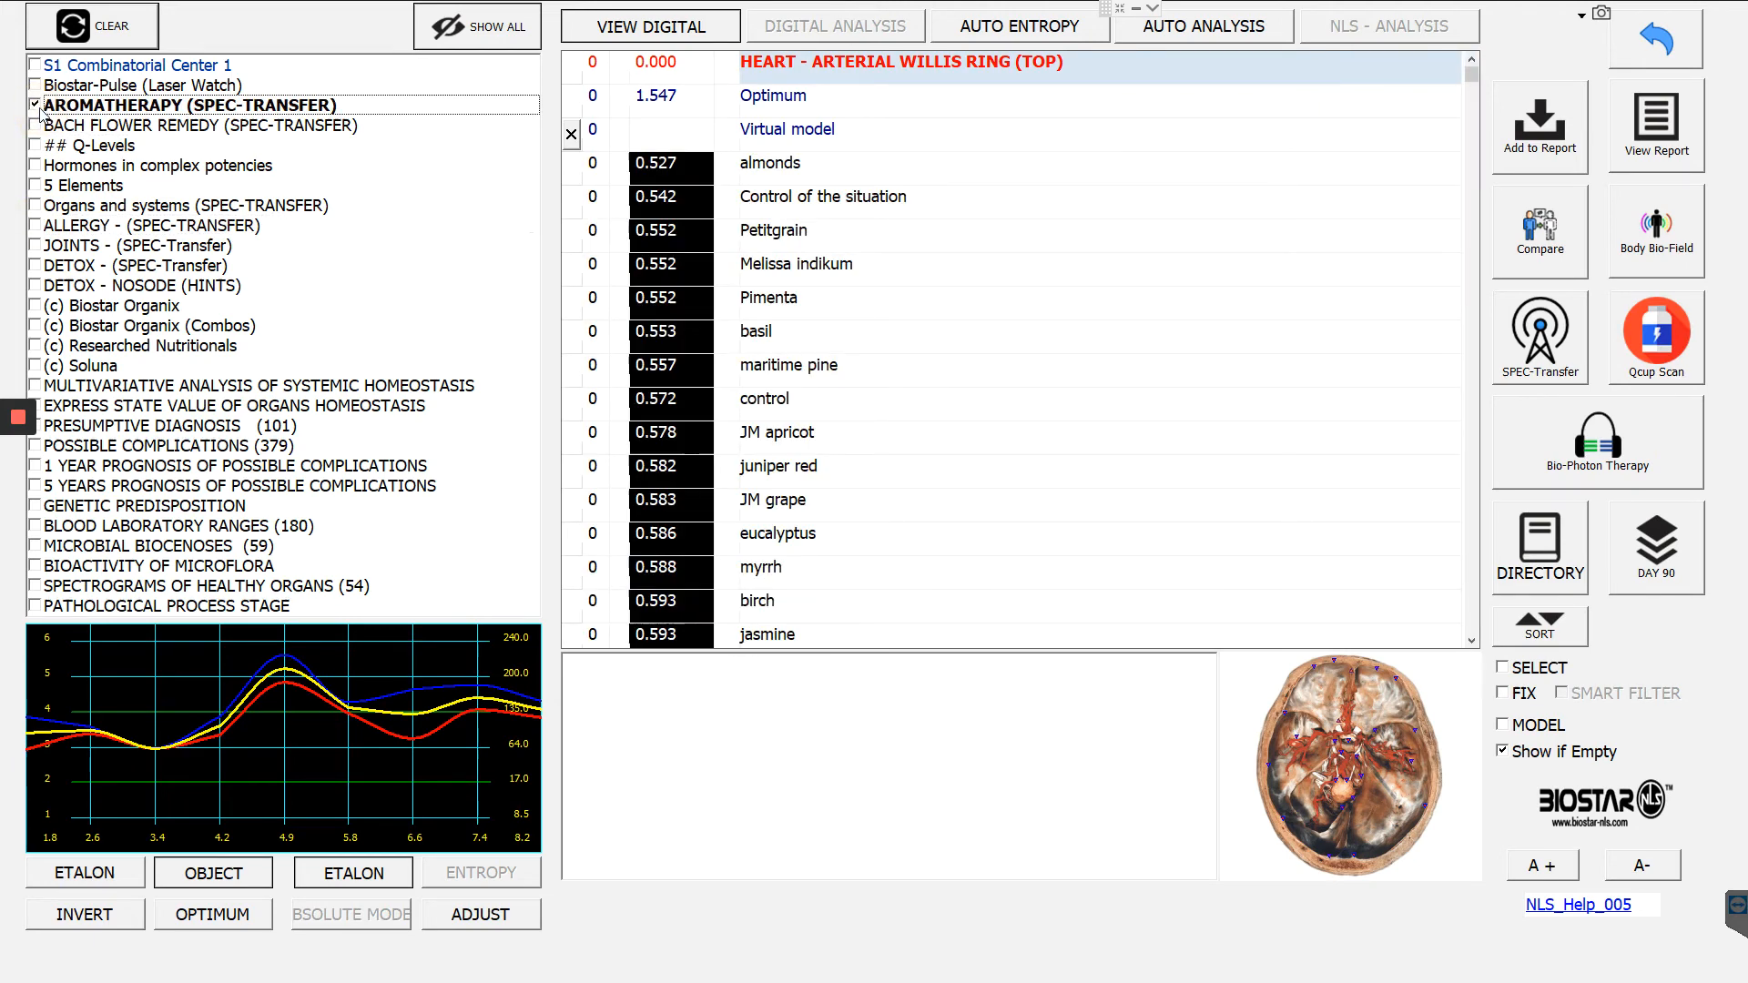
{"action": "left_click", "coordinate": [34, 104]}
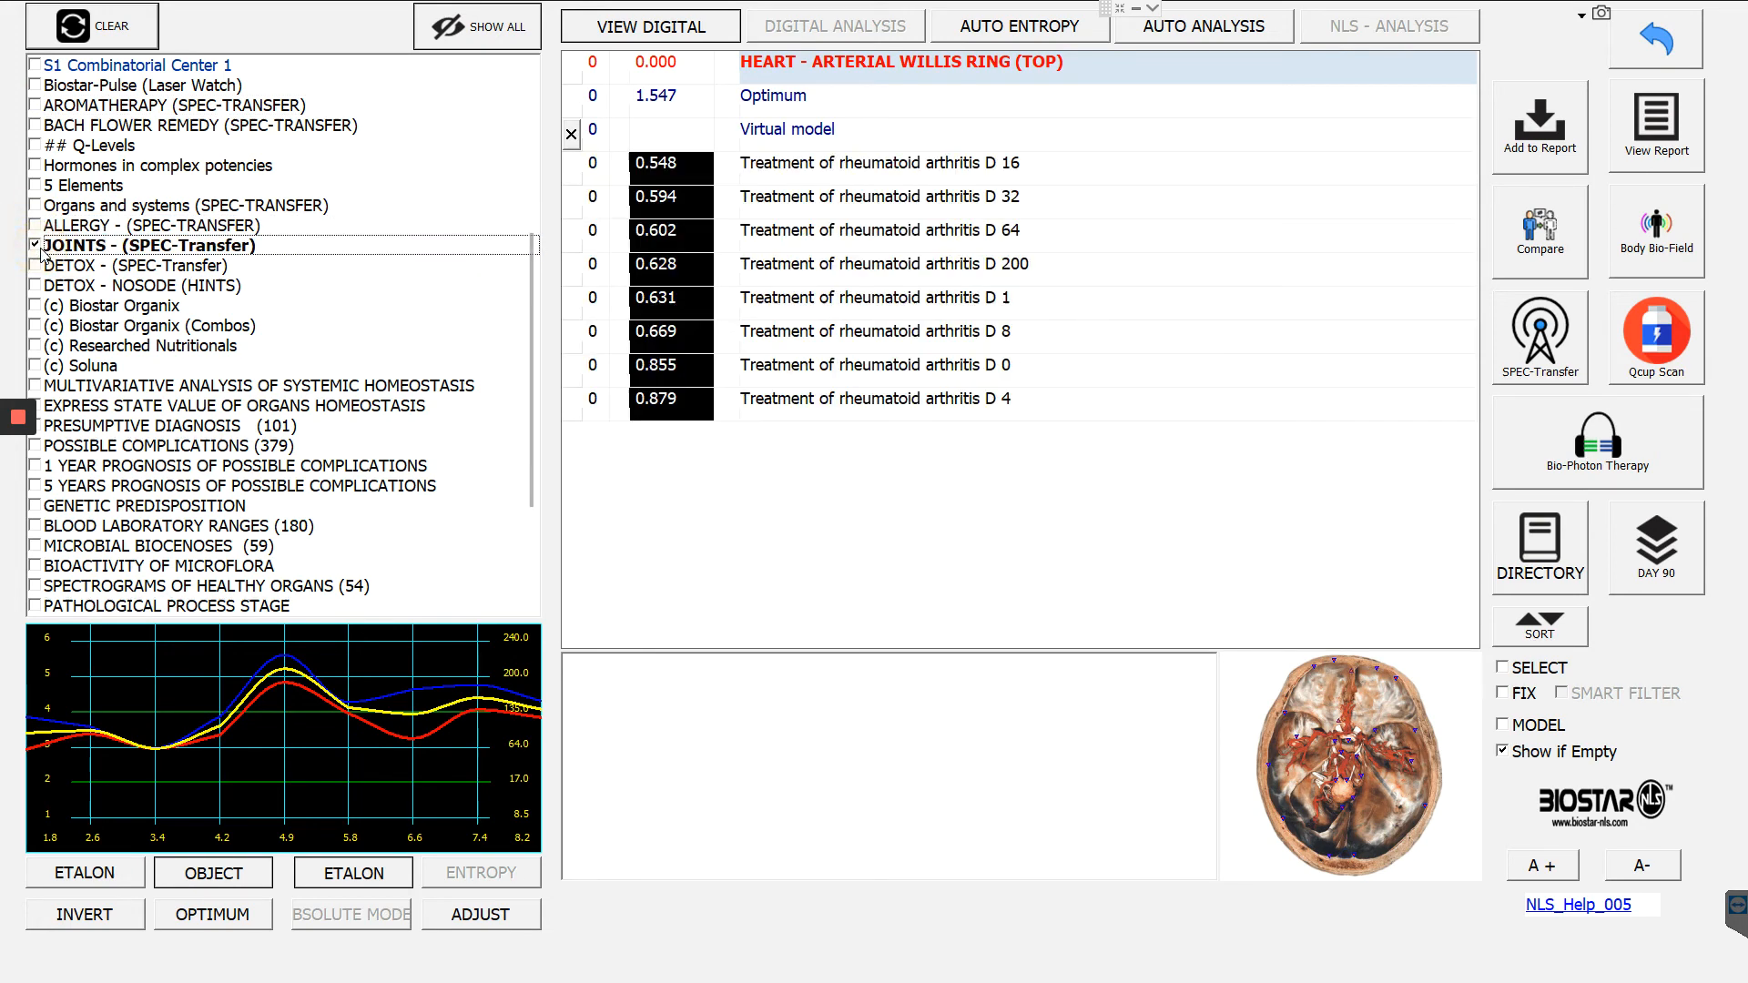
{"action": "left_click", "coordinate": [35, 245]}
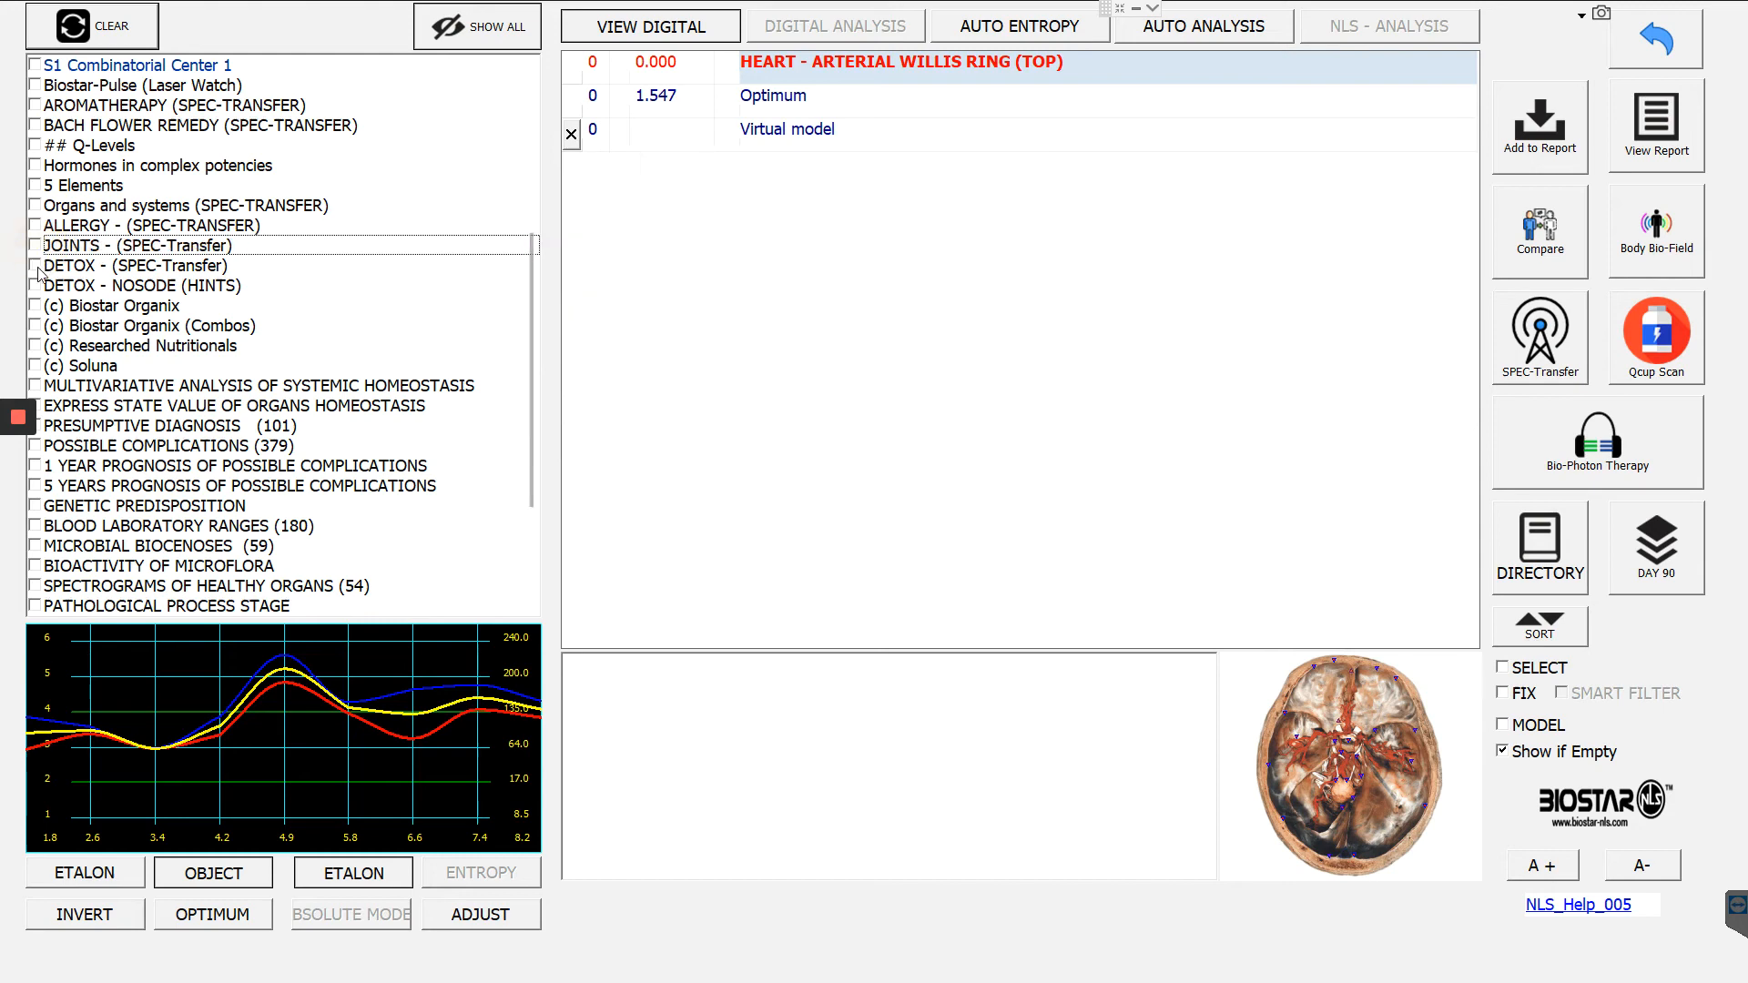
{"action": "left_click", "coordinate": [34, 265]}
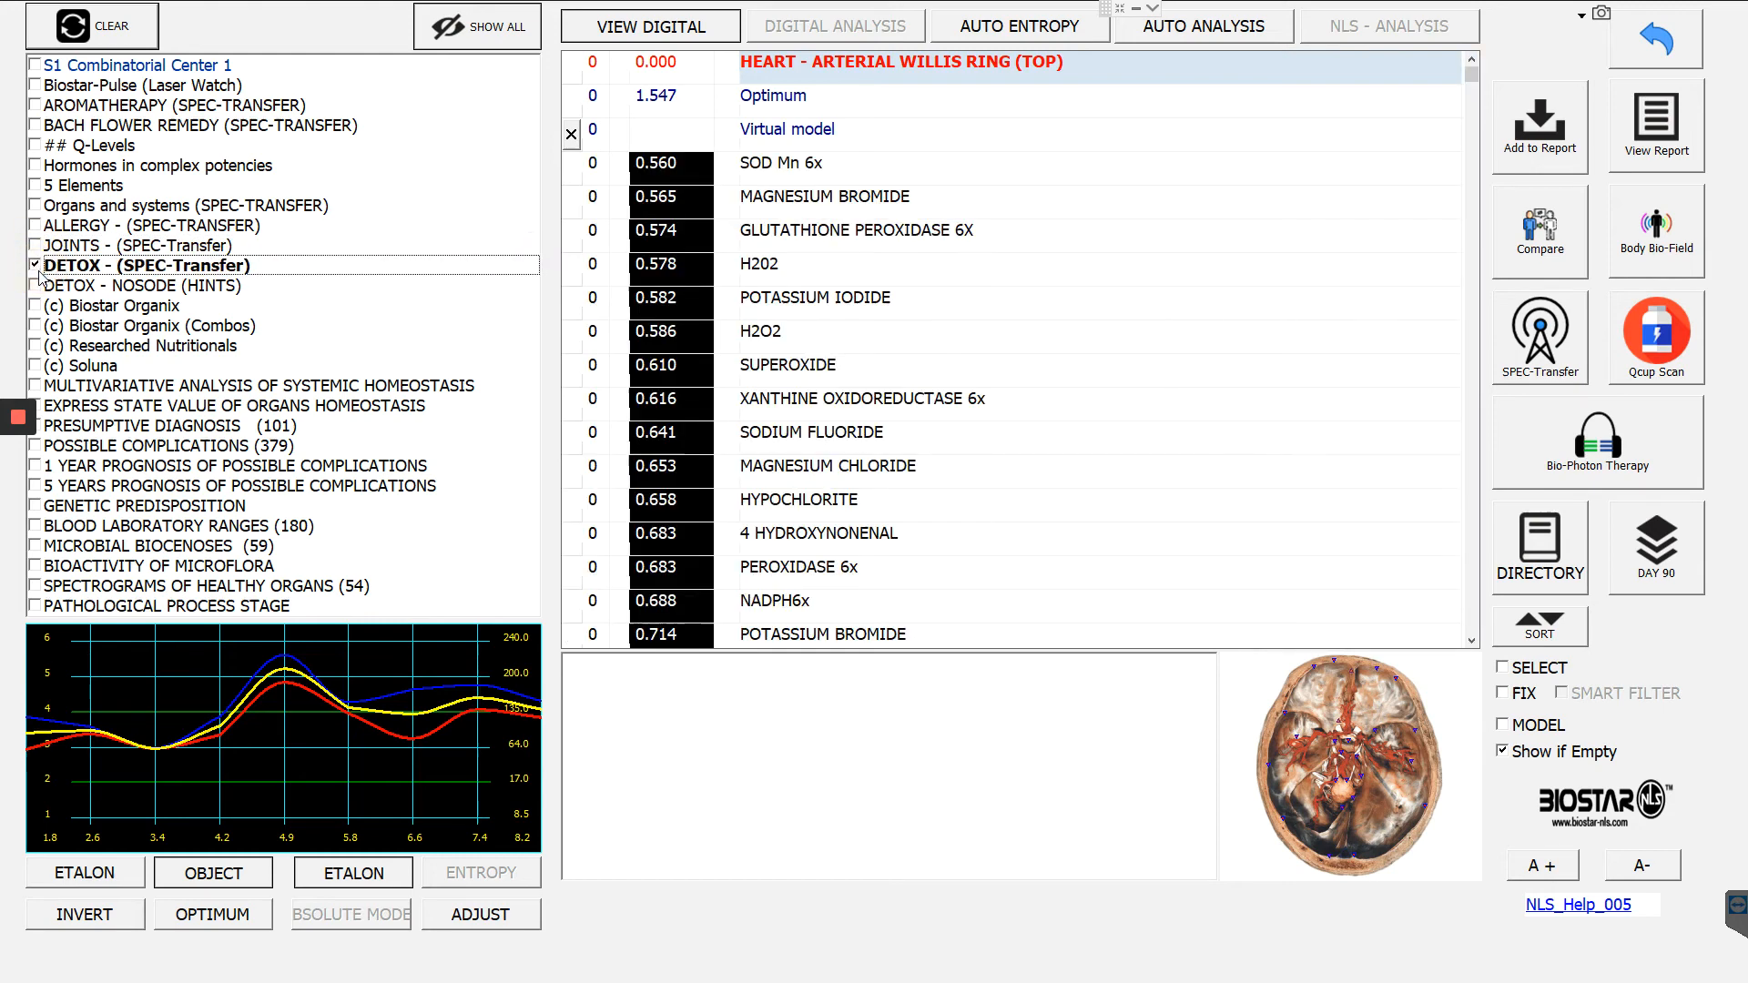
{"action": "left_click", "coordinate": [34, 265]}
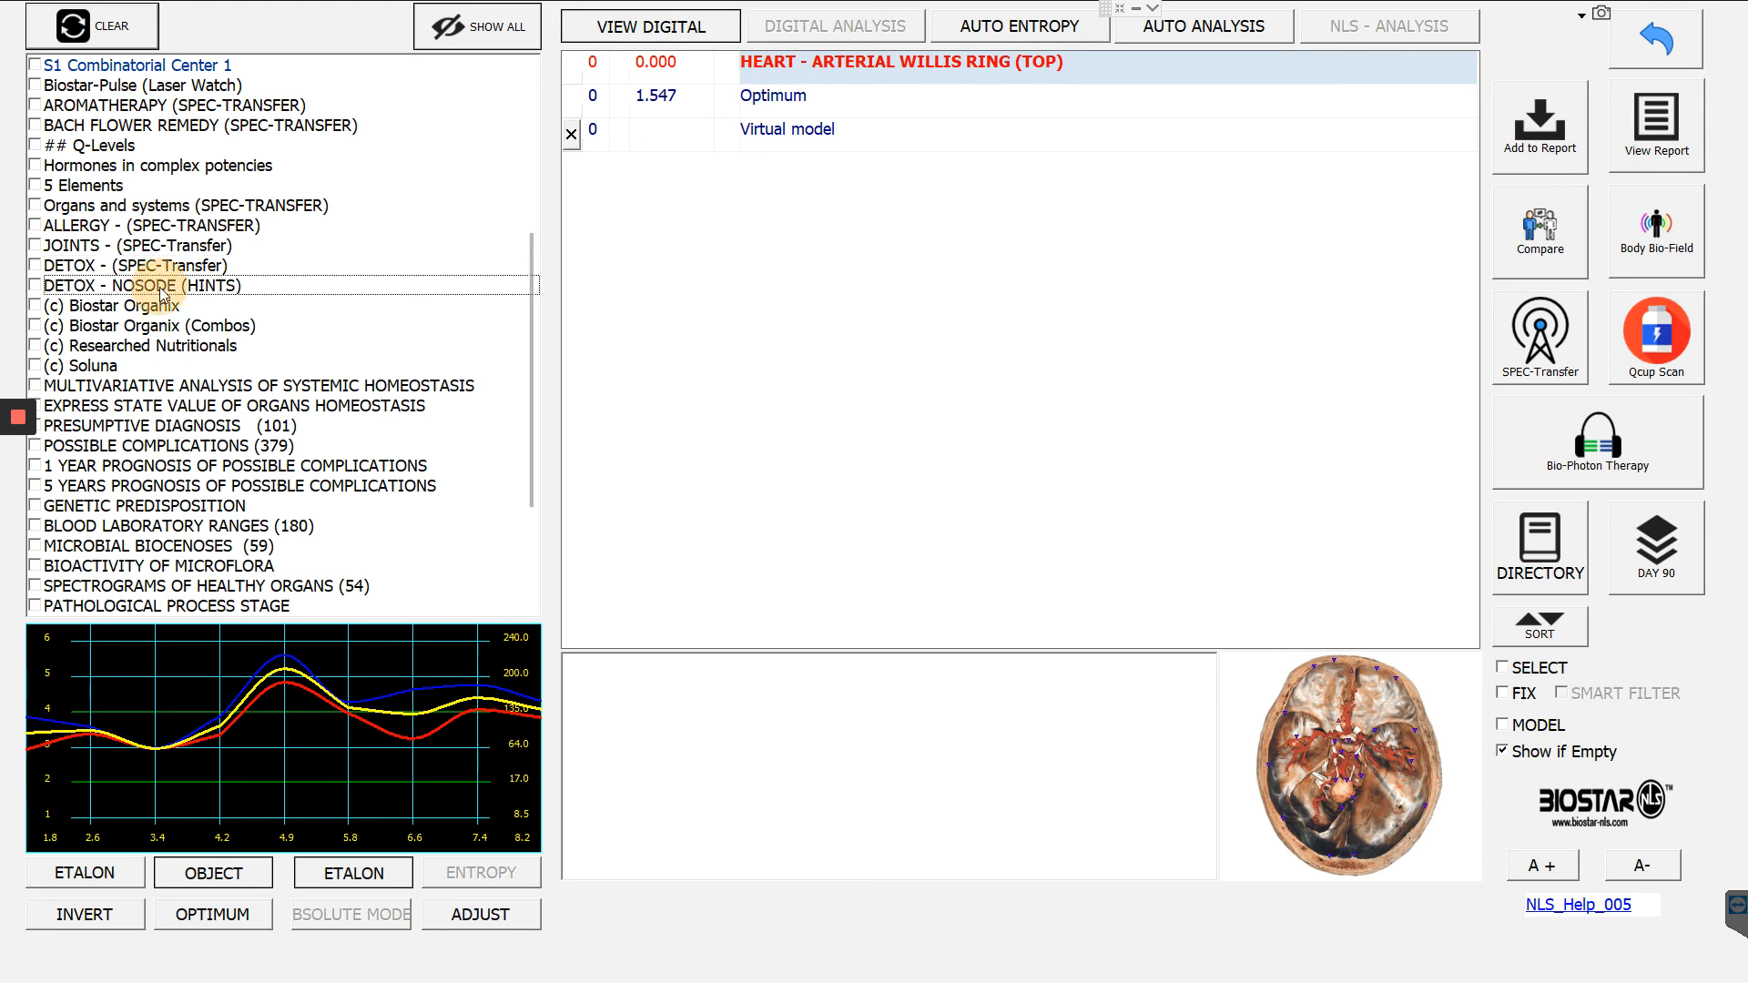
{"action": "left_click", "coordinate": [35, 285]}
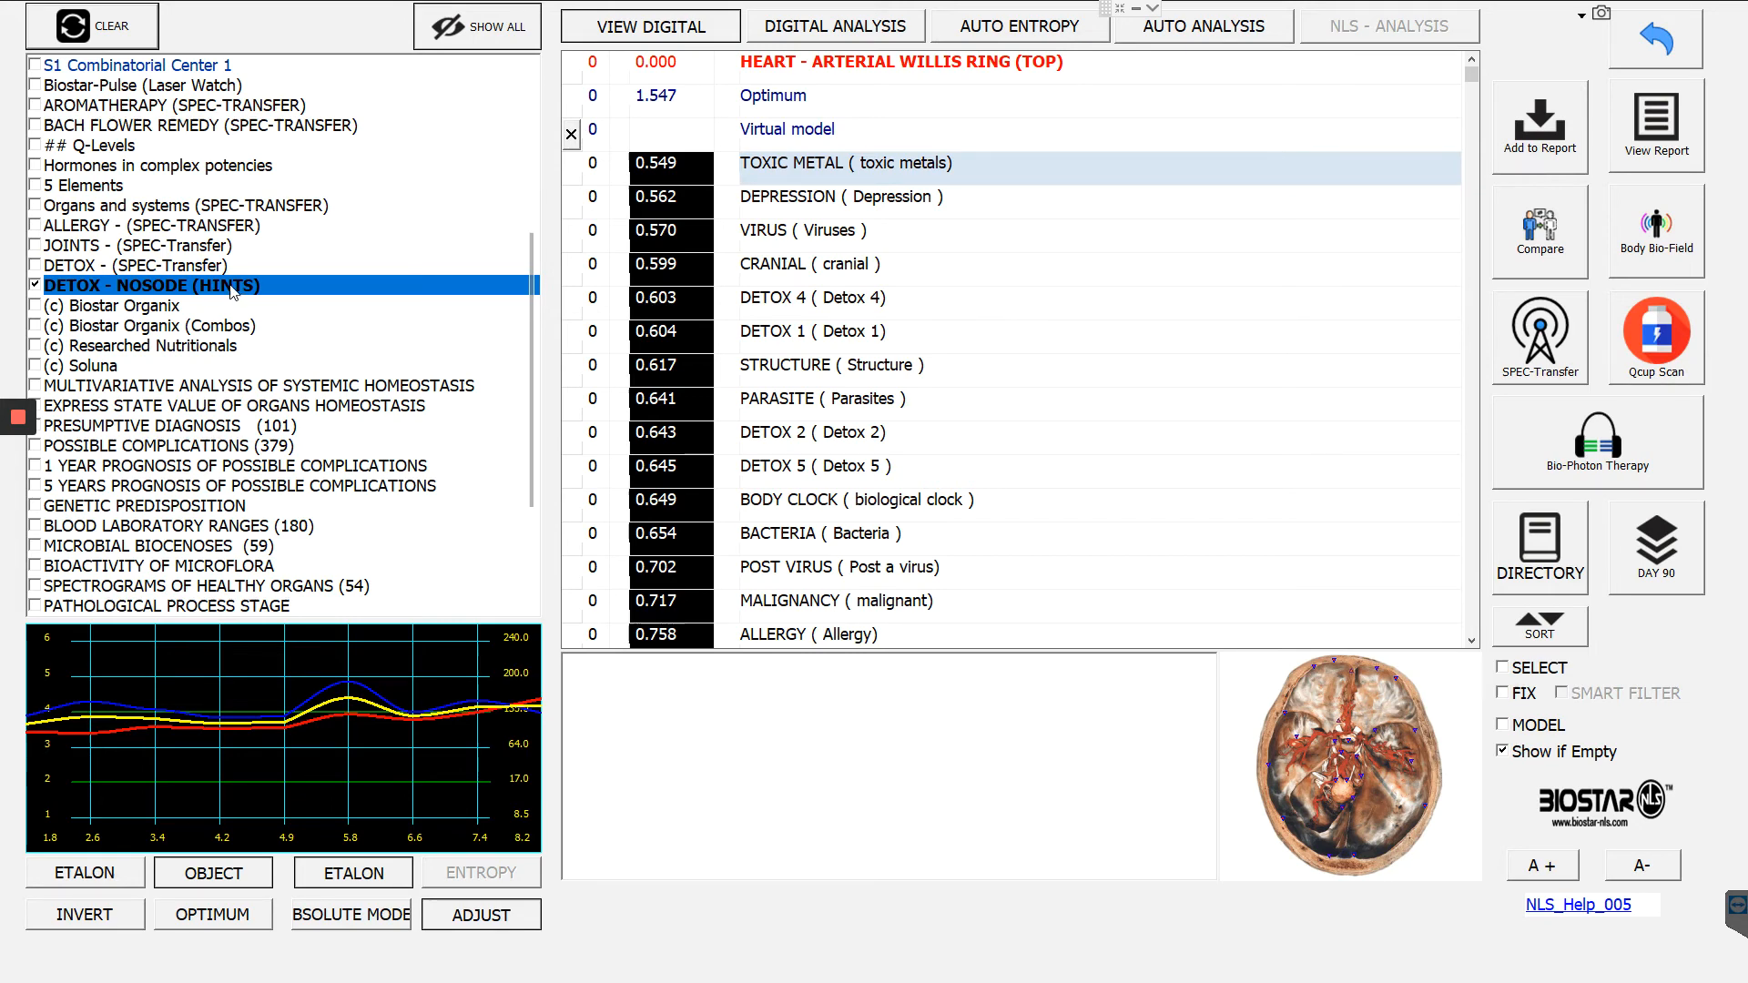
{"action": "mouse_move", "coordinate": [880, 185]}
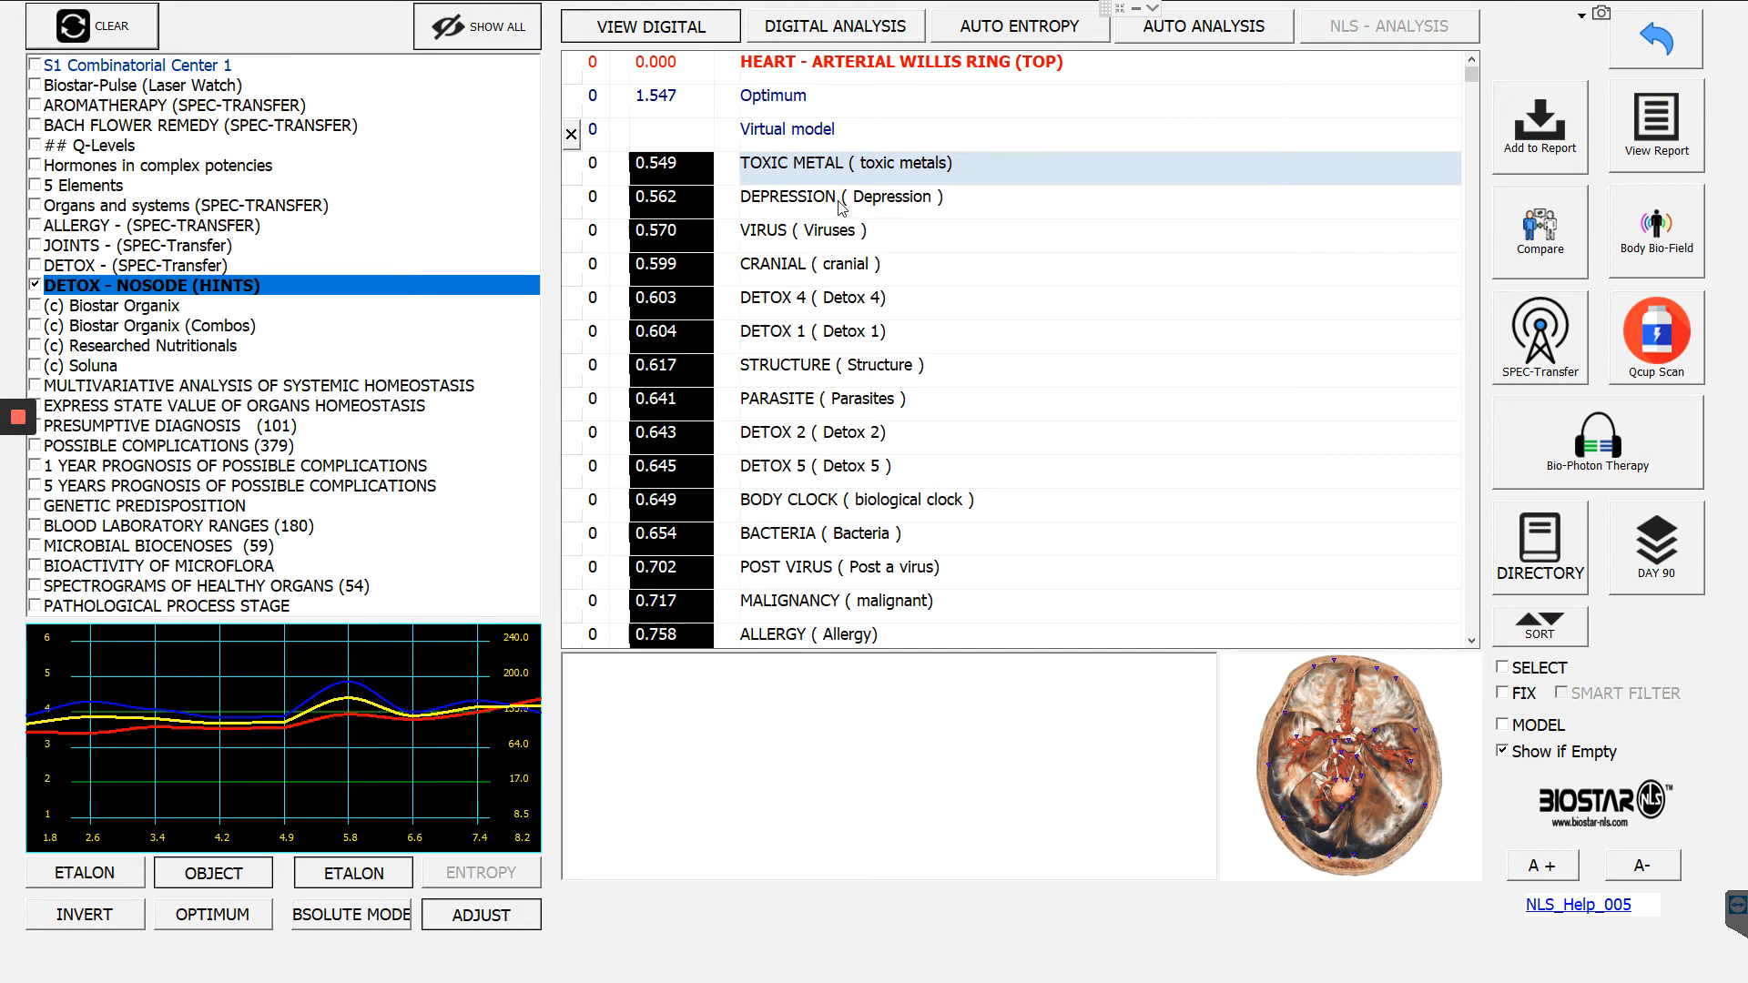
Select the DEPRESSION entry and run digital analysis on the nosode list.
{"action": "left_click", "coordinate": [841, 198]}
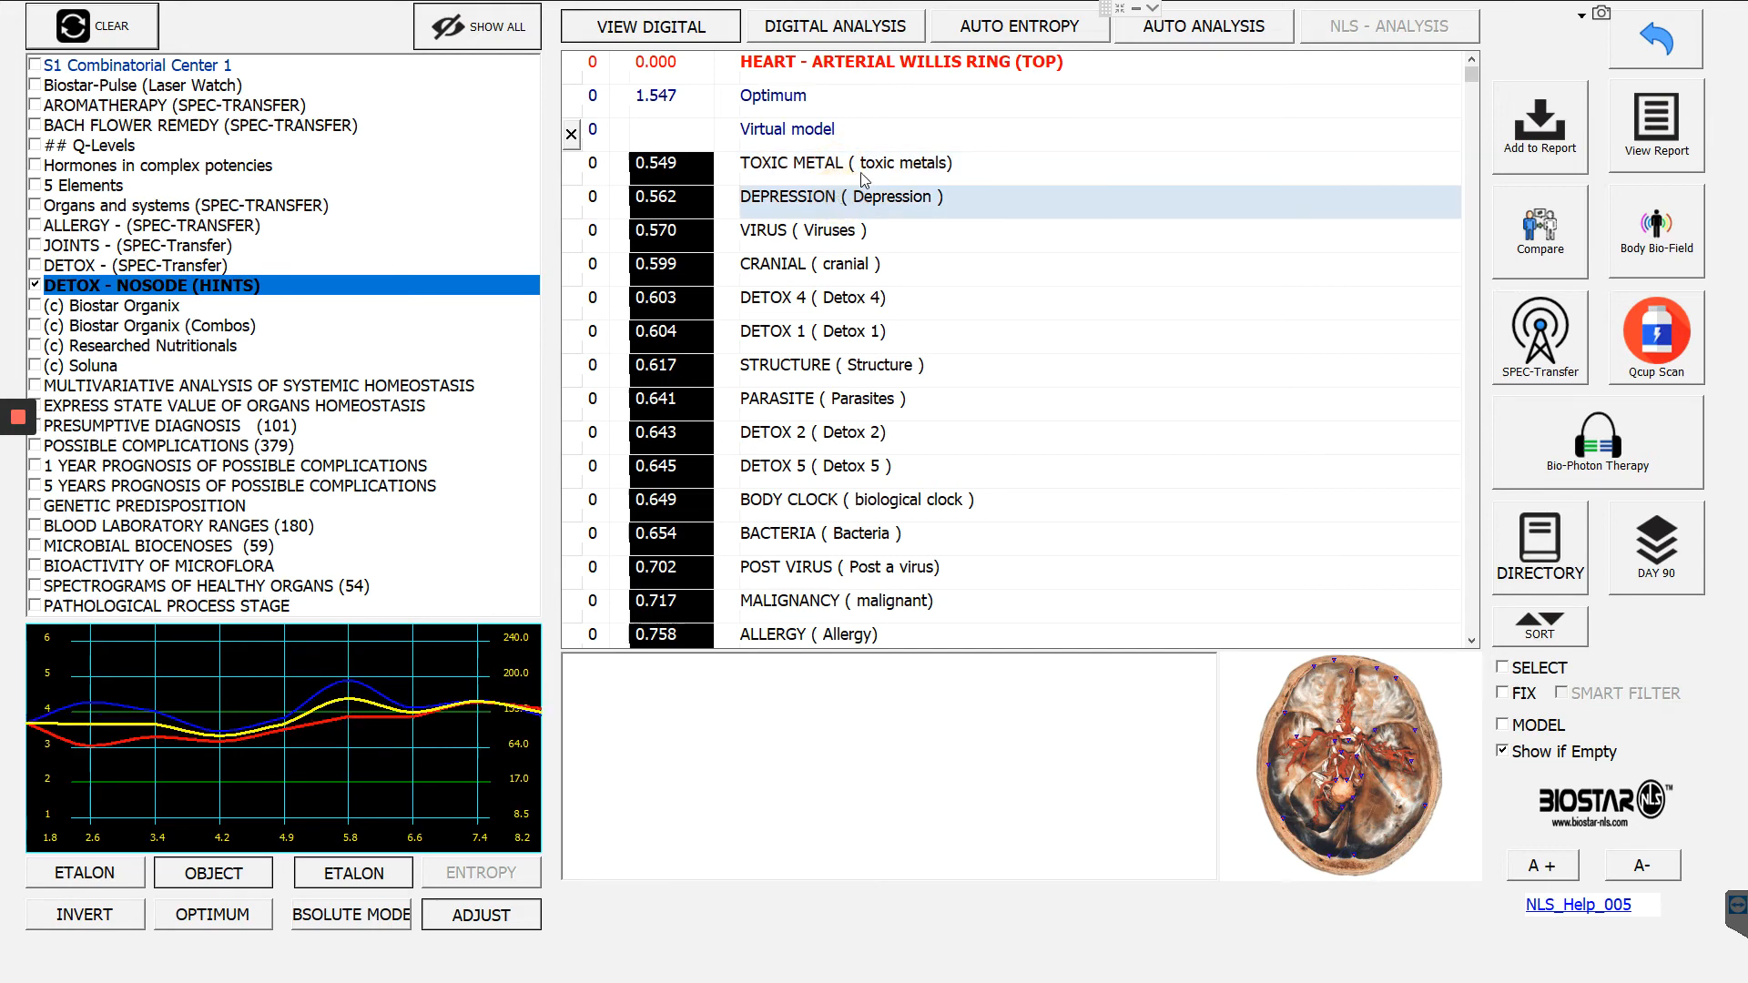
{"action": "left_click", "coordinate": [835, 25]}
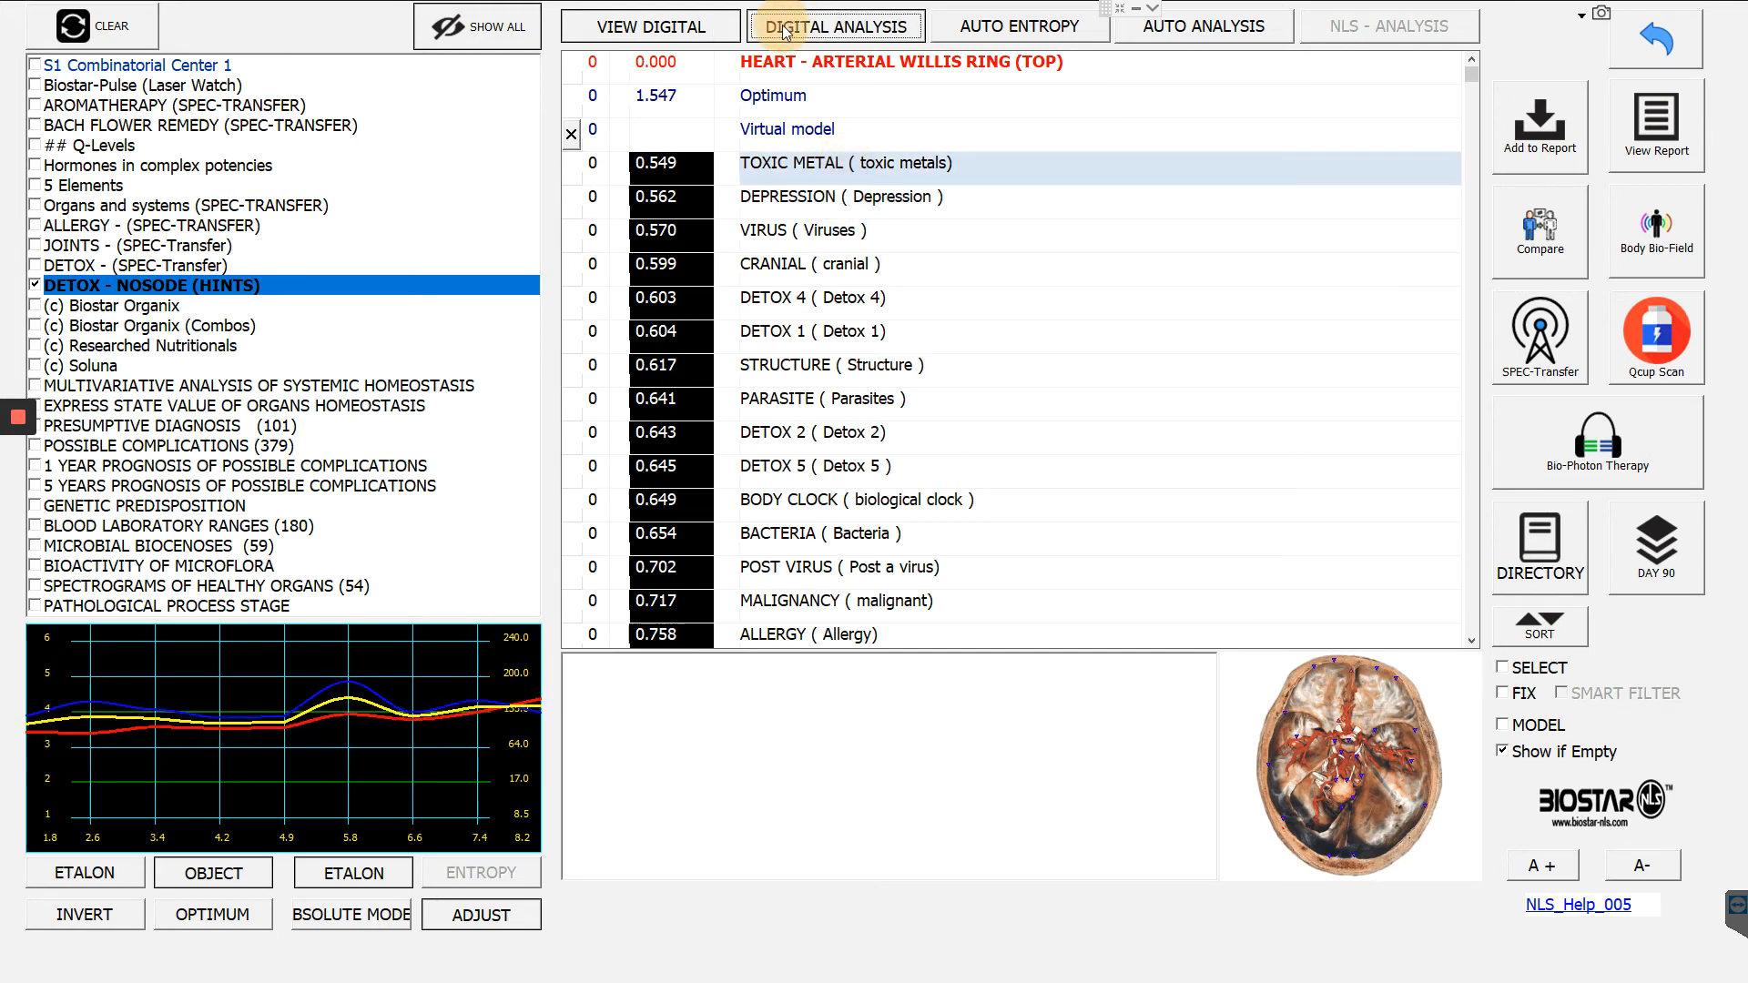
{"action": "left_click", "coordinate": [835, 26]}
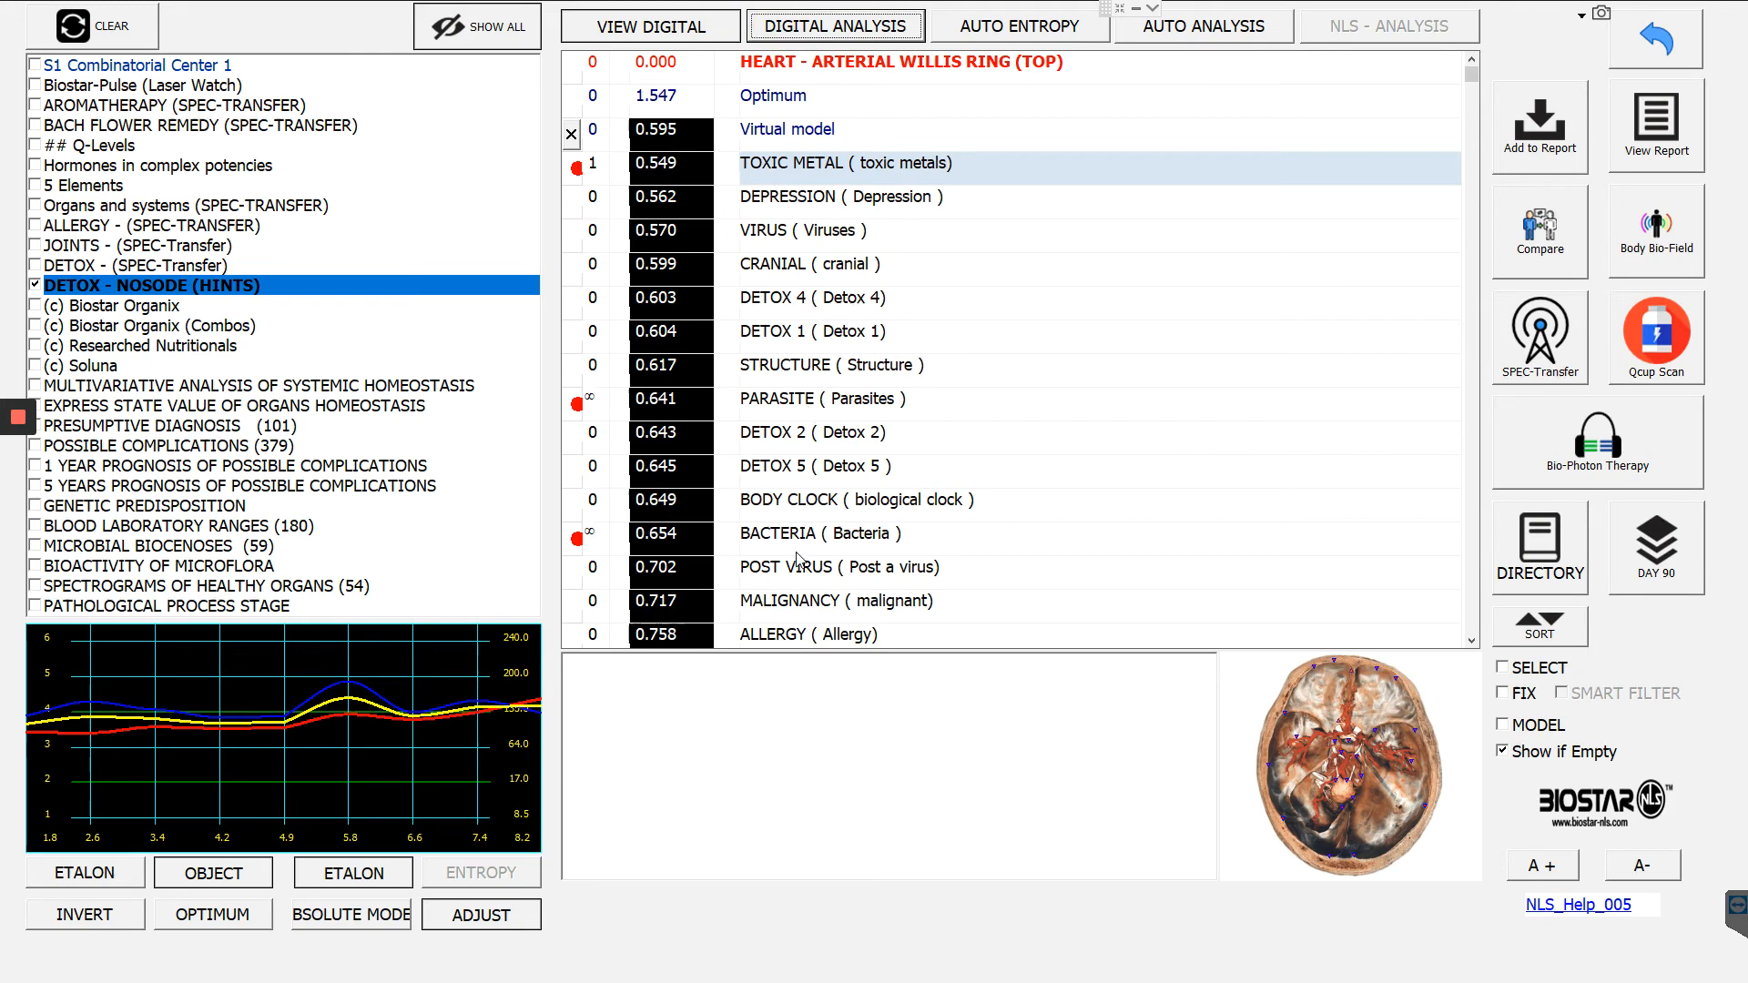
{"action": "mouse_move", "coordinate": [741, 329]}
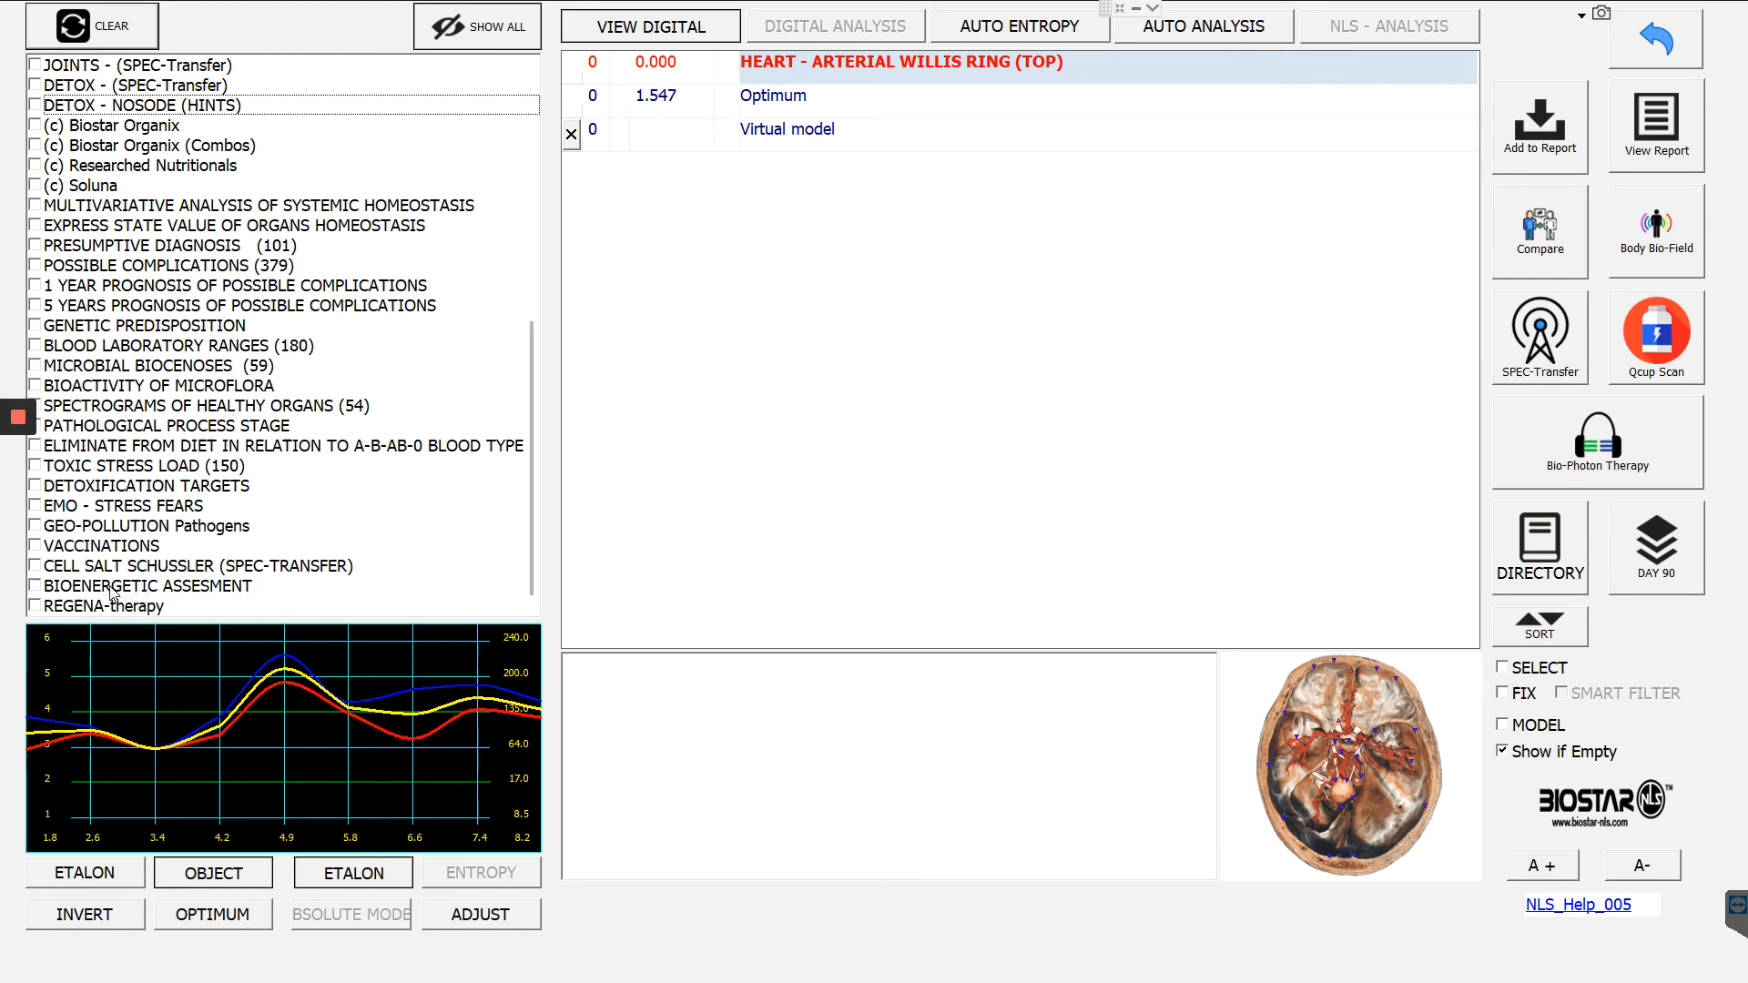
Tick BIOENERGETIC ASSESMENT and select its 5th Chakra entry.
{"action": "left_click", "coordinate": [37, 585]}
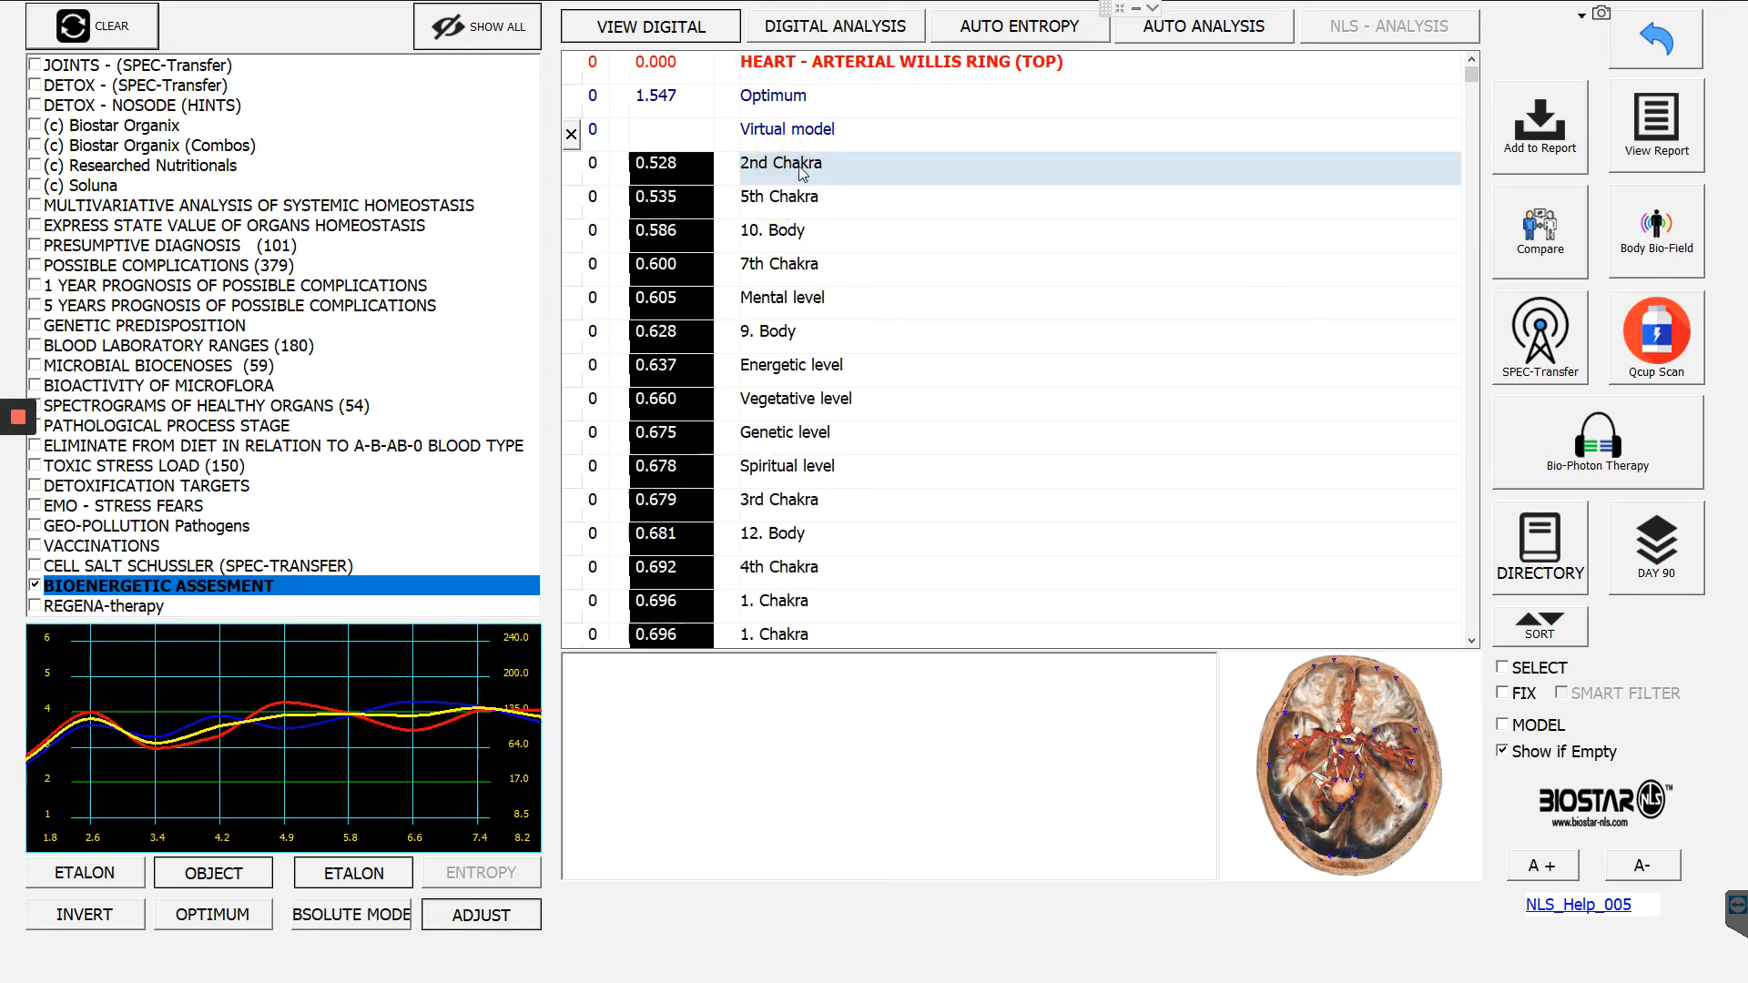
{"action": "left_click", "coordinate": [780, 196]}
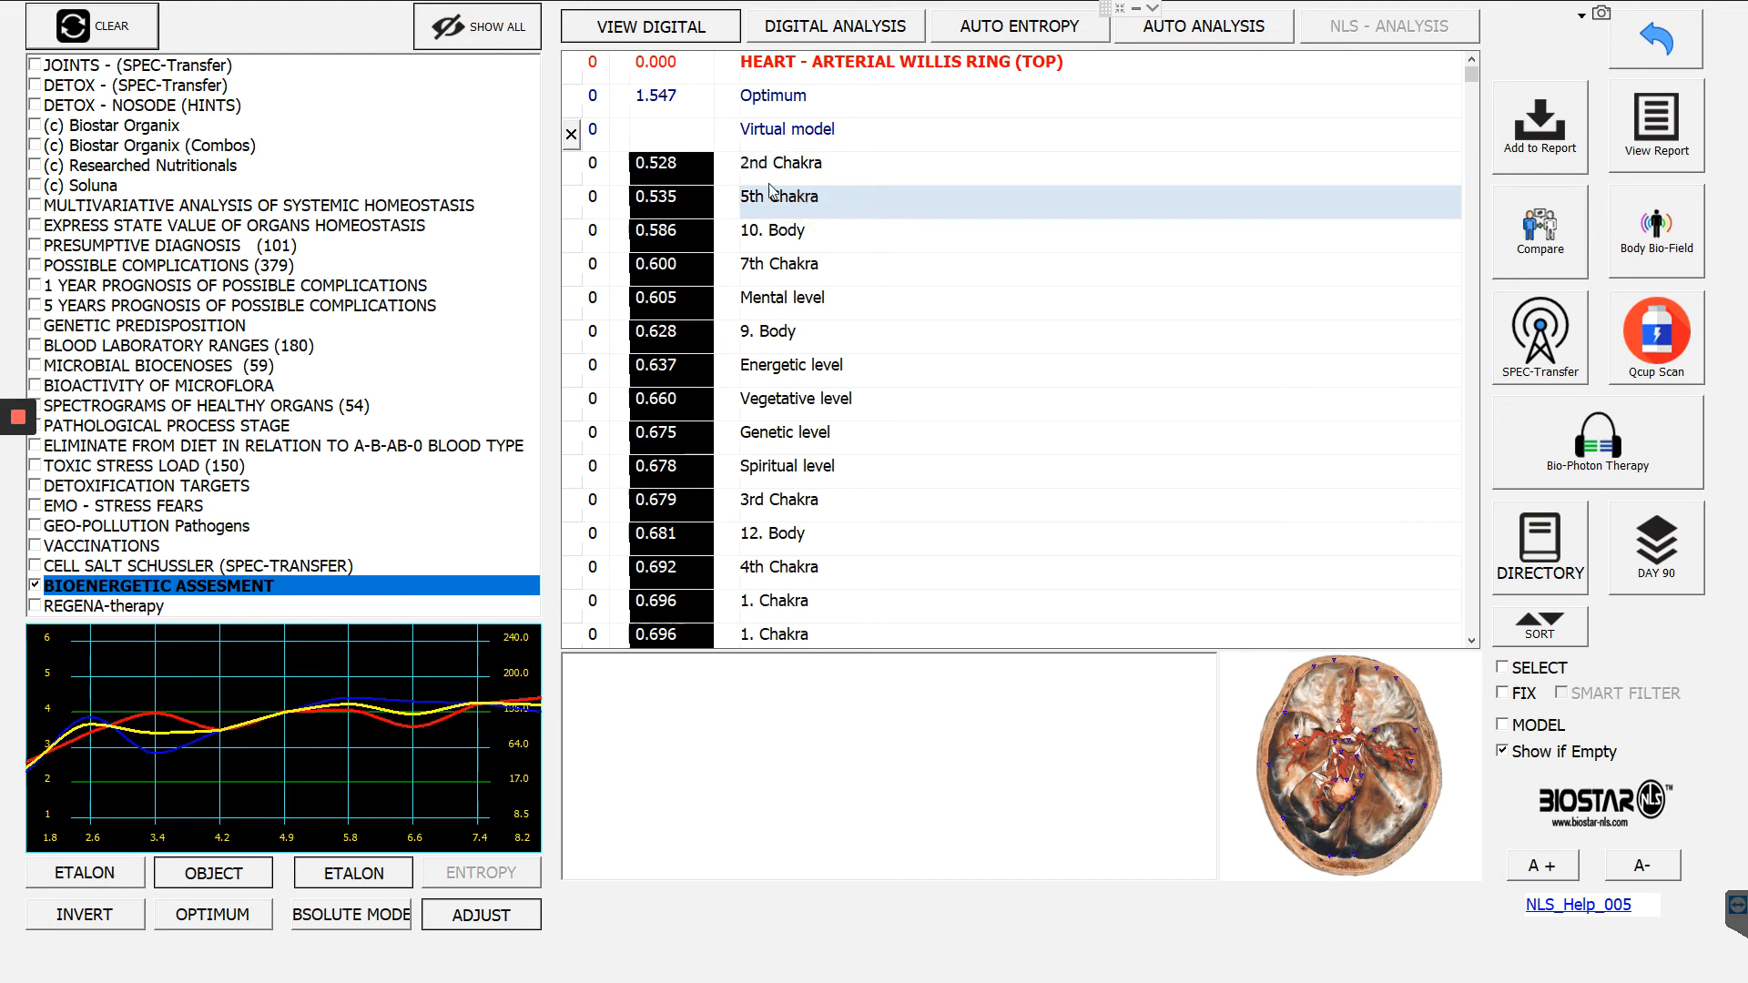
{"action": "mouse_move", "coordinate": [1648, 59]}
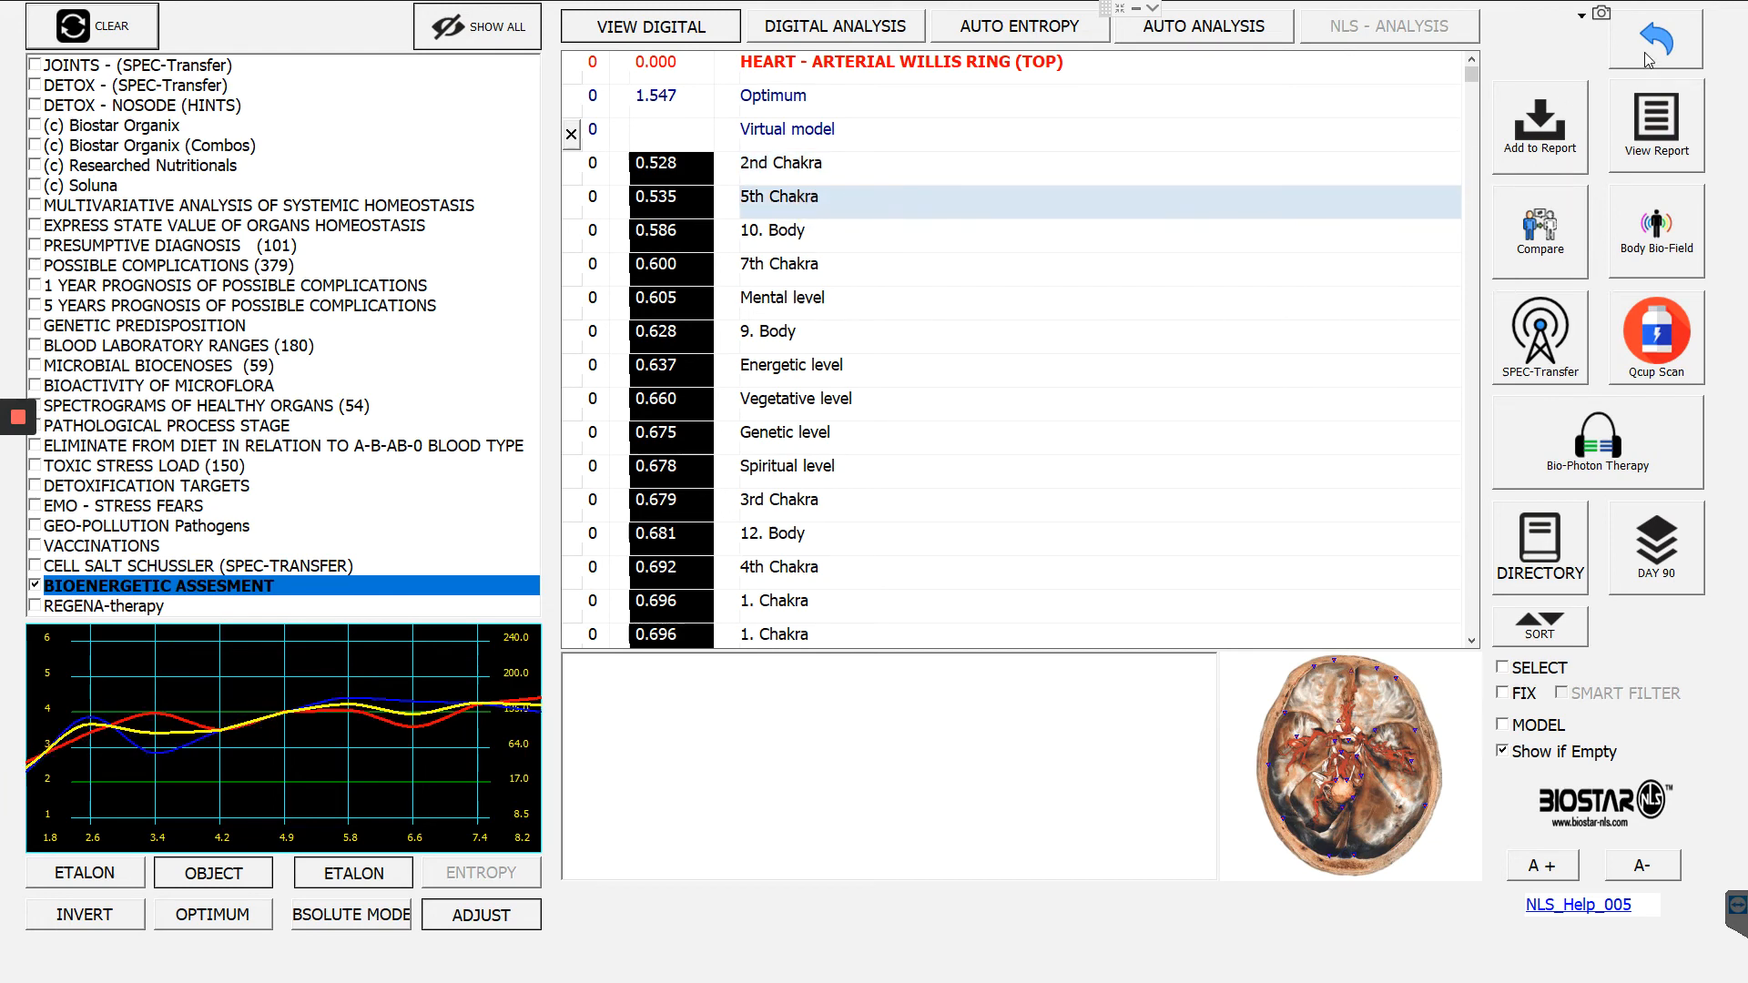
Return to the saved scans list and generate a picture report.
{"action": "left_click", "coordinate": [1670, 55]}
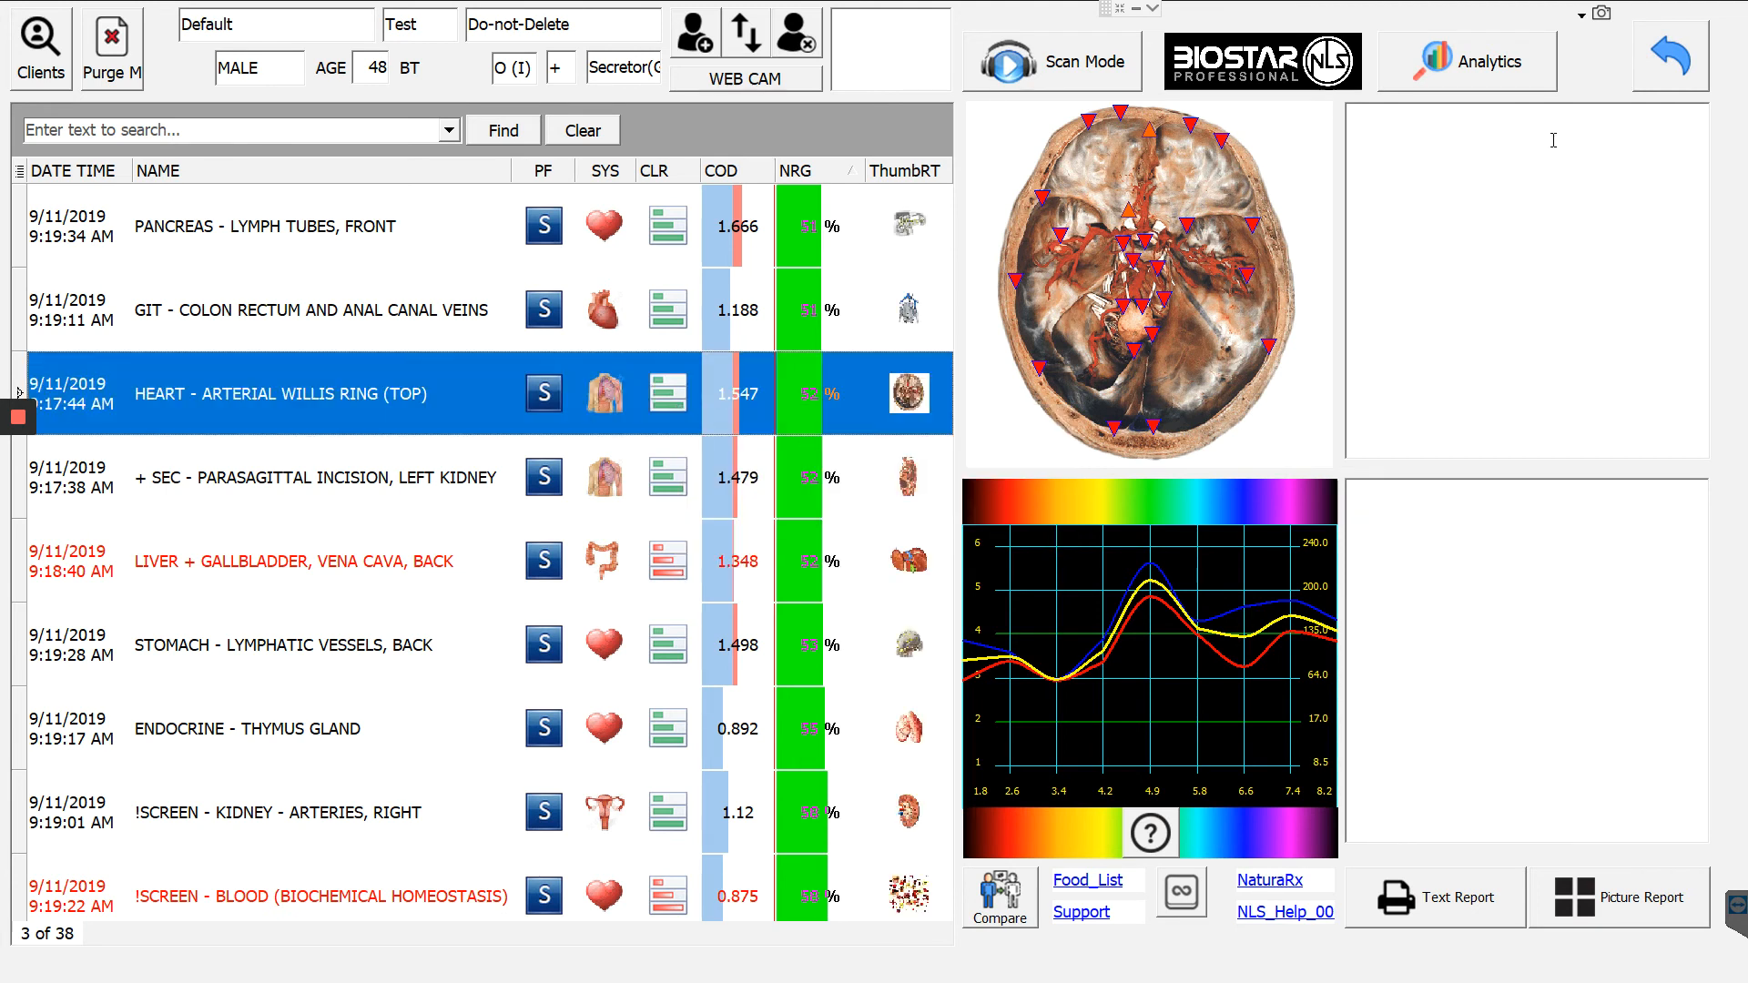
{"action": "mouse_move", "coordinate": [1287, 438]}
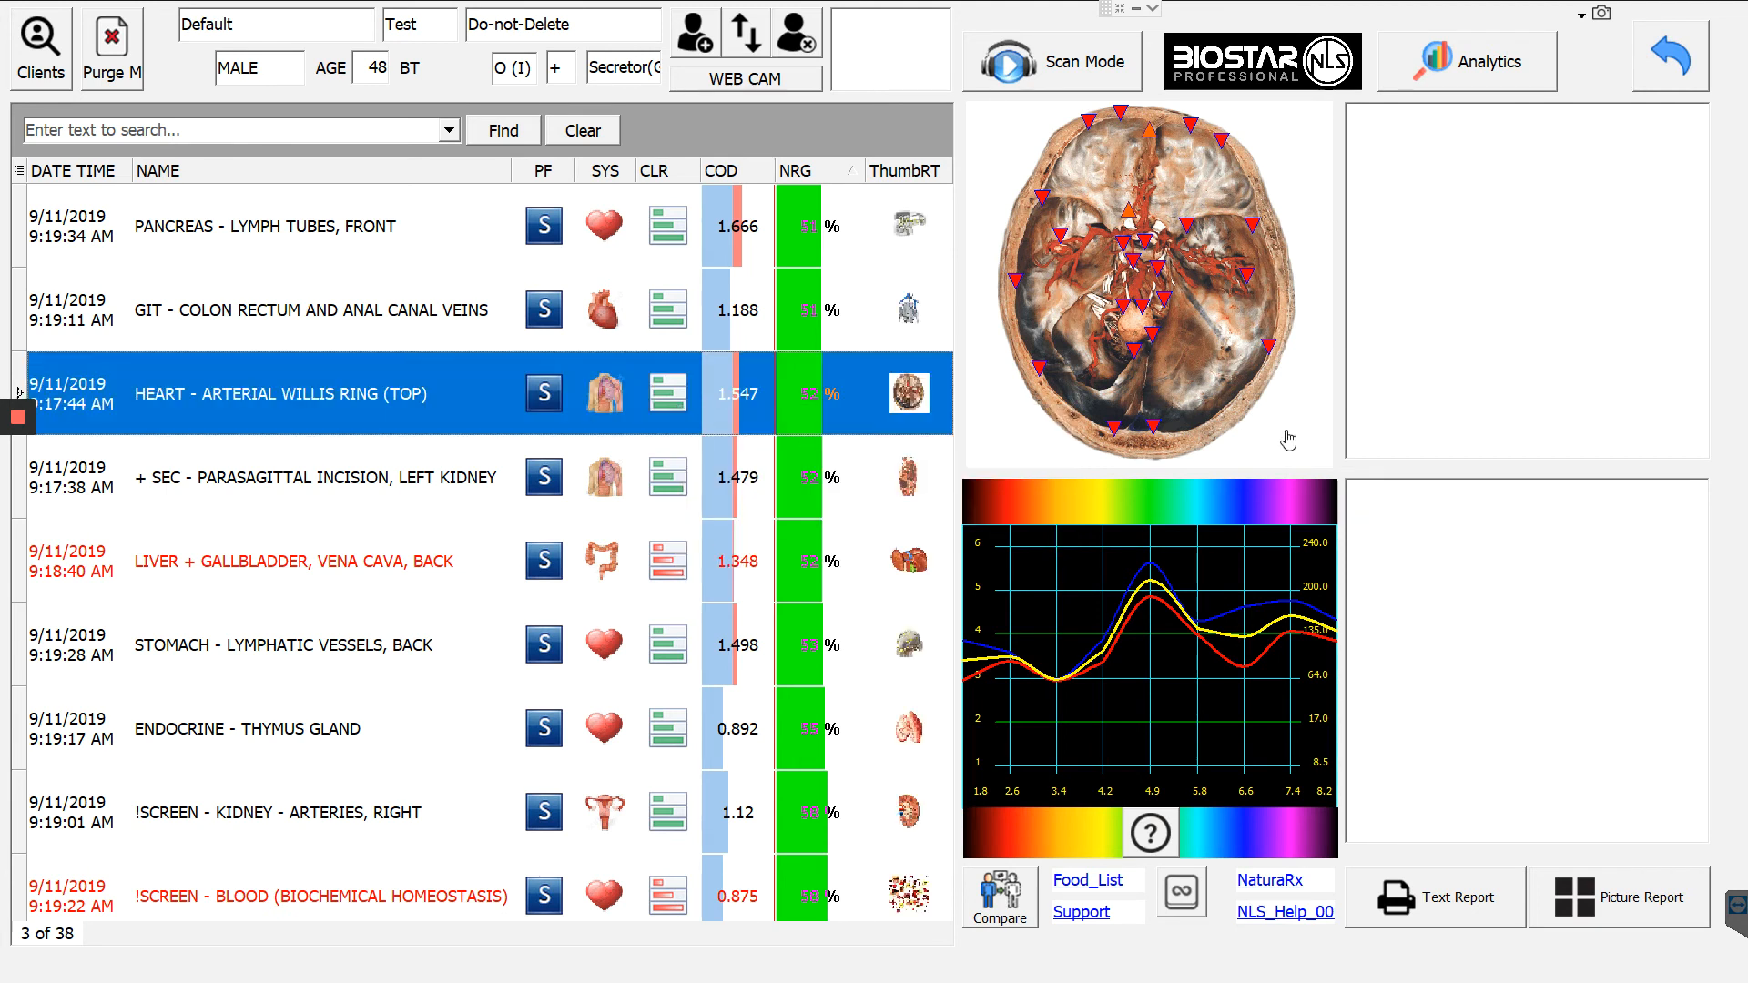
{"action": "mouse_move", "coordinate": [1159, 424]}
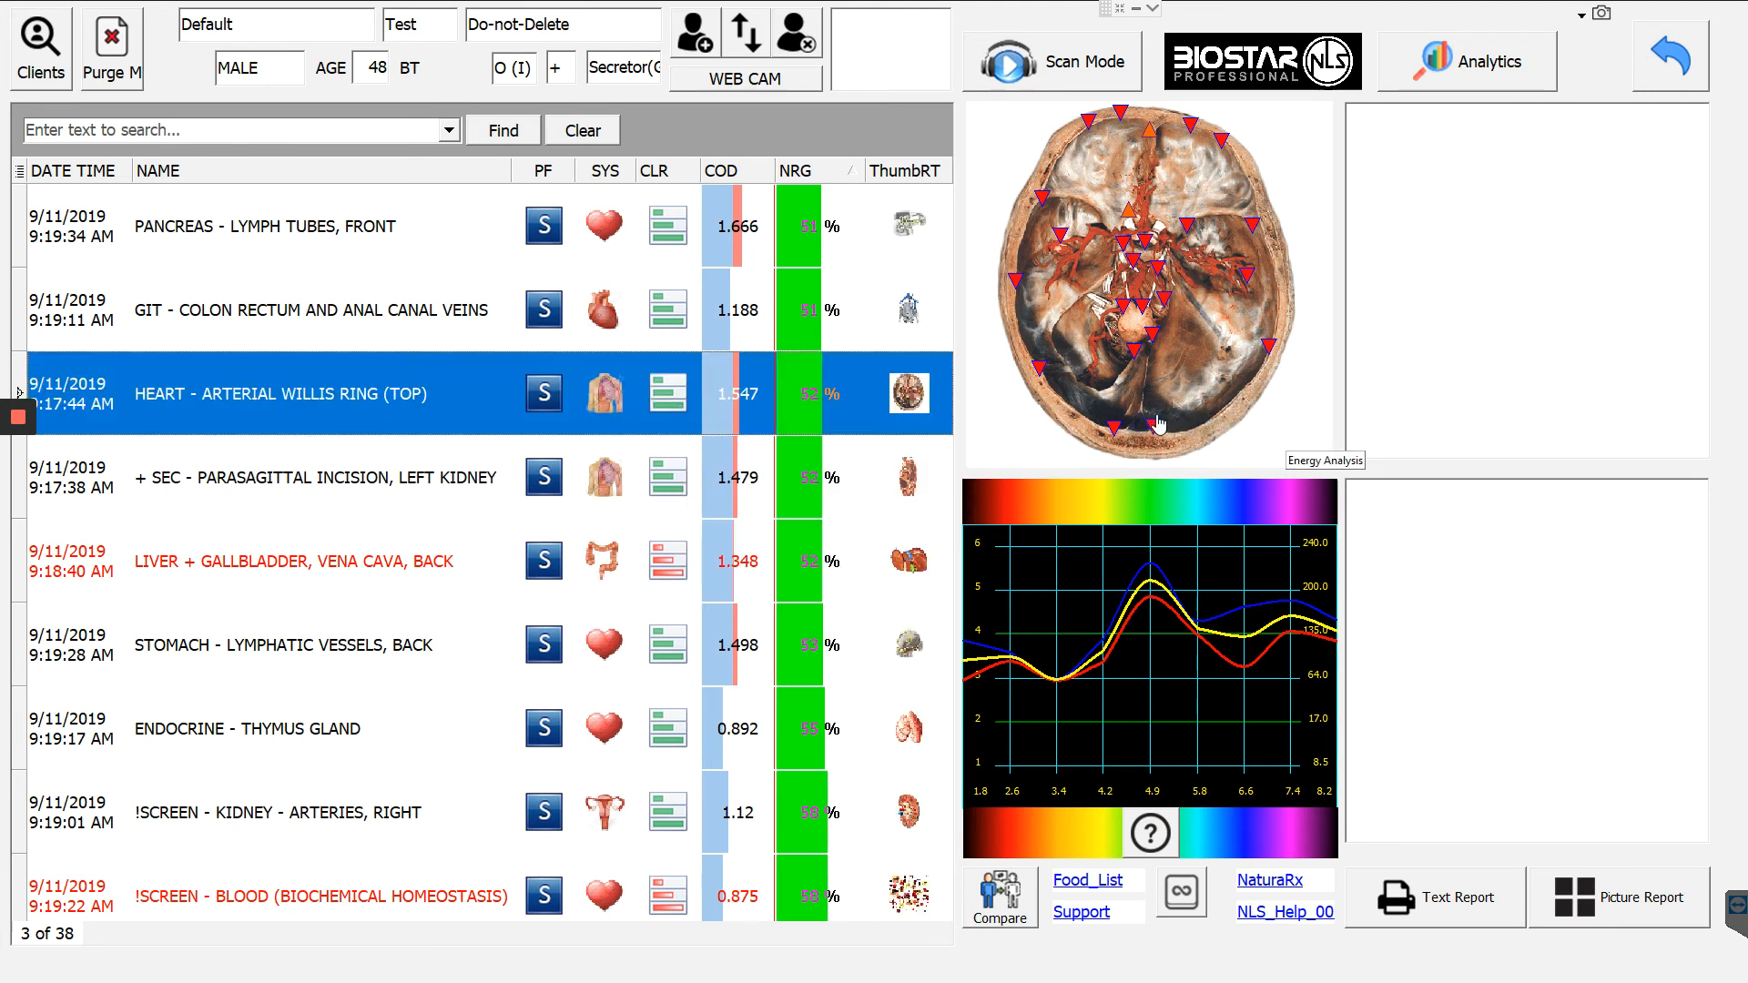
{"action": "mouse_move", "coordinate": [1104, 556]}
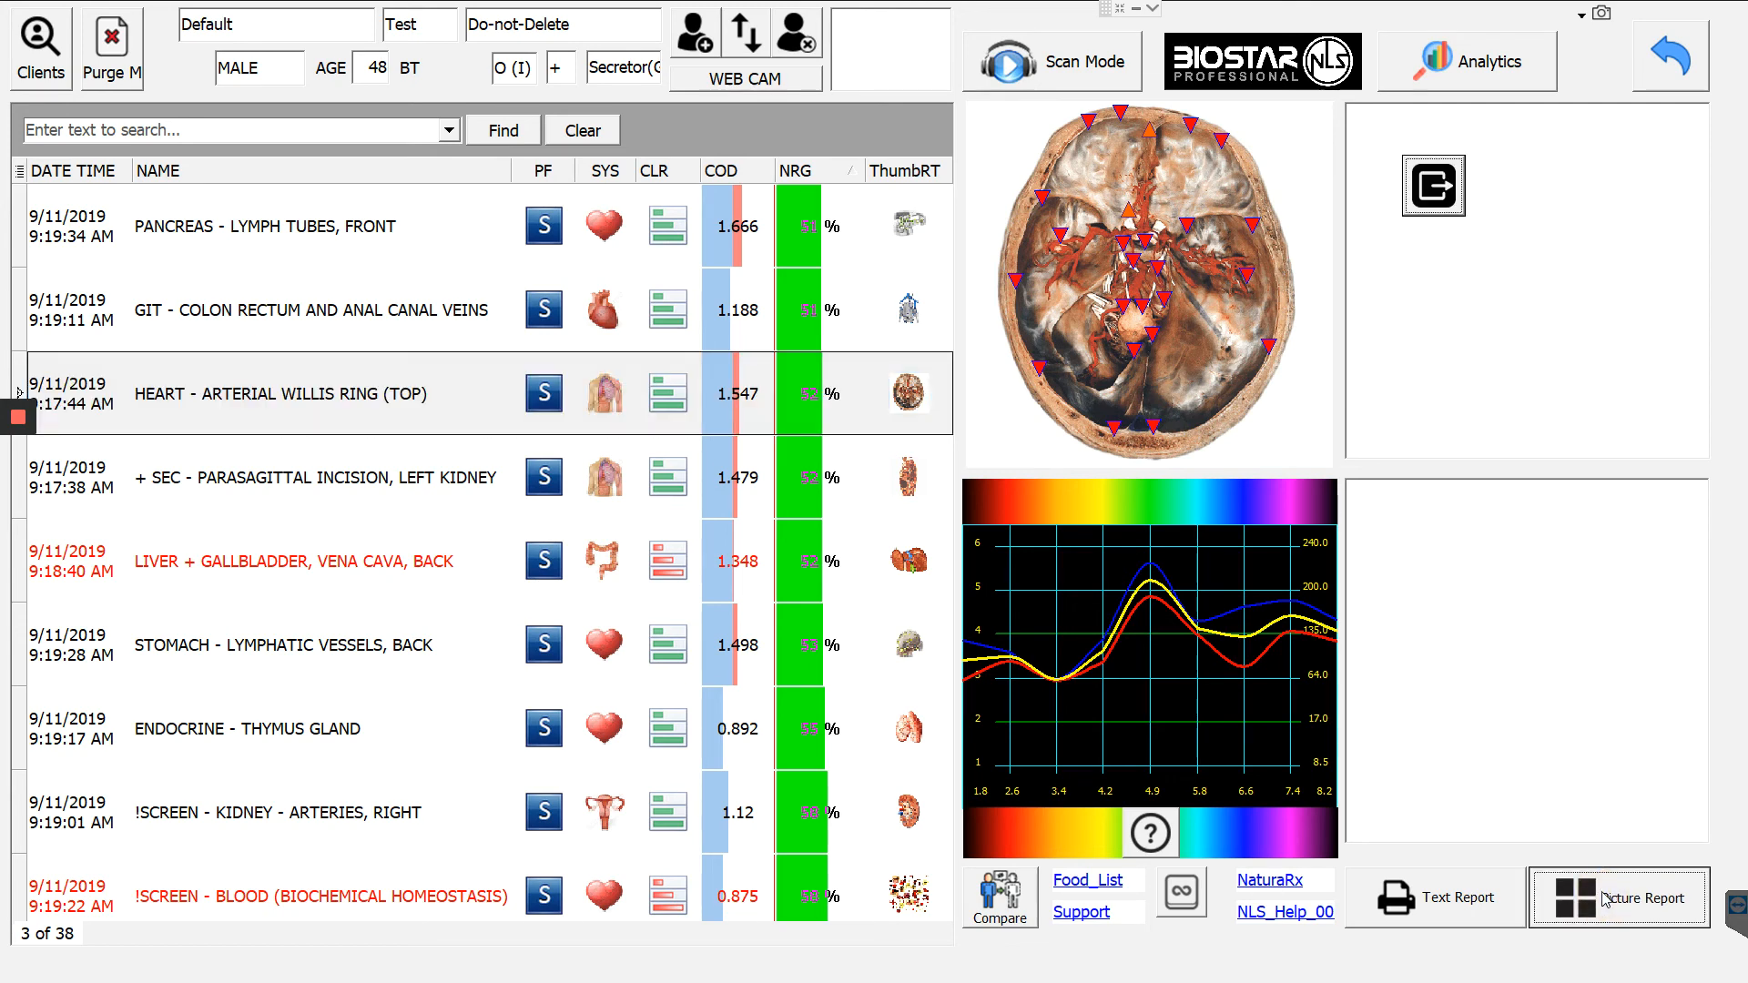
{"action": "left_click", "coordinate": [1618, 897]}
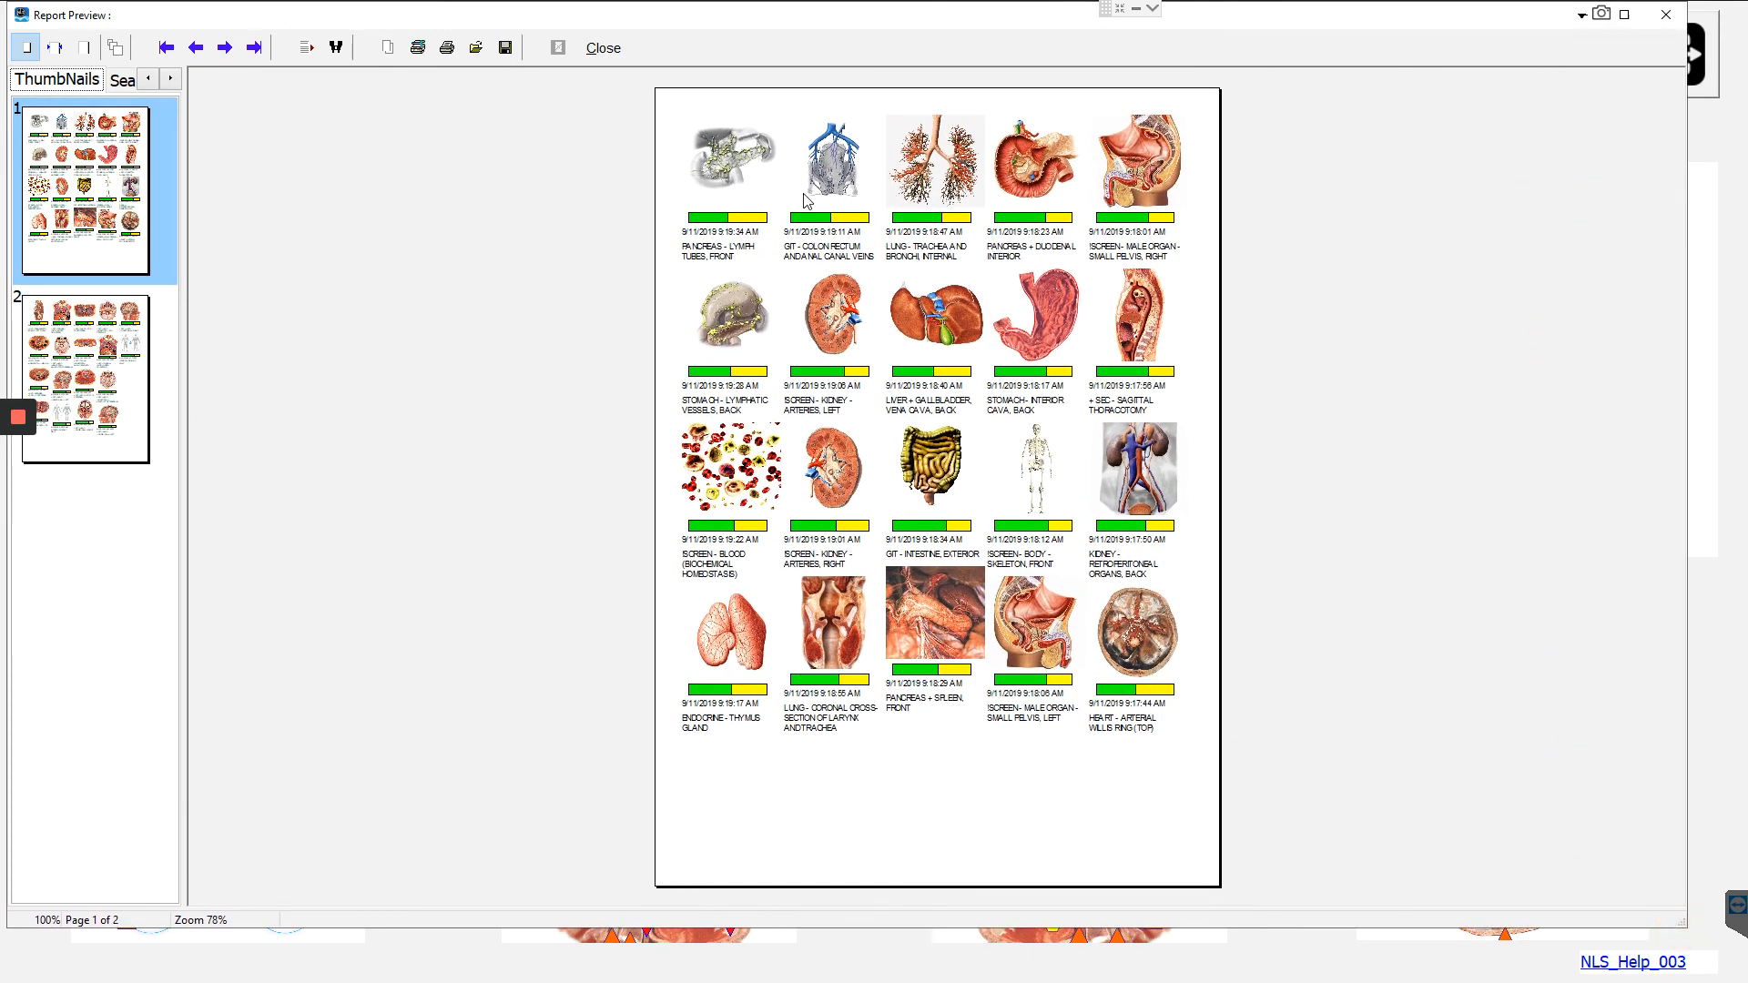
{"action": "mouse_move", "coordinate": [739, 229]}
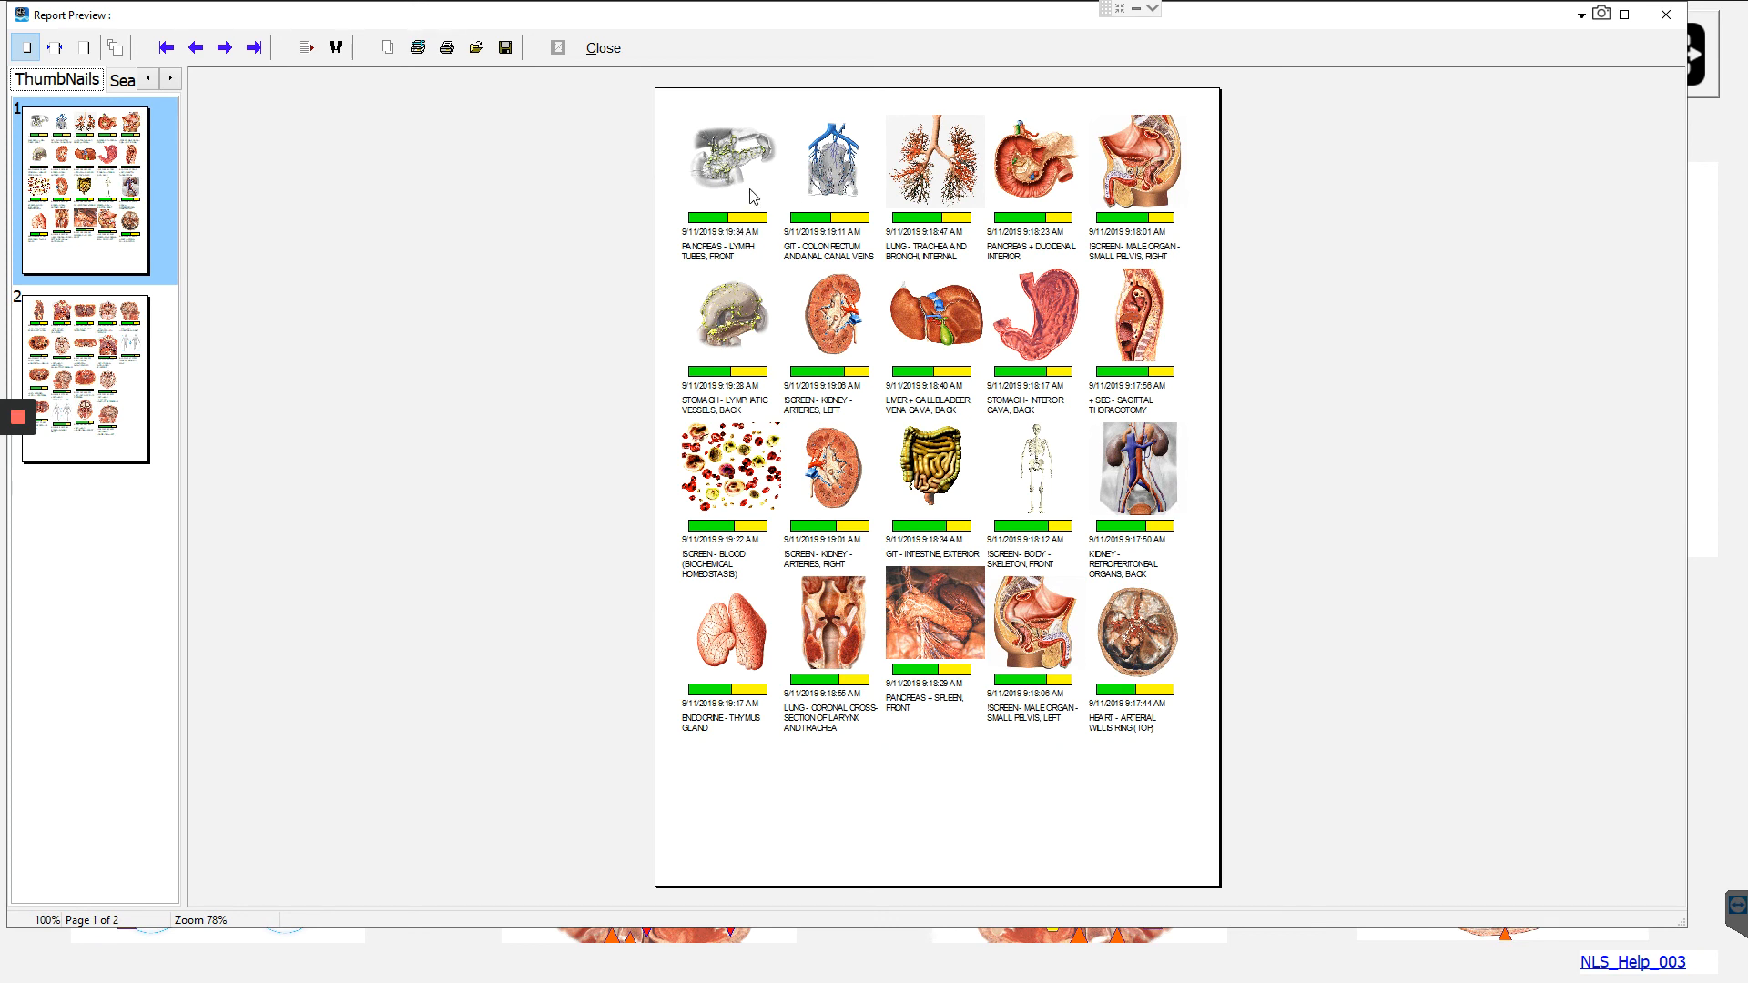
{"action": "mouse_move", "coordinate": [744, 214]}
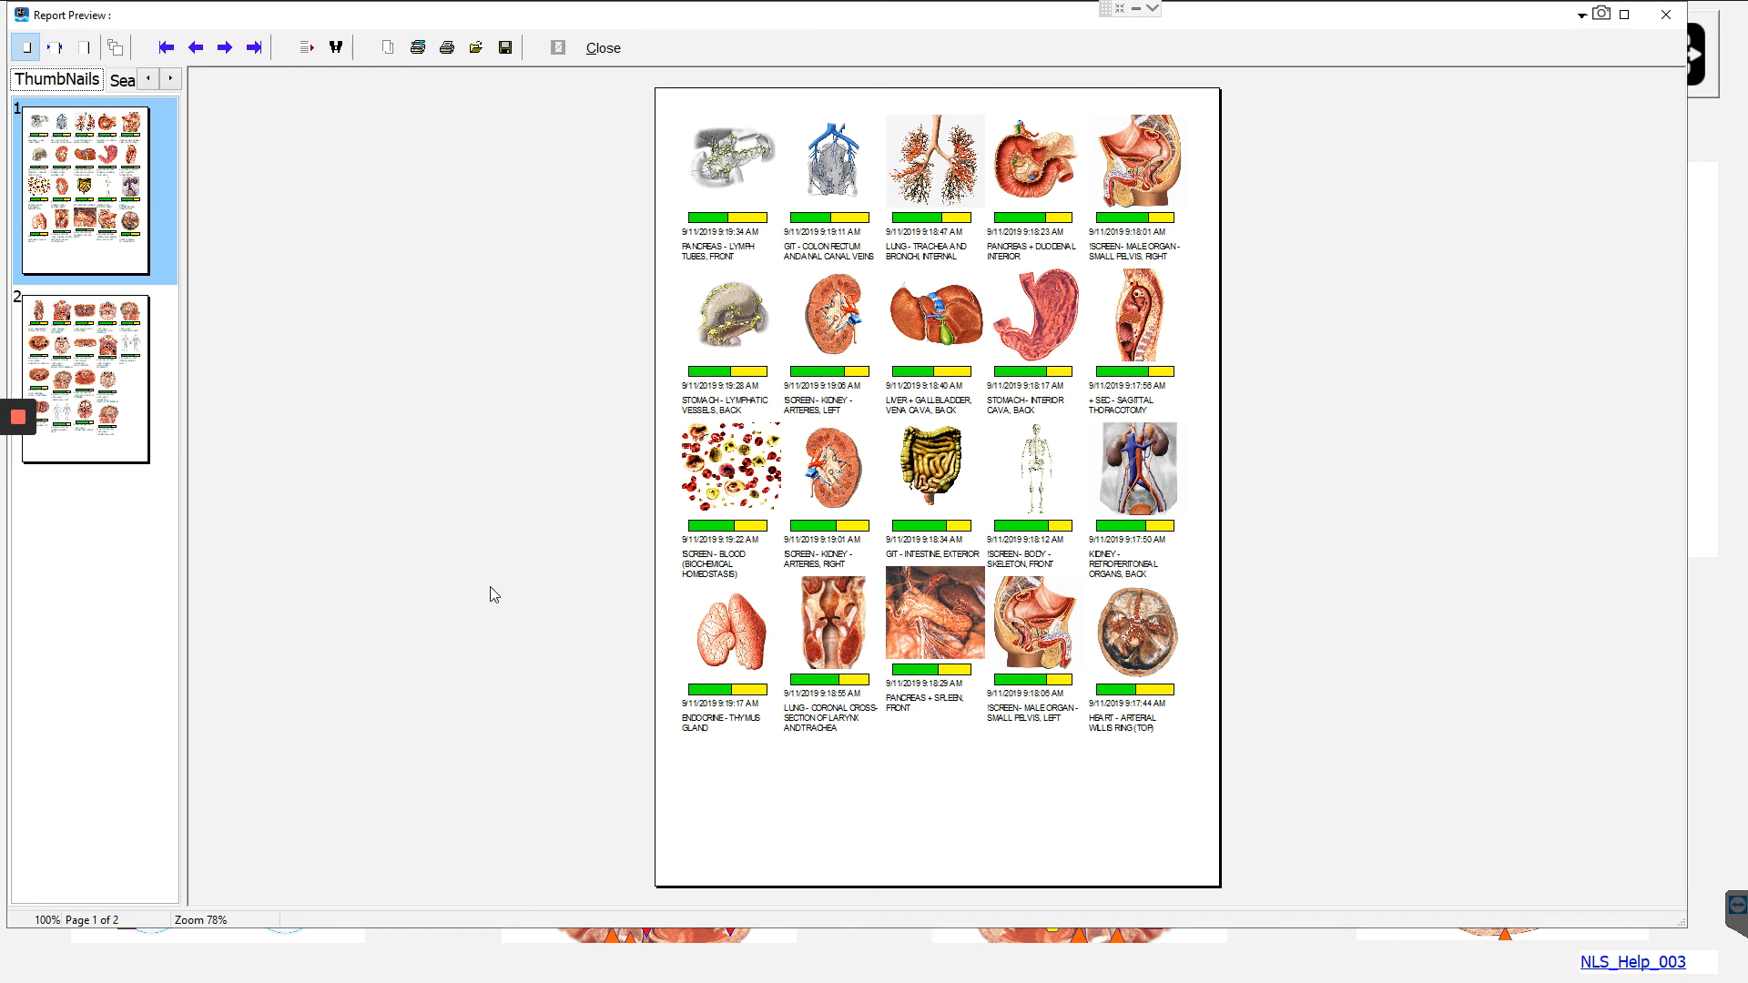
View page 2 of the picture report preview, then close it.
{"action": "left_click", "coordinate": [85, 379]}
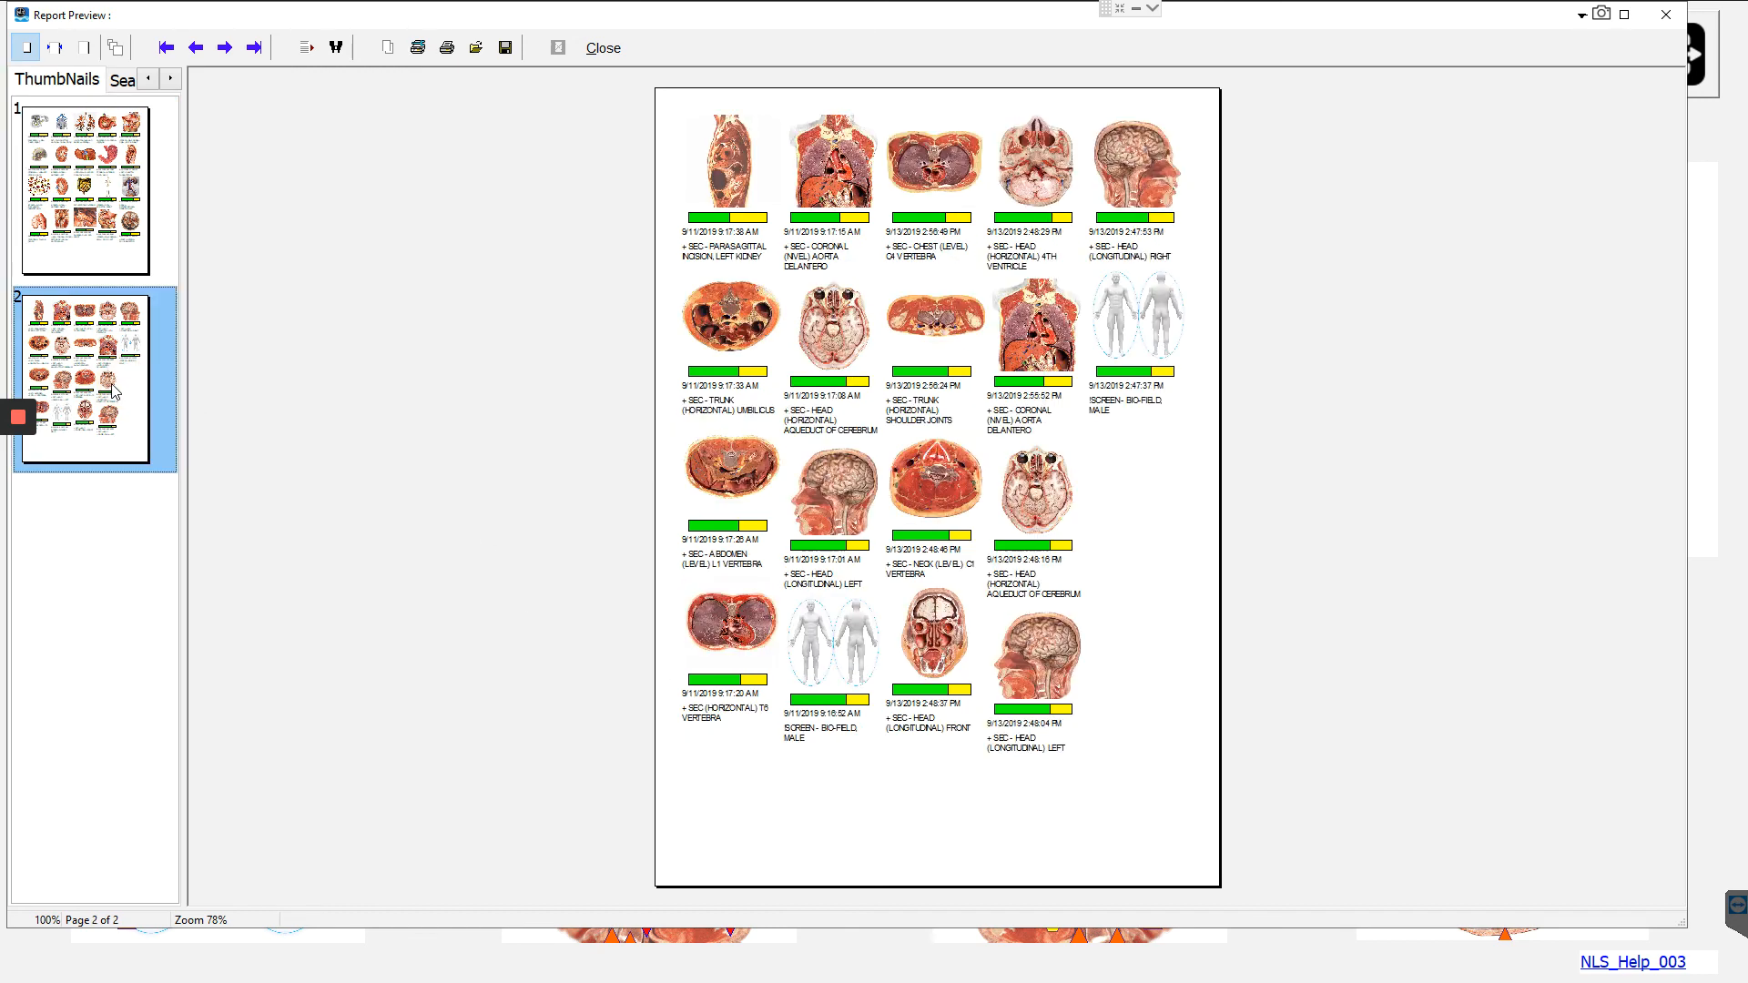
{"action": "mouse_move", "coordinate": [1615, 79]}
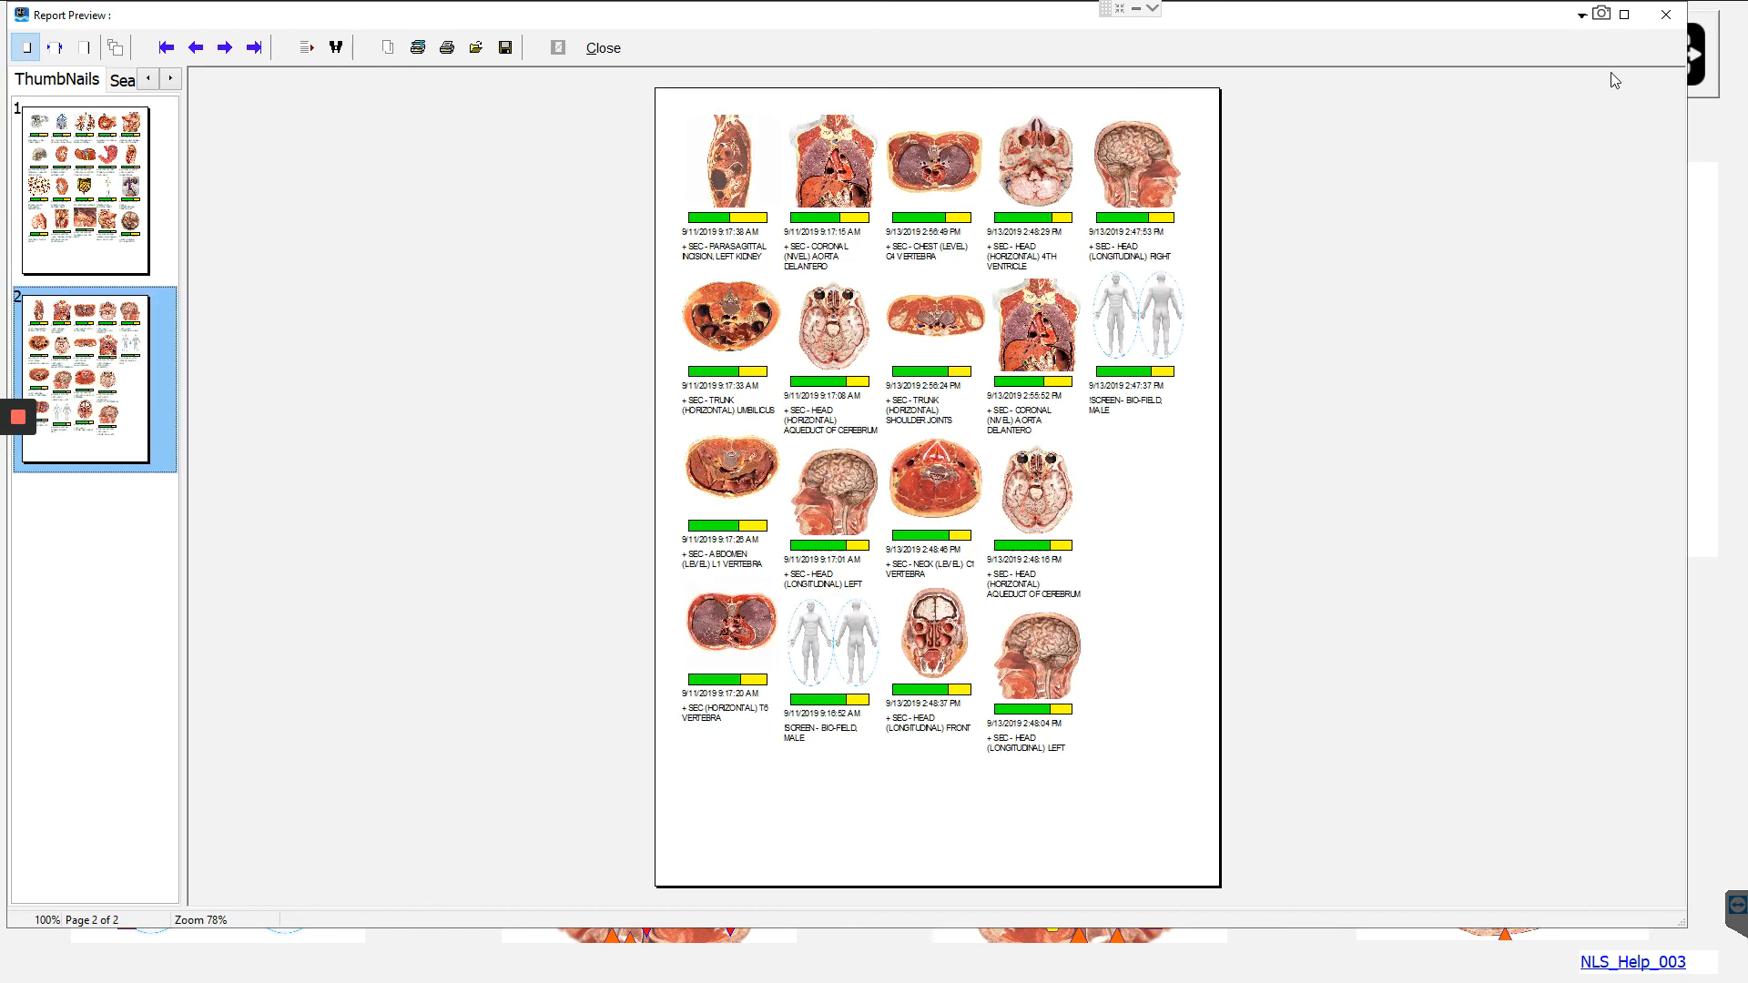
{"action": "left_click", "coordinate": [602, 47]}
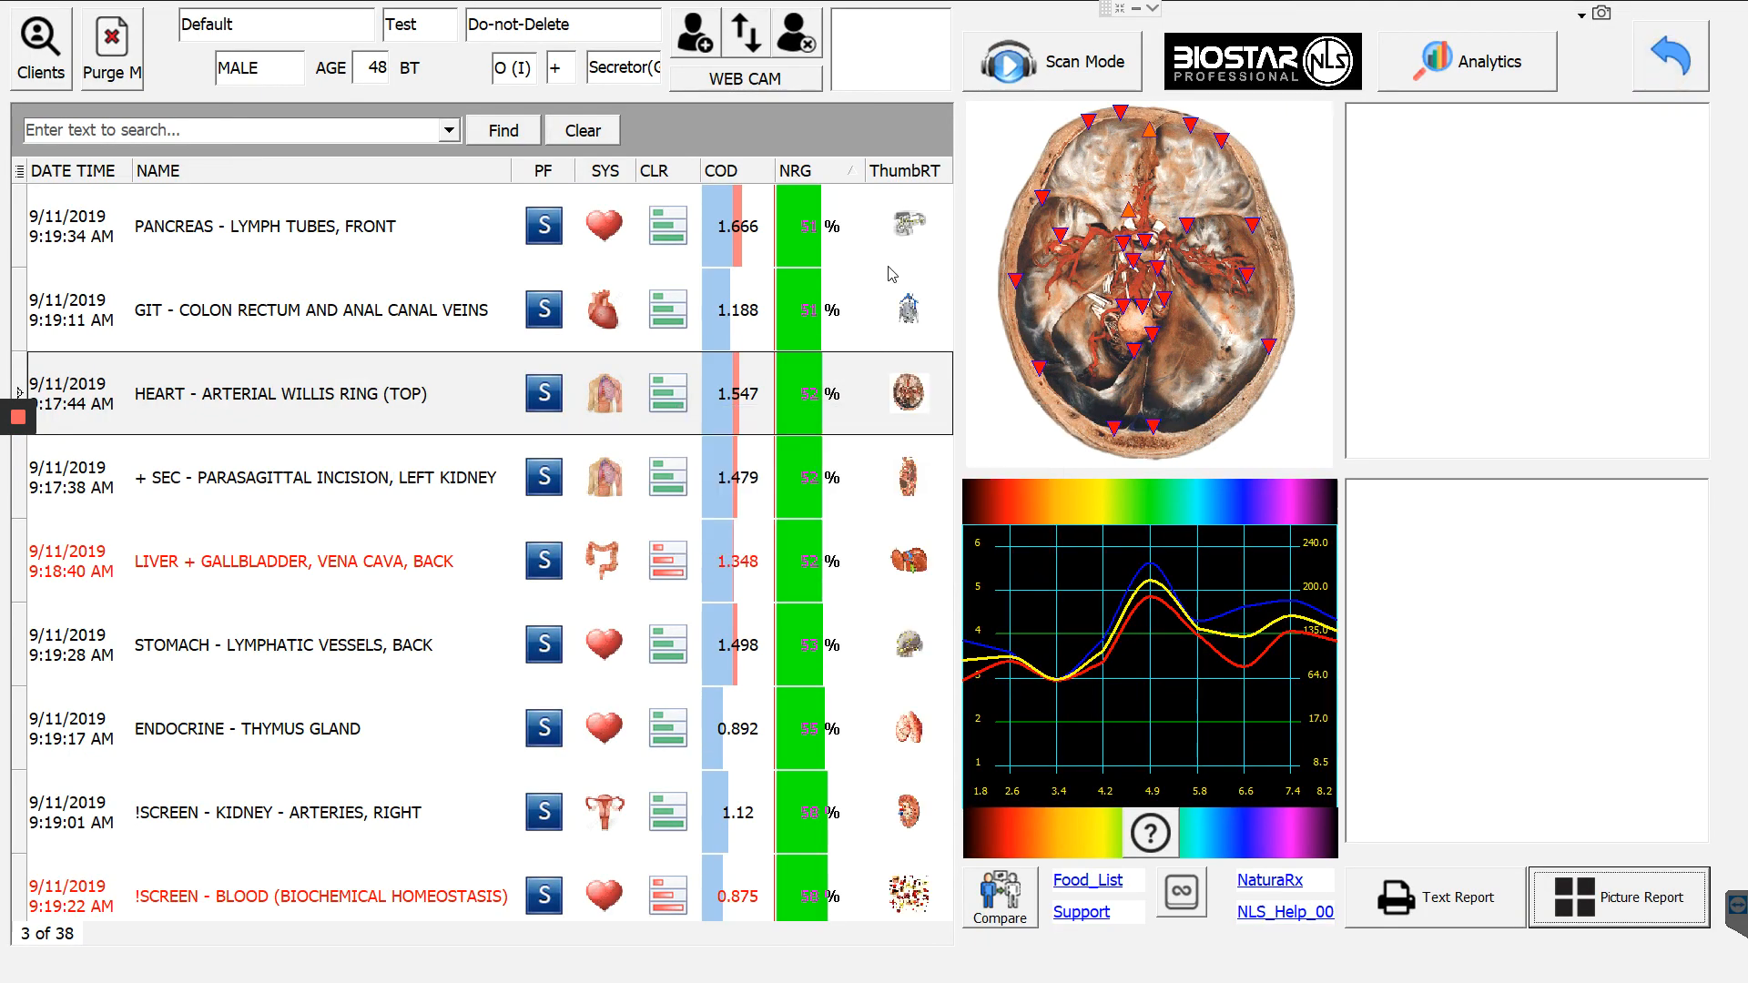
Open a five-page print preview of the saved scans table.
{"action": "left_click", "coordinate": [312, 310]}
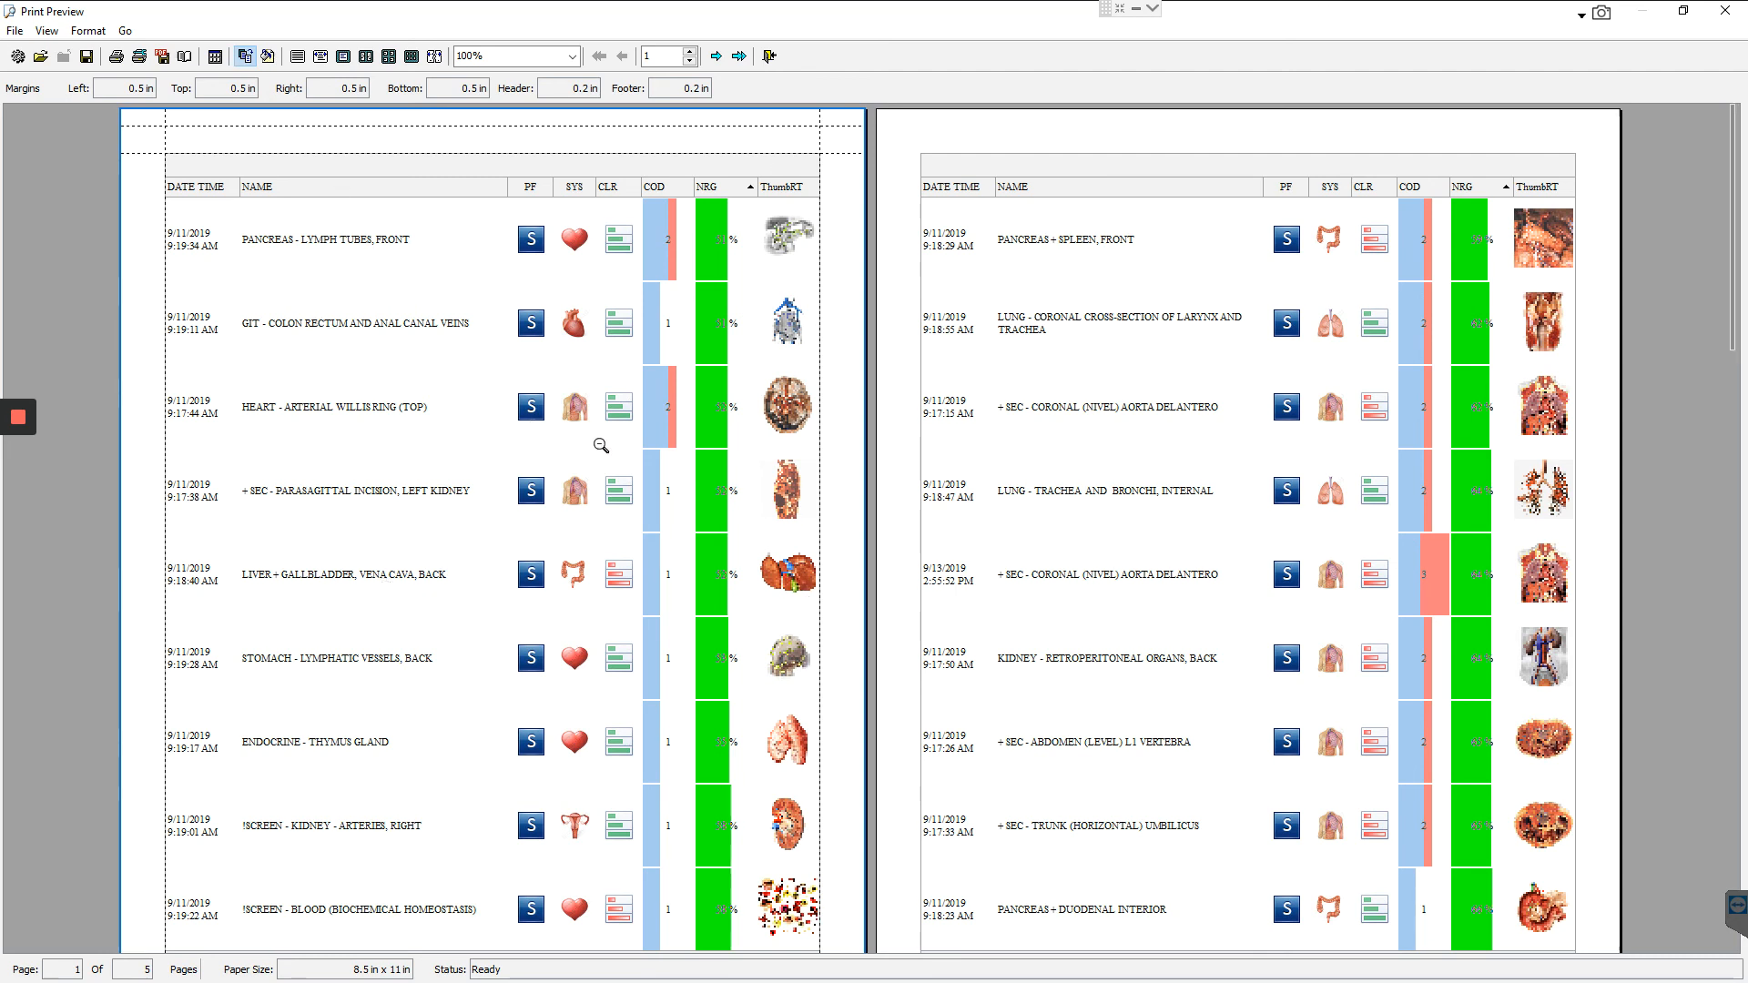
{"action": "mouse_move", "coordinate": [687, 252]}
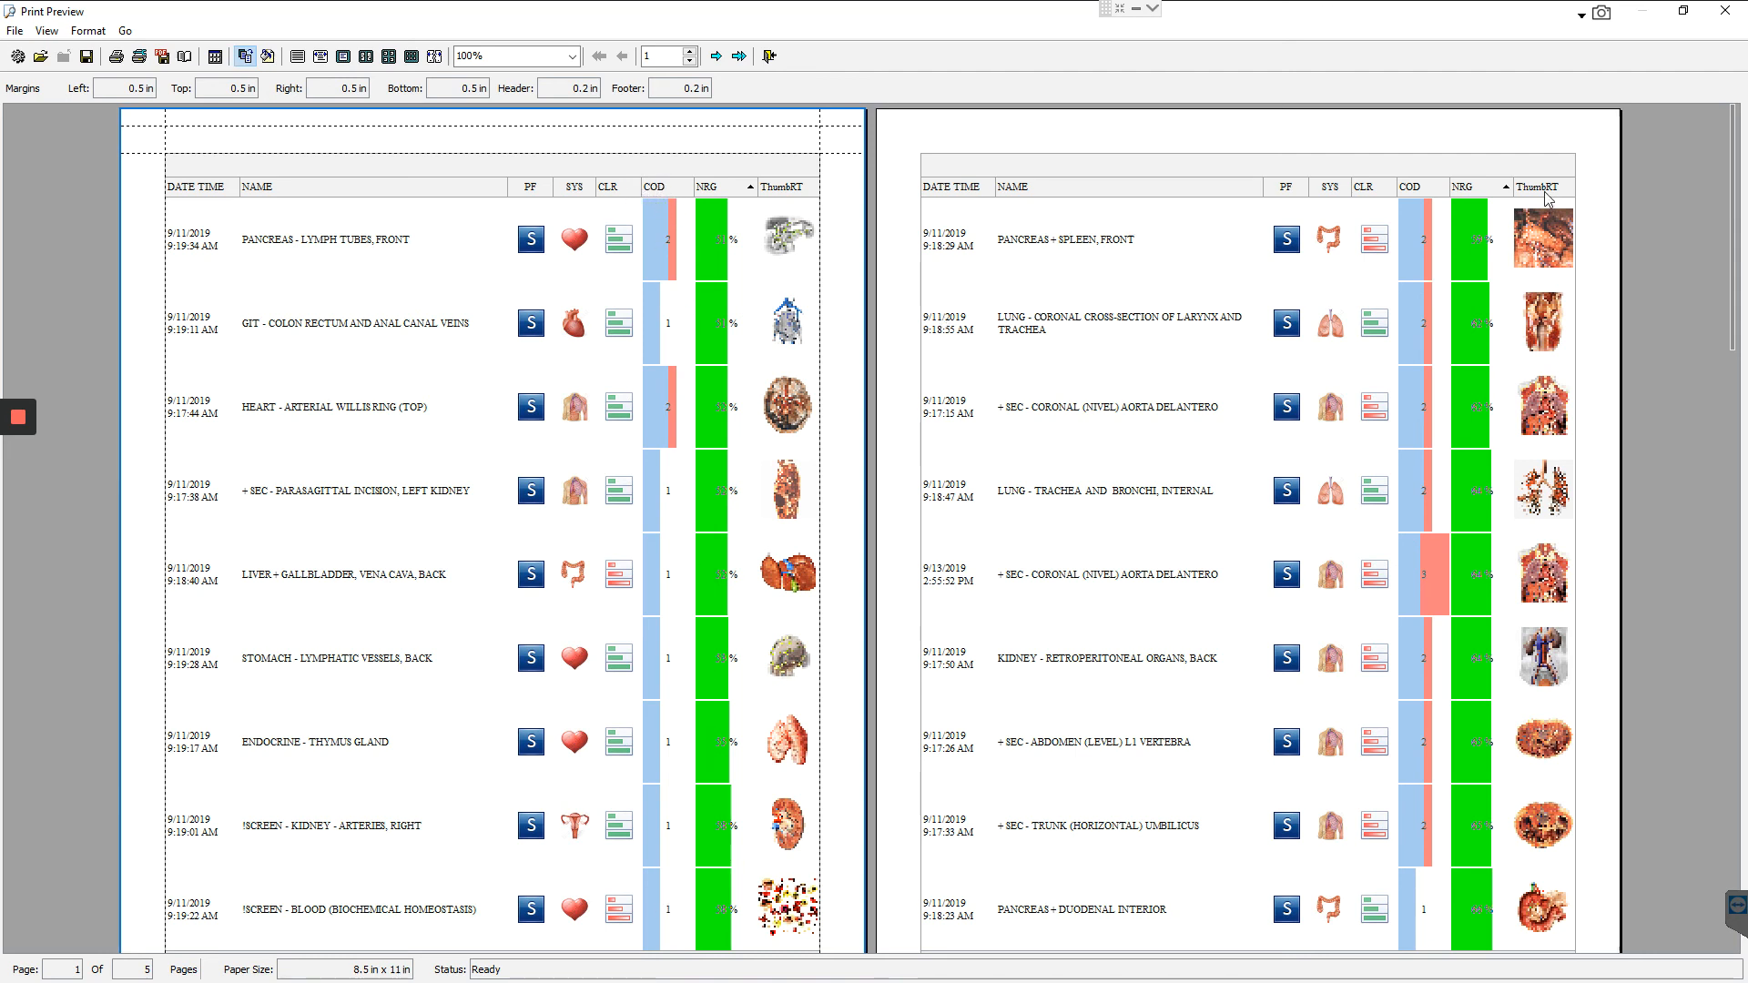
Close the five-page scans list print preview to return to the COD-ordered scans.
{"action": "left_click", "coordinate": [1669, 59]}
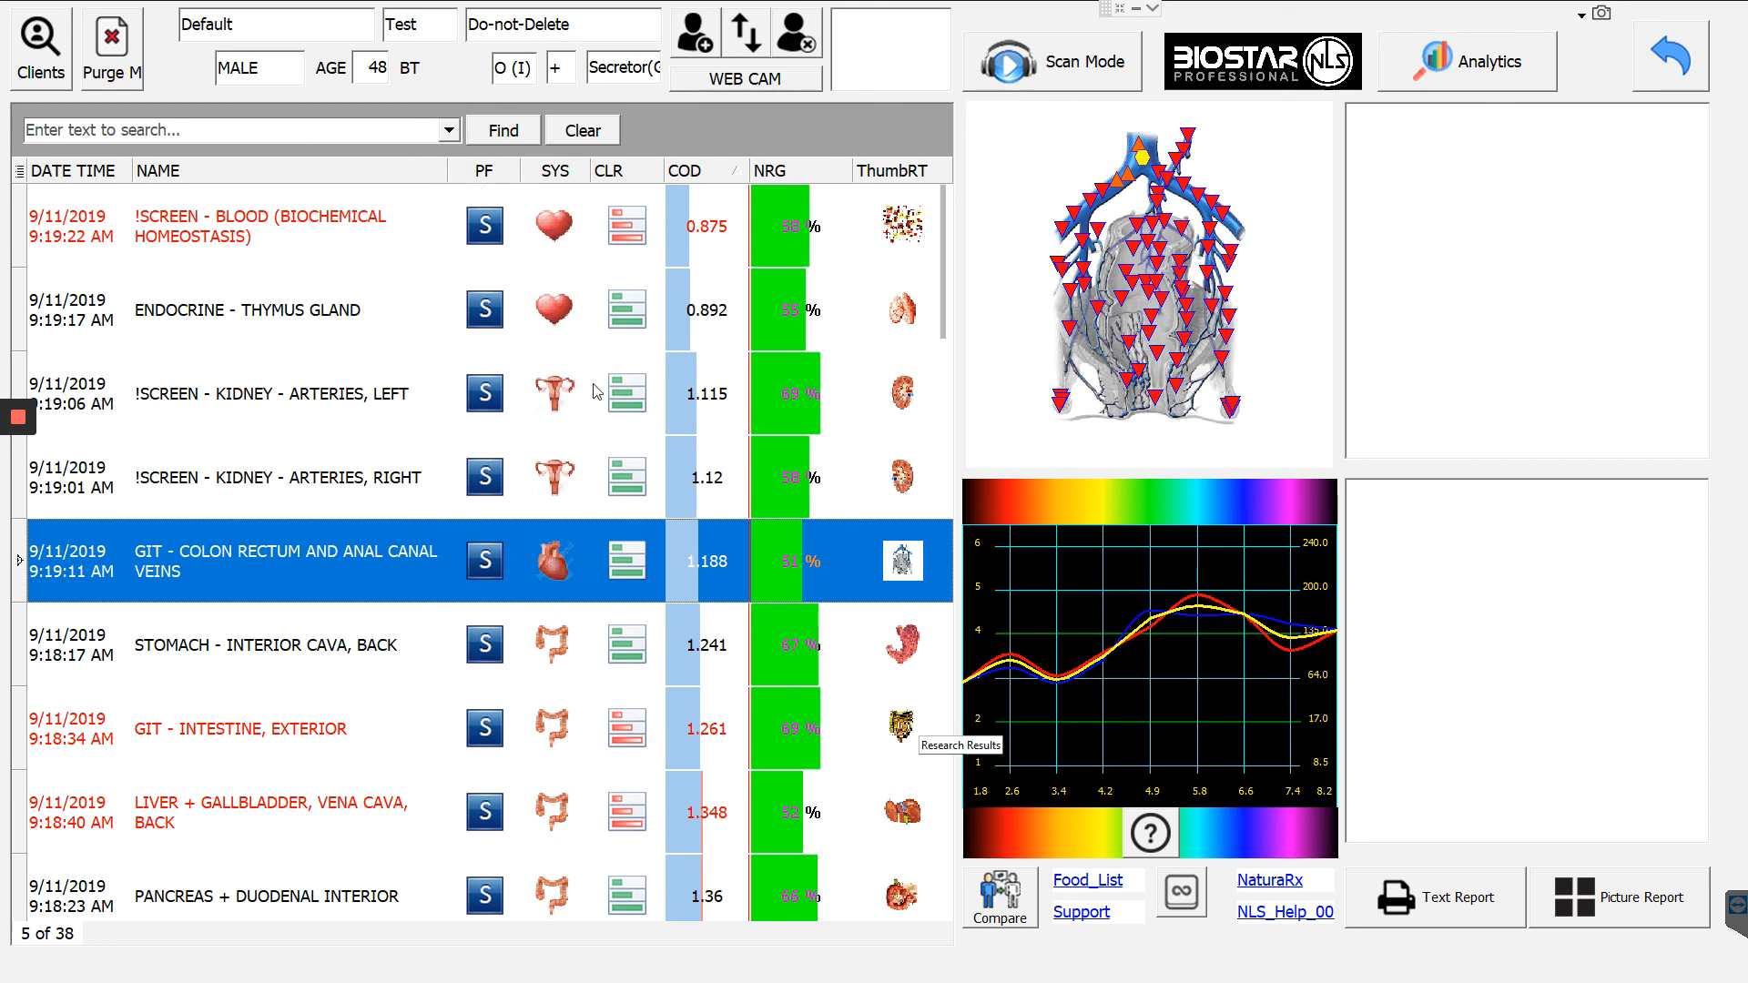
{"action": "mouse_move", "coordinate": [919, 493]}
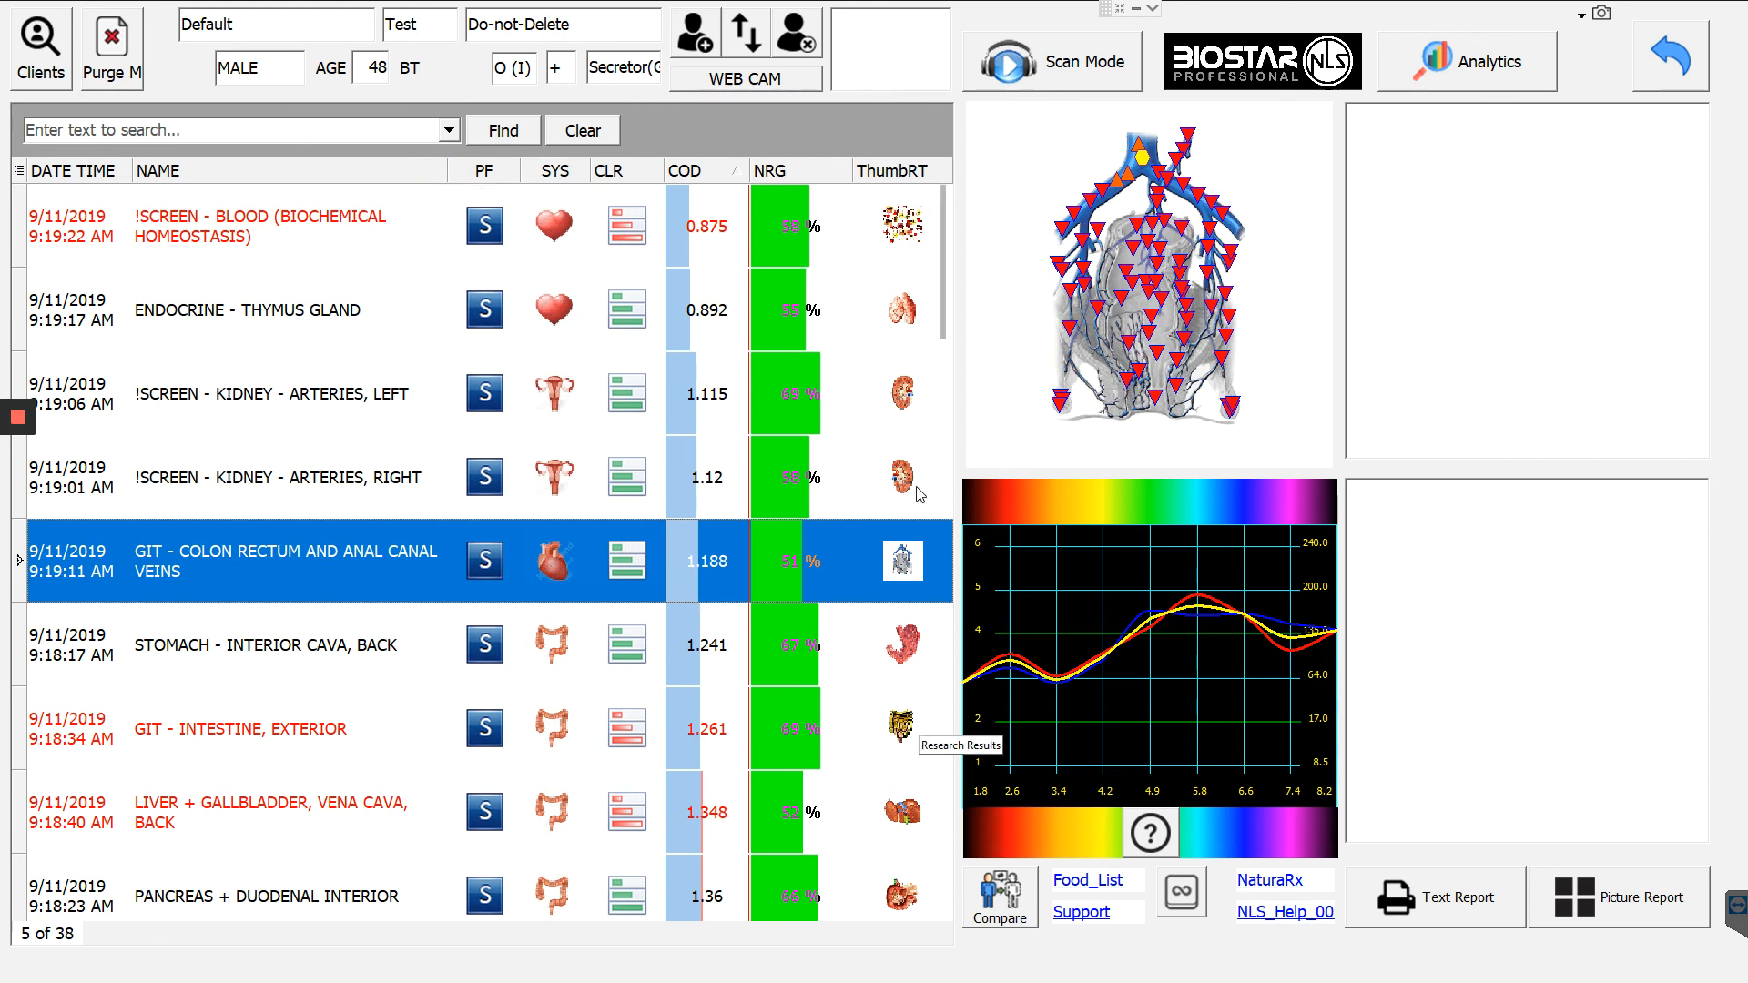